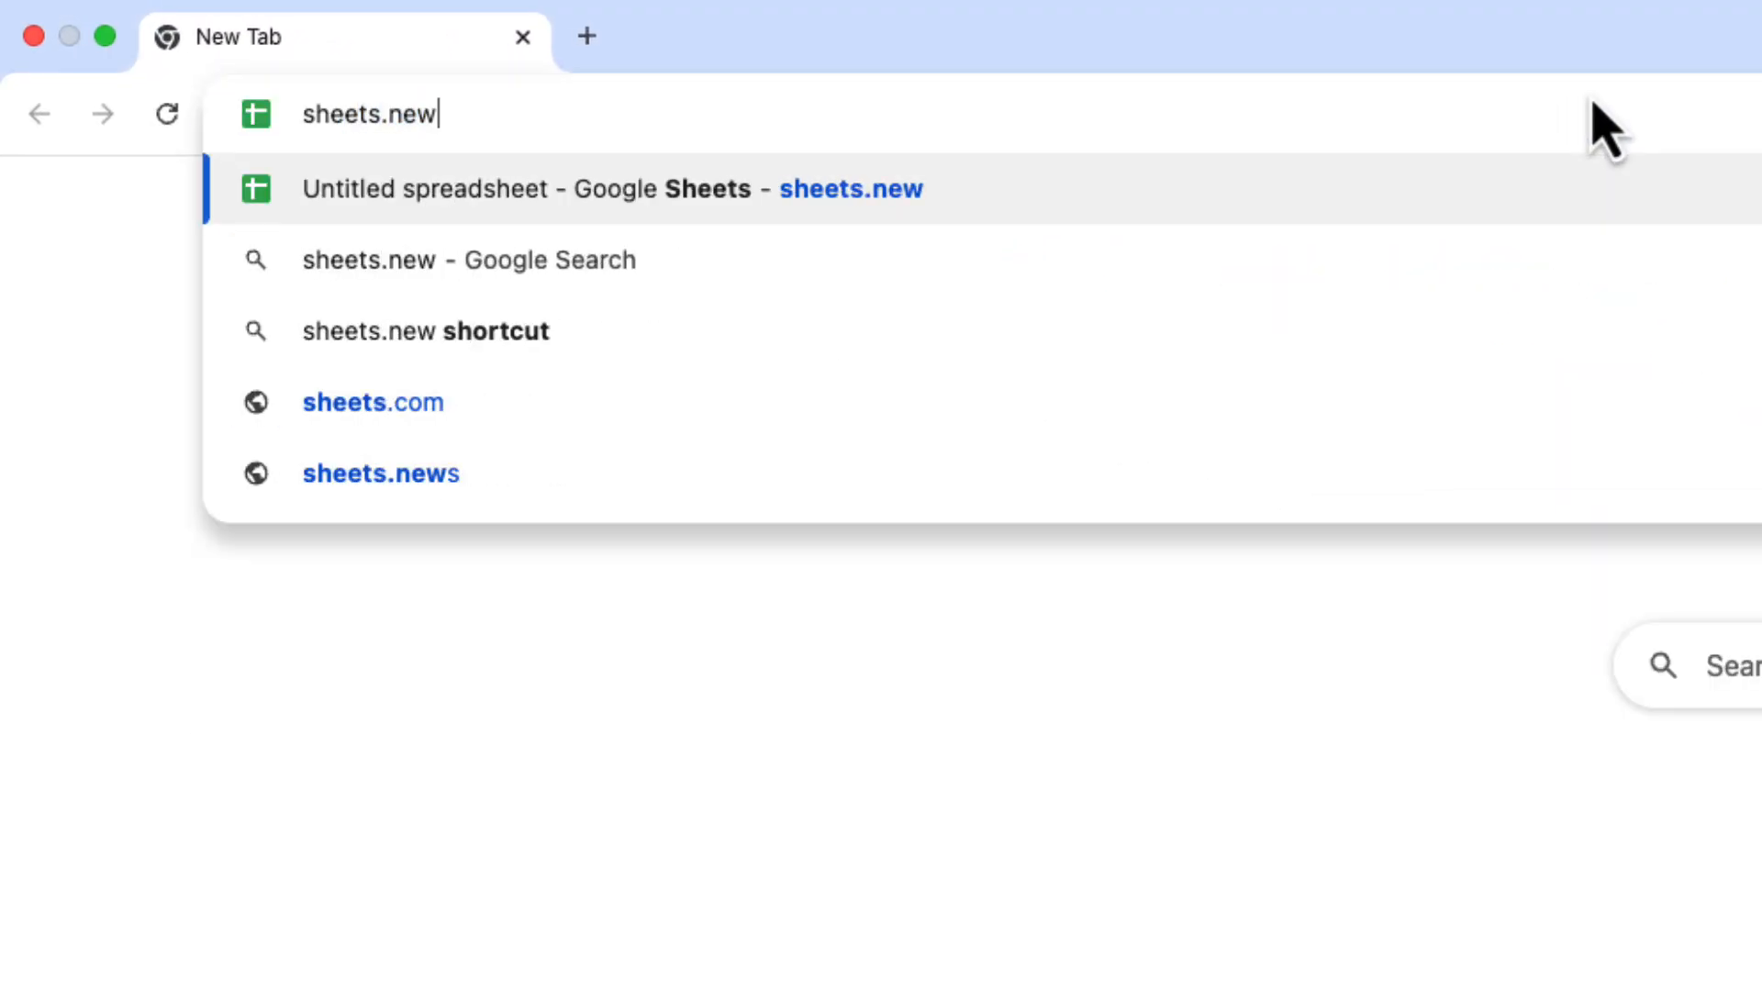
Start a new blank untitled spreadsheet via sheets.new.
click(607, 189)
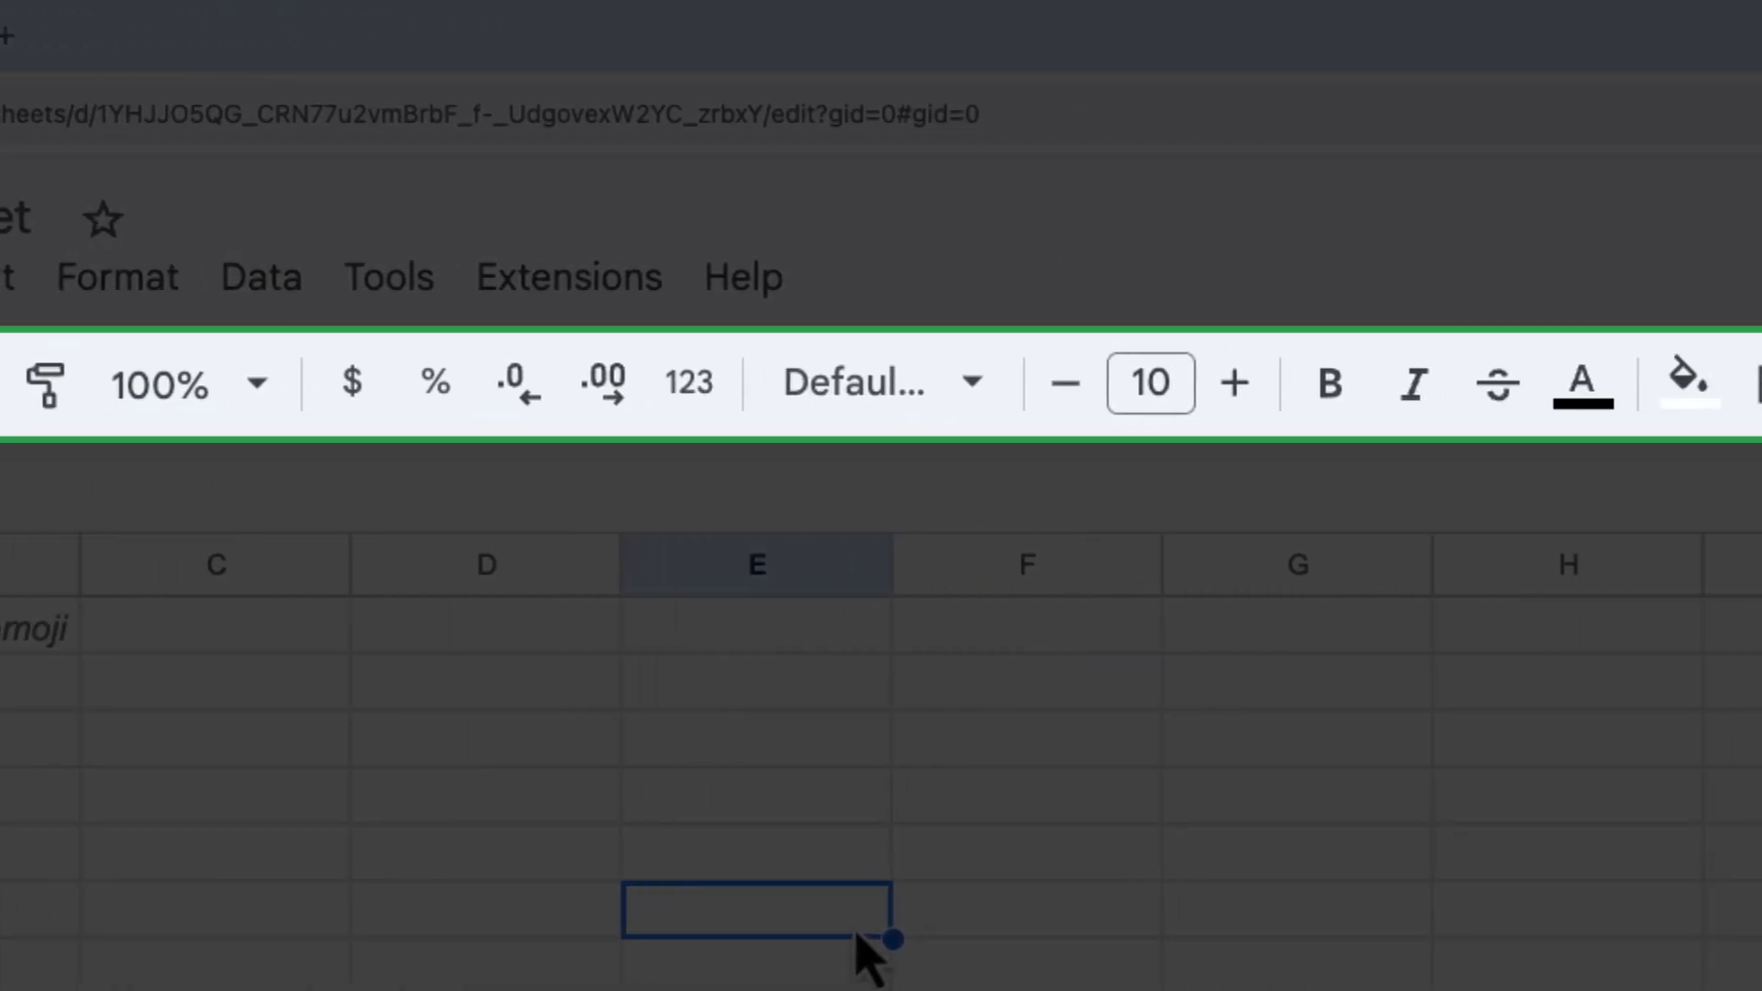
scroll(right, 3)
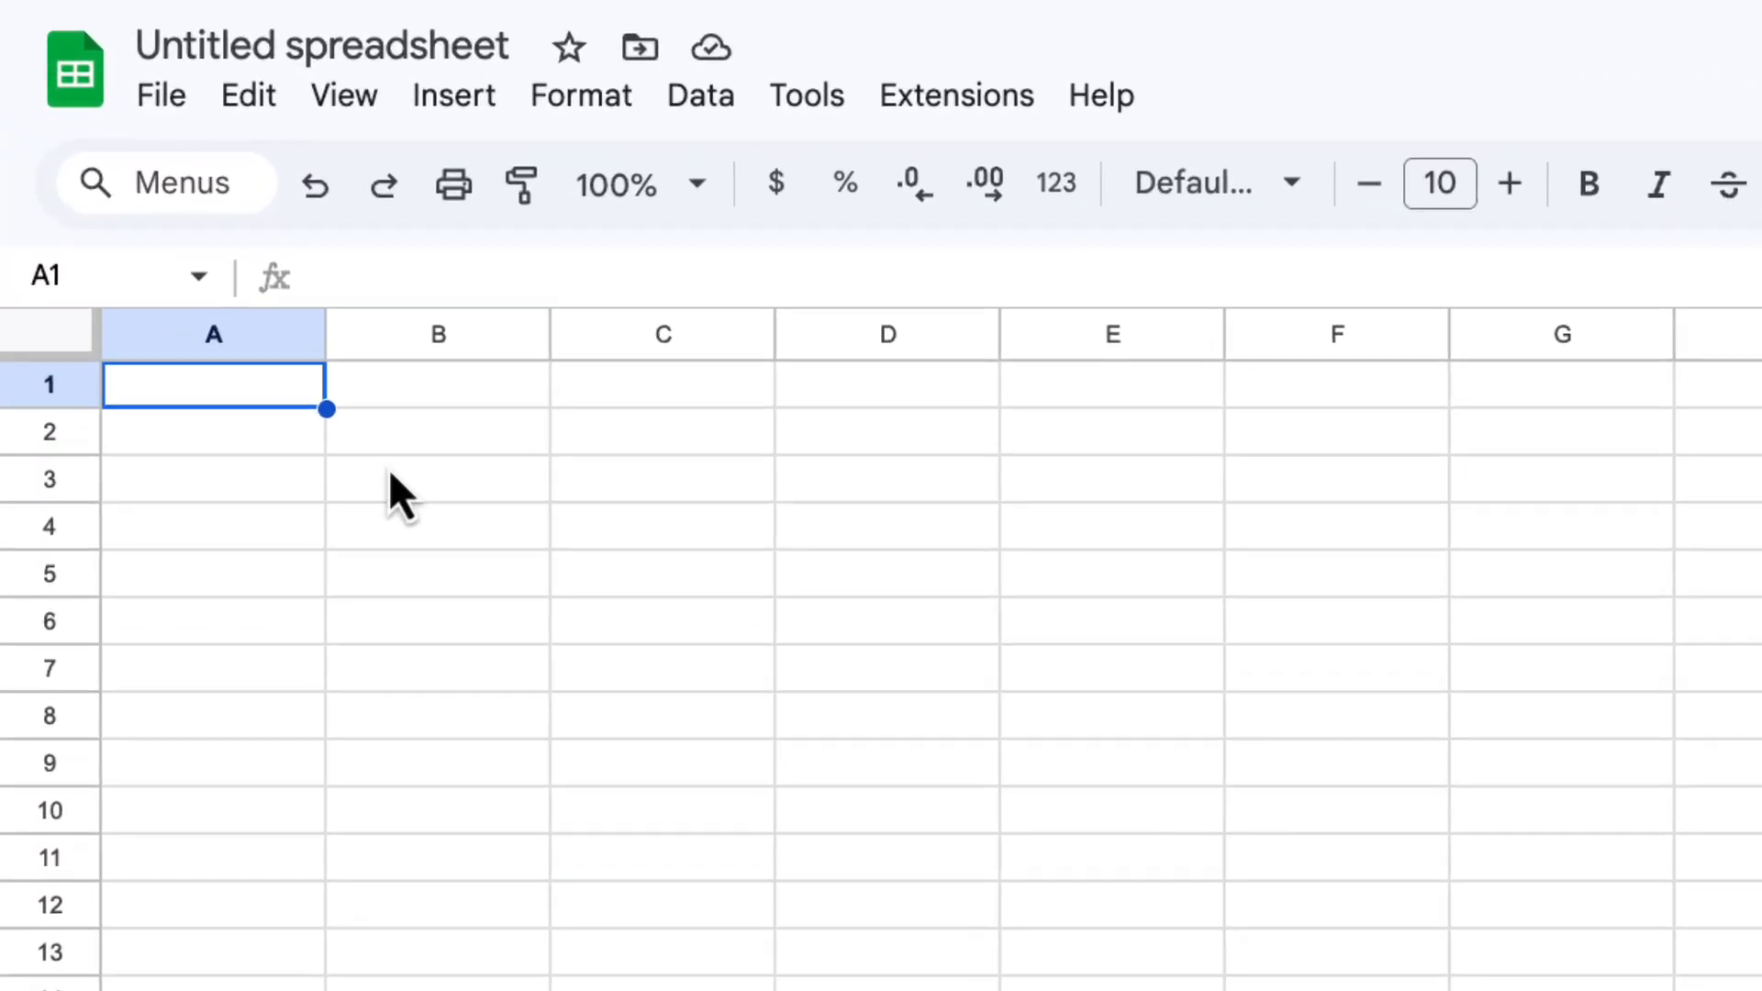
Enter the headers Product Name, Quantity, Cost Price, Sale Price and Category across row 1.
text(Product Name)
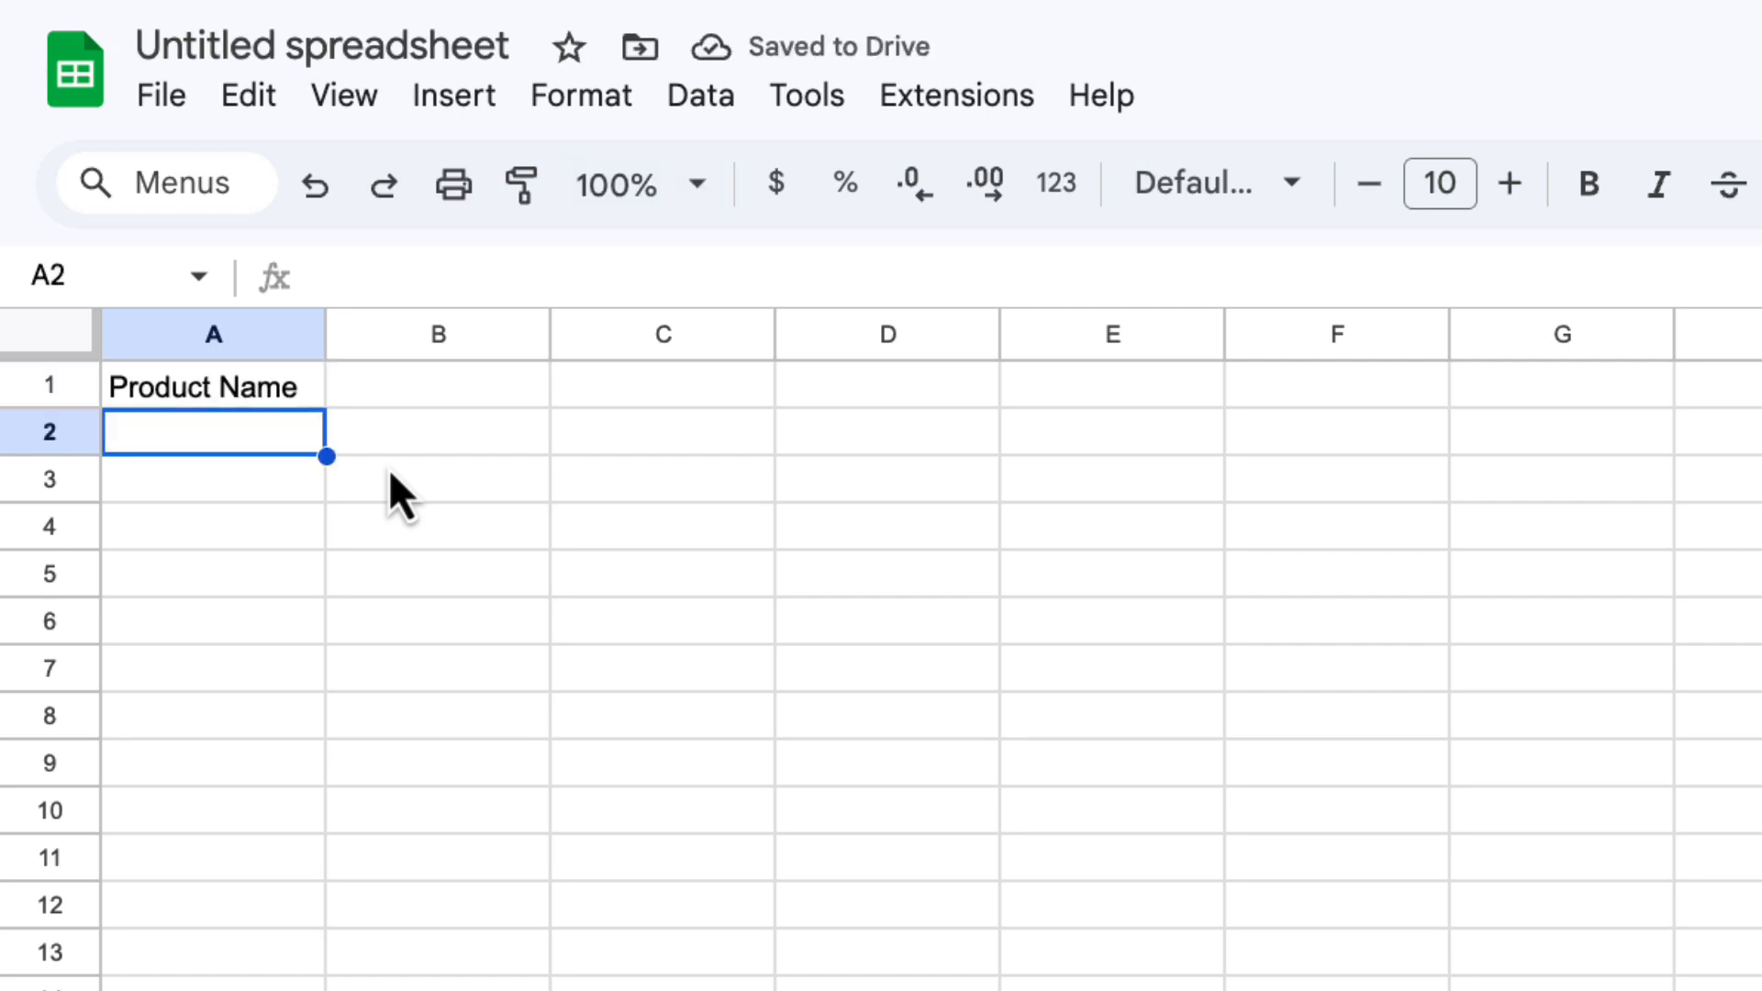
click(213, 385)
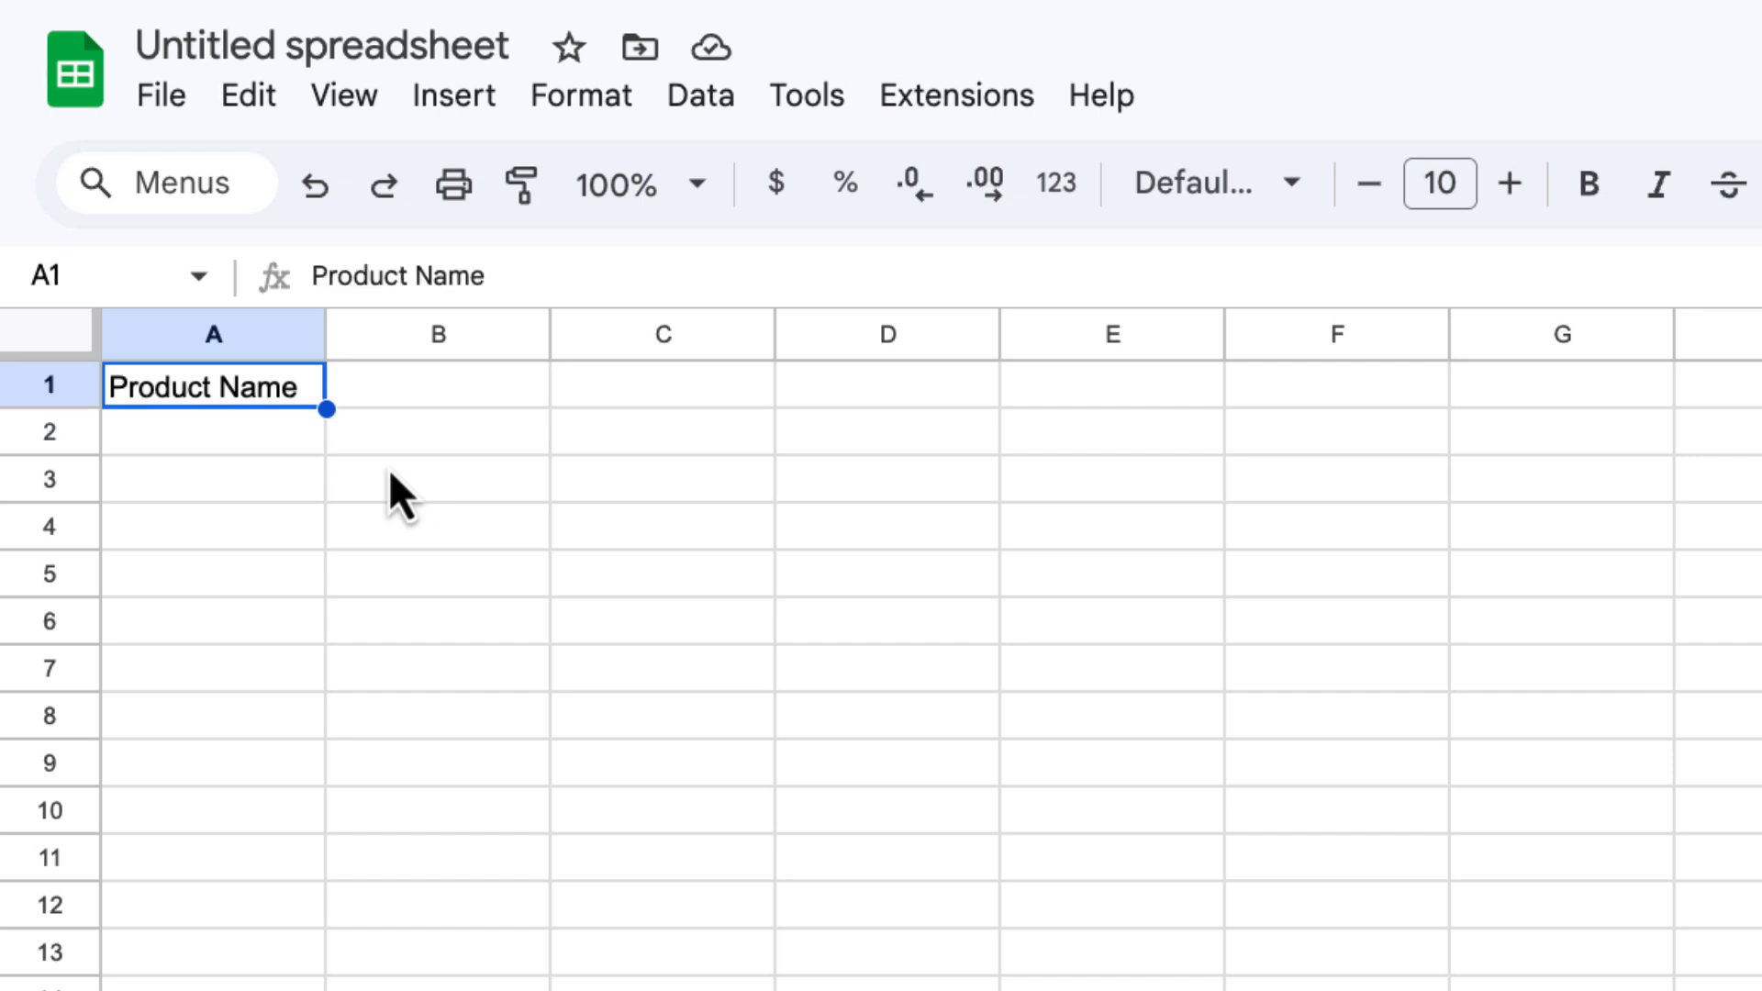
click(437, 387)
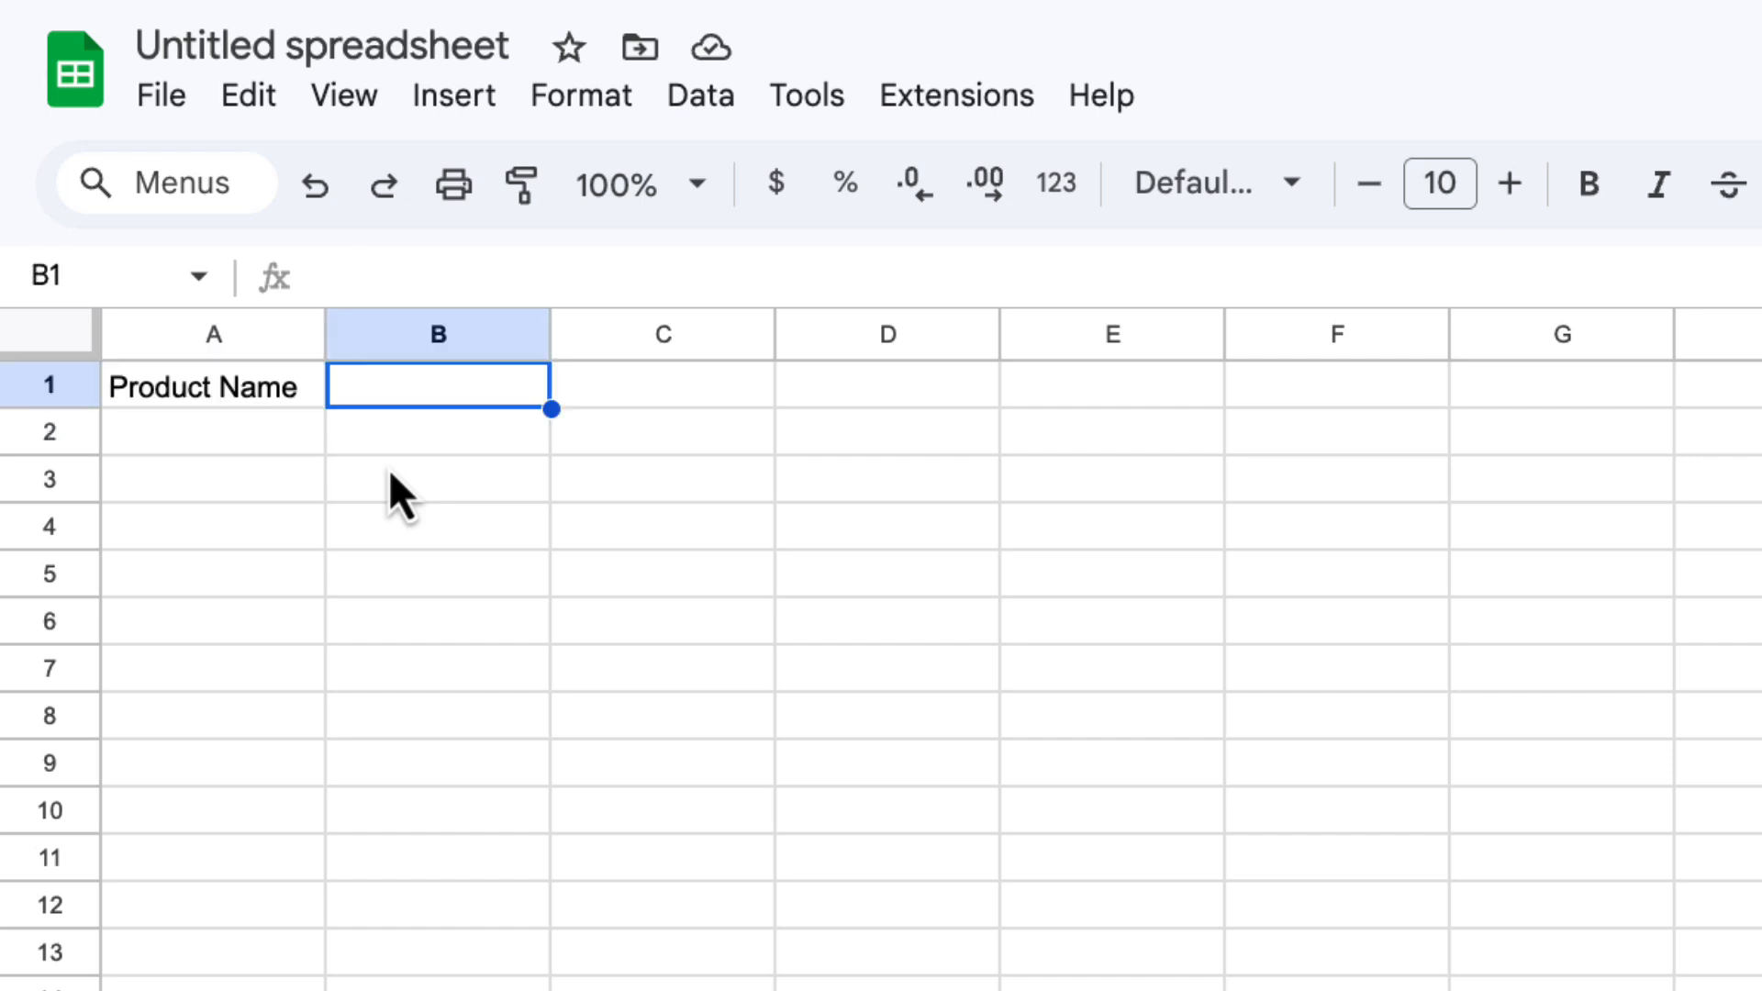
text(Quantity)
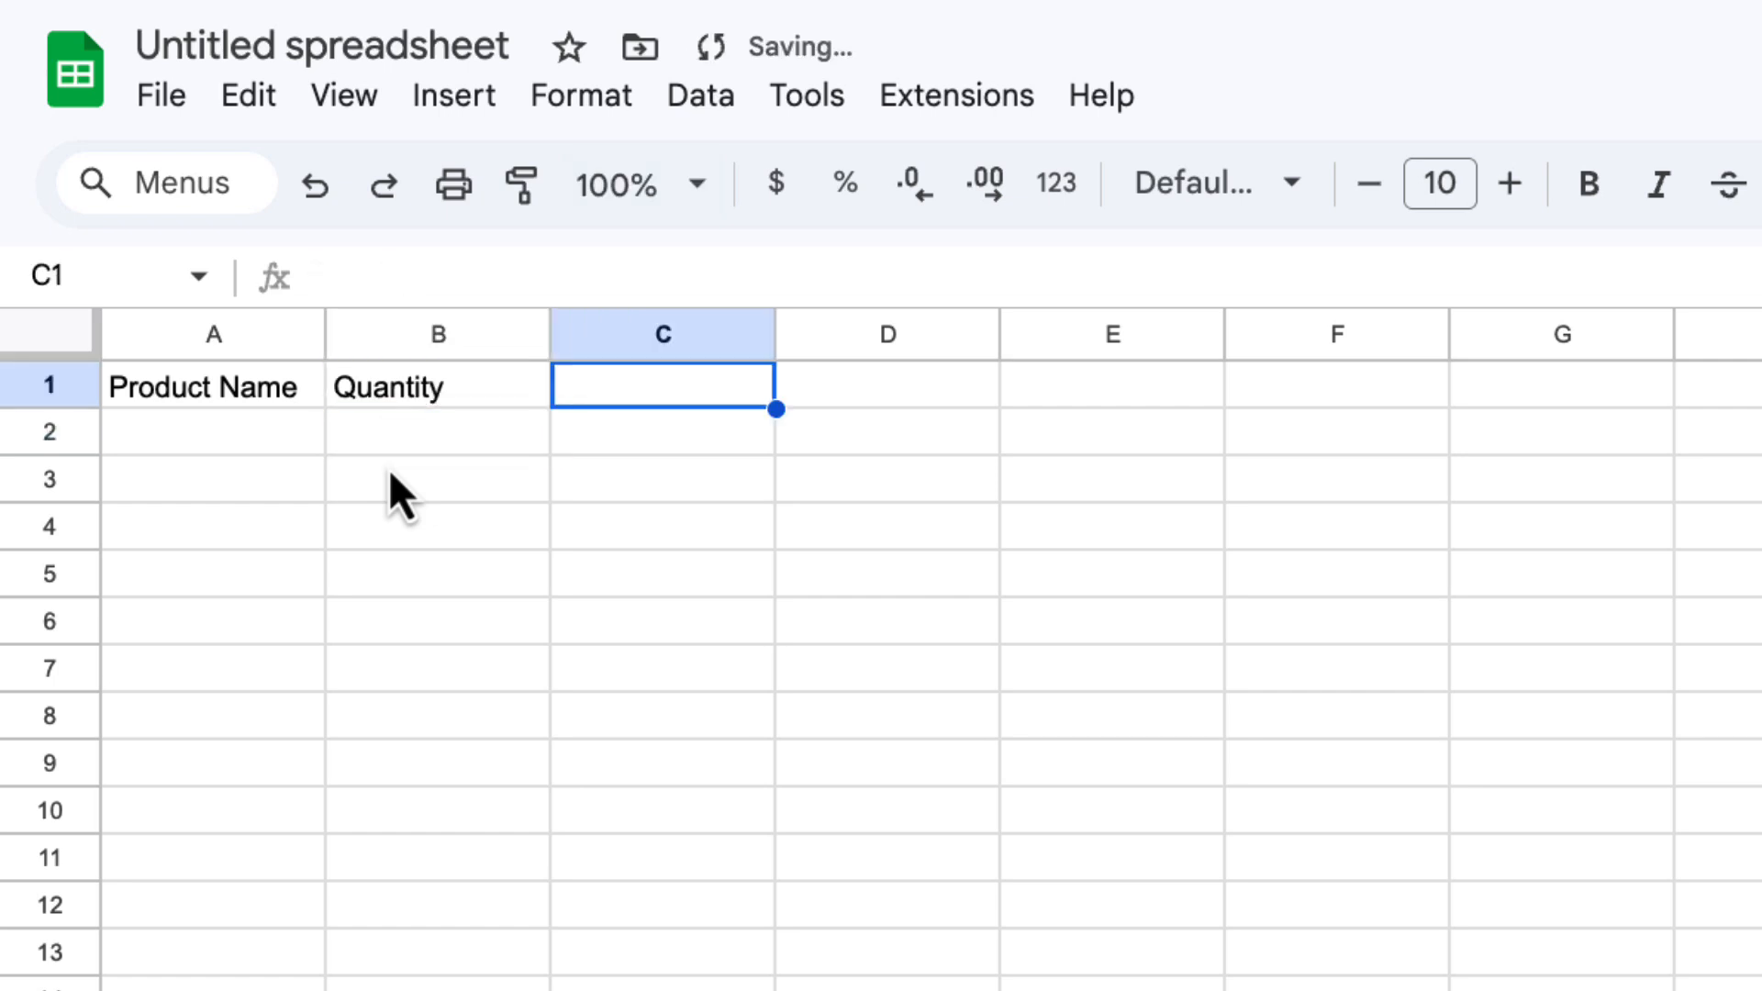
text(Cost Price)
click(887, 385)
text(Sale Price)
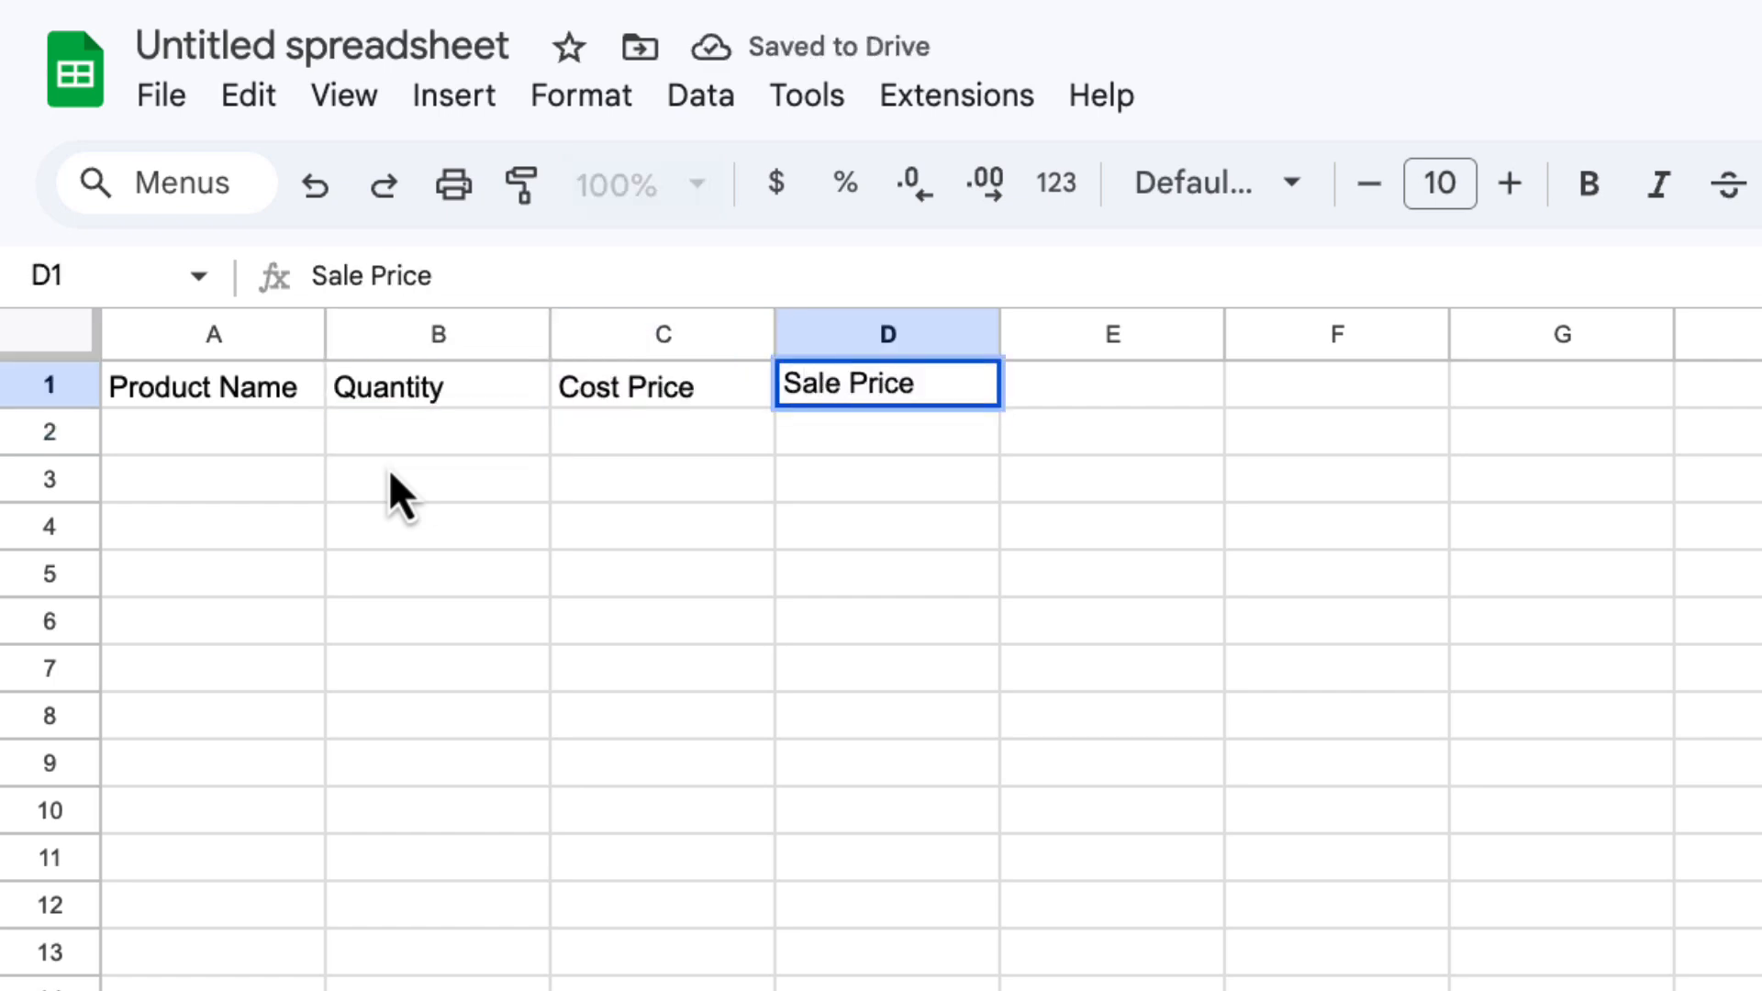
text(Category)
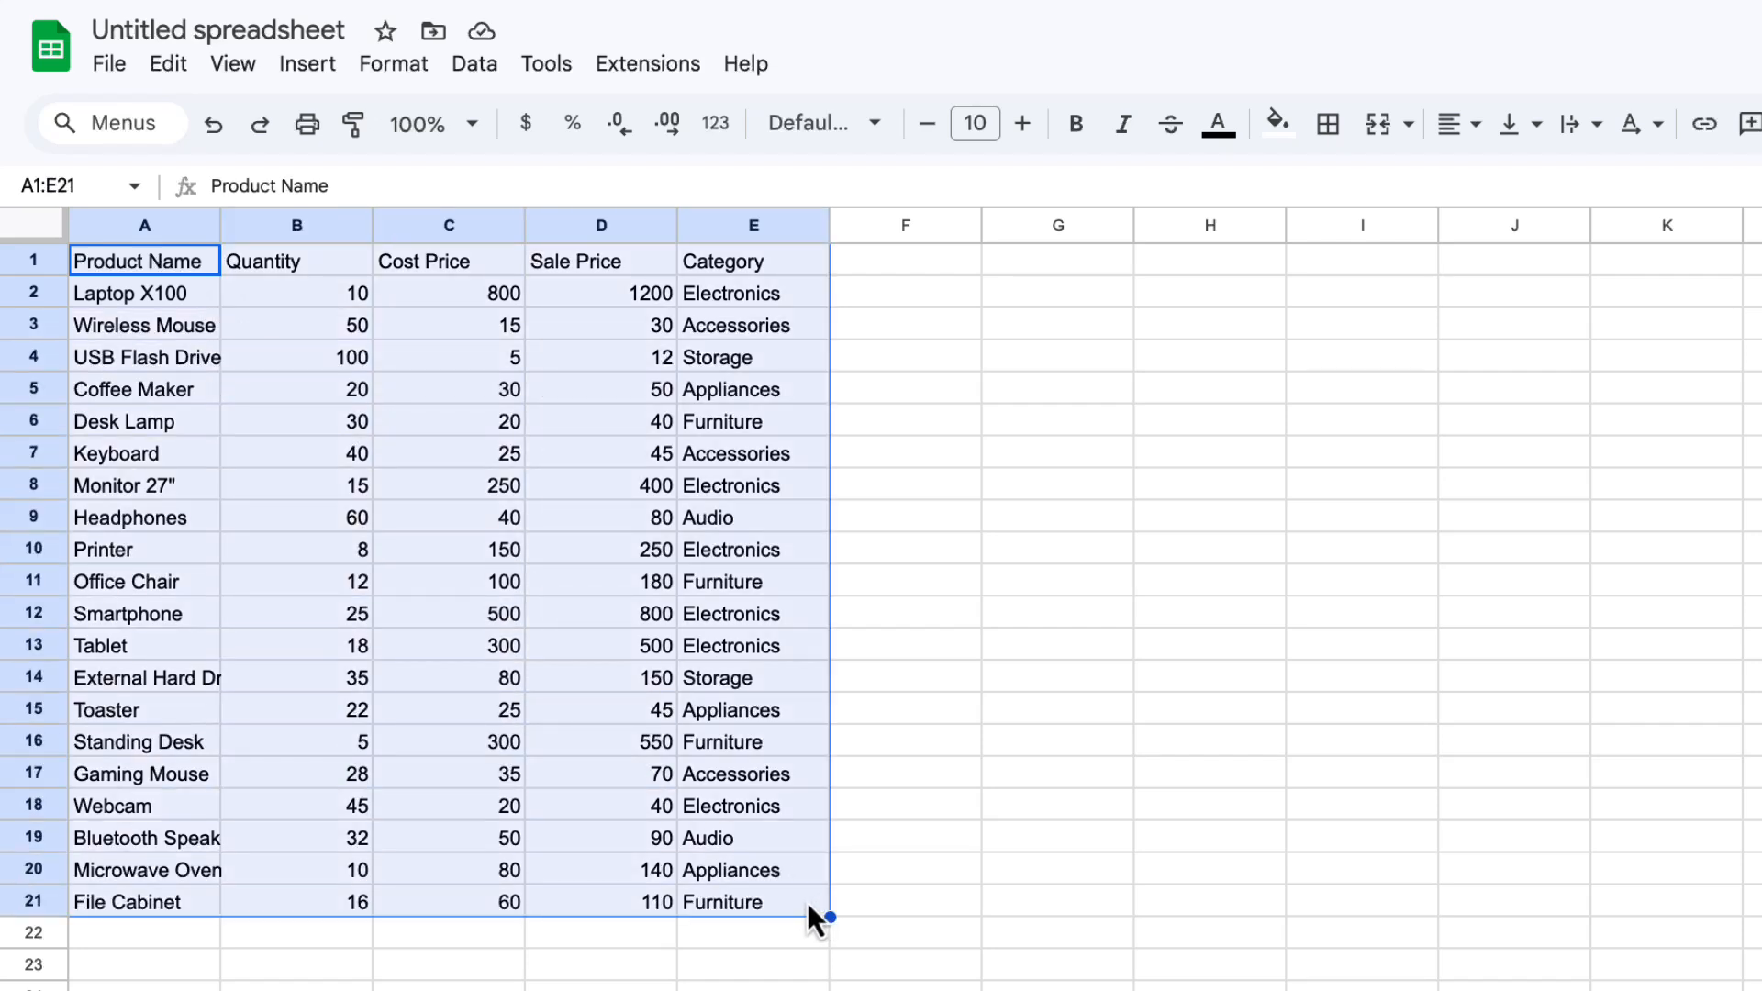
mouse_move(483, 509)
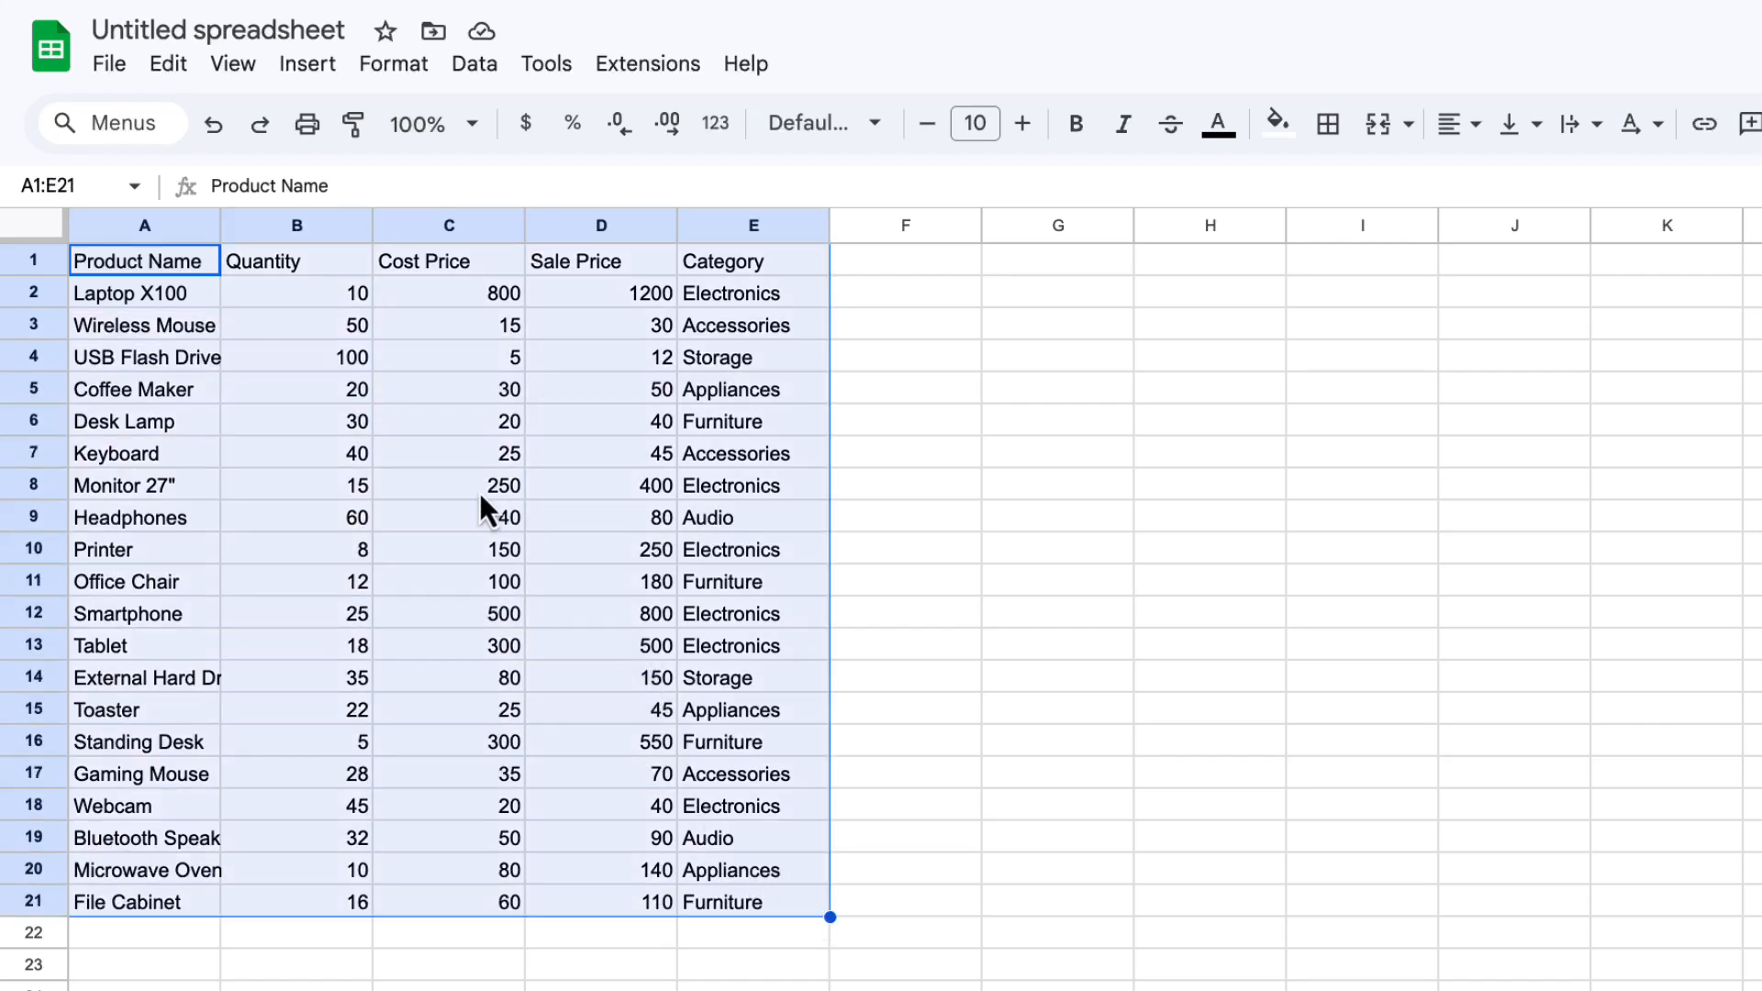
Convert the inventory range A1:E21 into a formatted table (Table1).
right_click(482, 506)
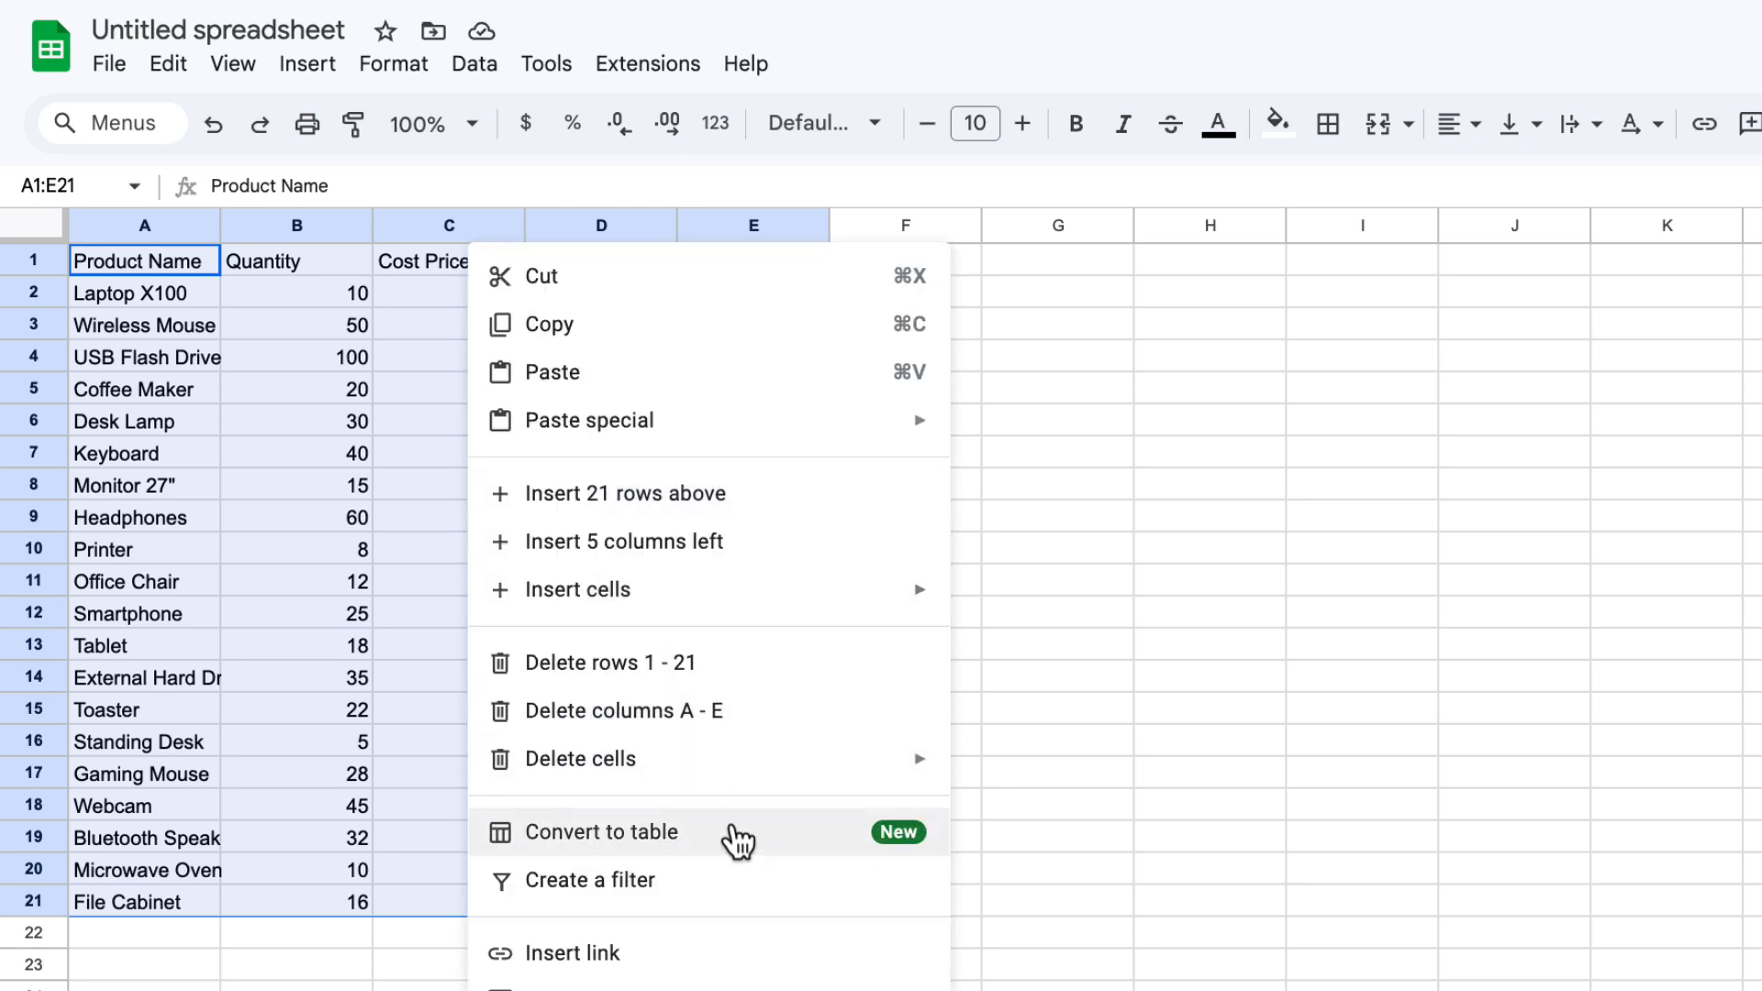
click(598, 831)
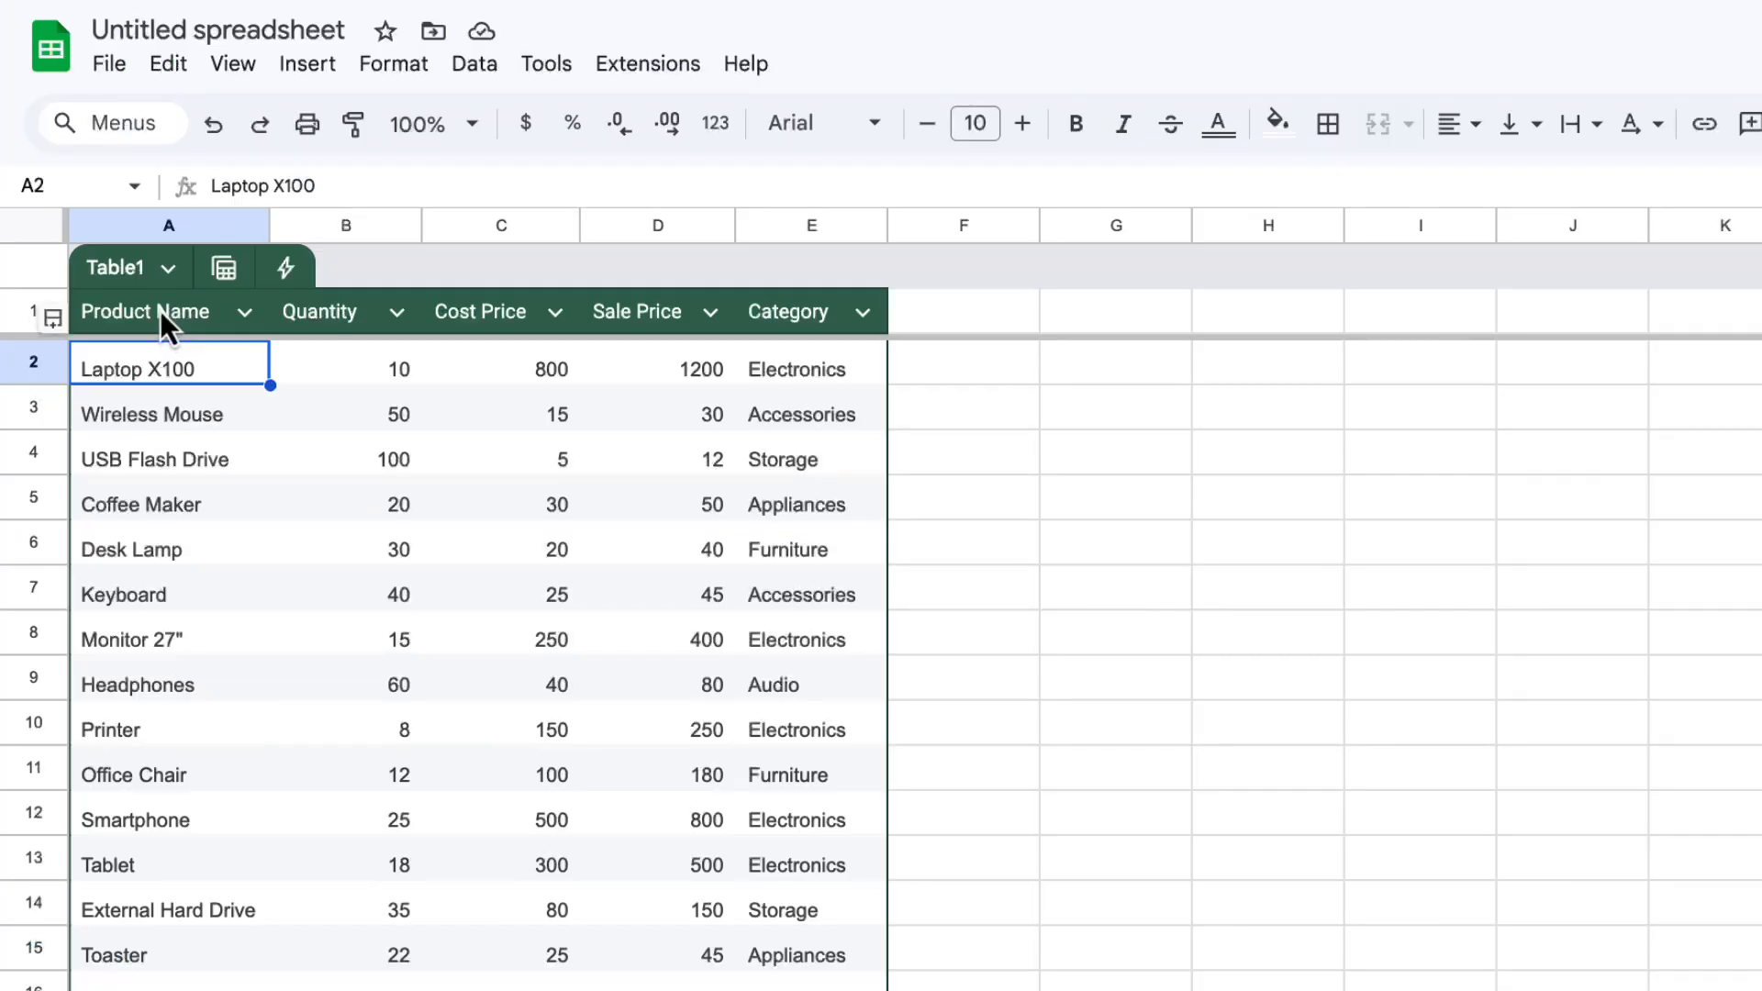
Set Product Name as a text column and Quantity as a number column.
click(244, 312)
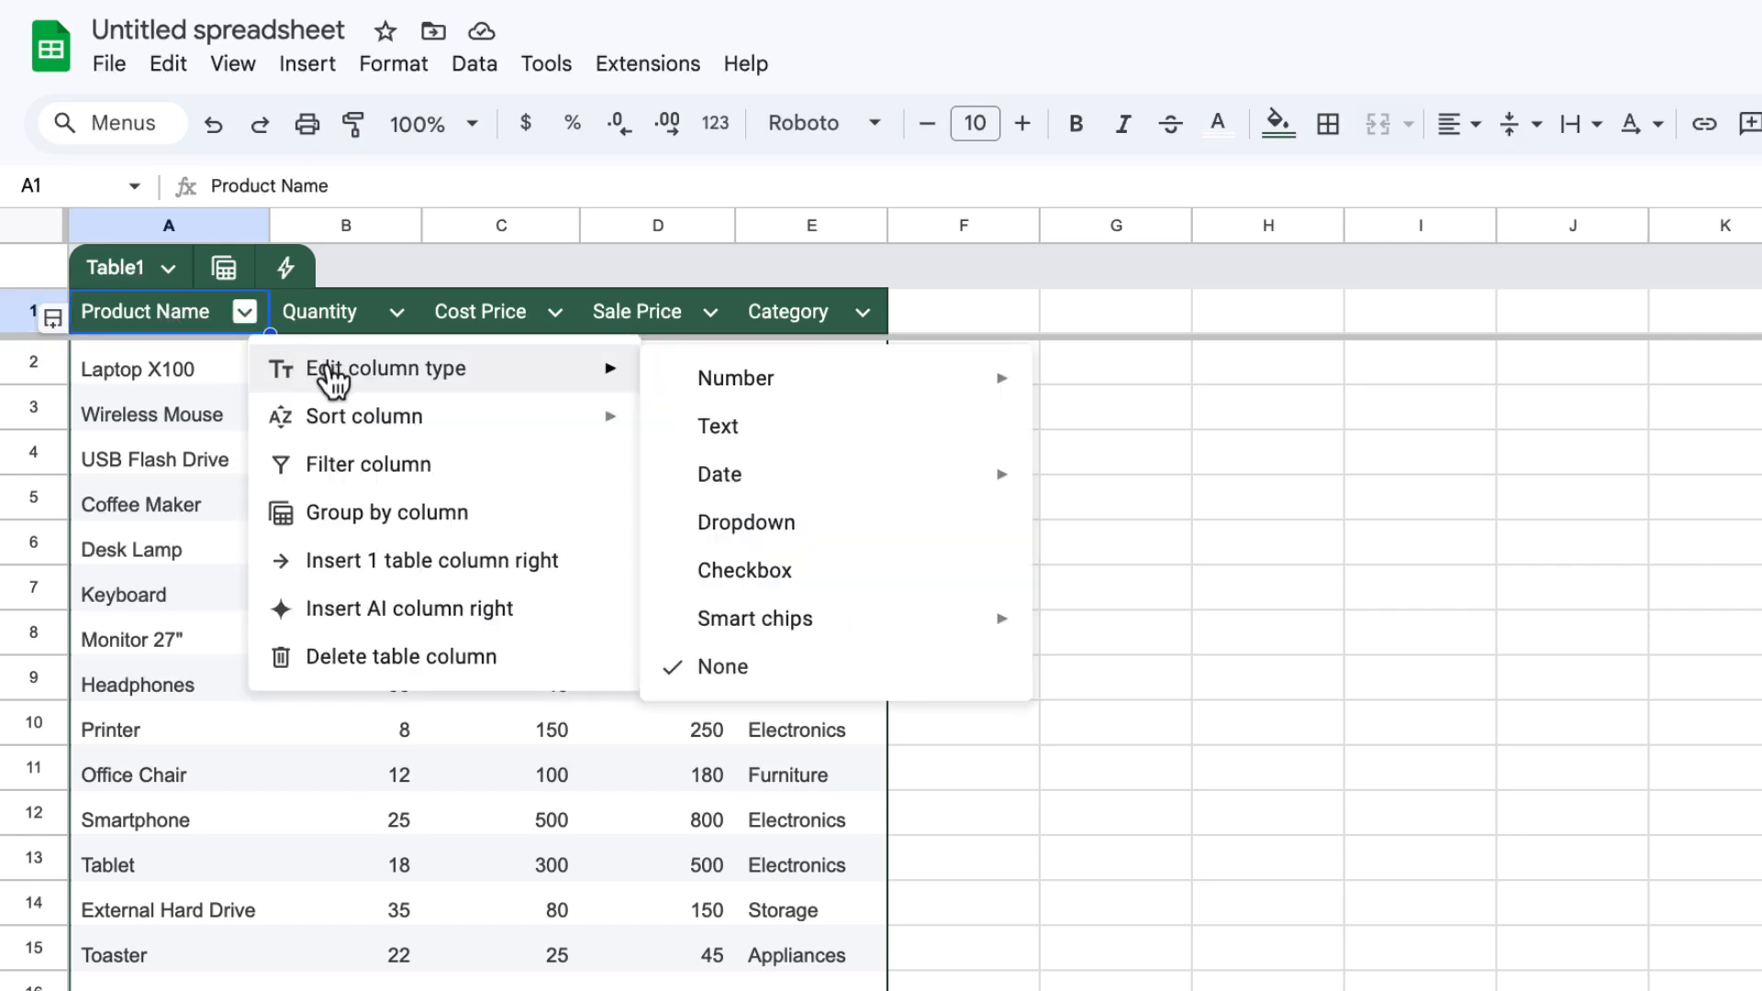
mouse_move(870, 428)
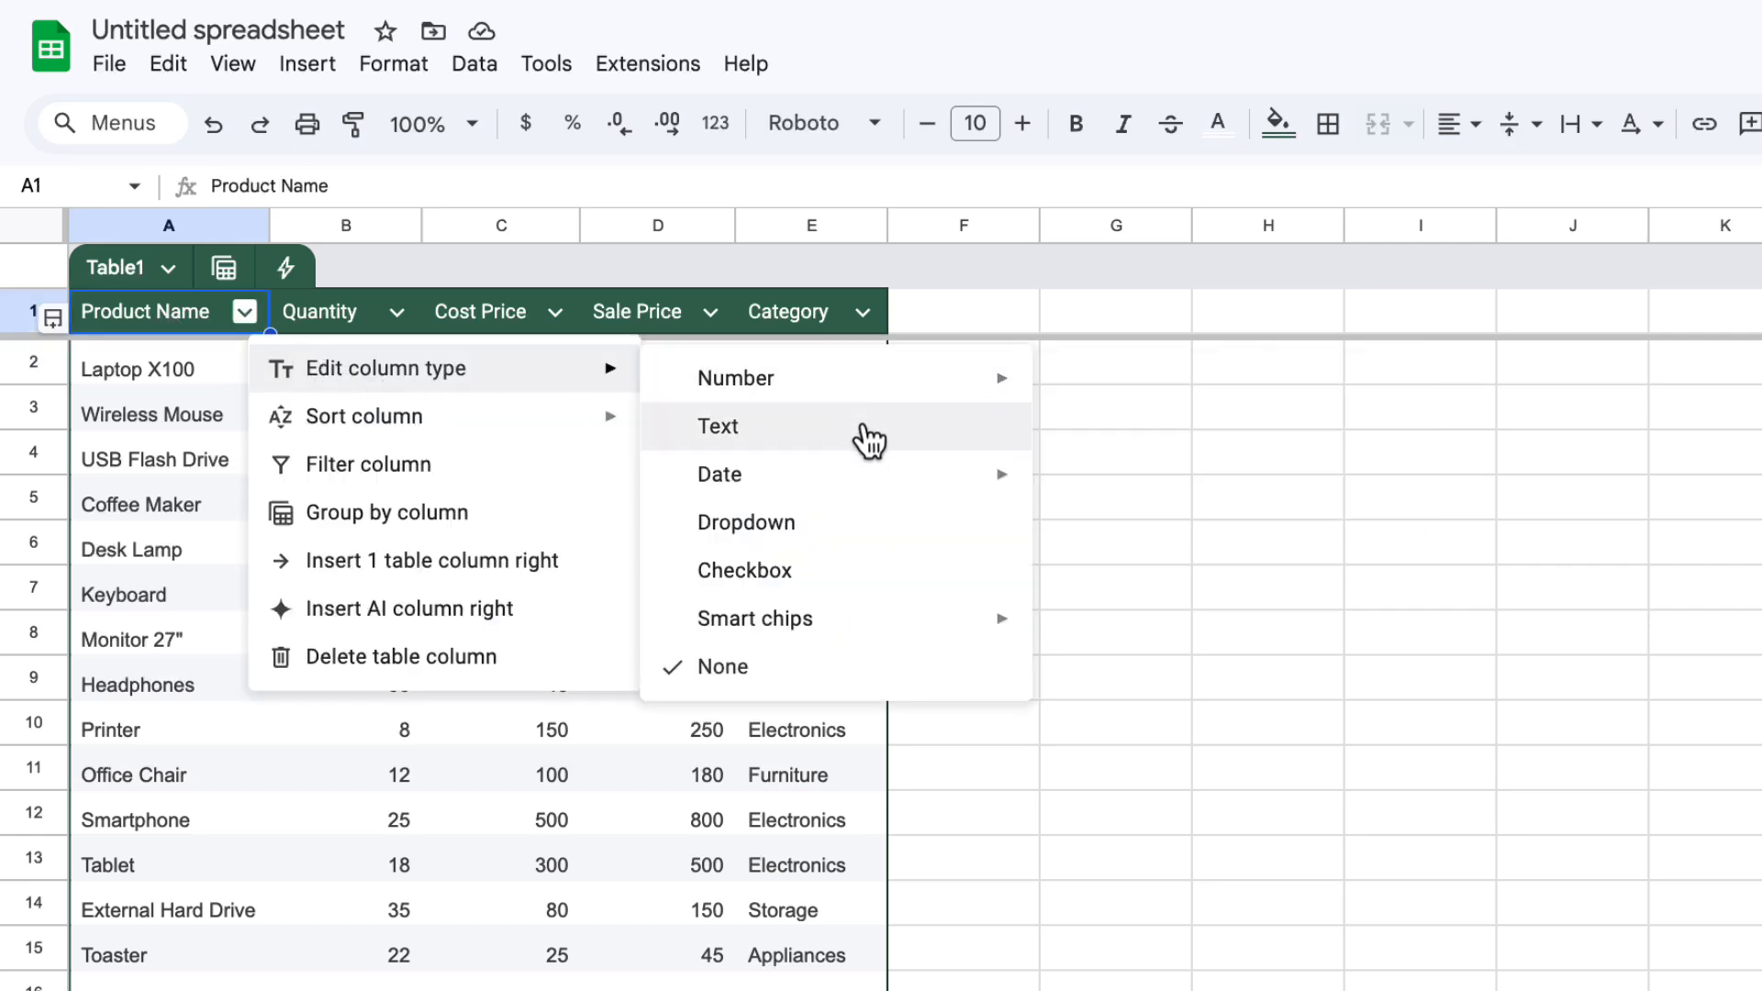
click(717, 426)
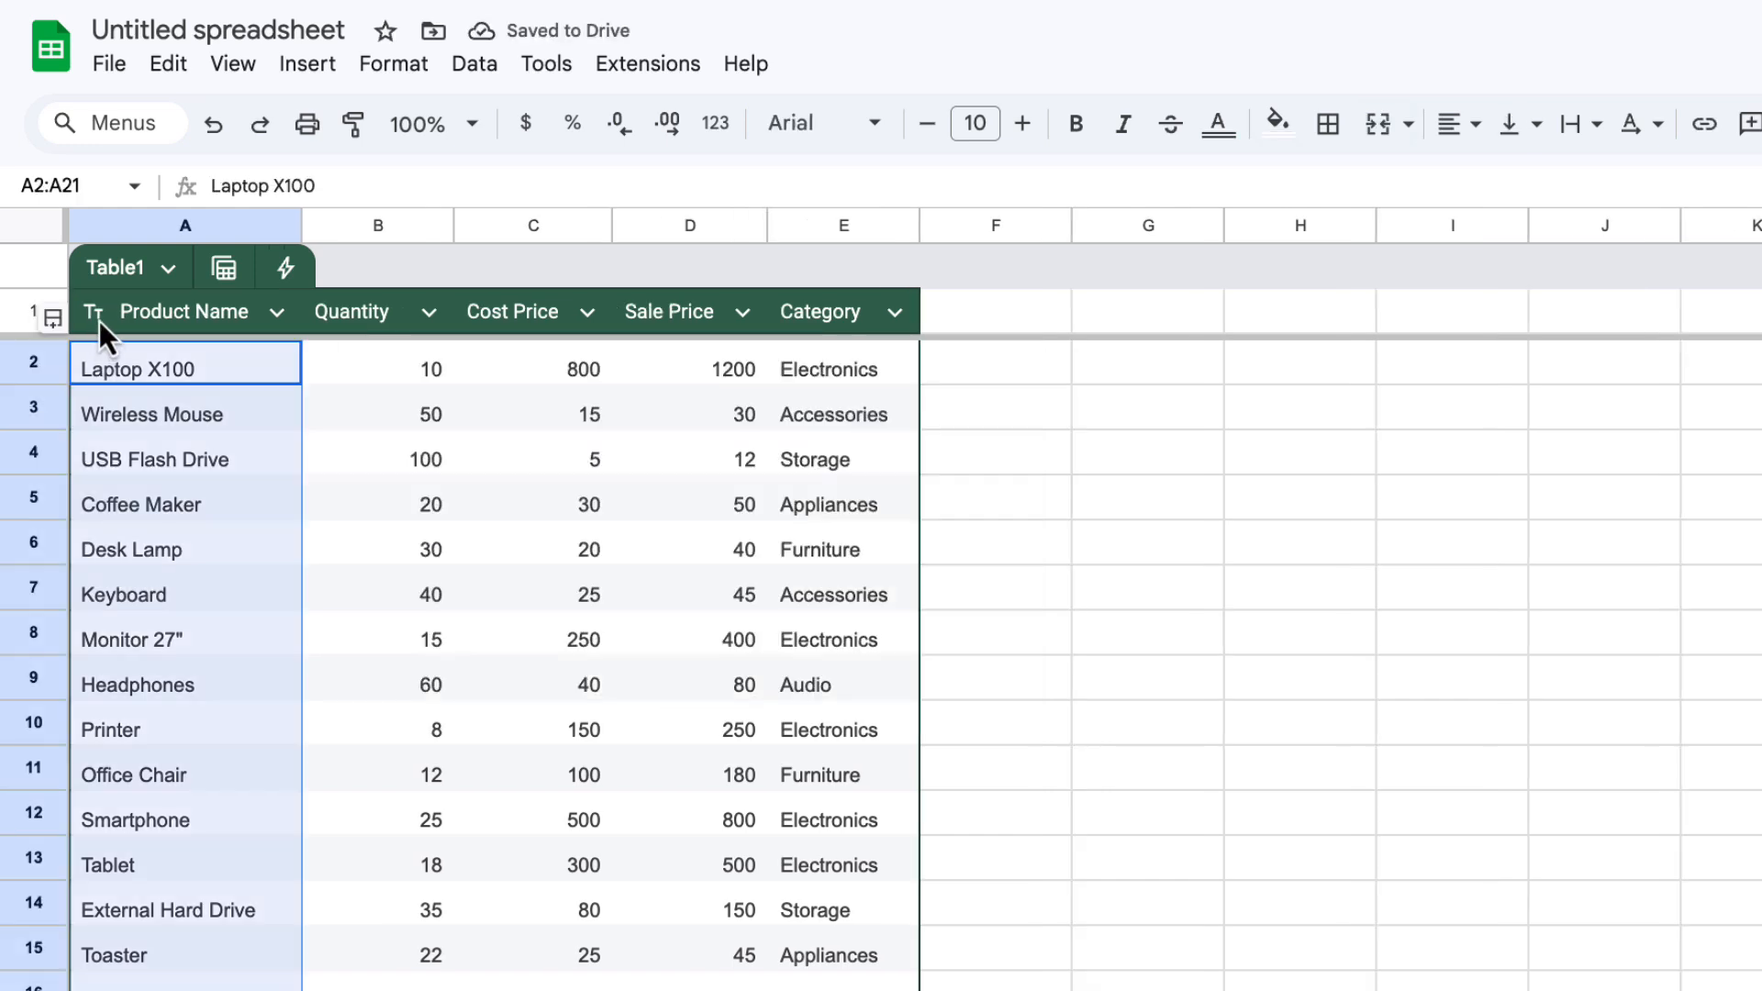
mouse_move(152, 354)
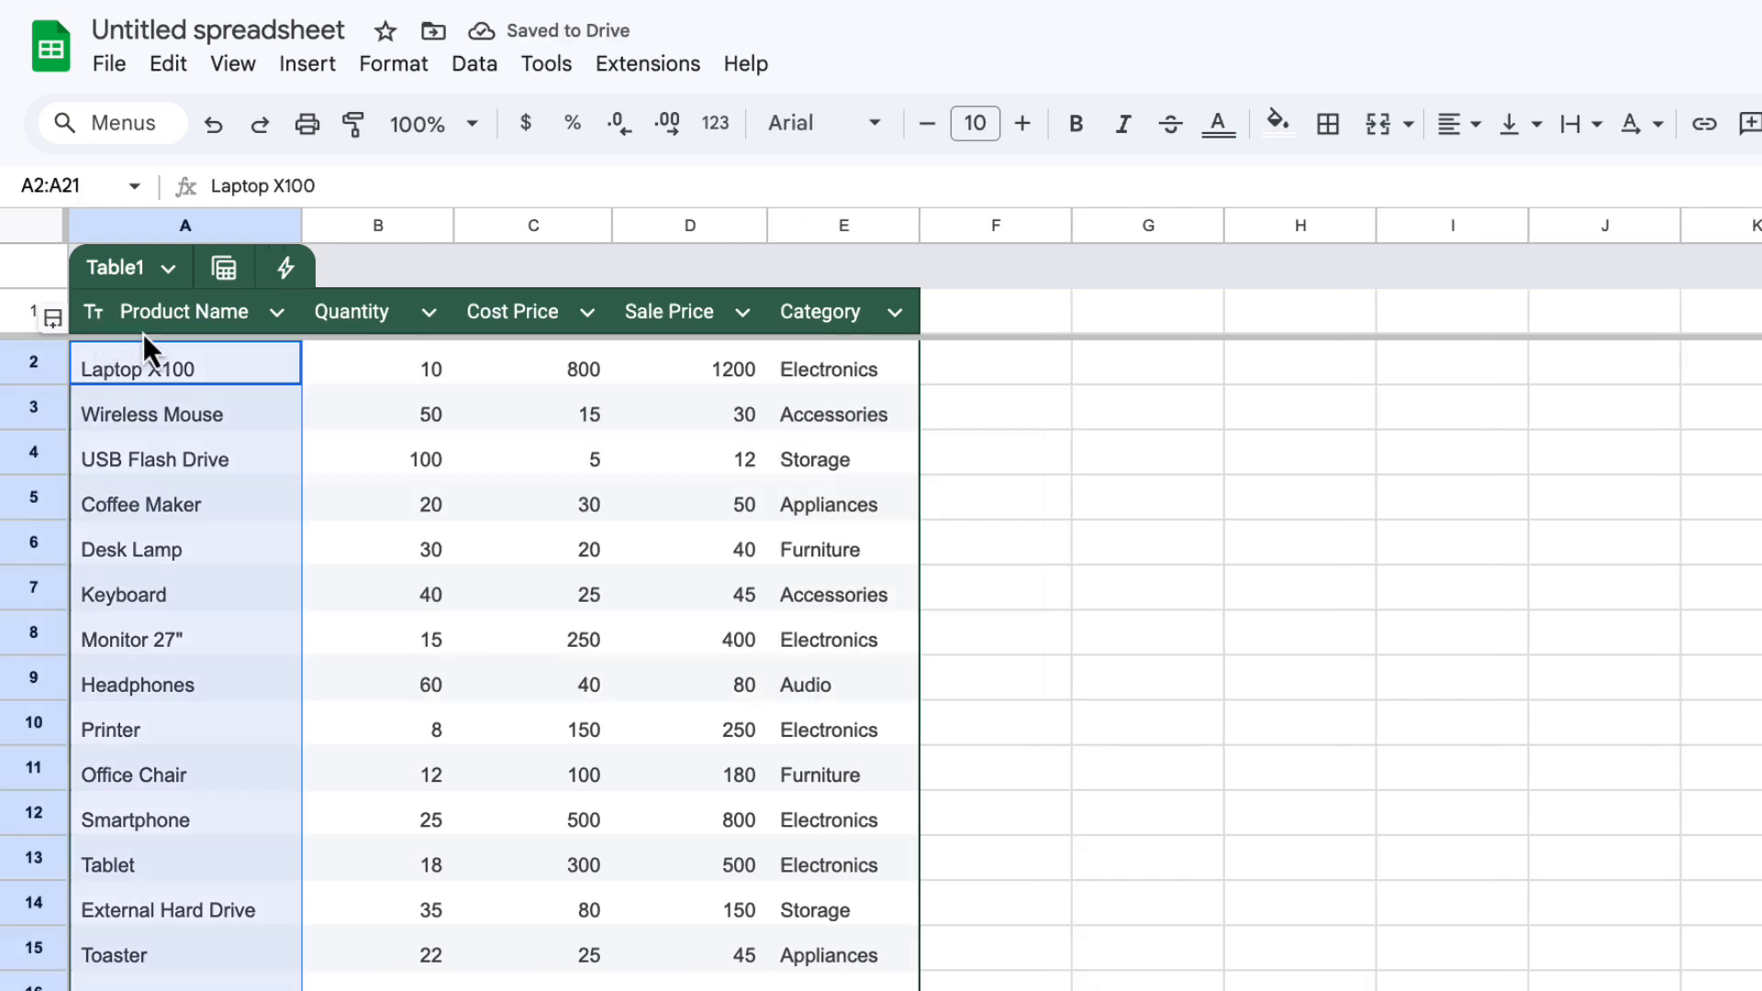
click(427, 312)
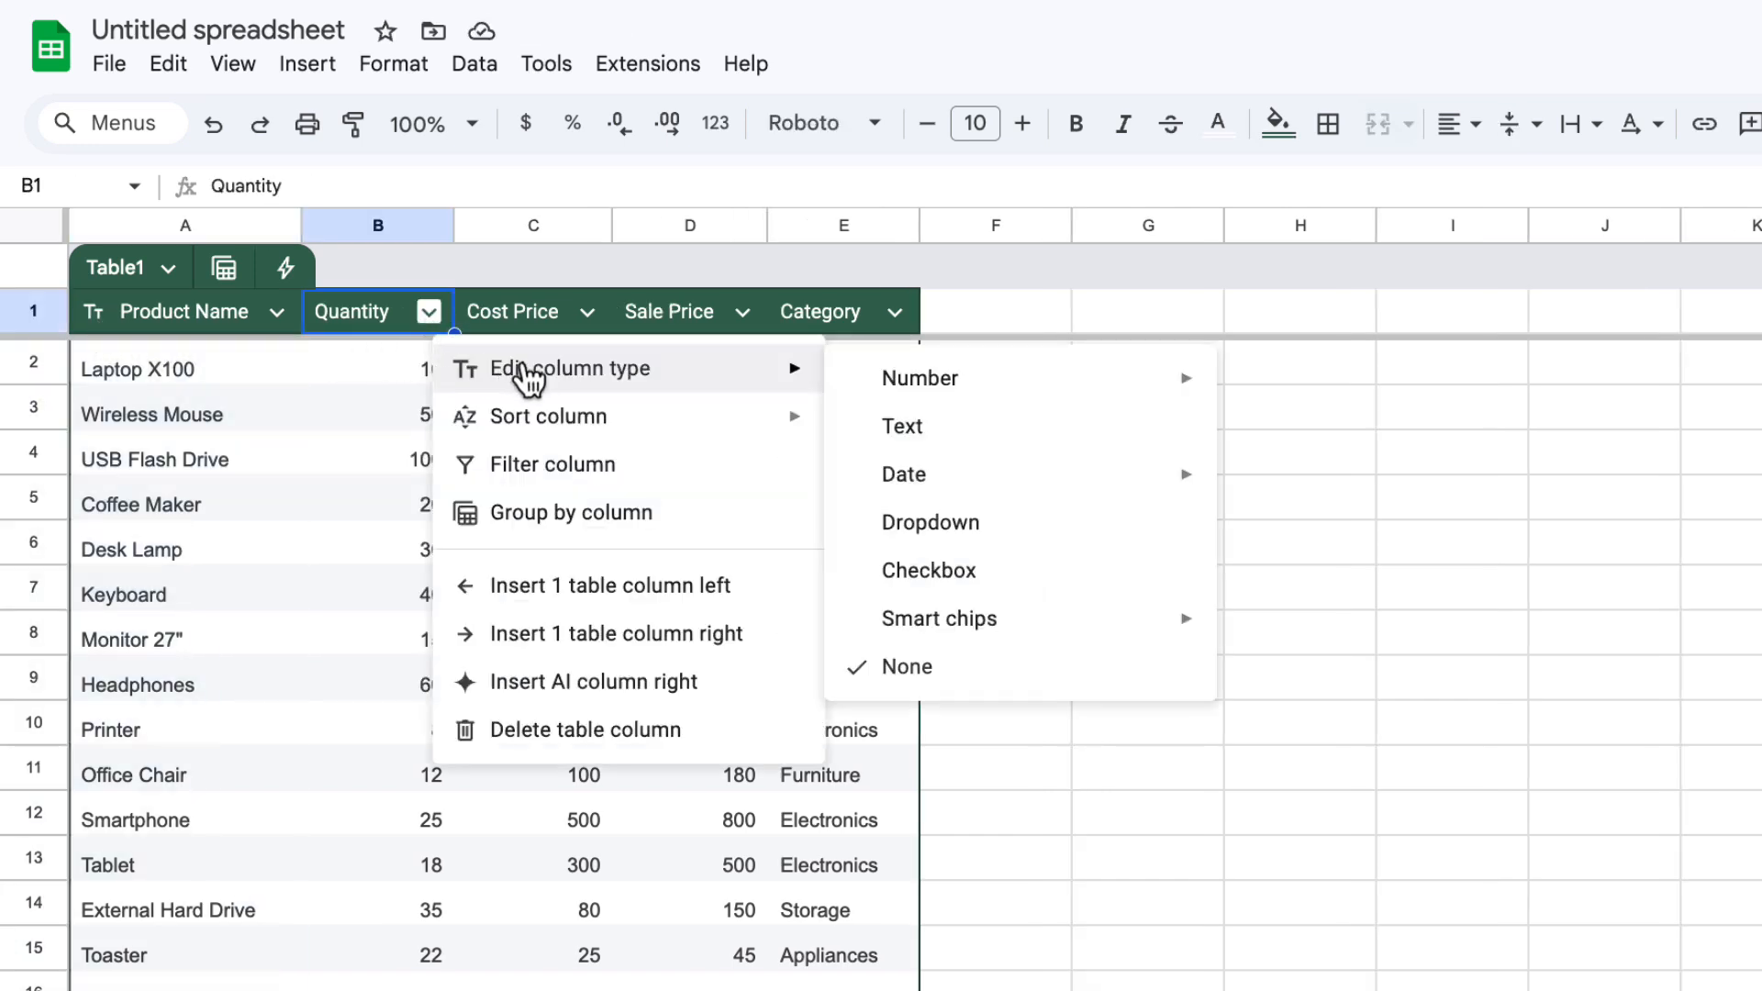
mouse_move(918, 378)
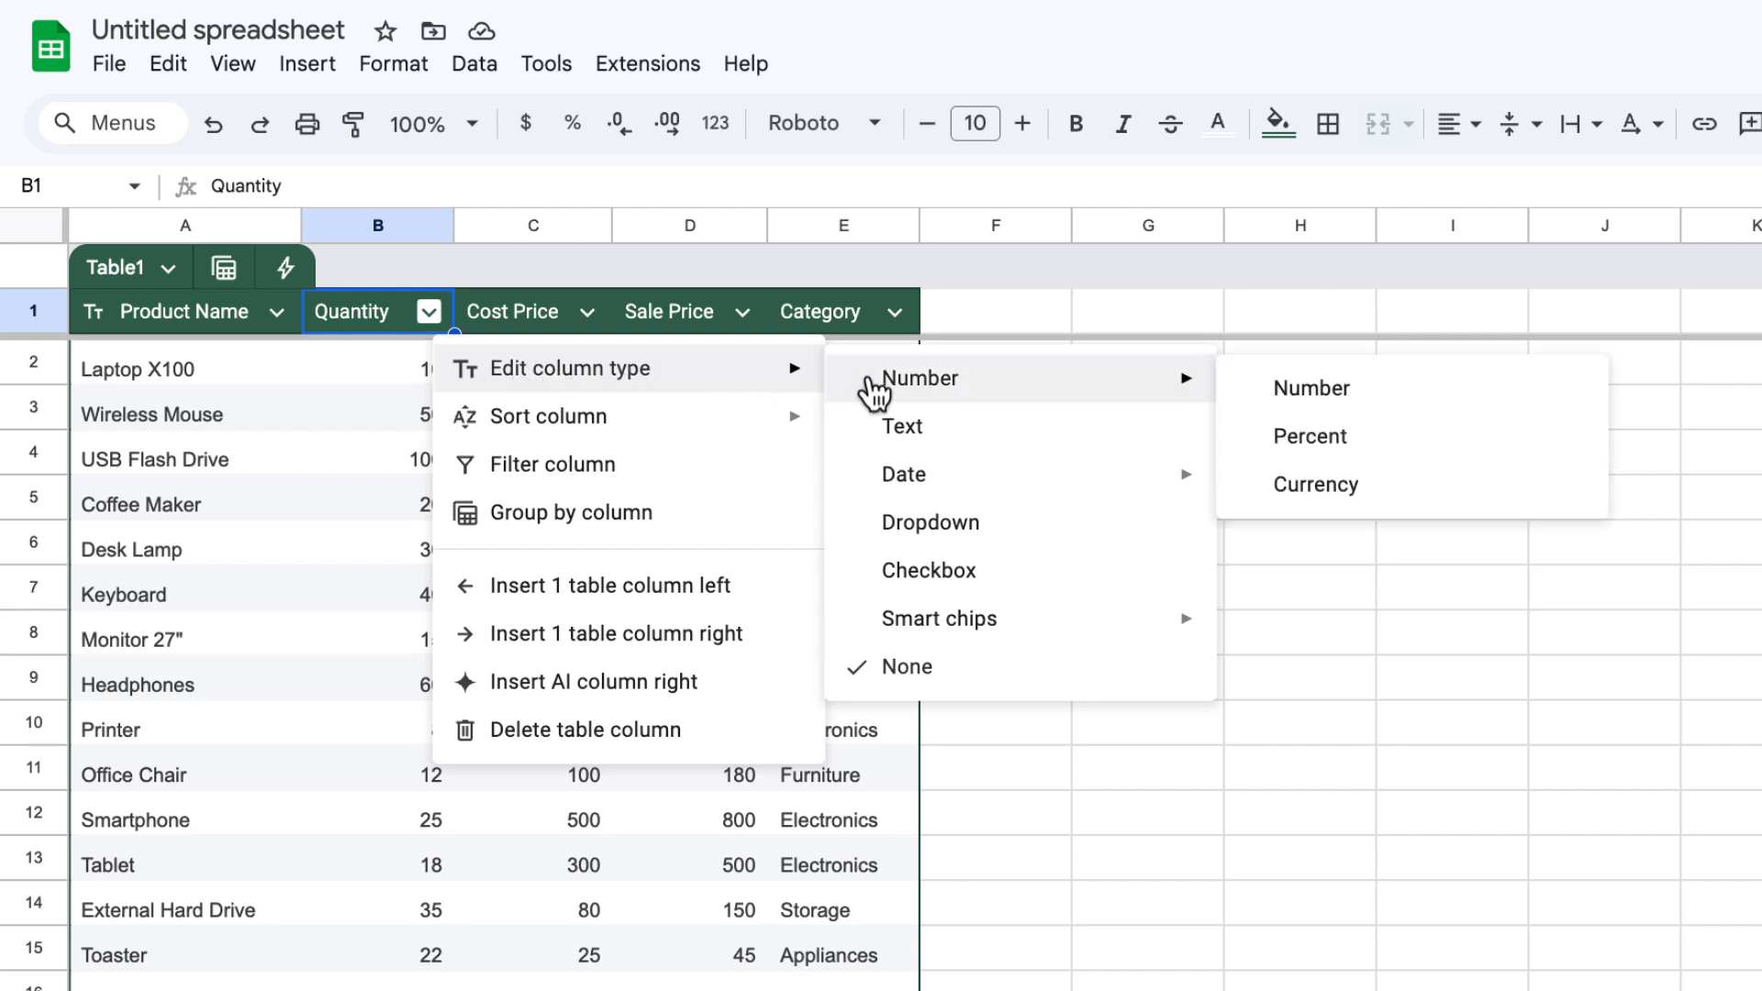
mouse_move(1311, 387)
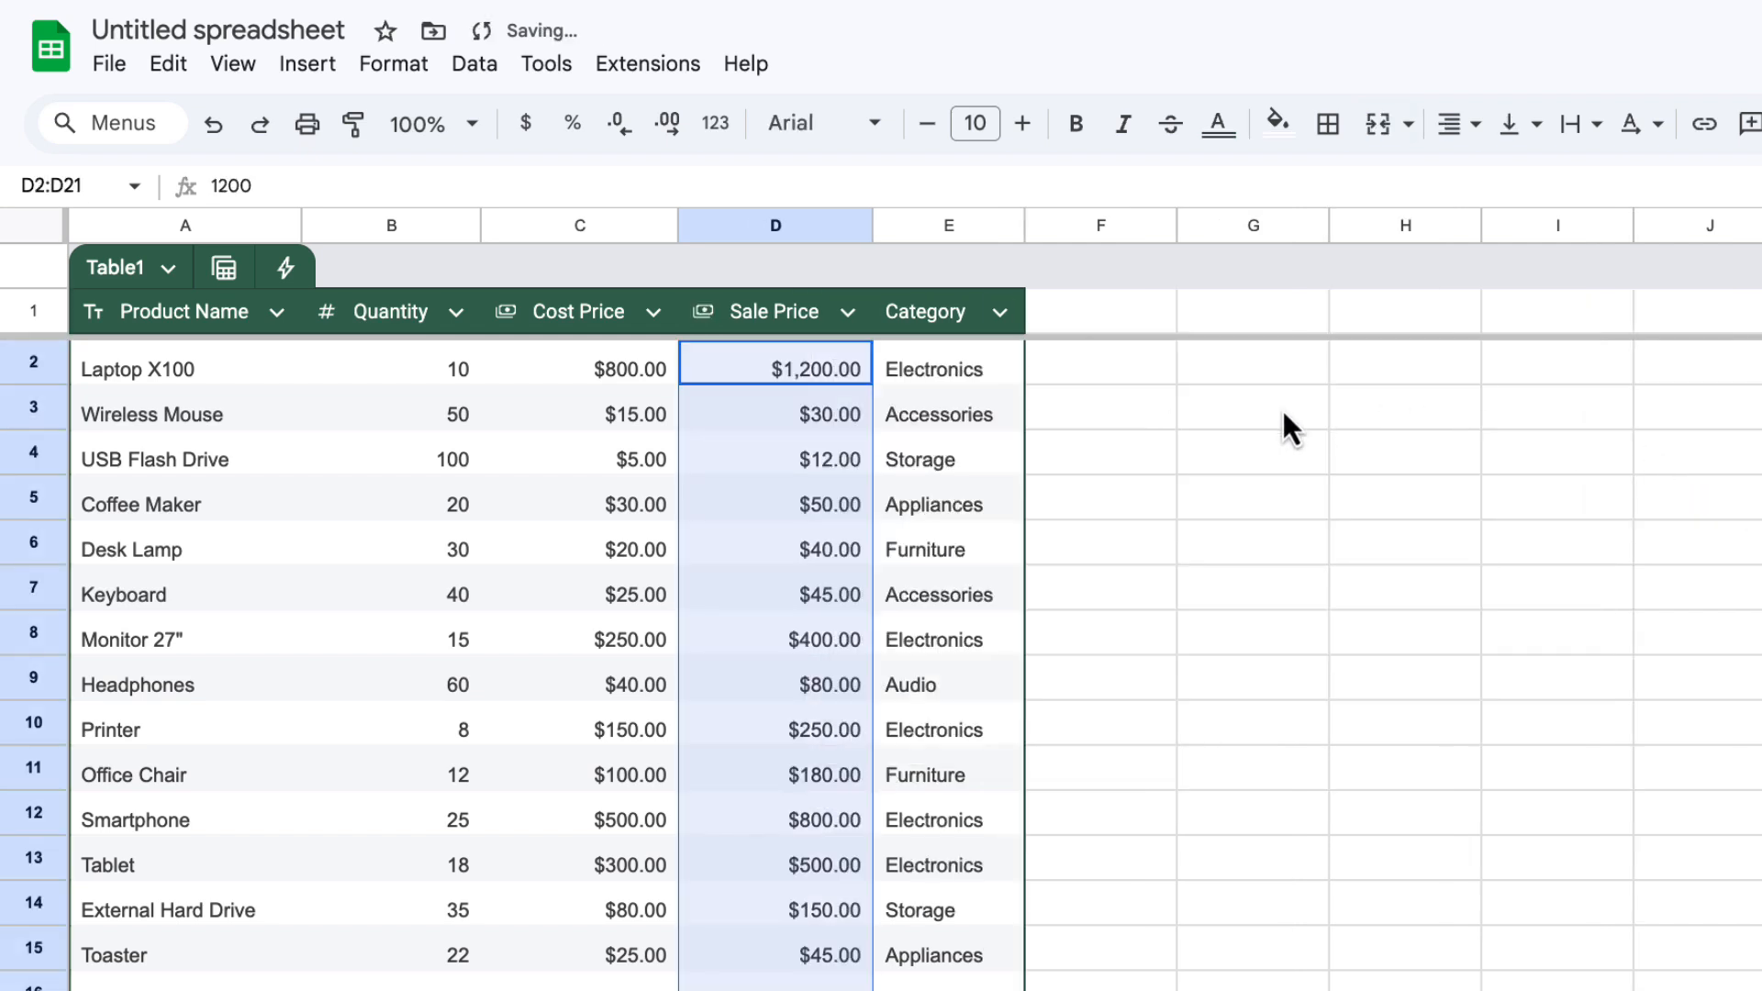
Make Category a dropdown-chip column and check File Cabinet's category choices.
click(998, 312)
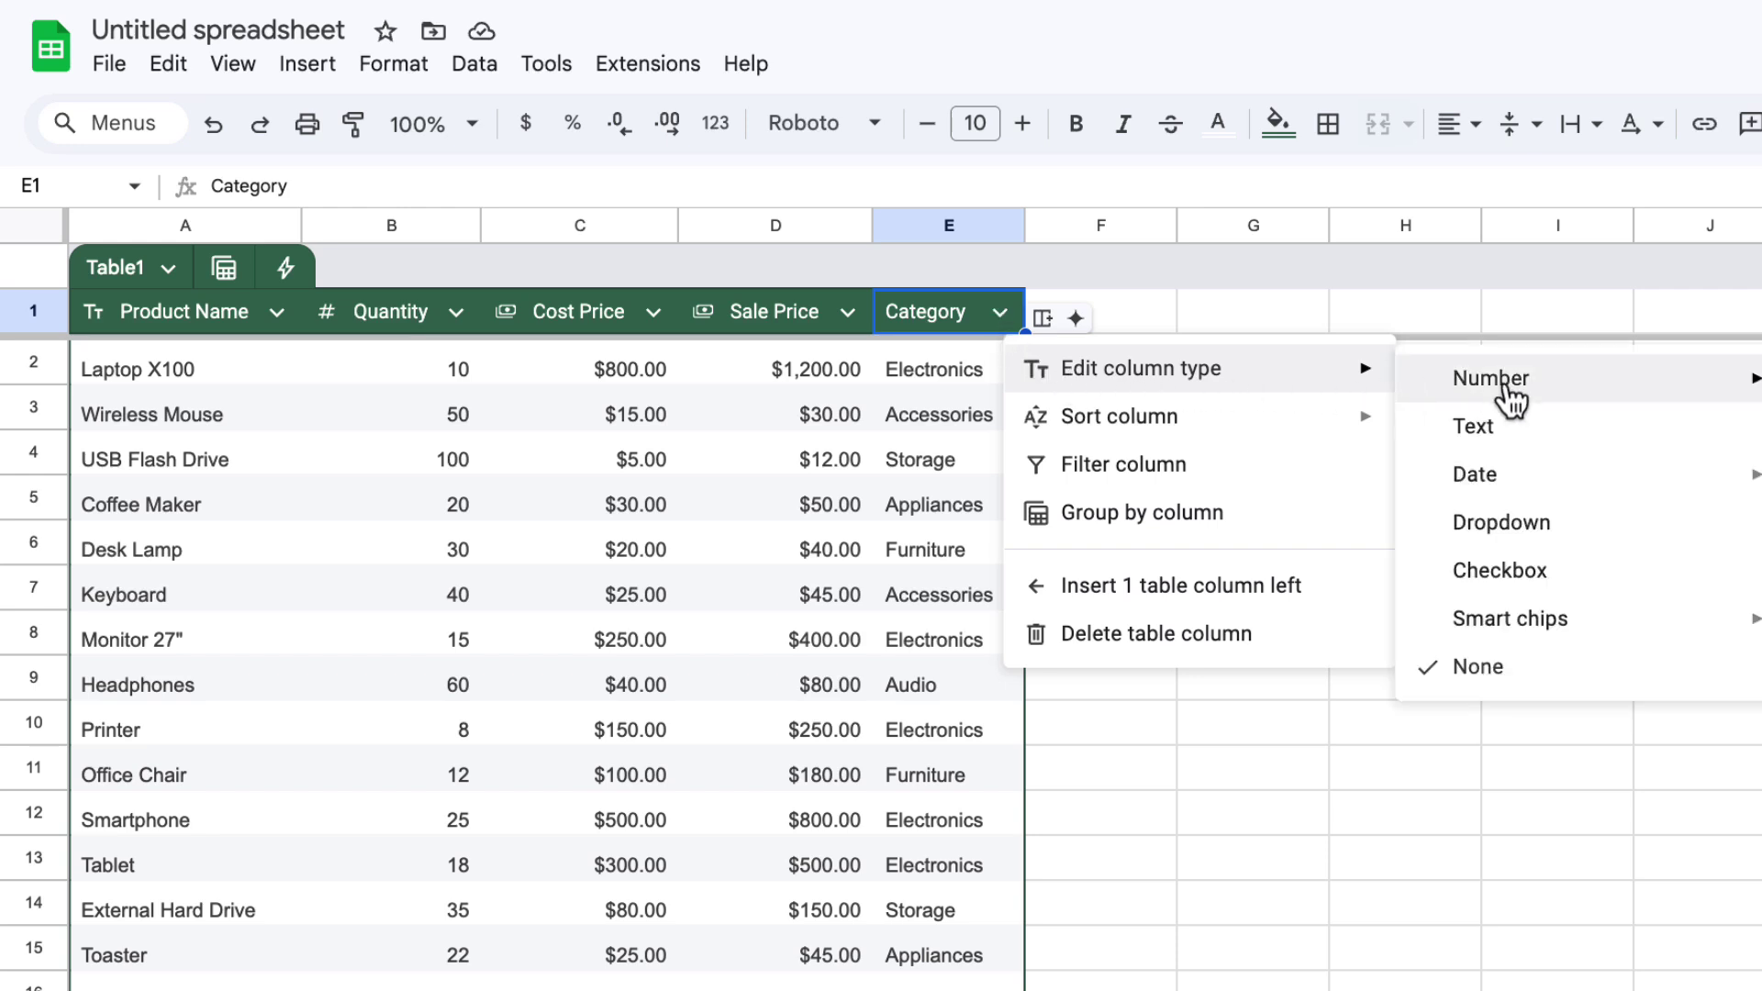
click(1501, 522)
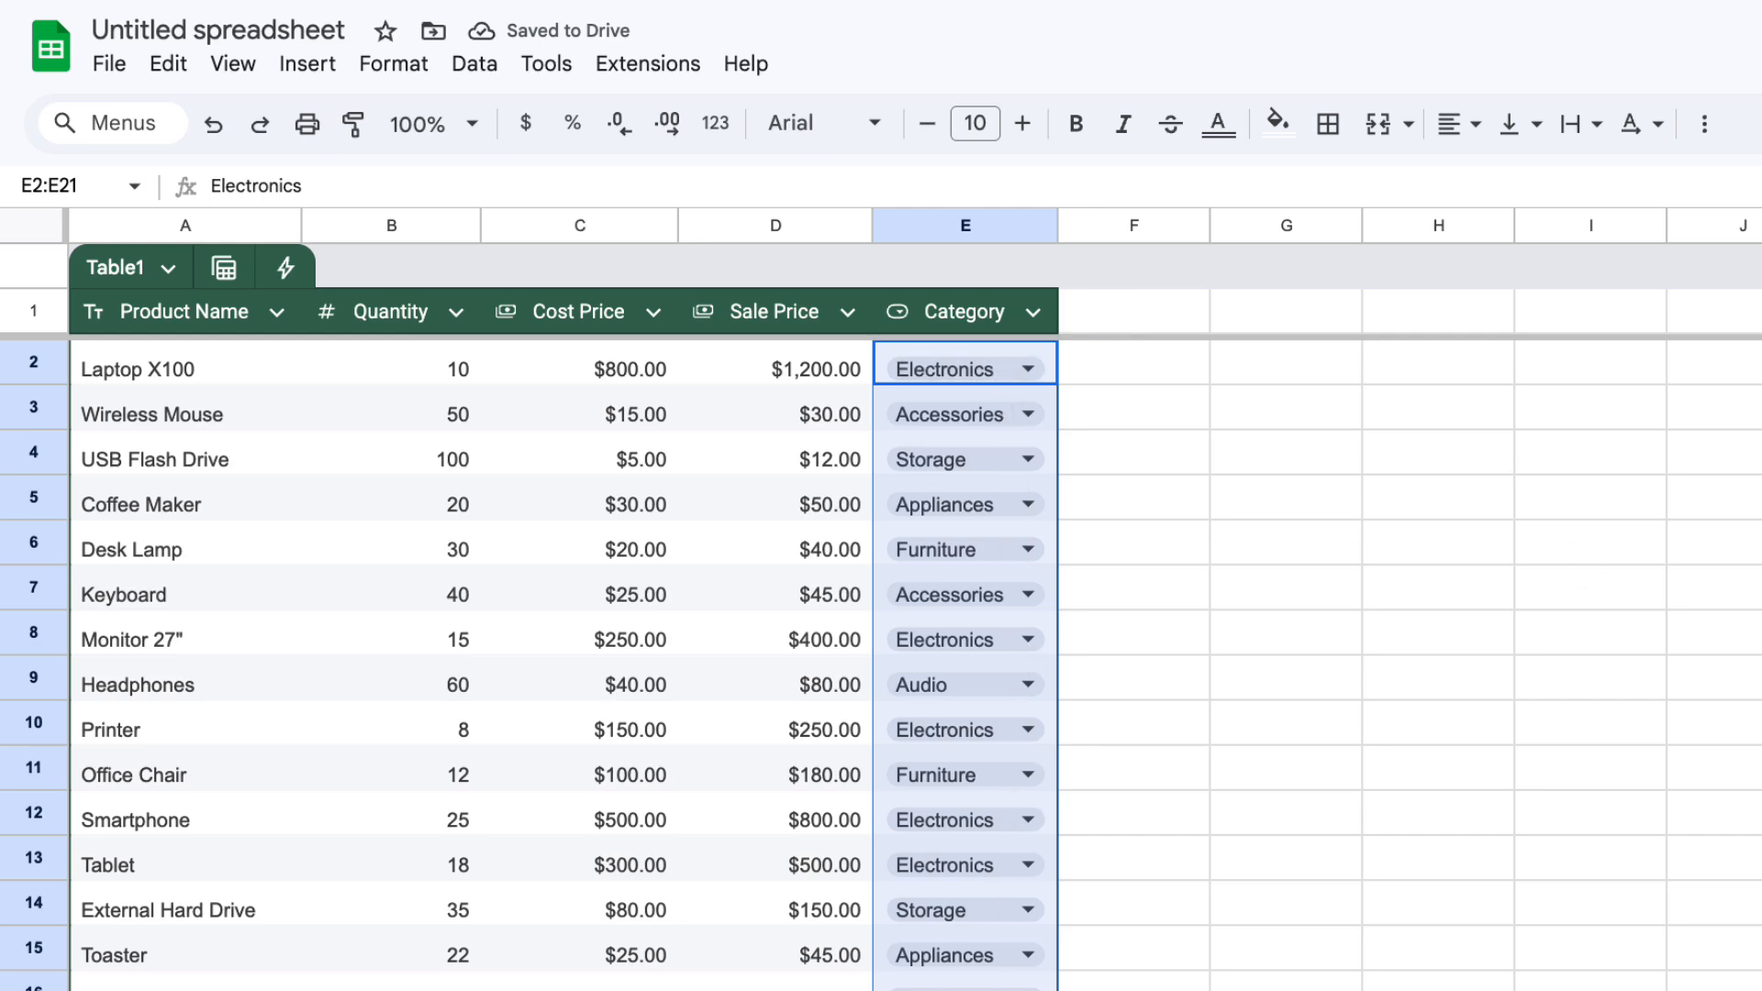
click(1017, 481)
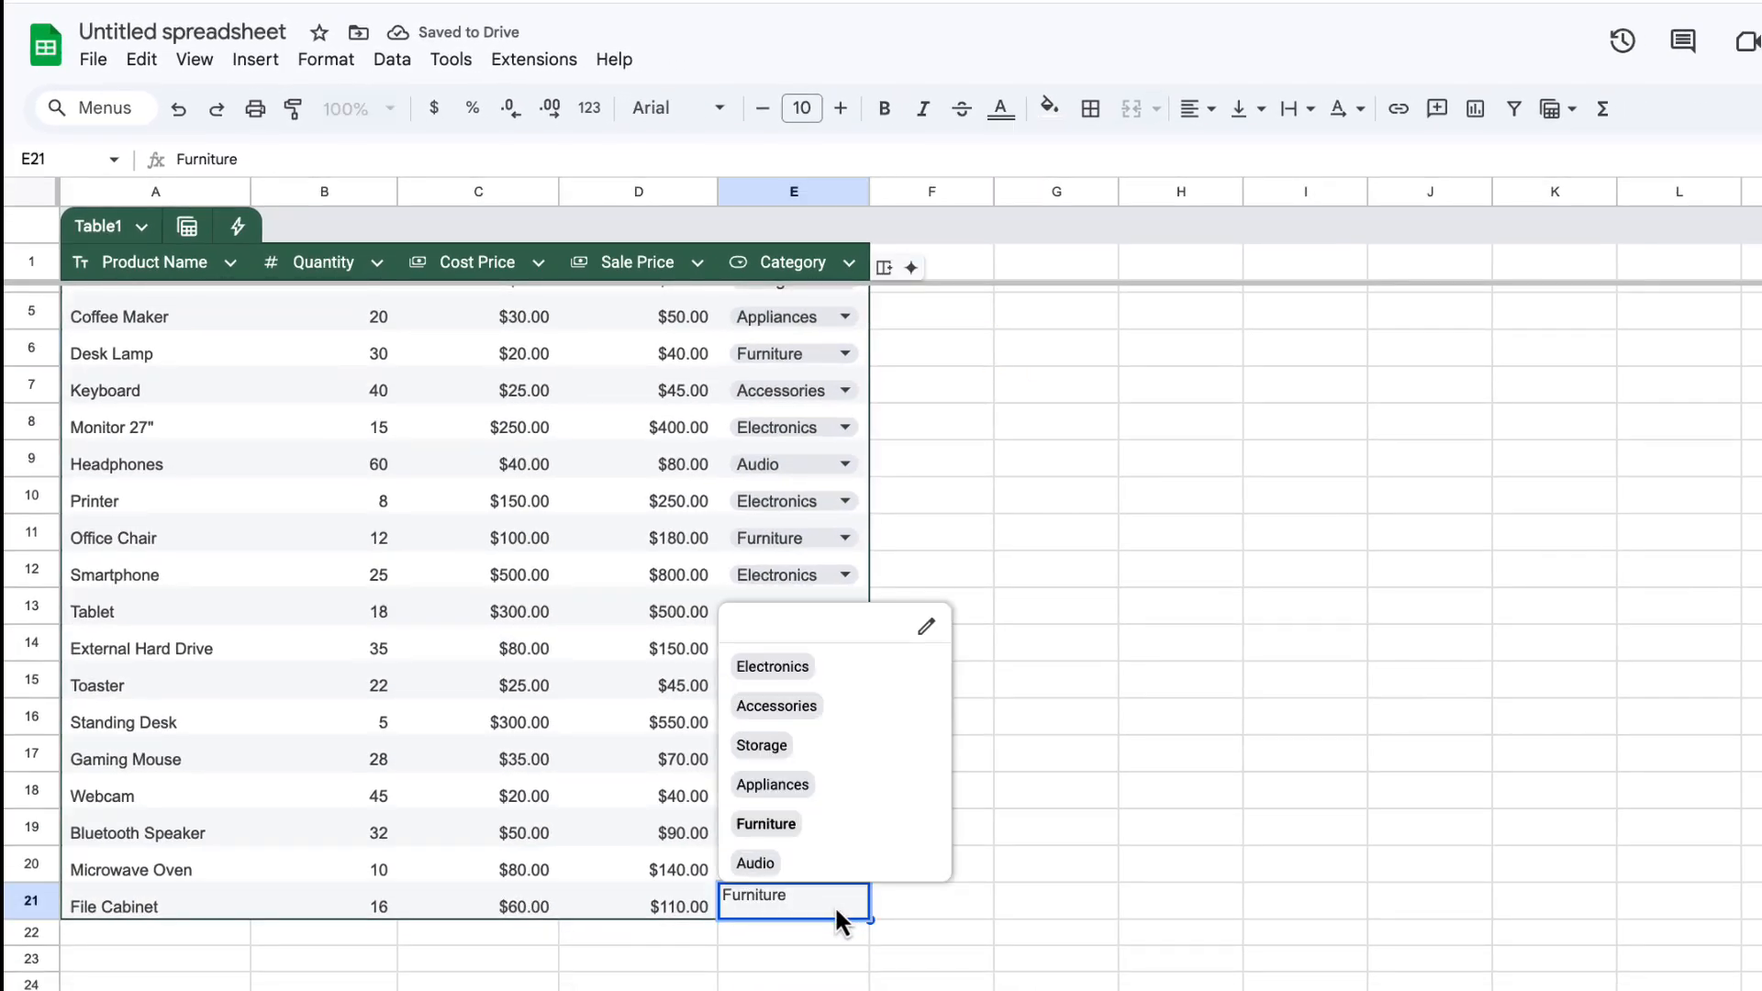
mouse_move(910, 918)
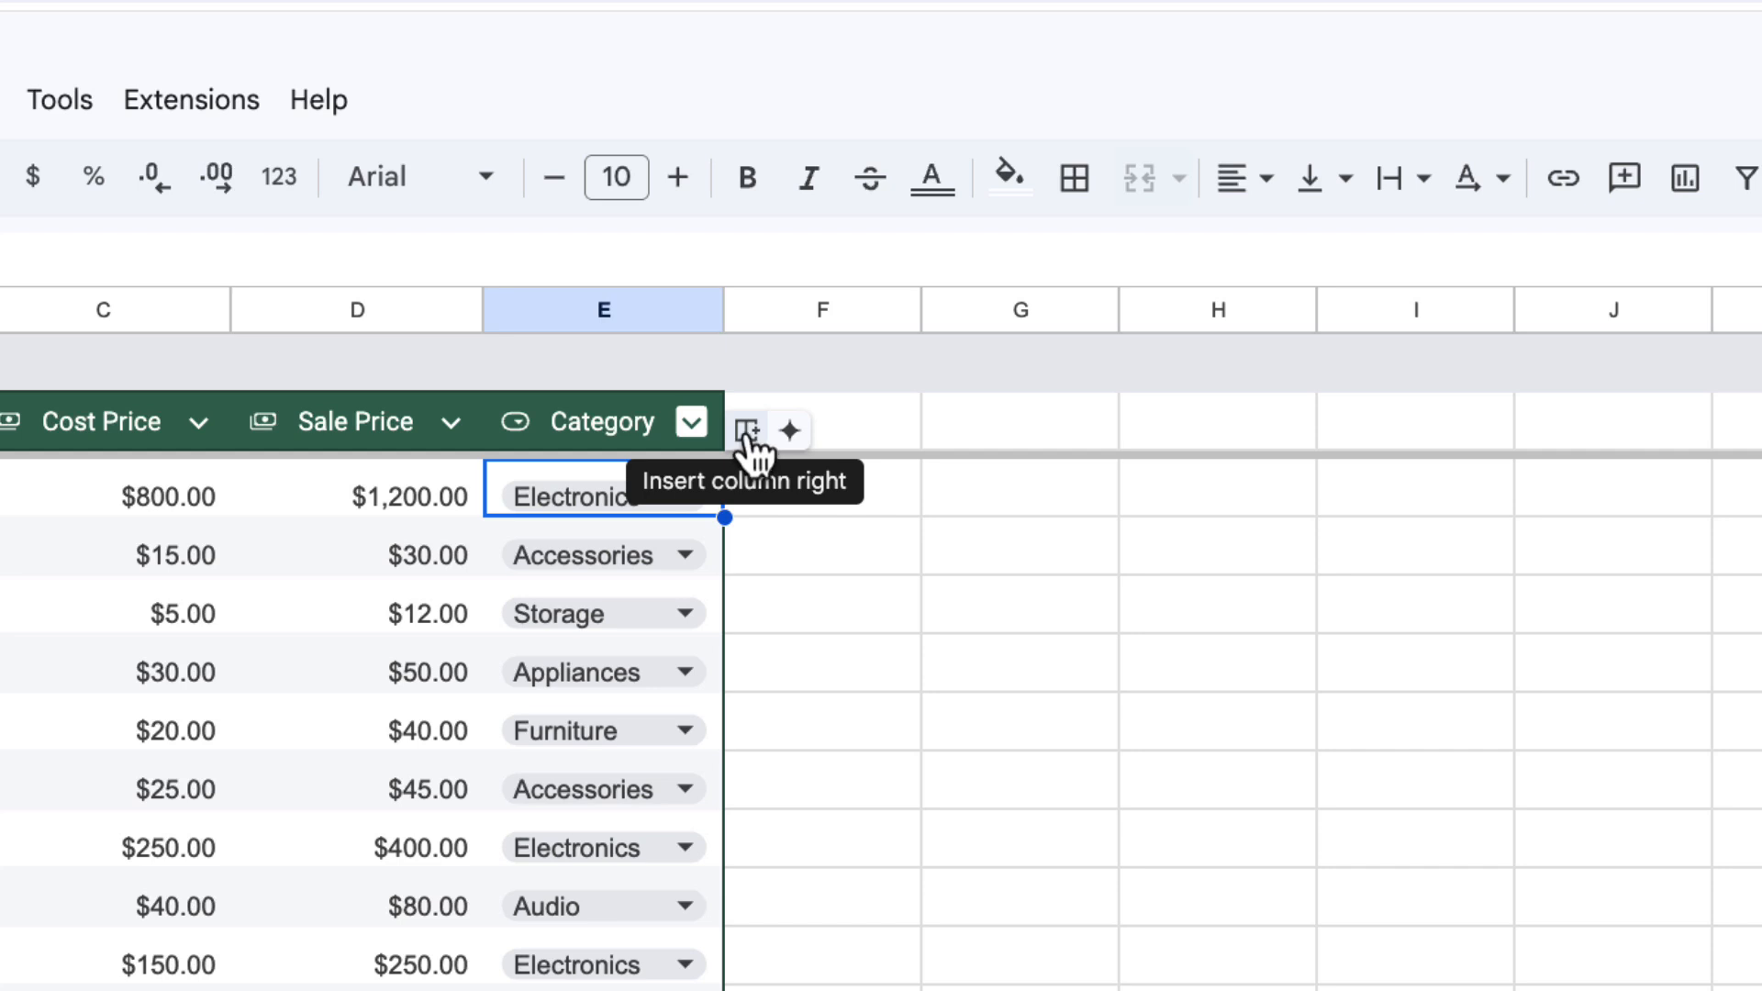
Add a Description column after Category for the product descriptions.
click(749, 429)
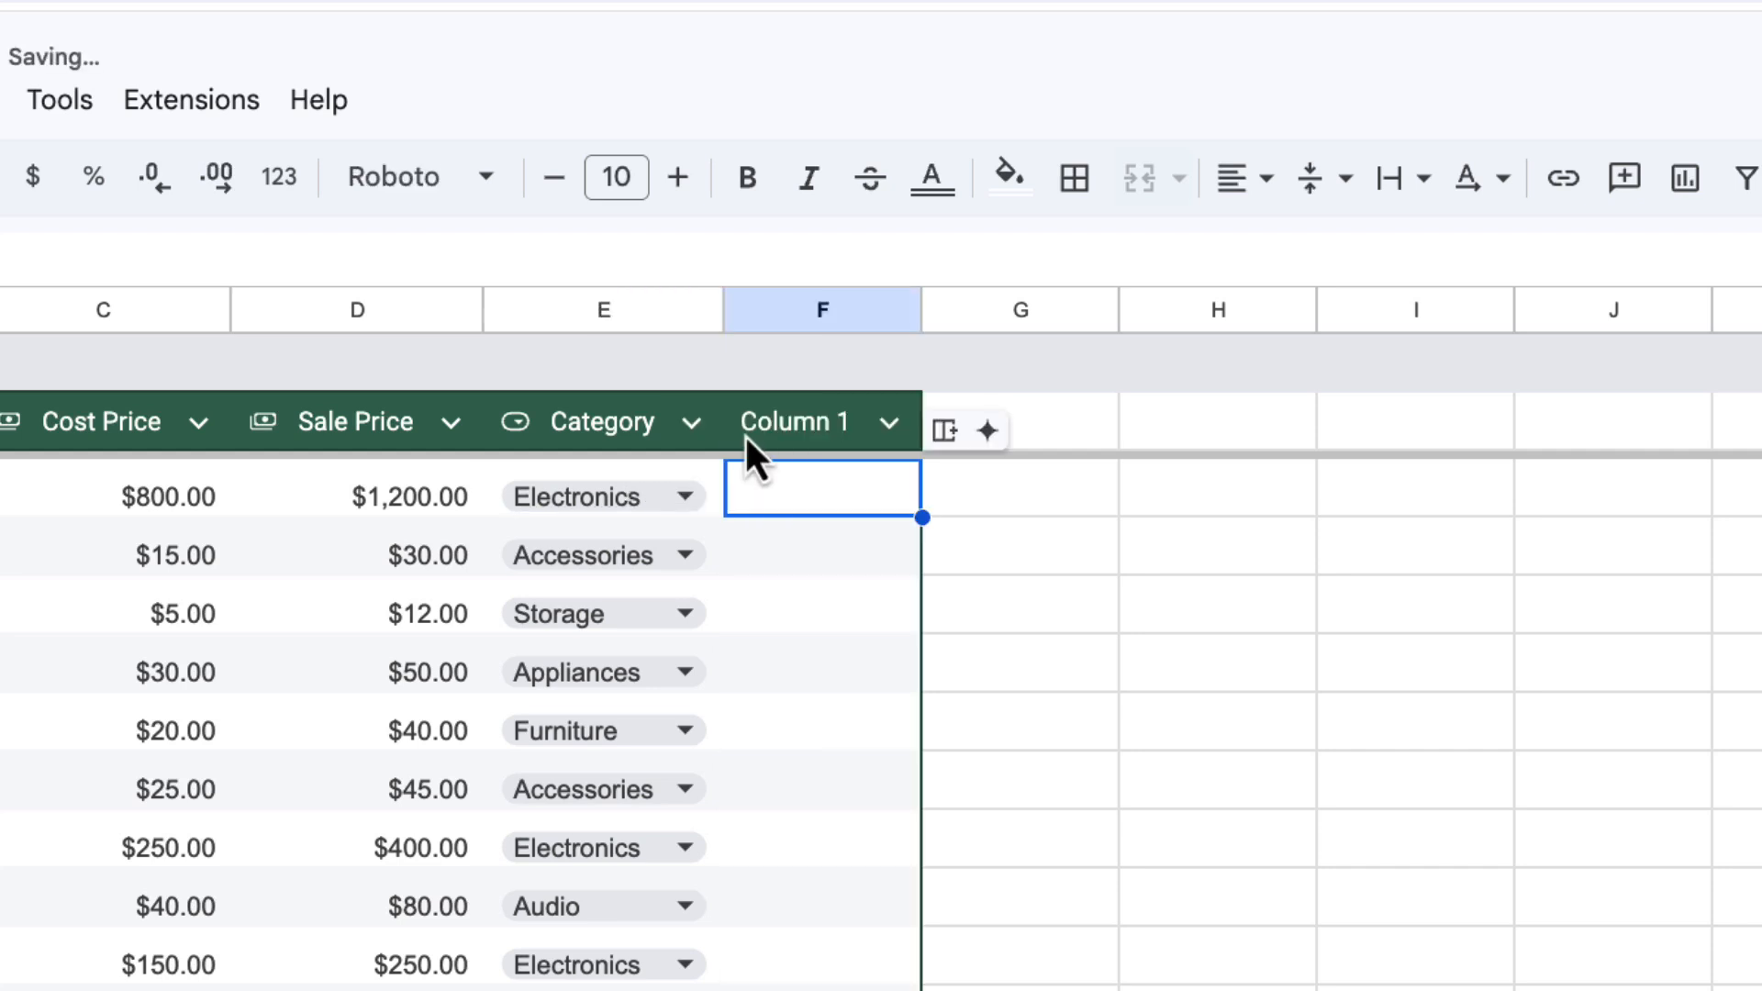
text(Description)
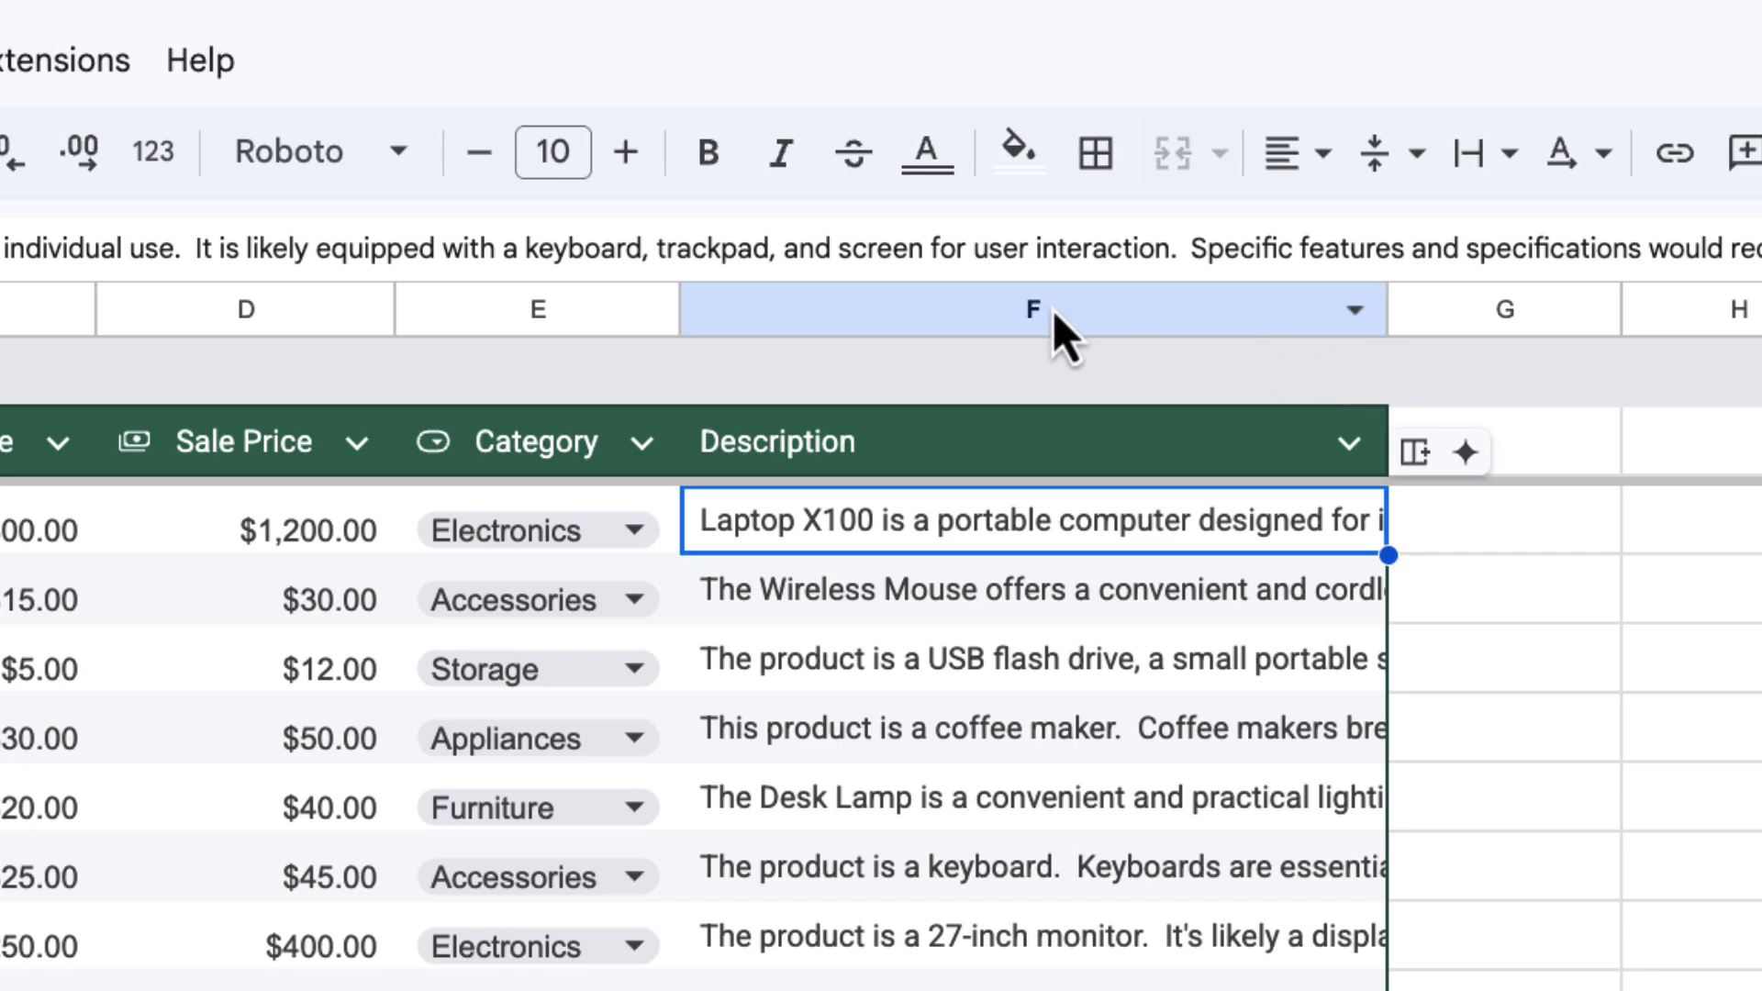
Set the Description column's text wrapping to Overflow, then to Wrap.
click(1029, 309)
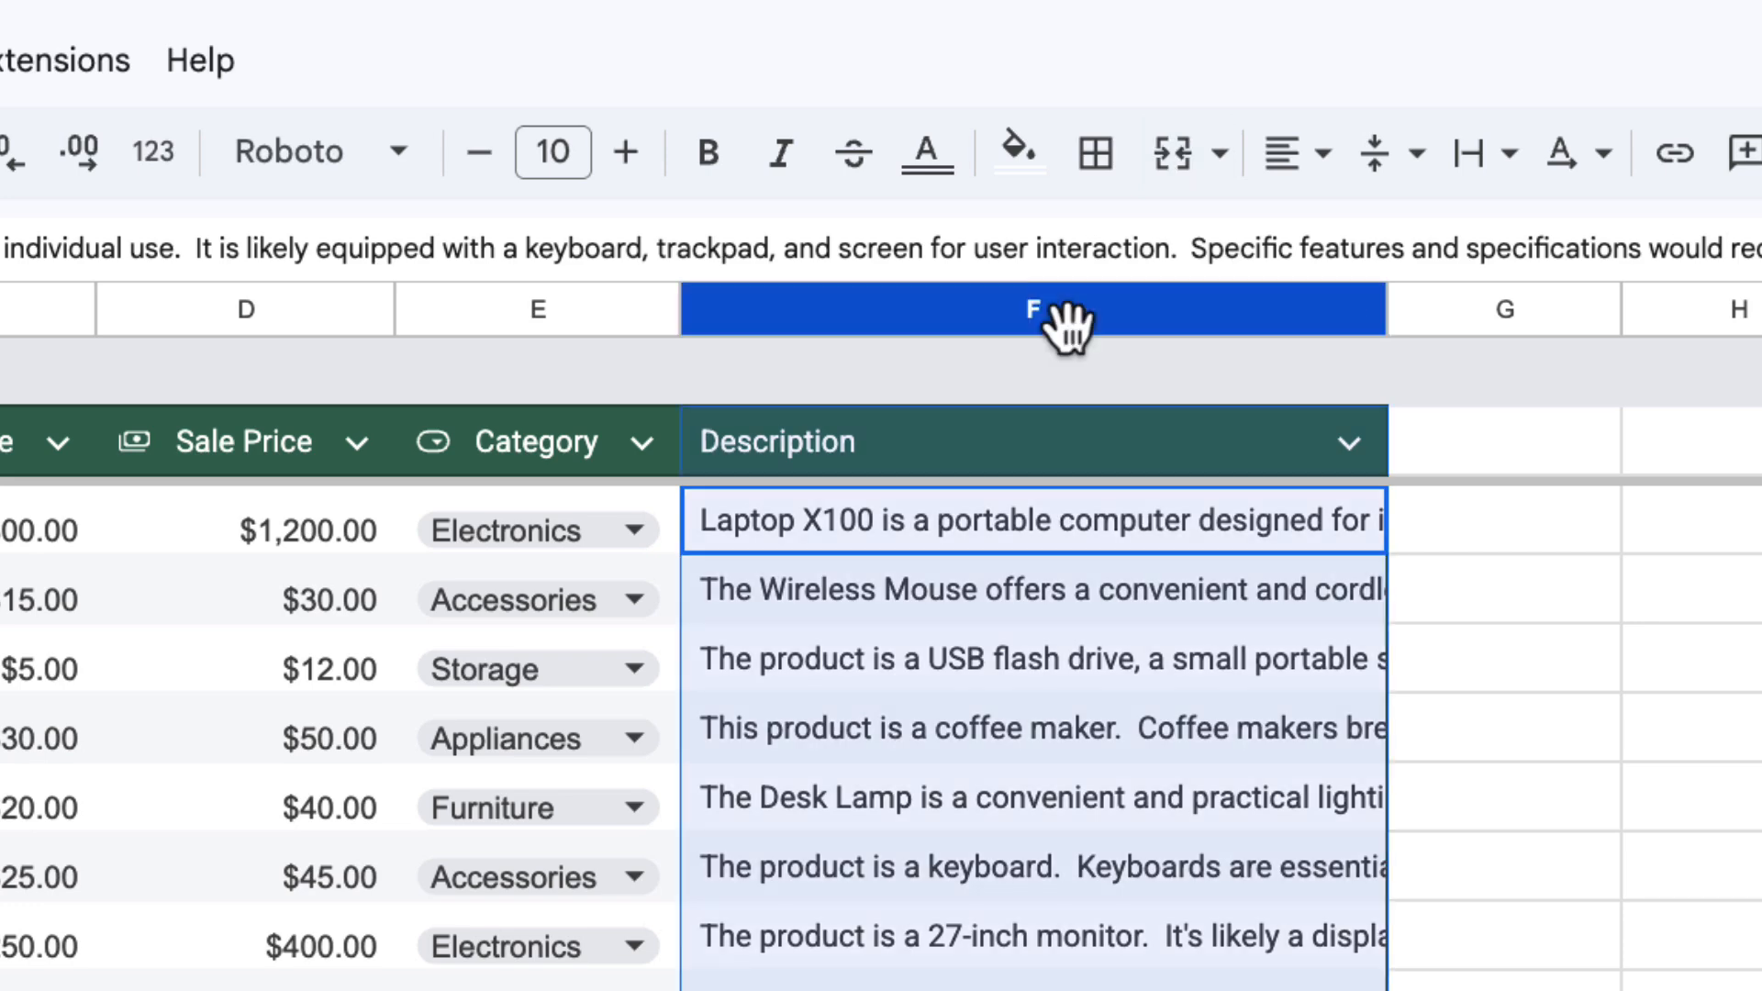
mouse_move(1467, 152)
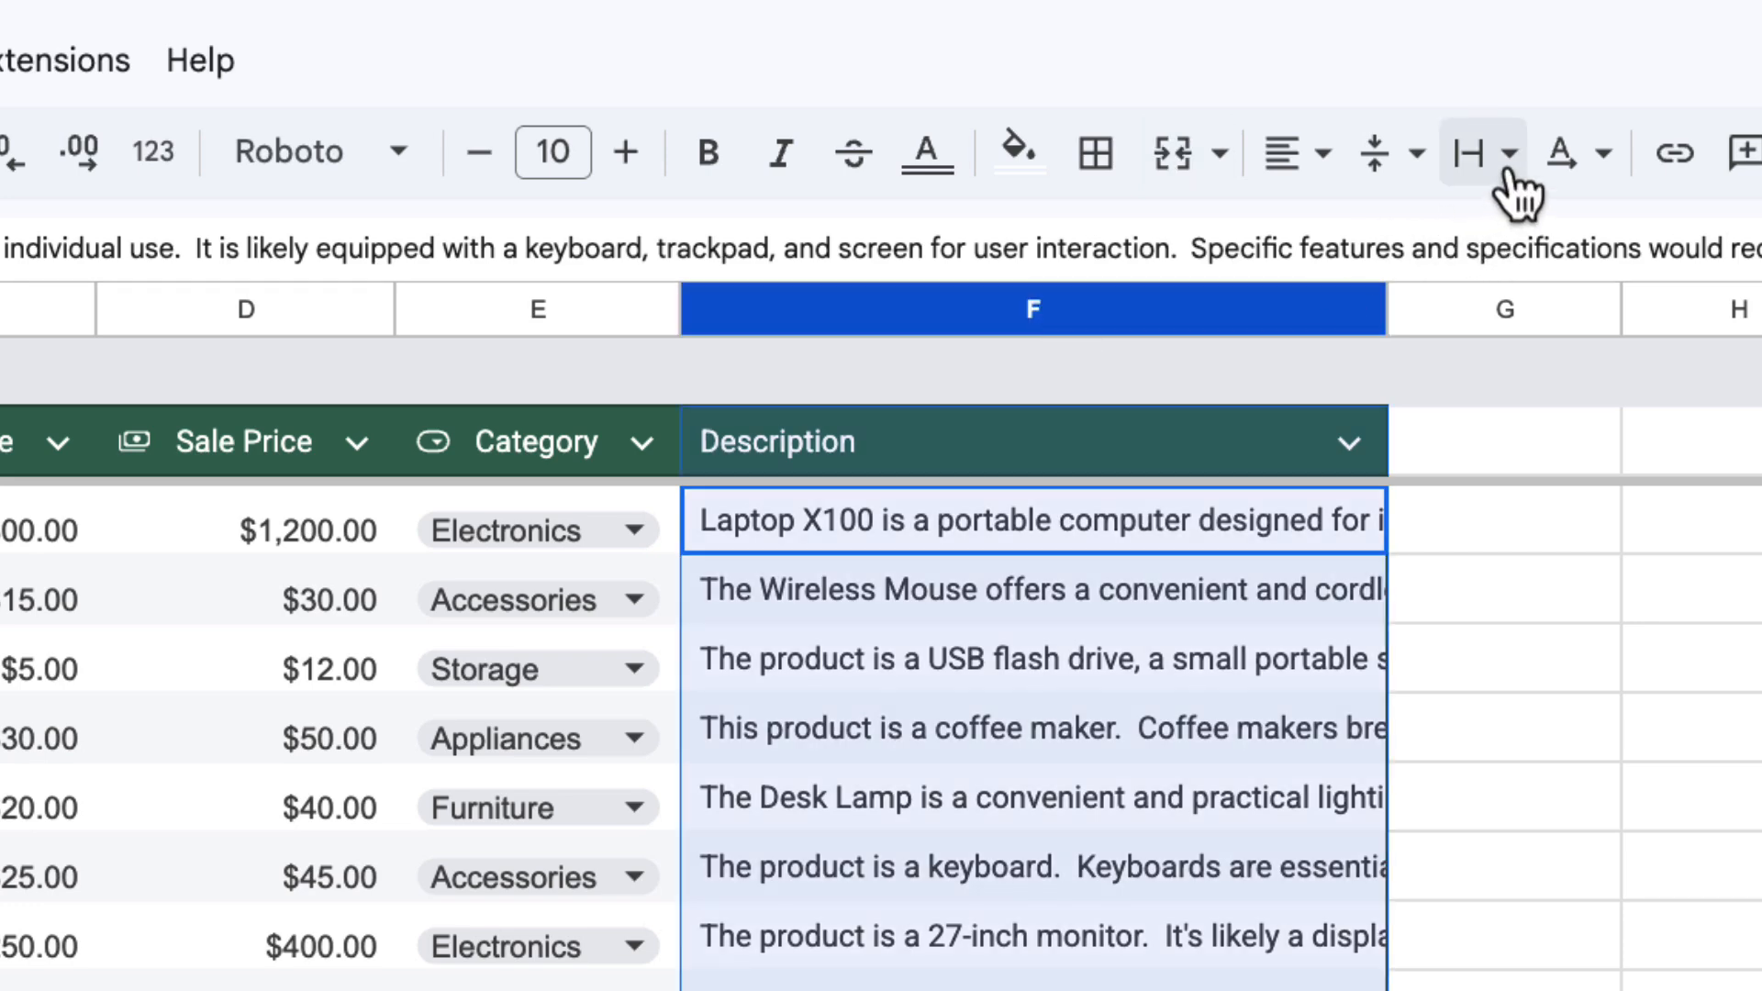
mouse_move(1466, 153)
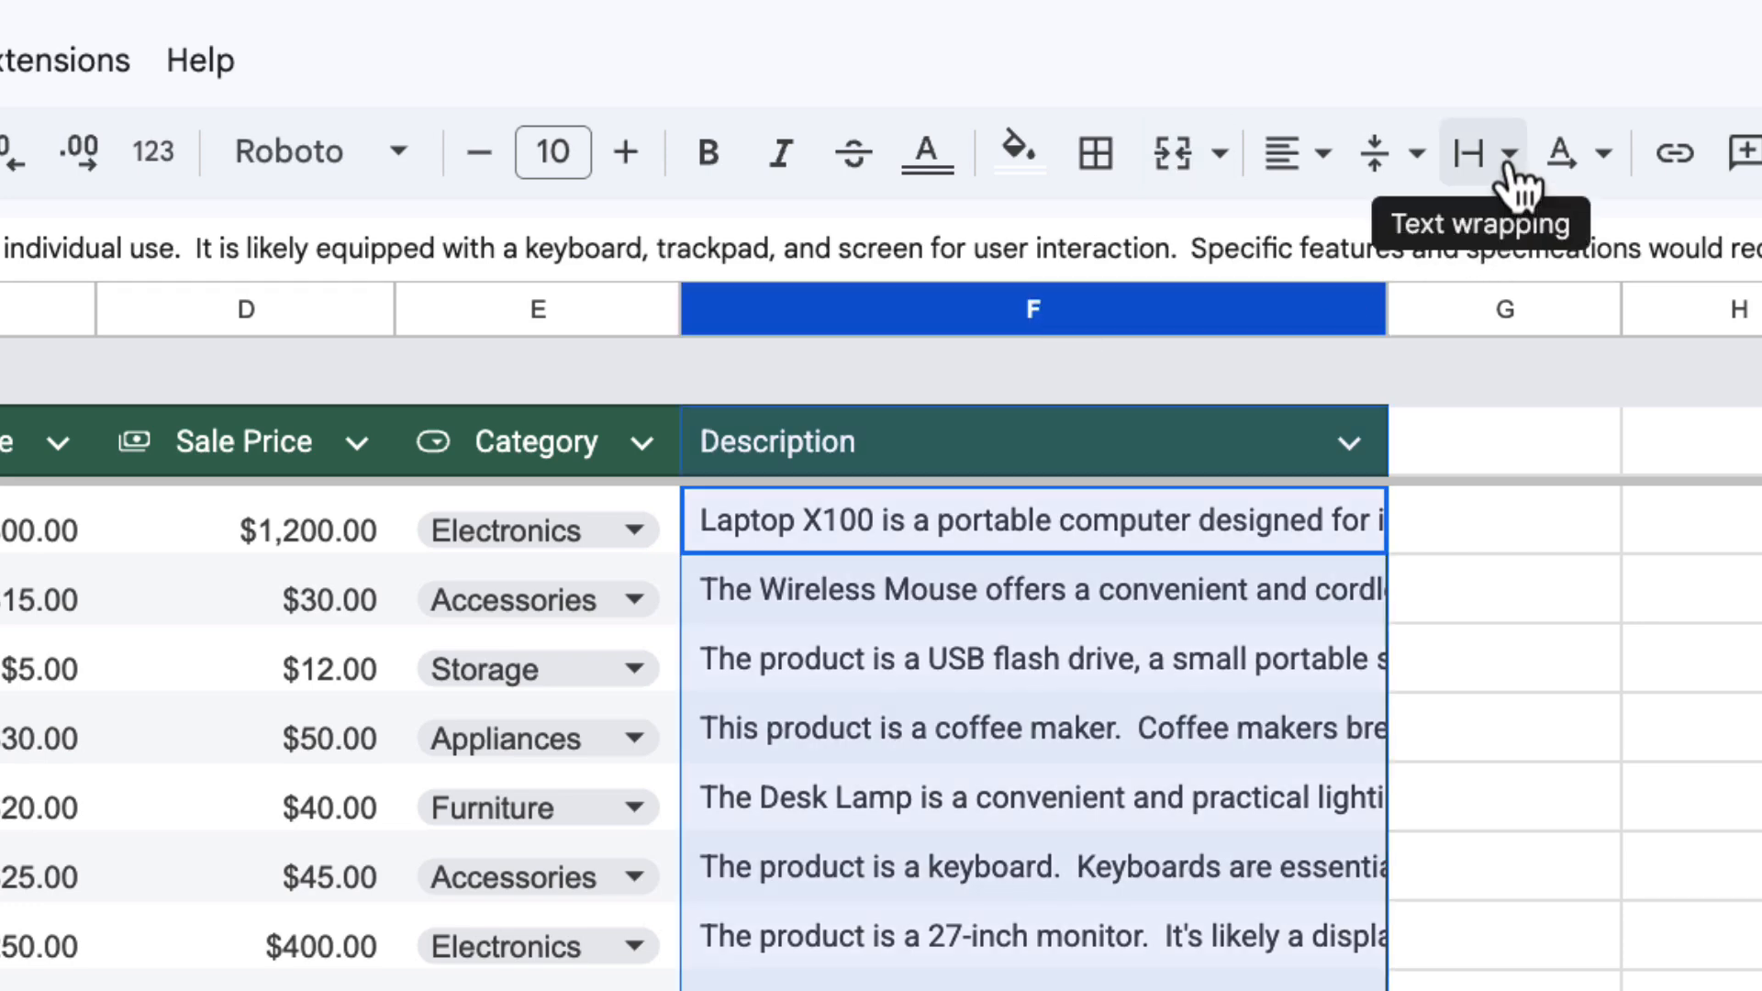
click(1508, 152)
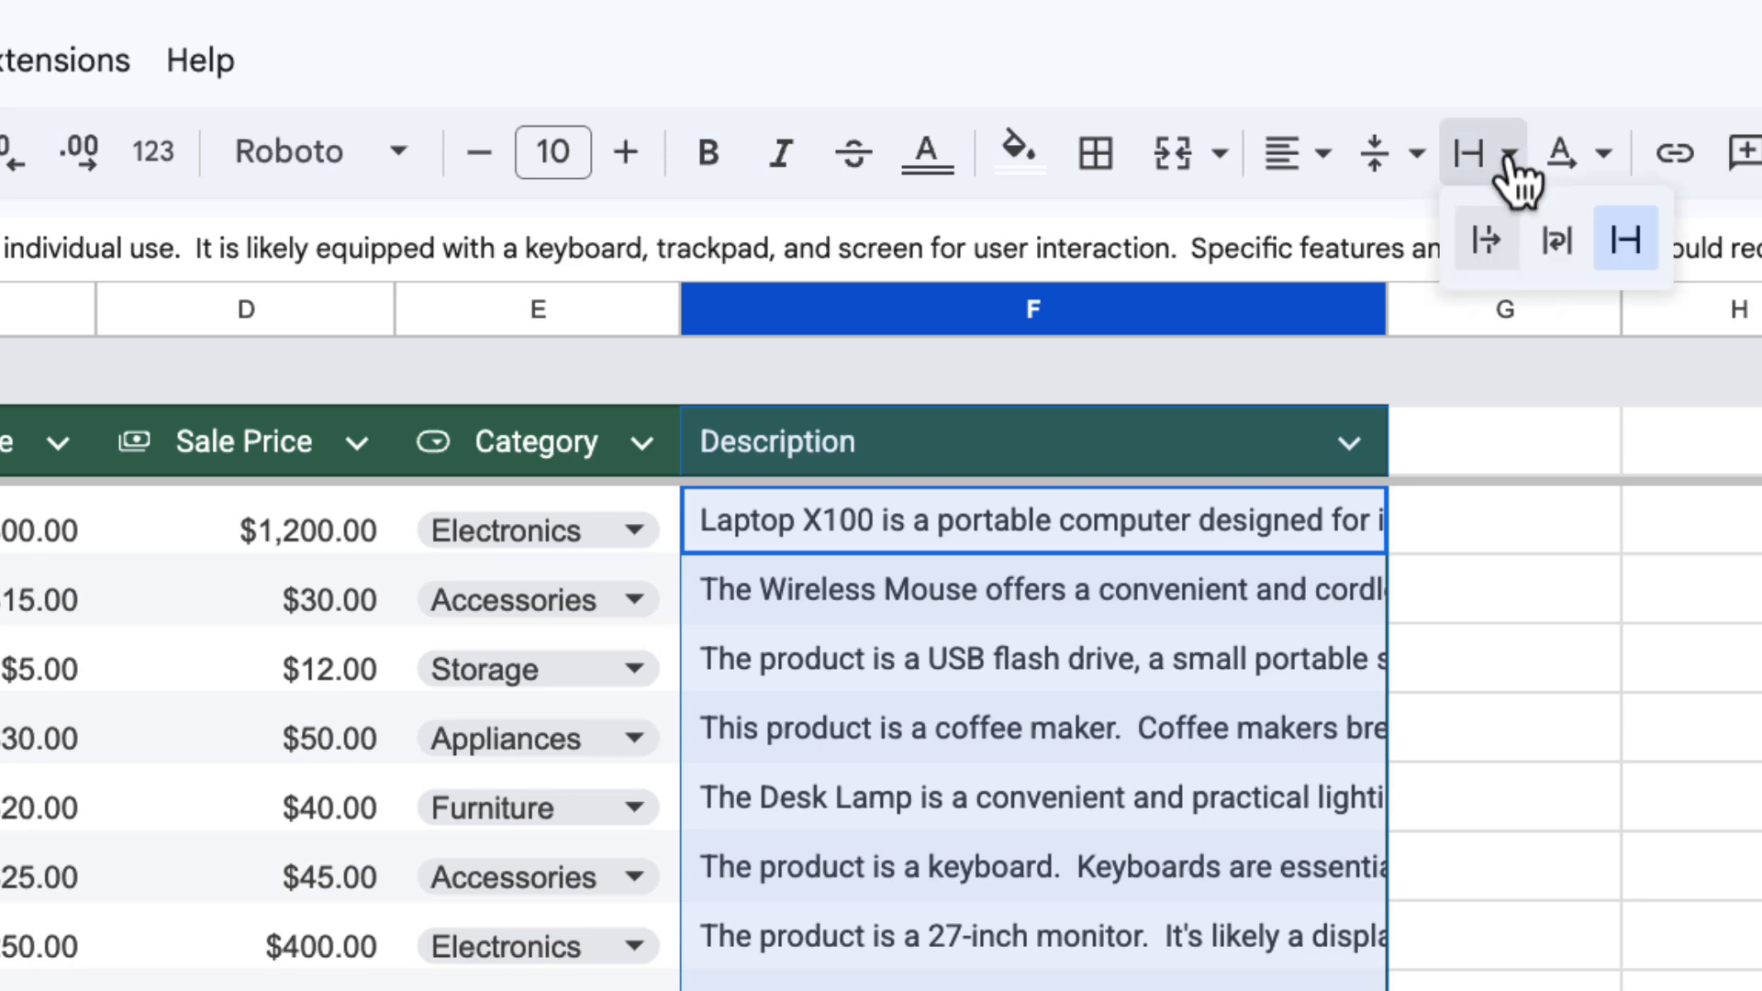
mouse_move(1624, 238)
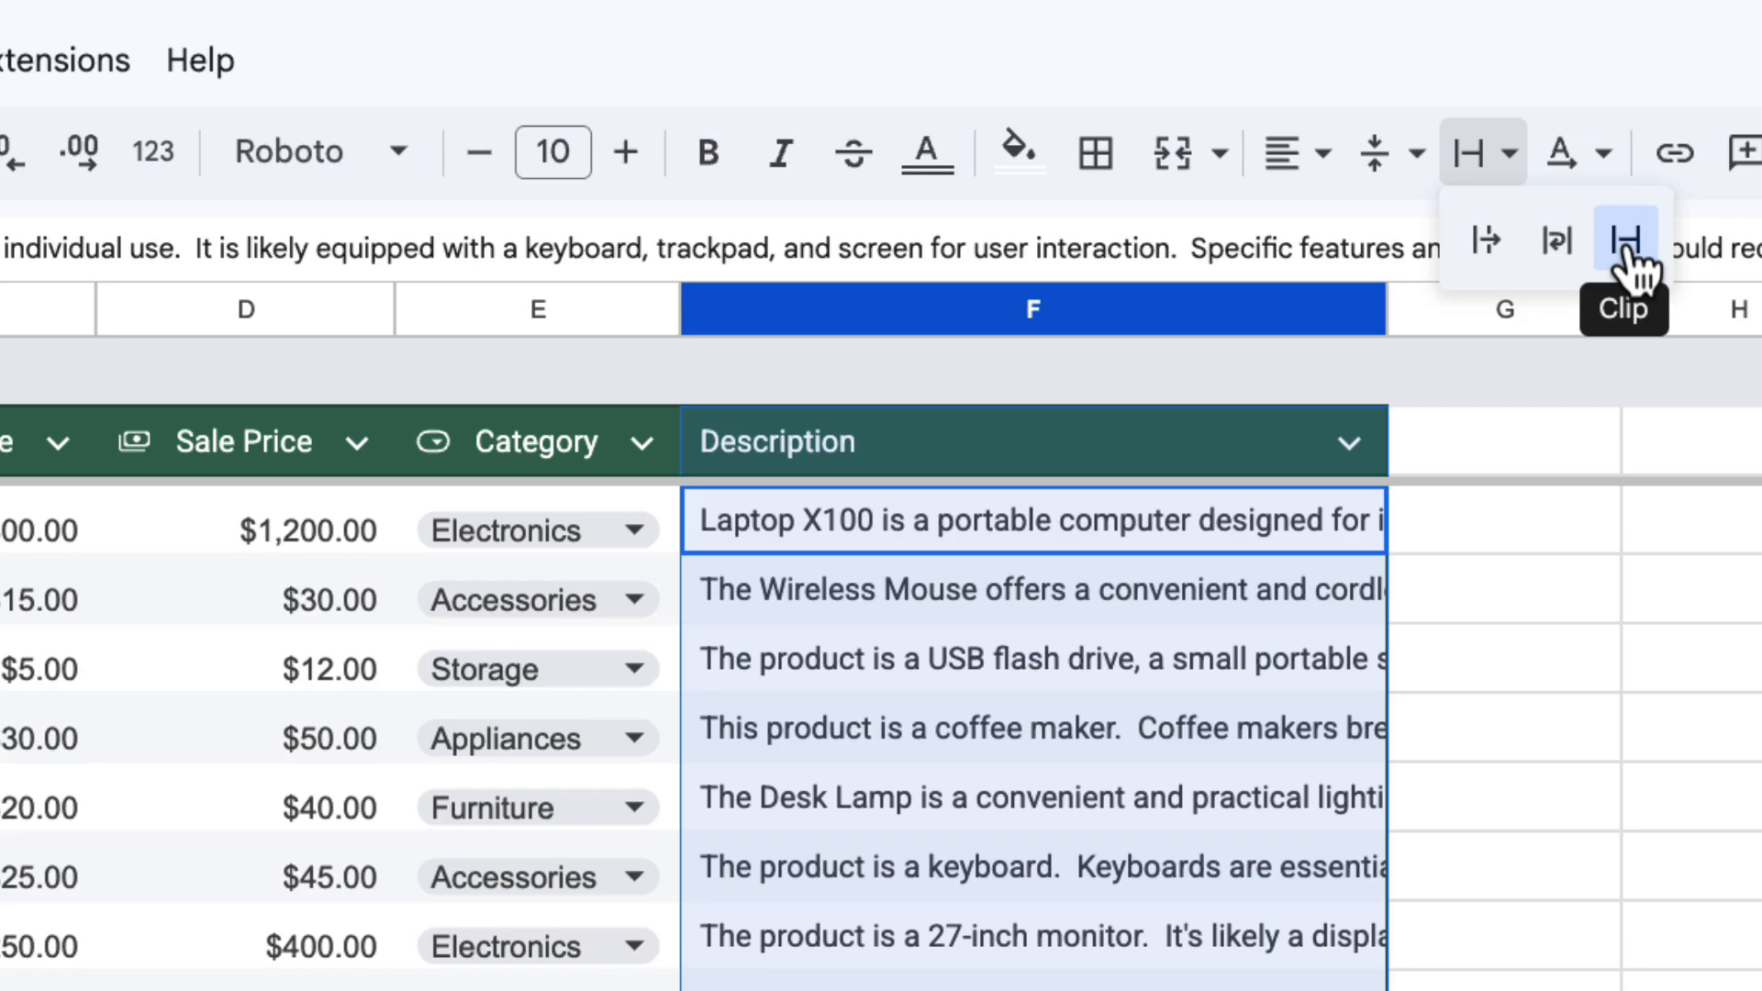
mouse_move(1484, 264)
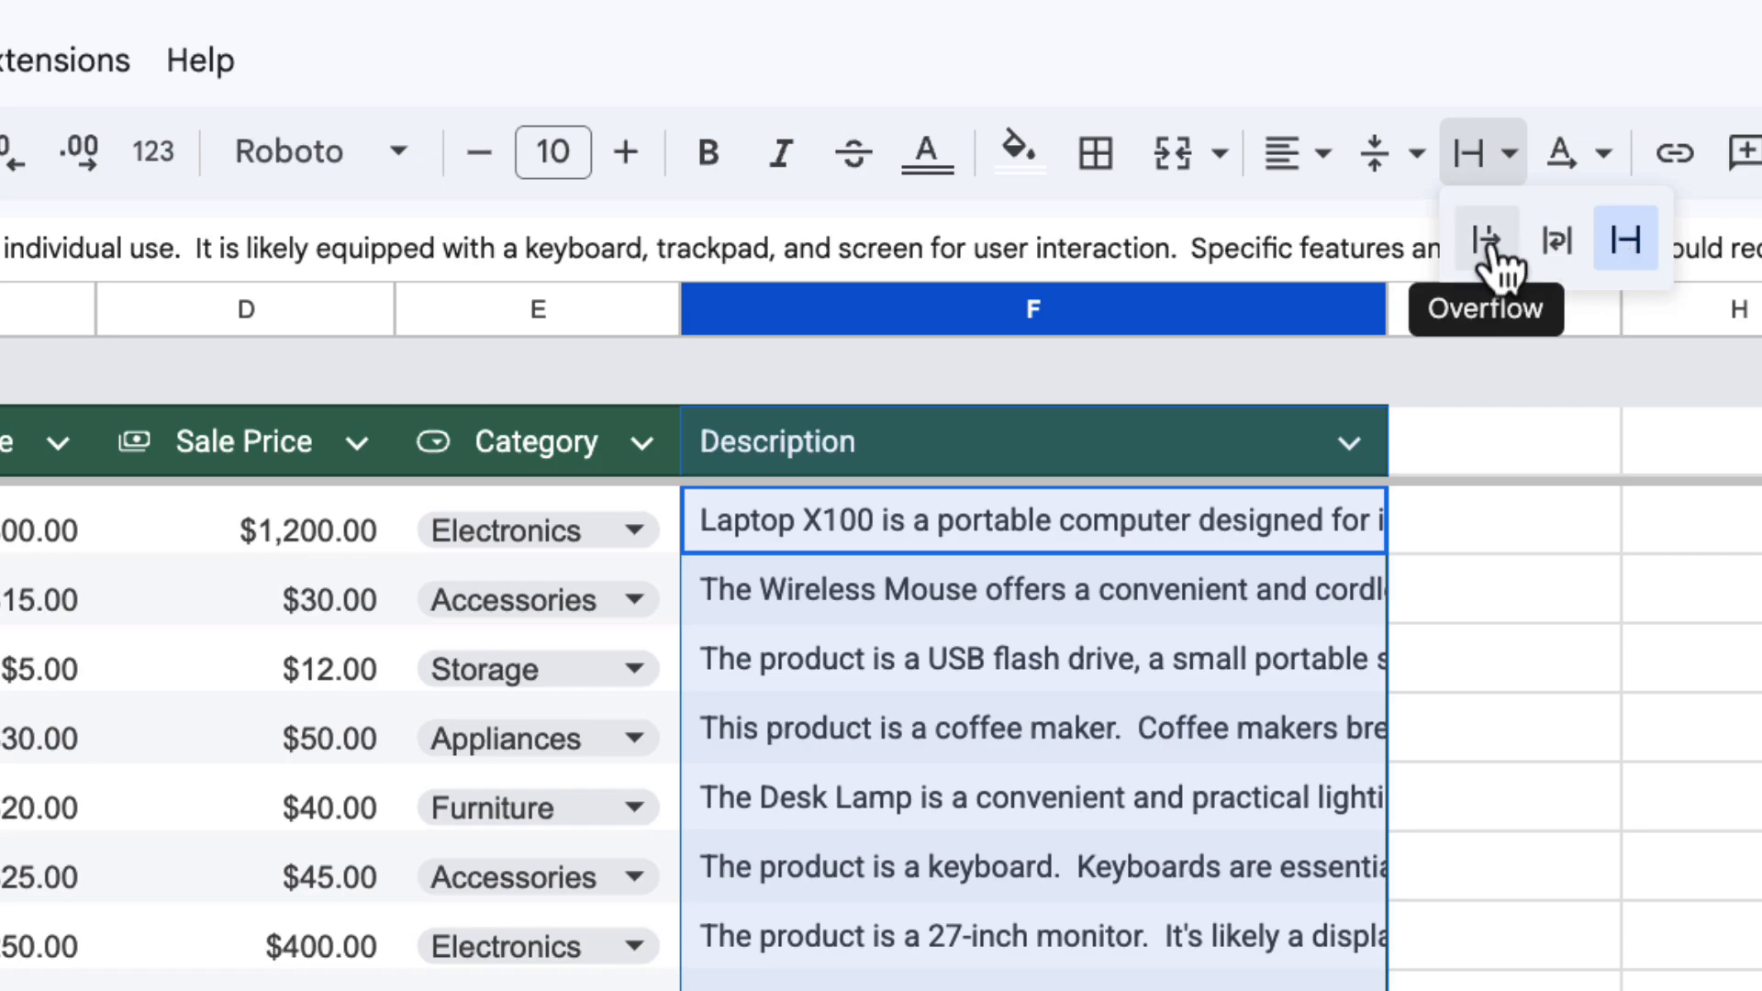
click(1483, 239)
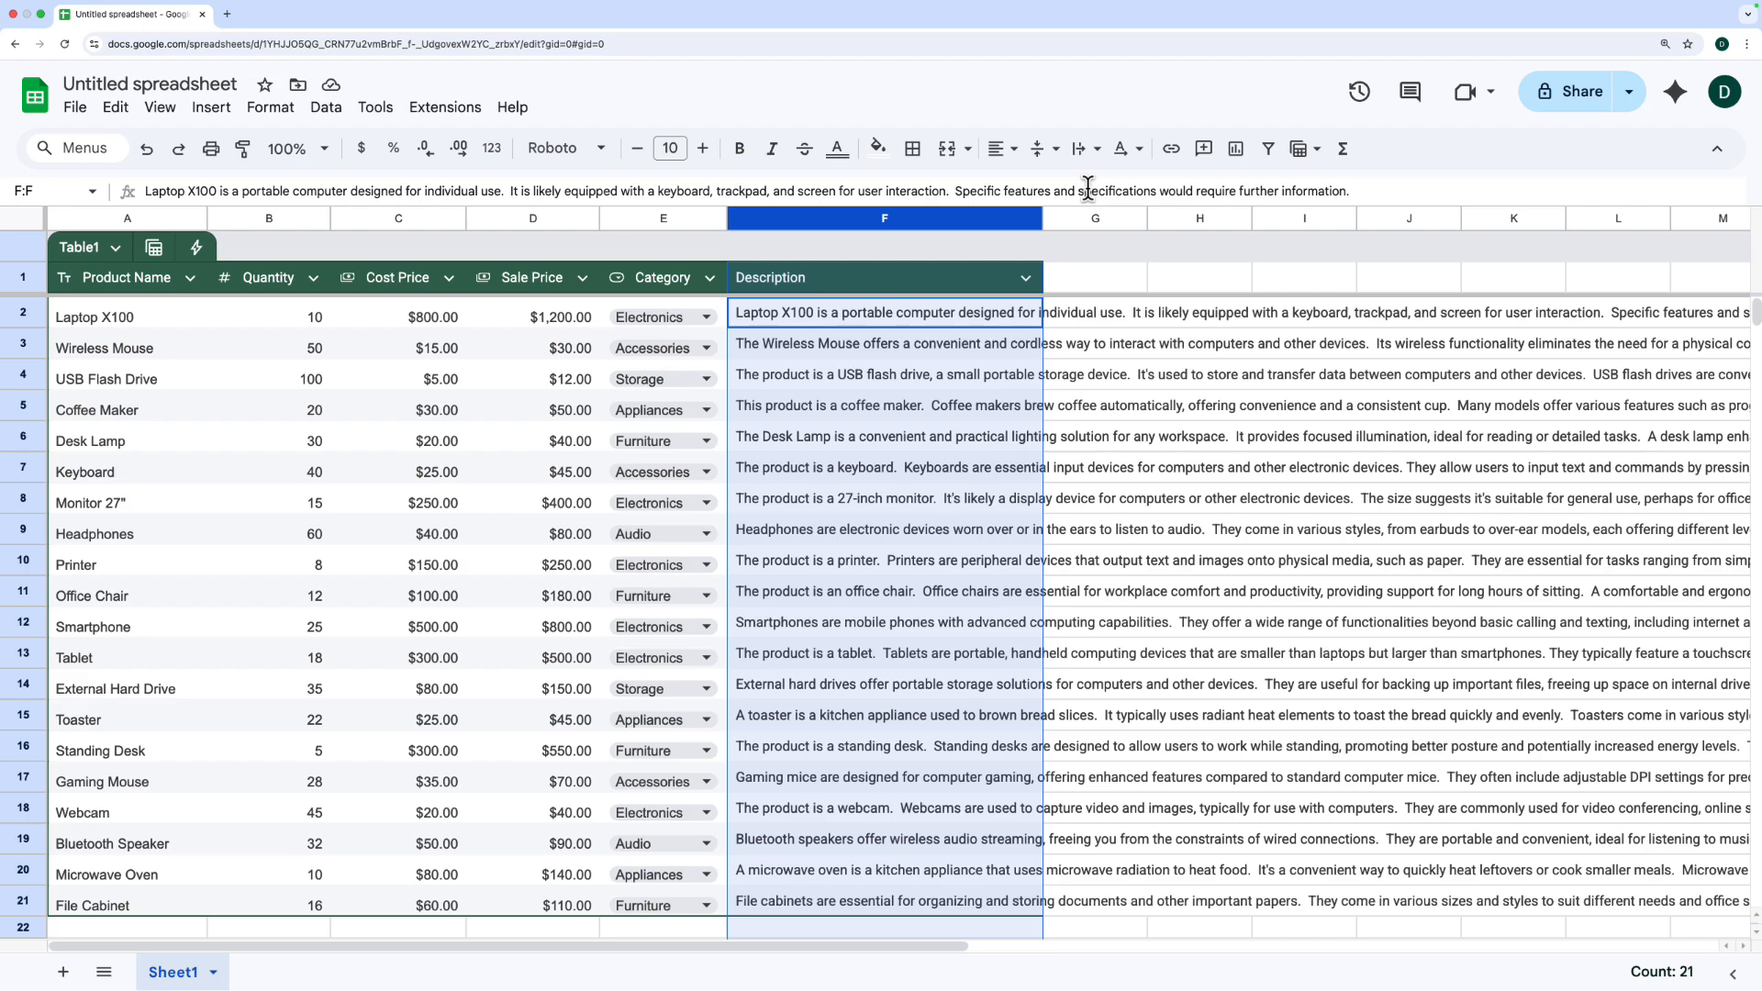
click(1081, 149)
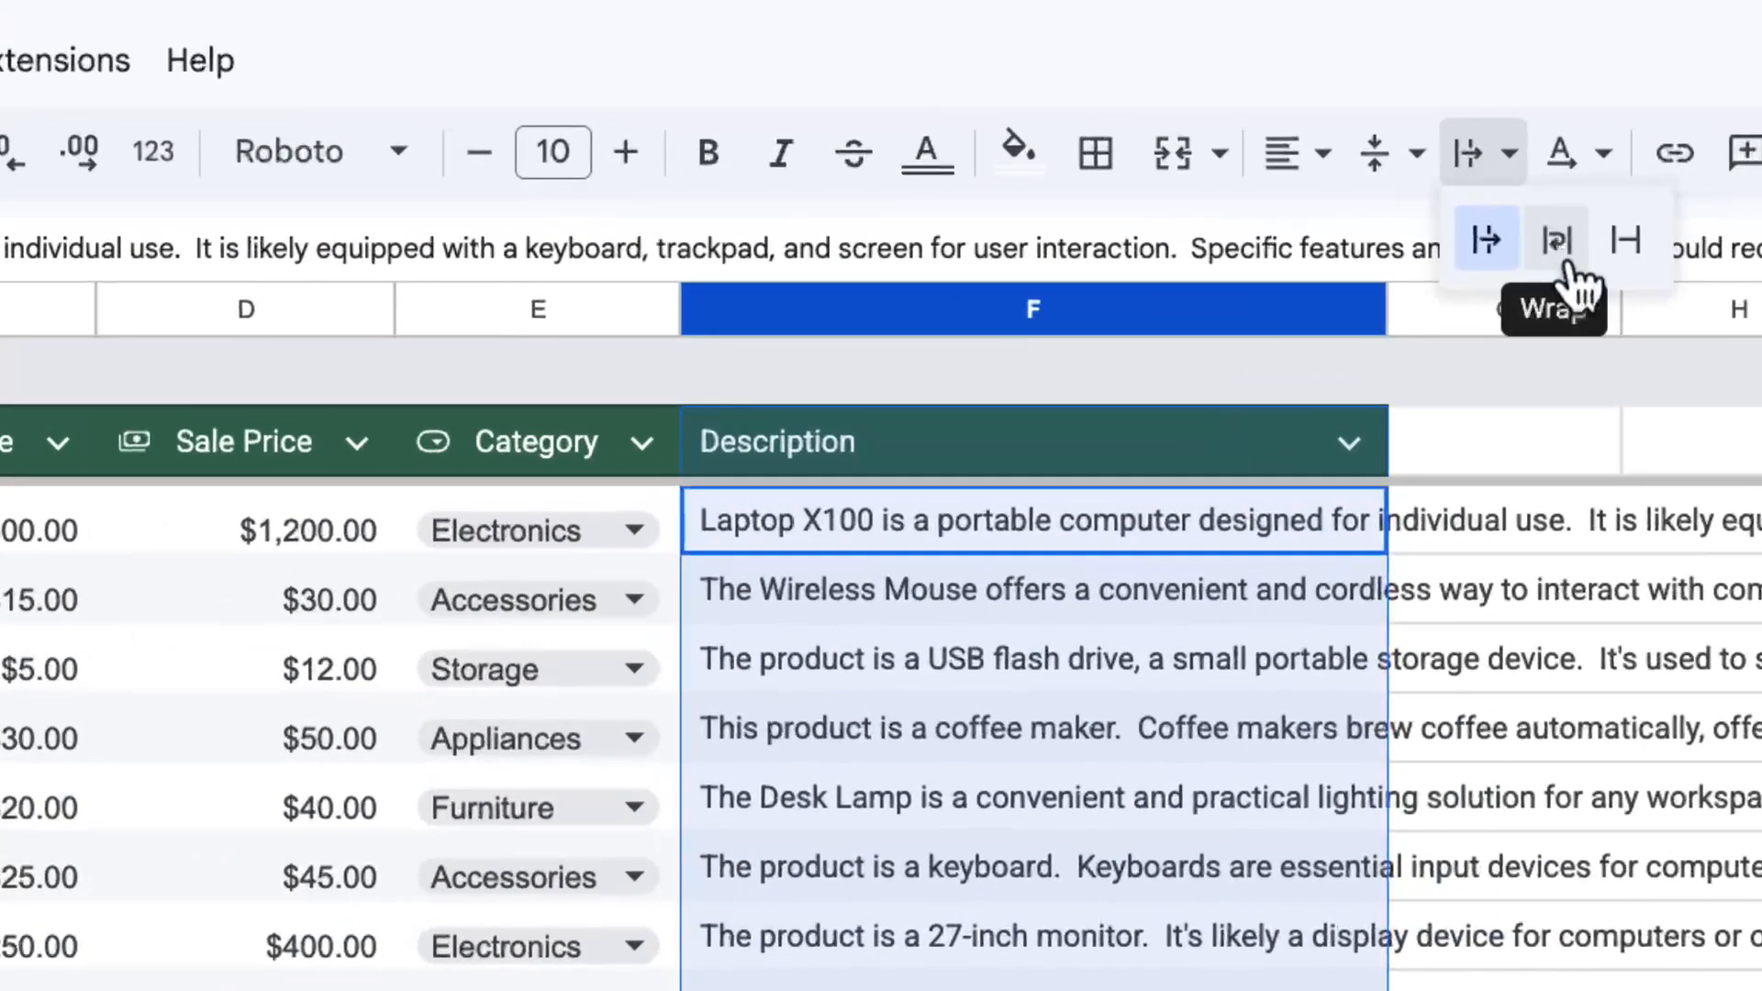
click(1552, 239)
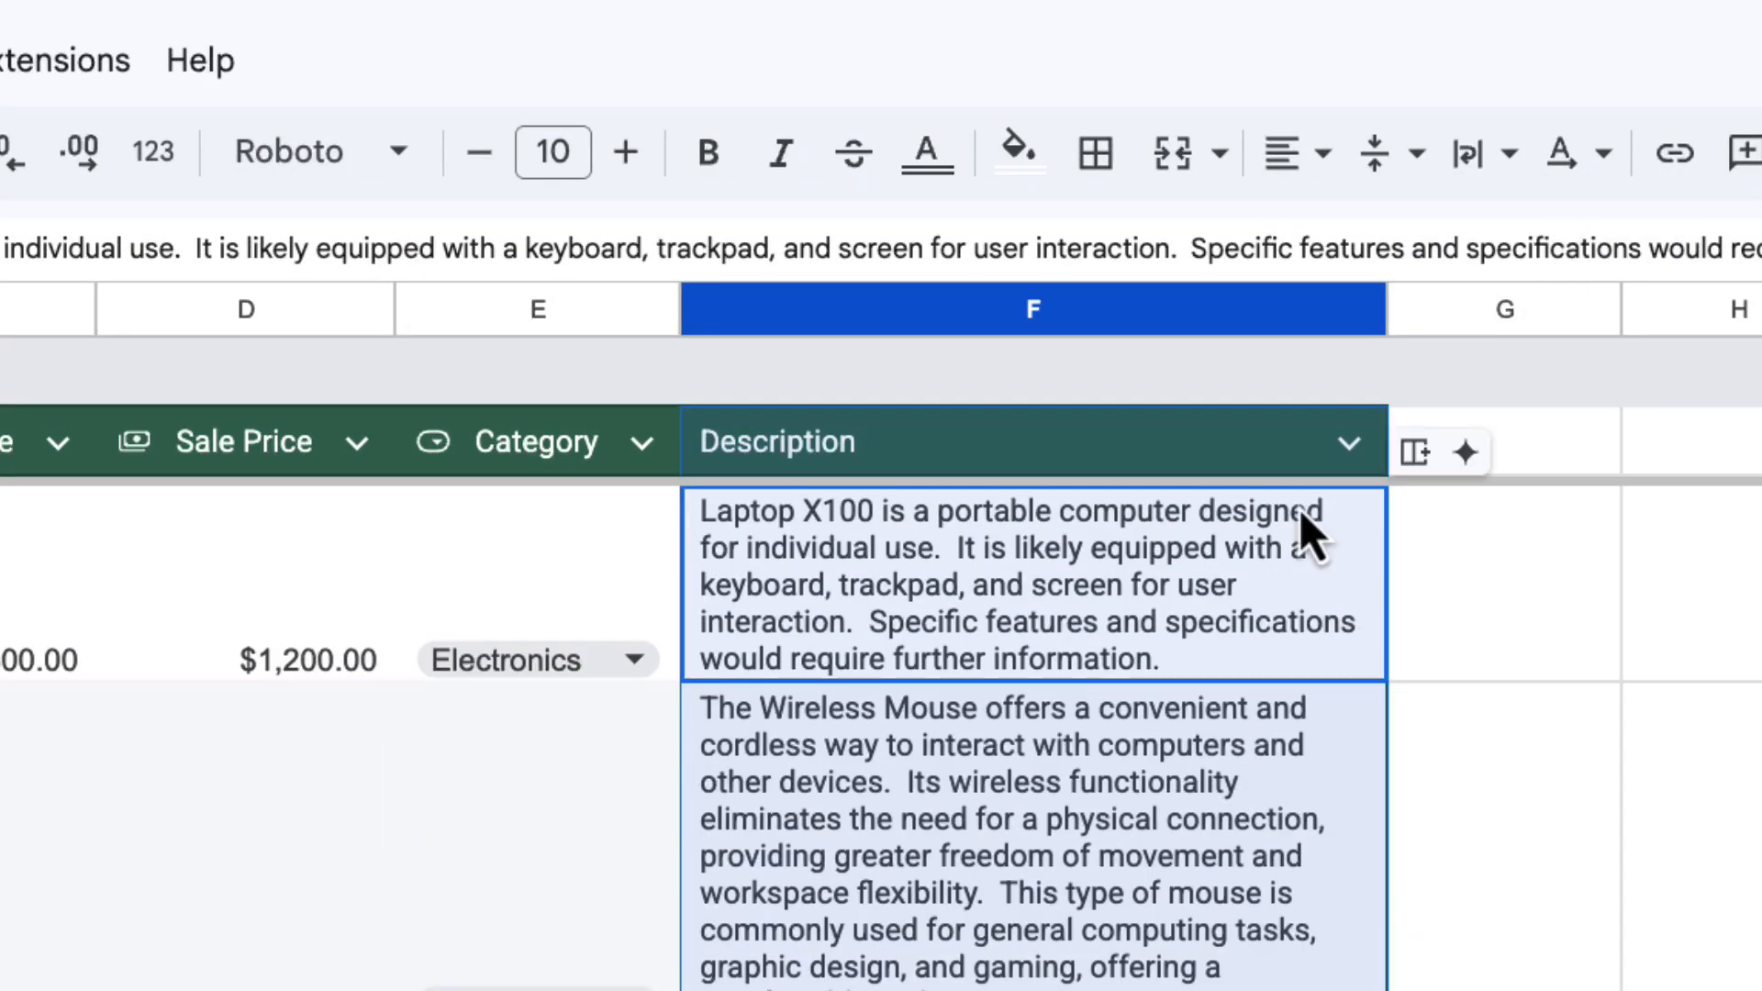
mouse_move(1388, 374)
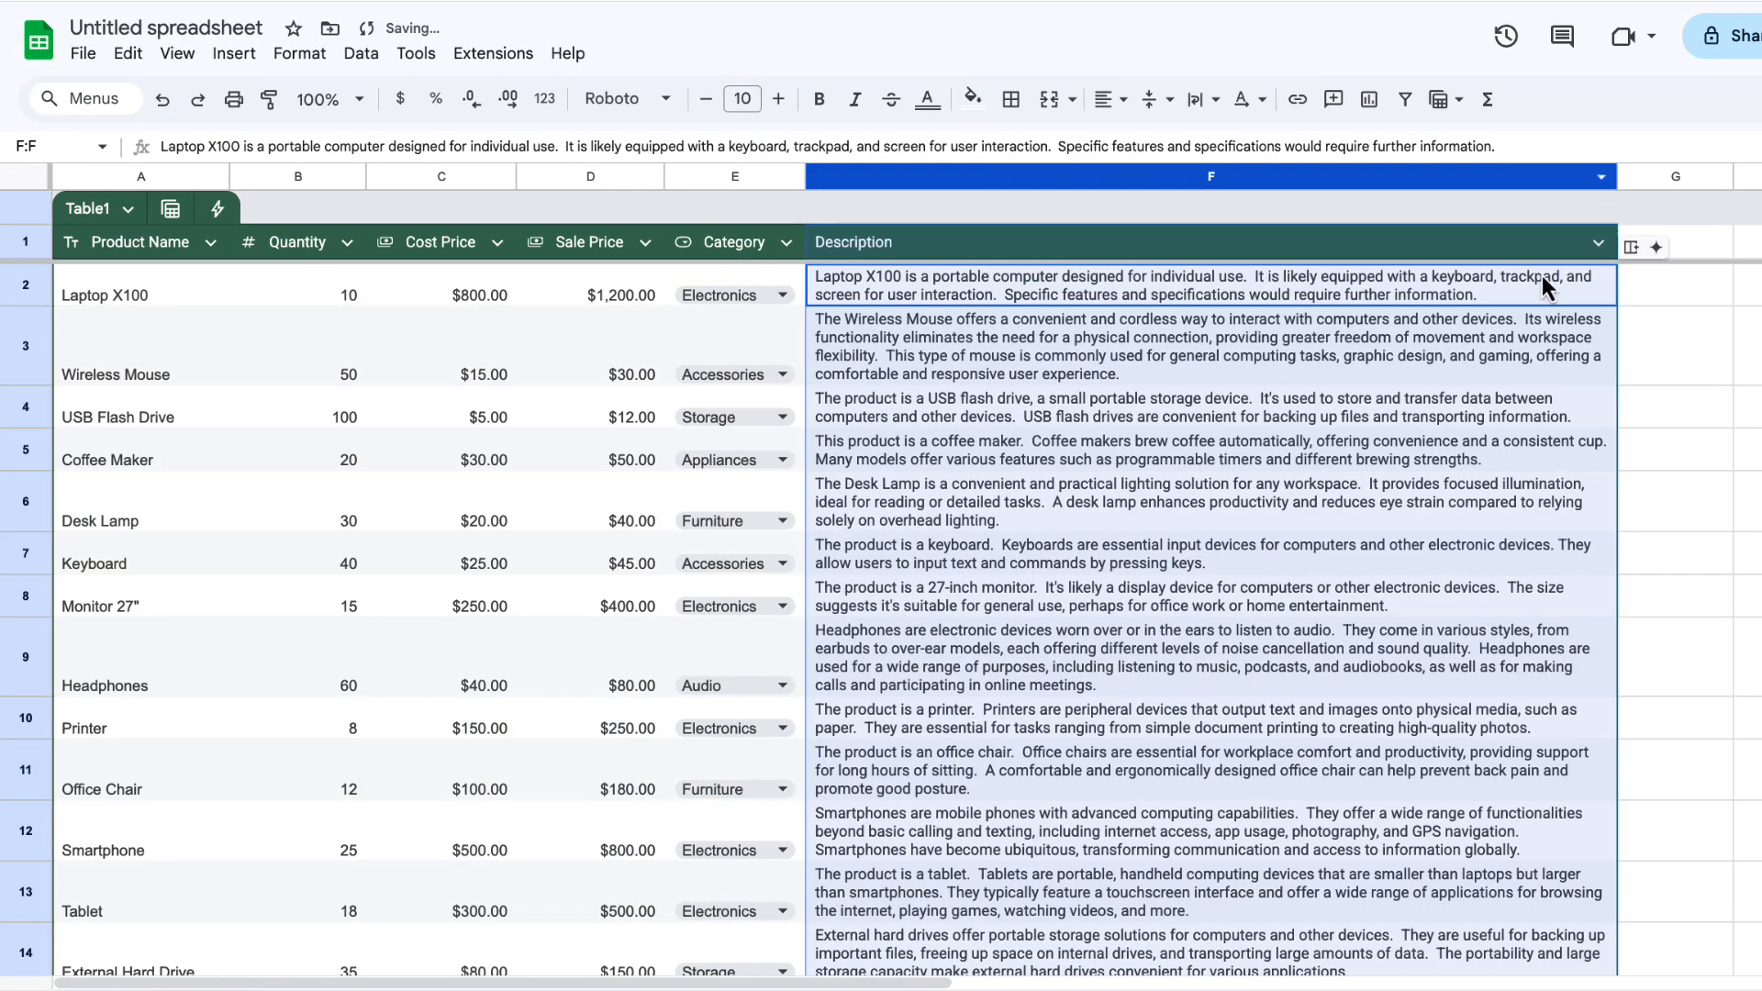
Review the wrapped descriptions and edit the Laptop X100 description cell.
scroll(down, 3)
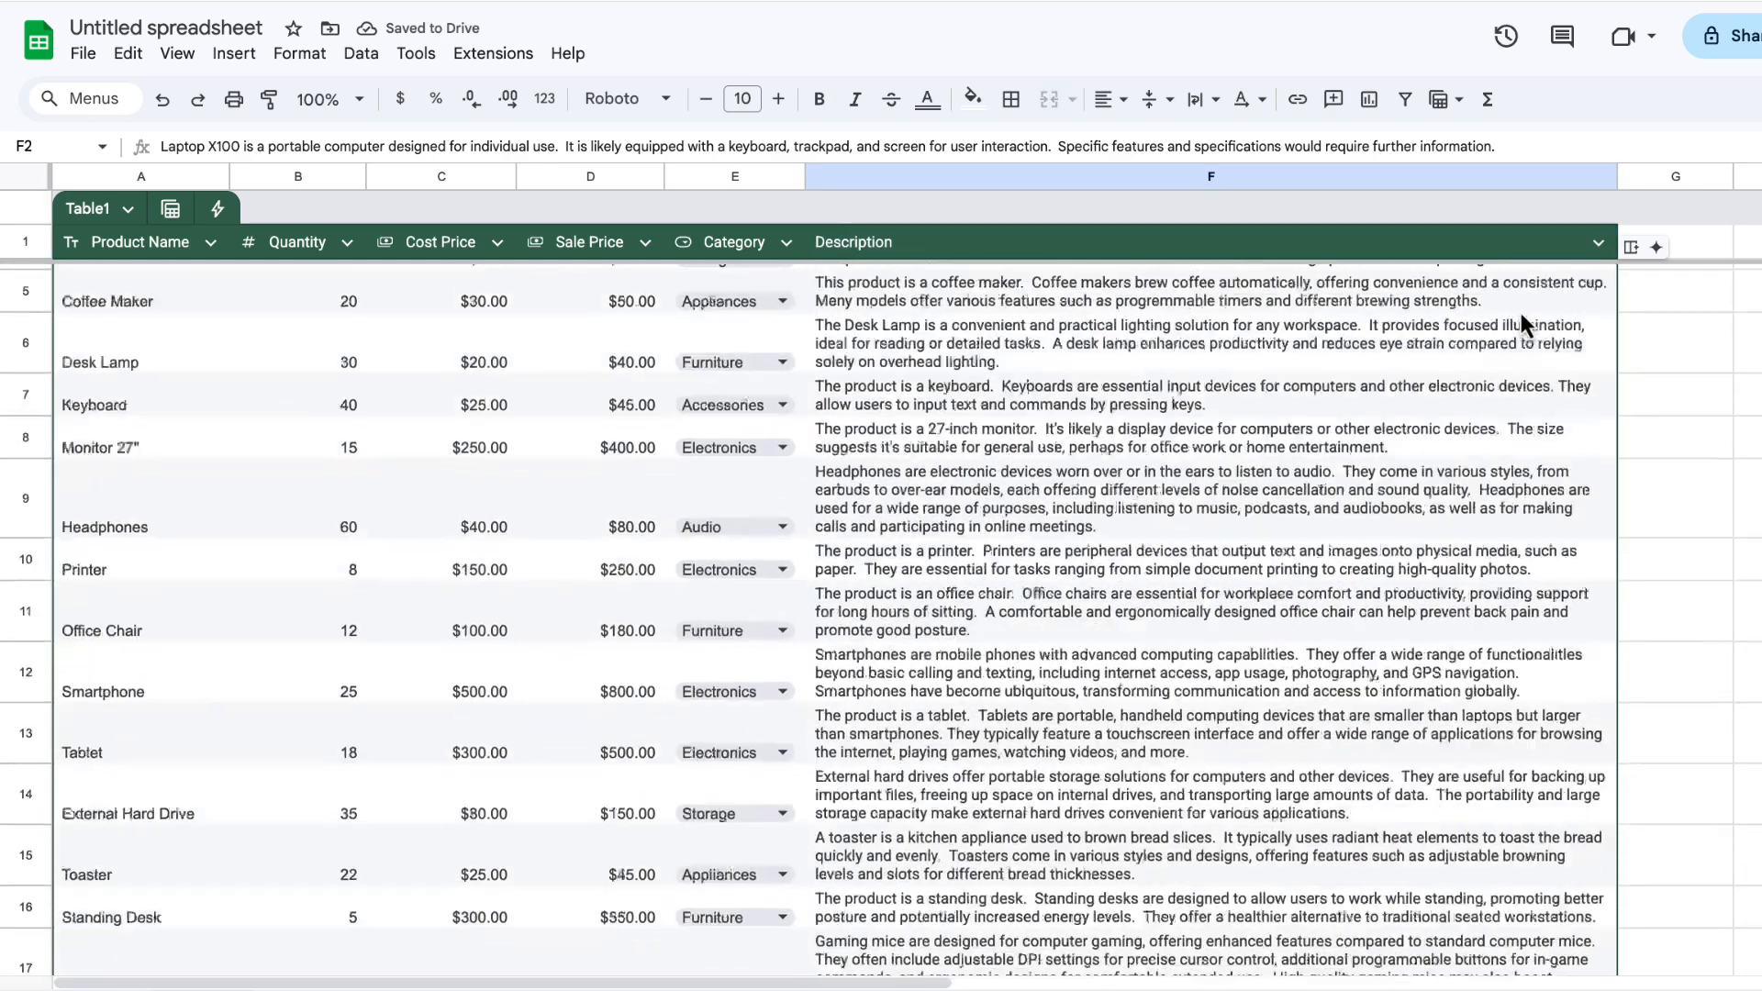
scroll(up, 3)
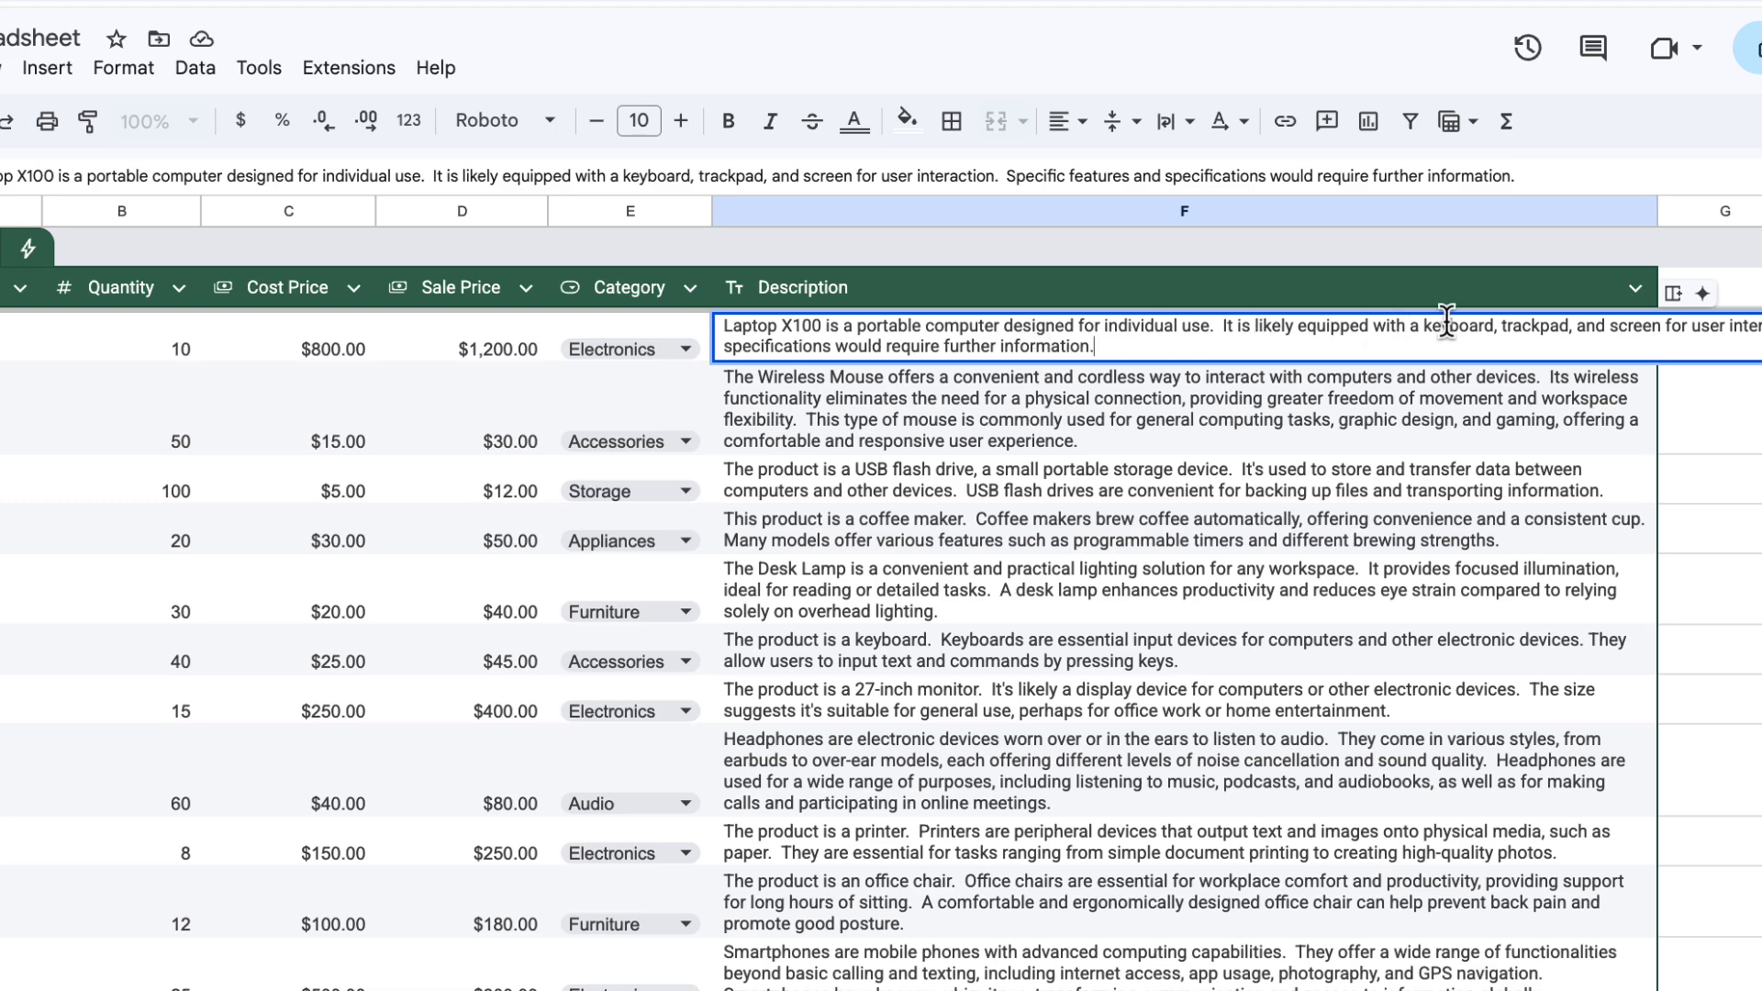
double_click(1455, 327)
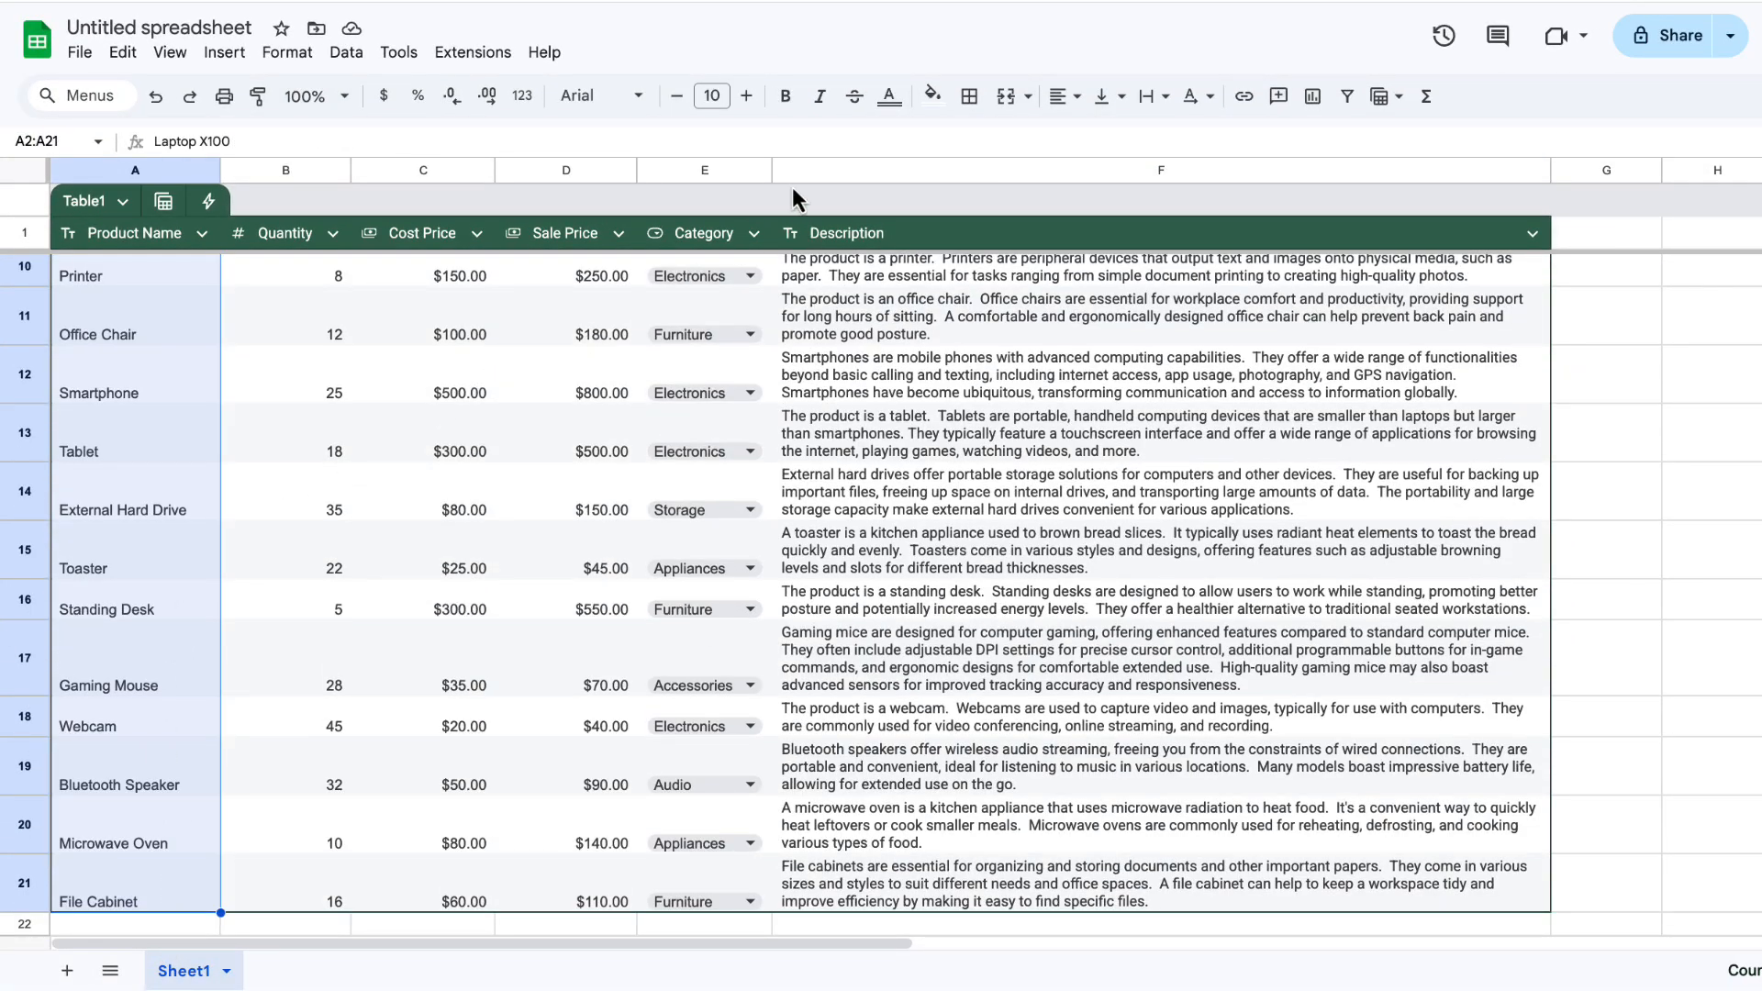
scroll(up, 3)
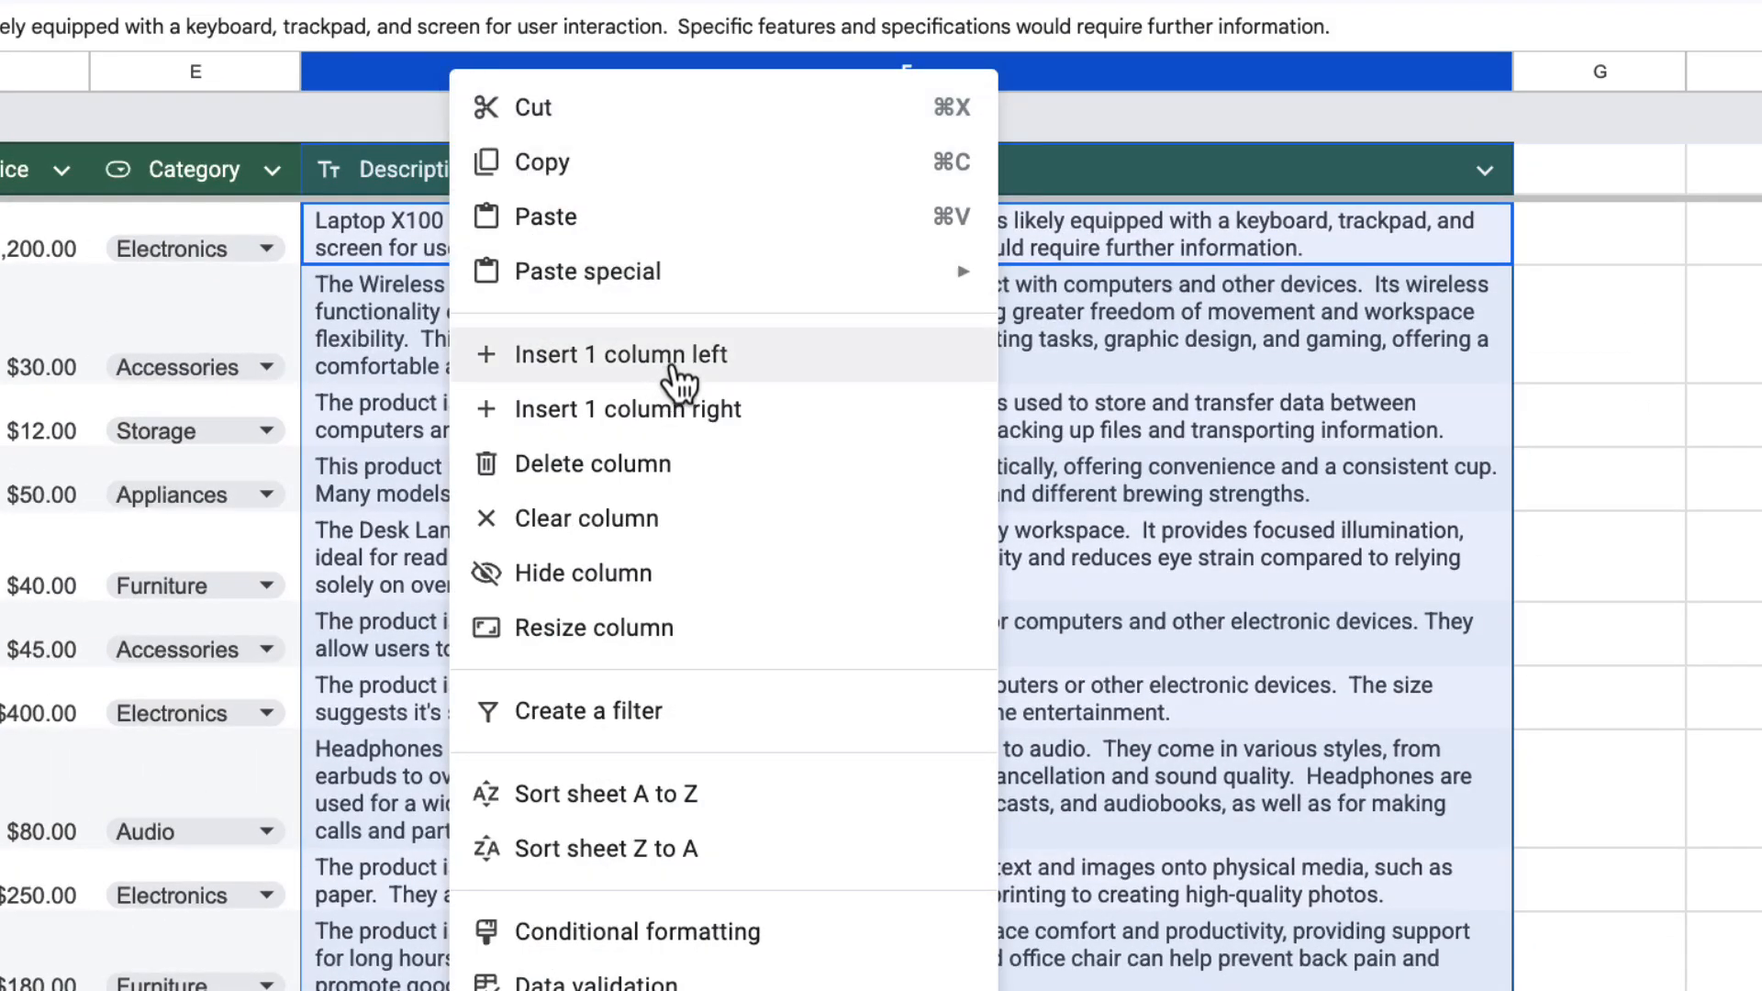
Insert a column before Description and name it Total Inventory Value.
click(618, 354)
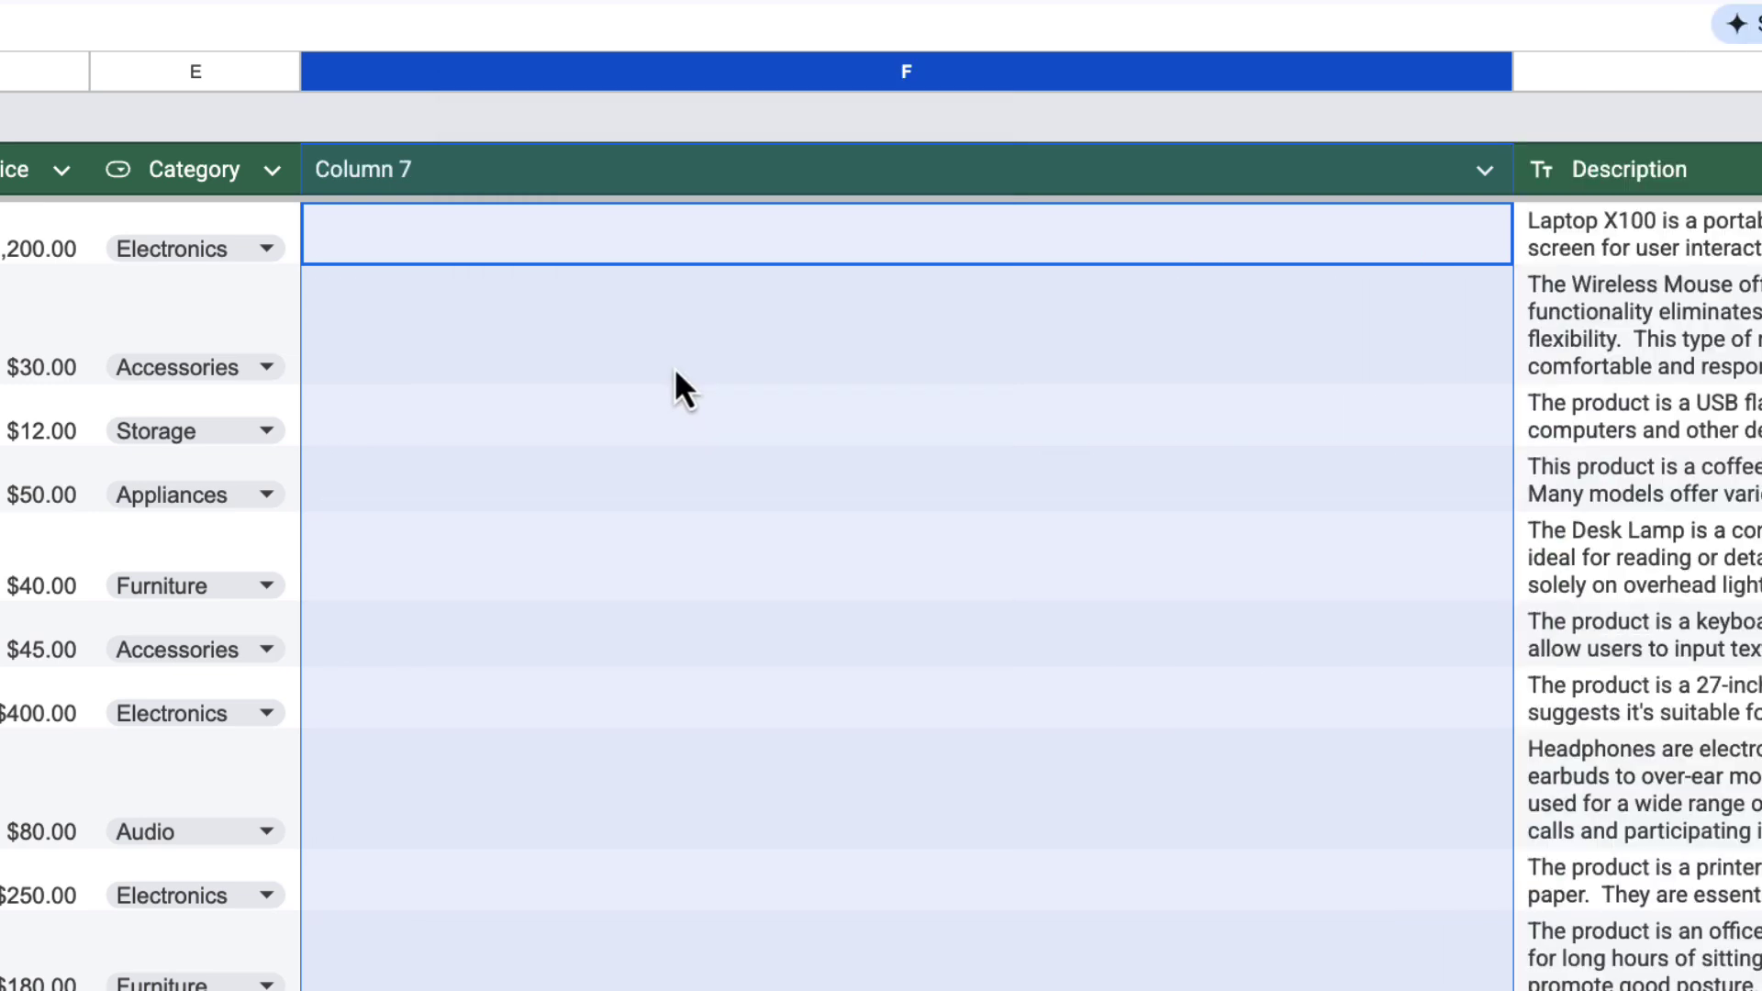
mouse_move(1312, 85)
text(Total)
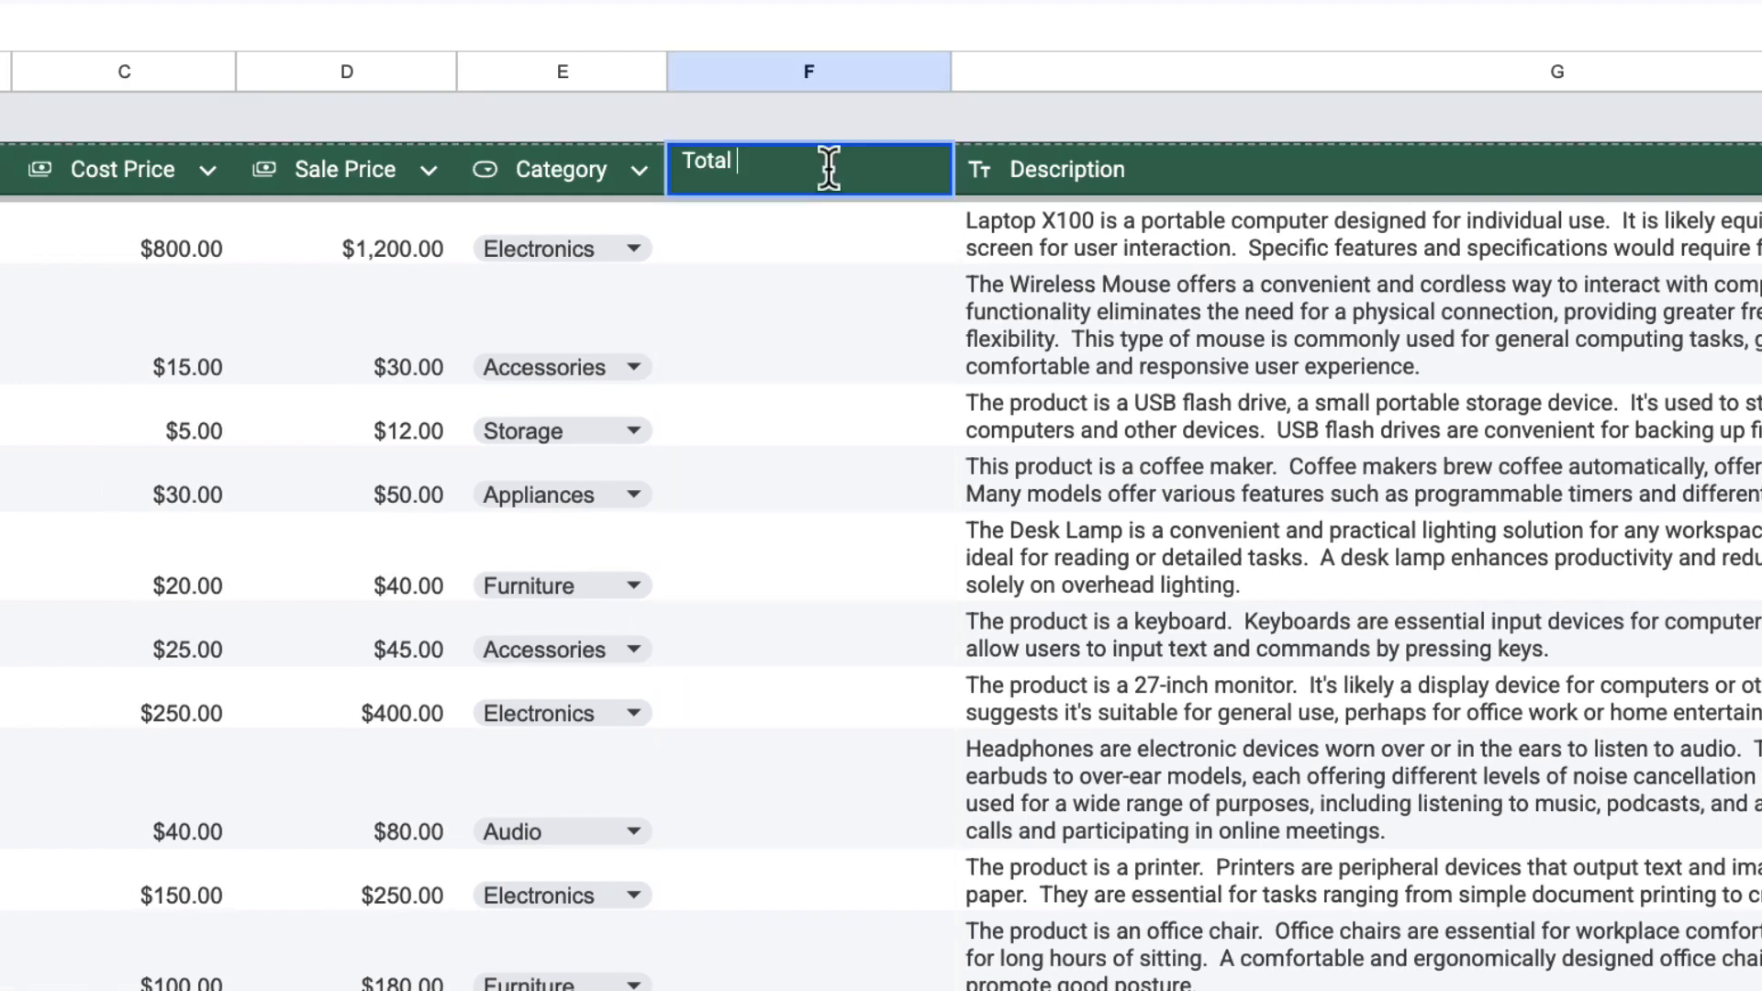
text(Inventory Value)
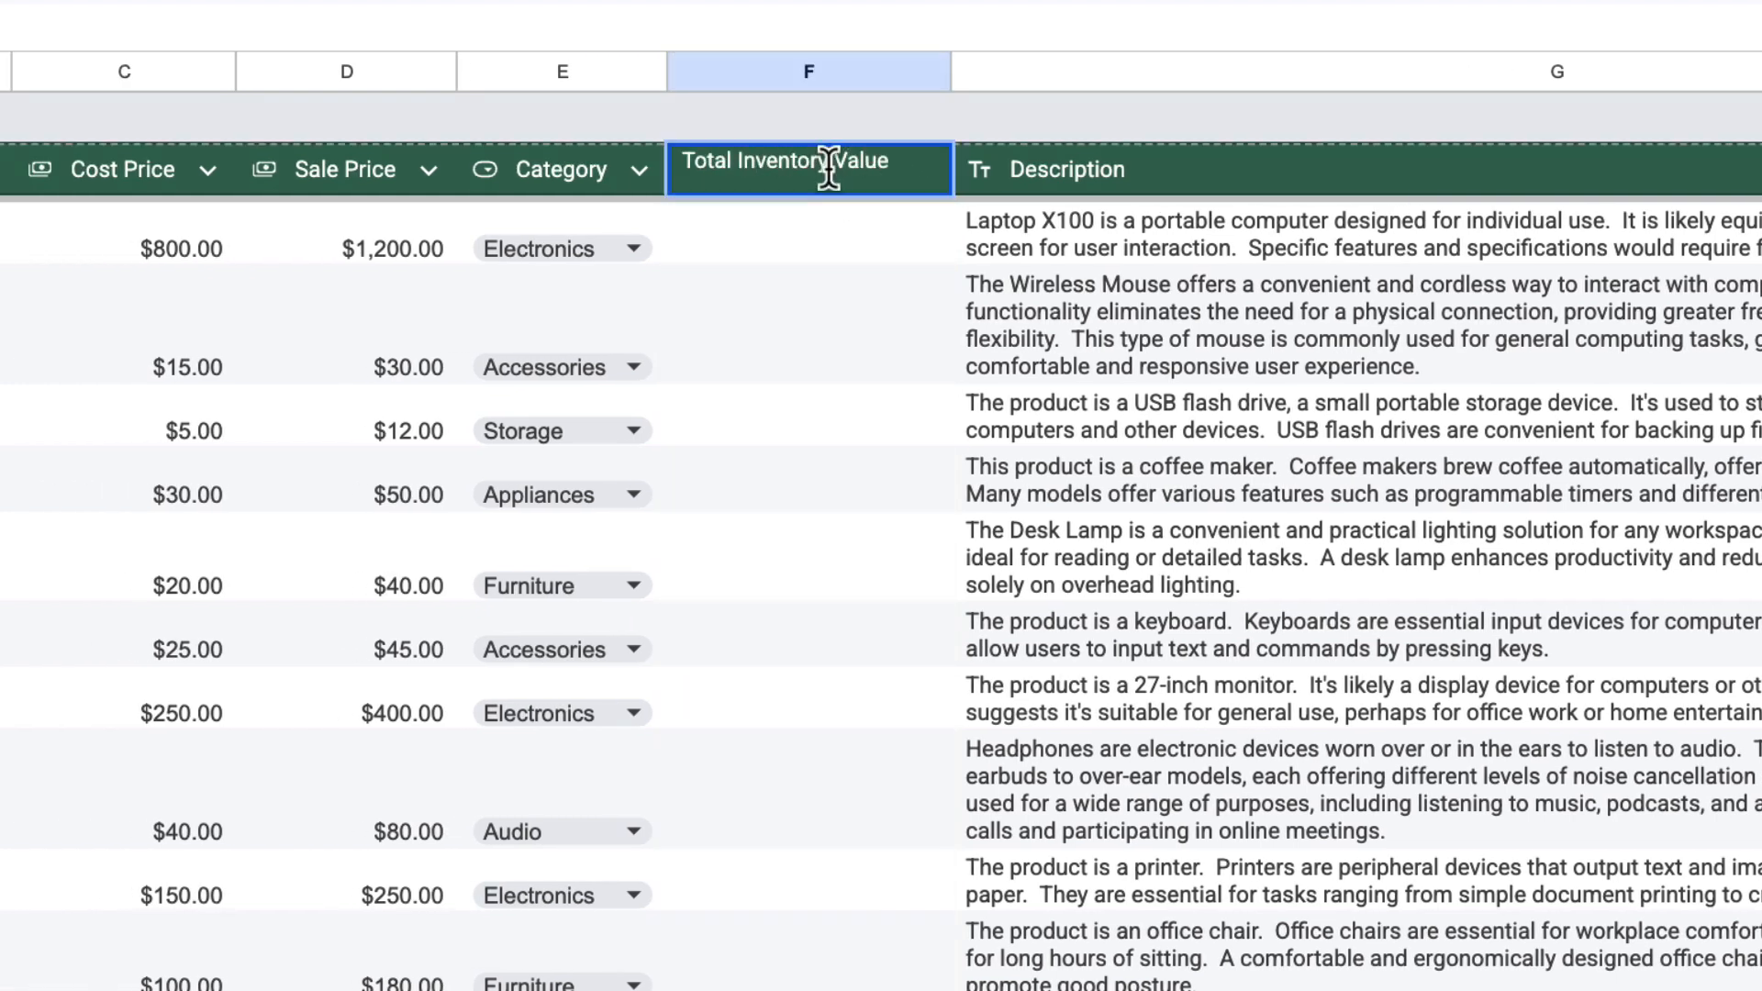
click(923, 178)
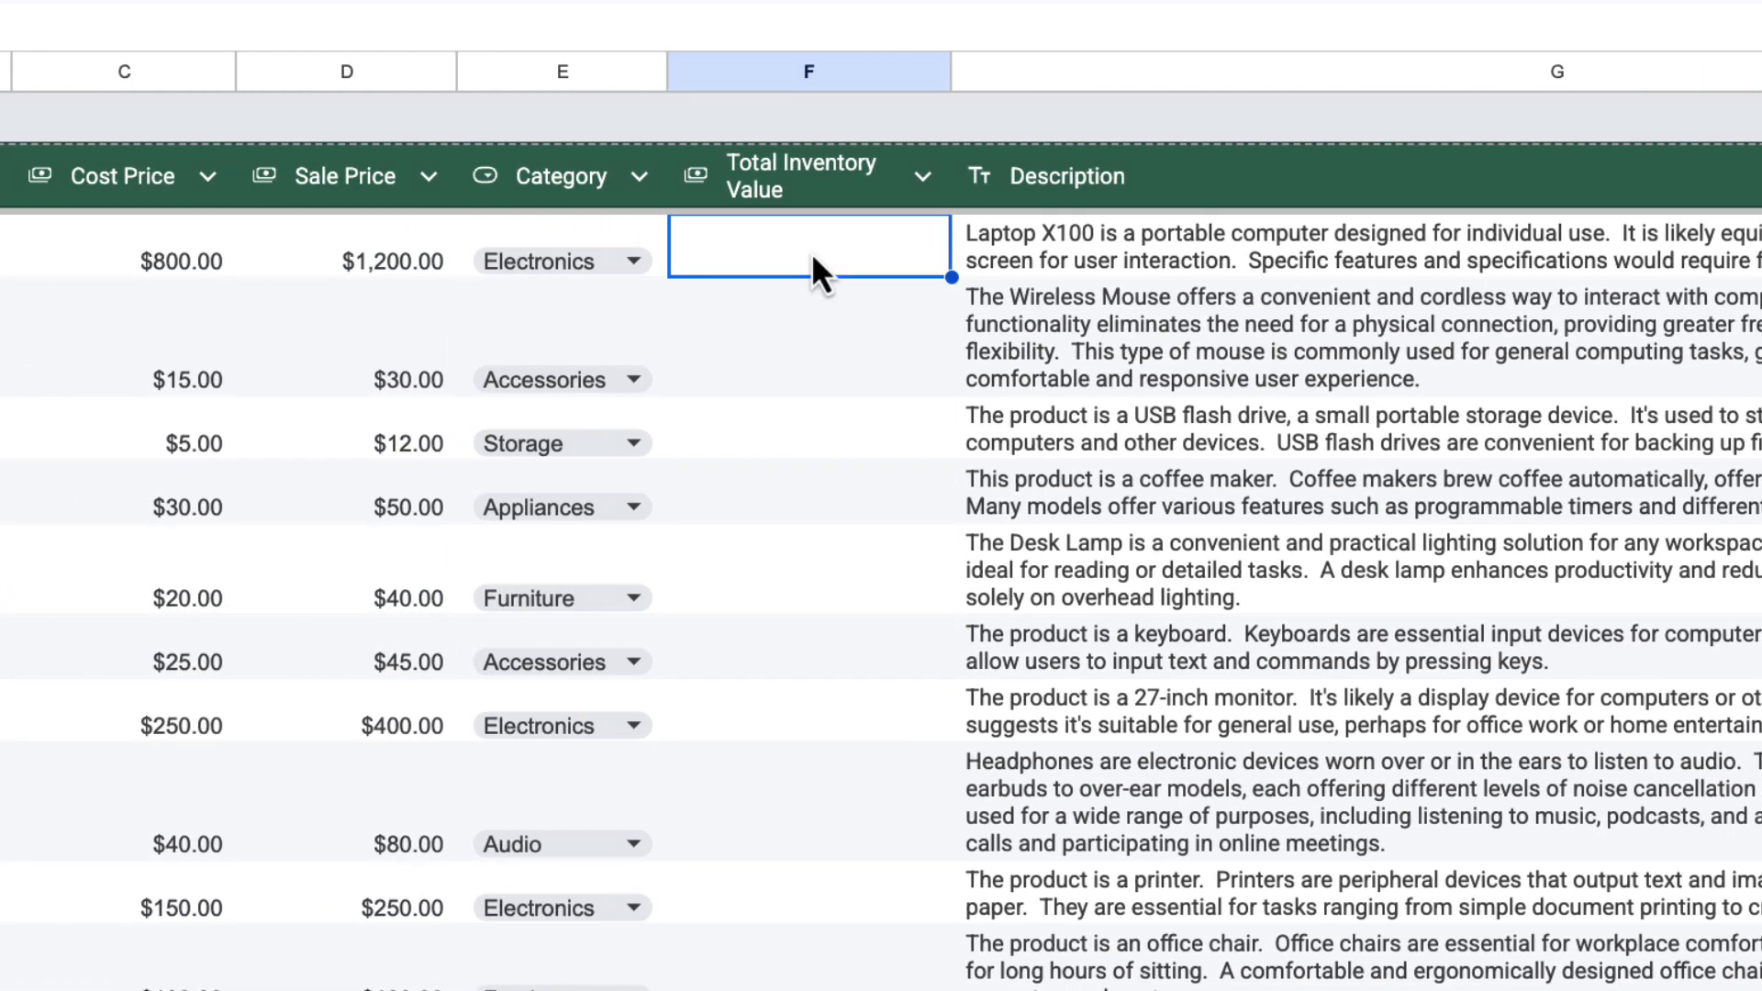
Build Laptop X100's total as quantity times cost price in F2, giving $8,000.00.
text(=)
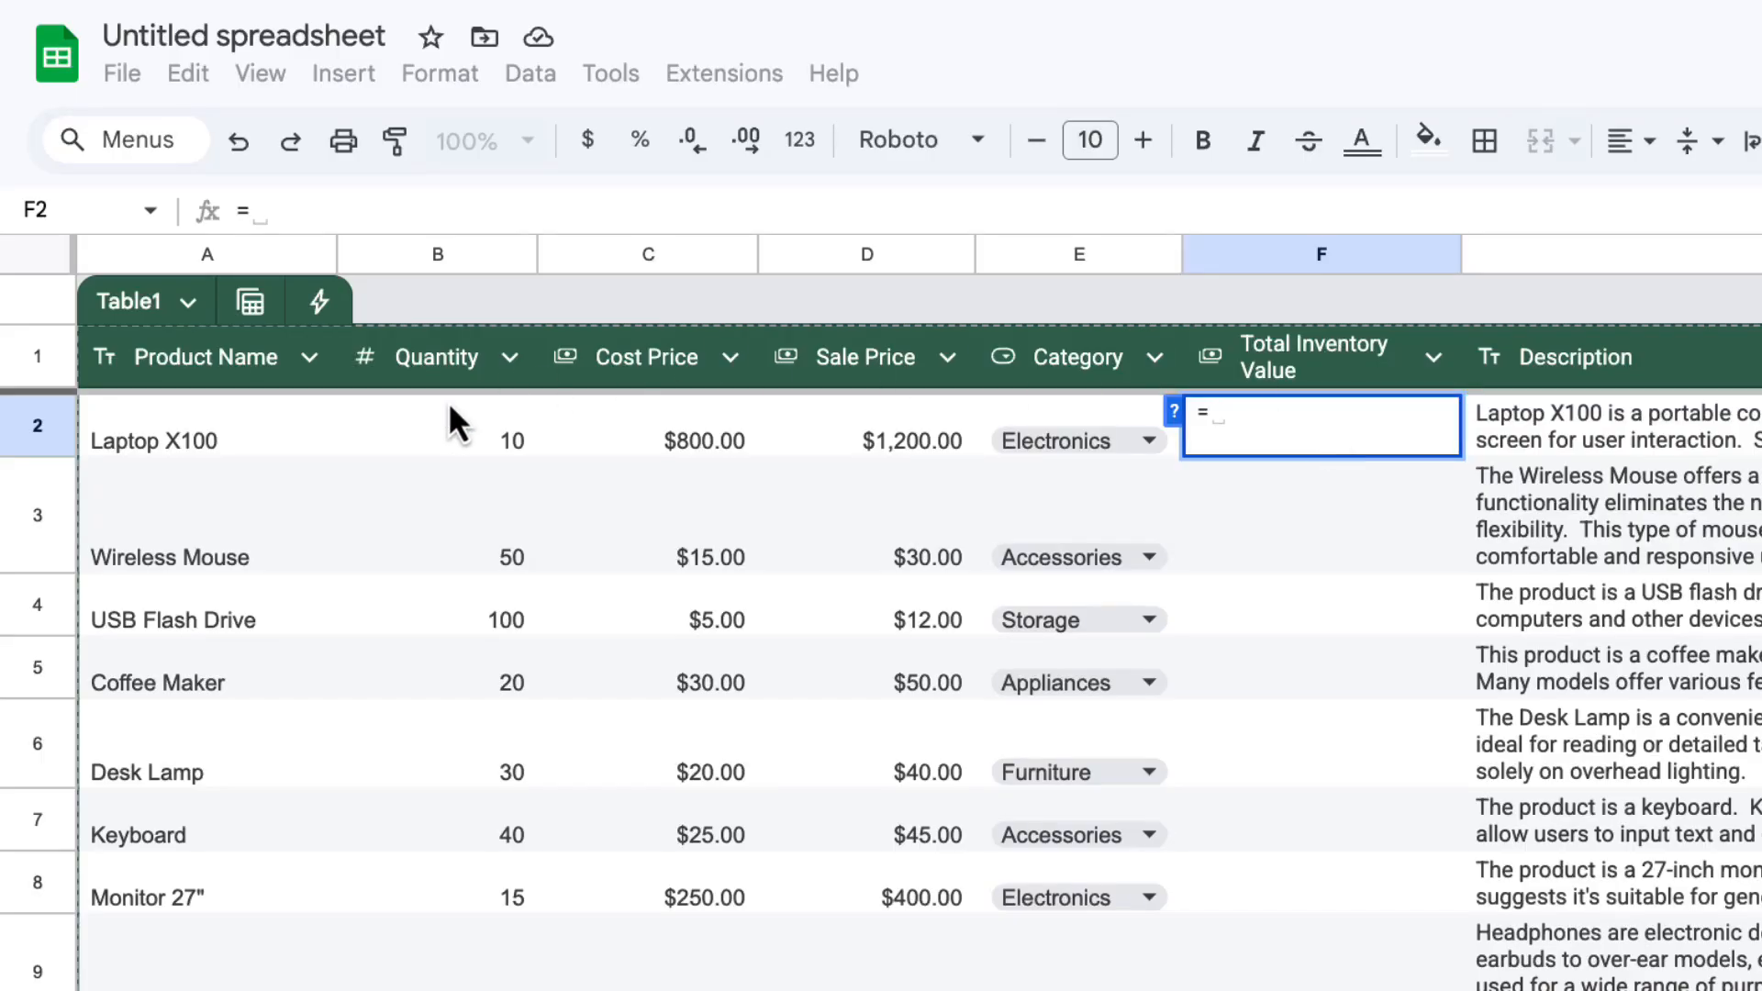
click(437, 439)
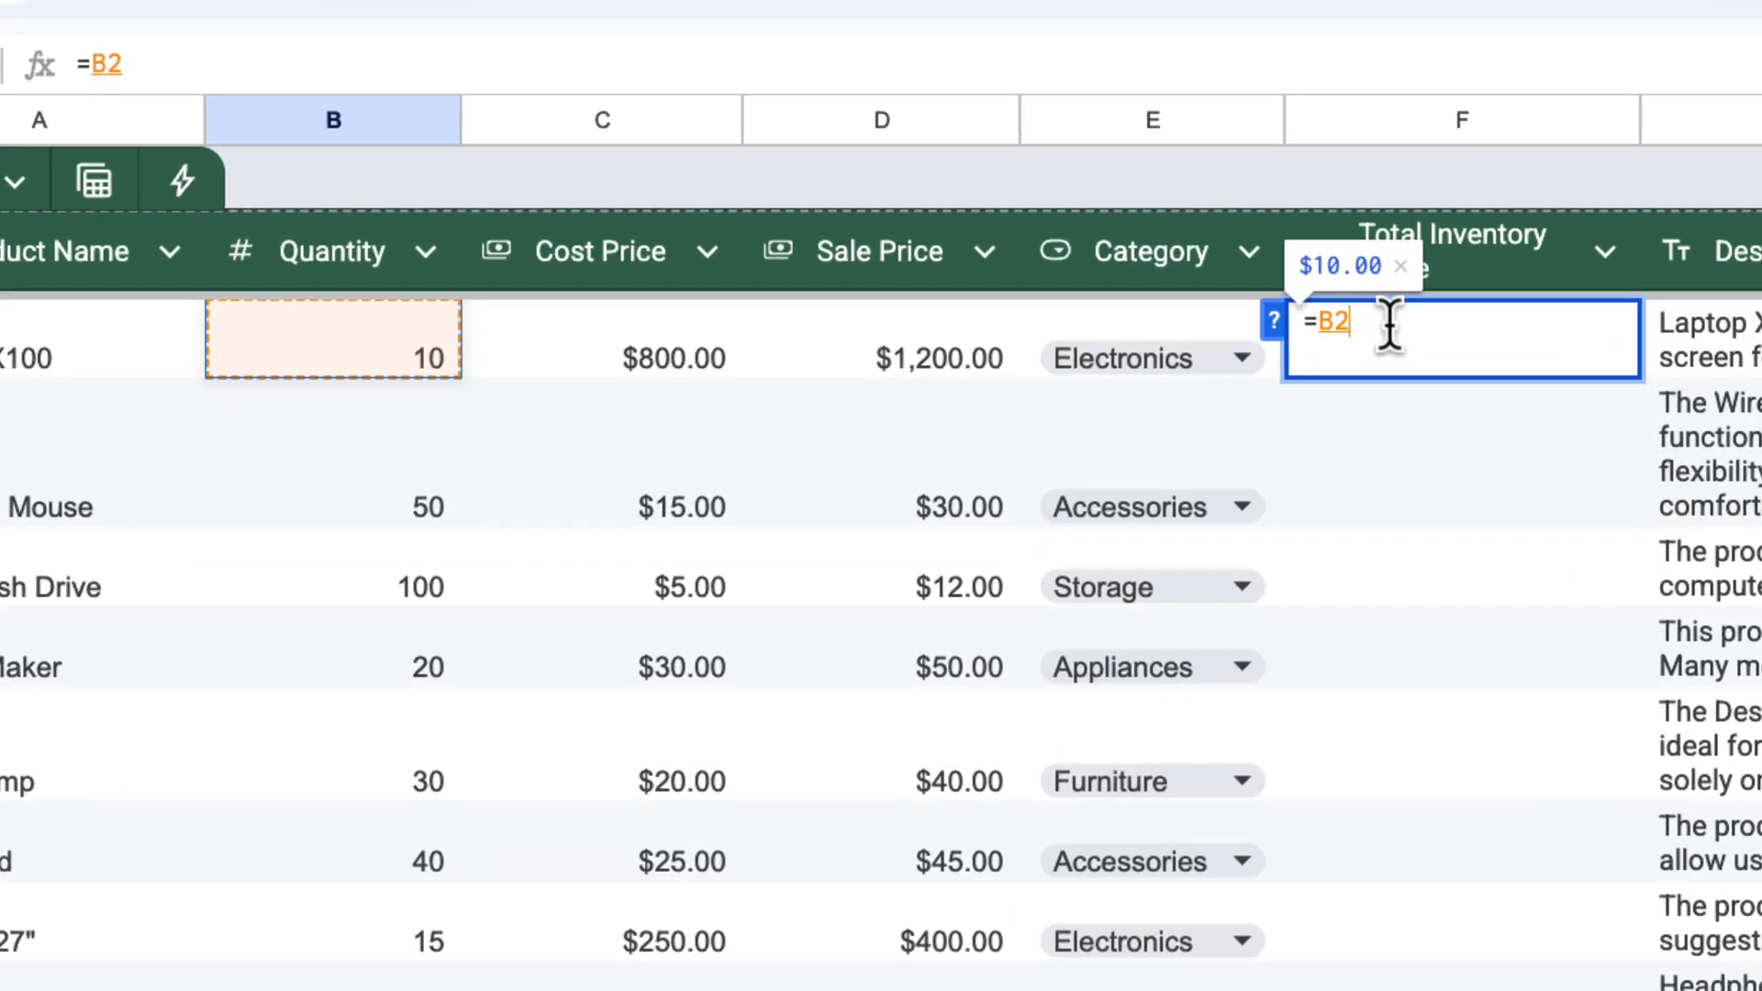
text(*)
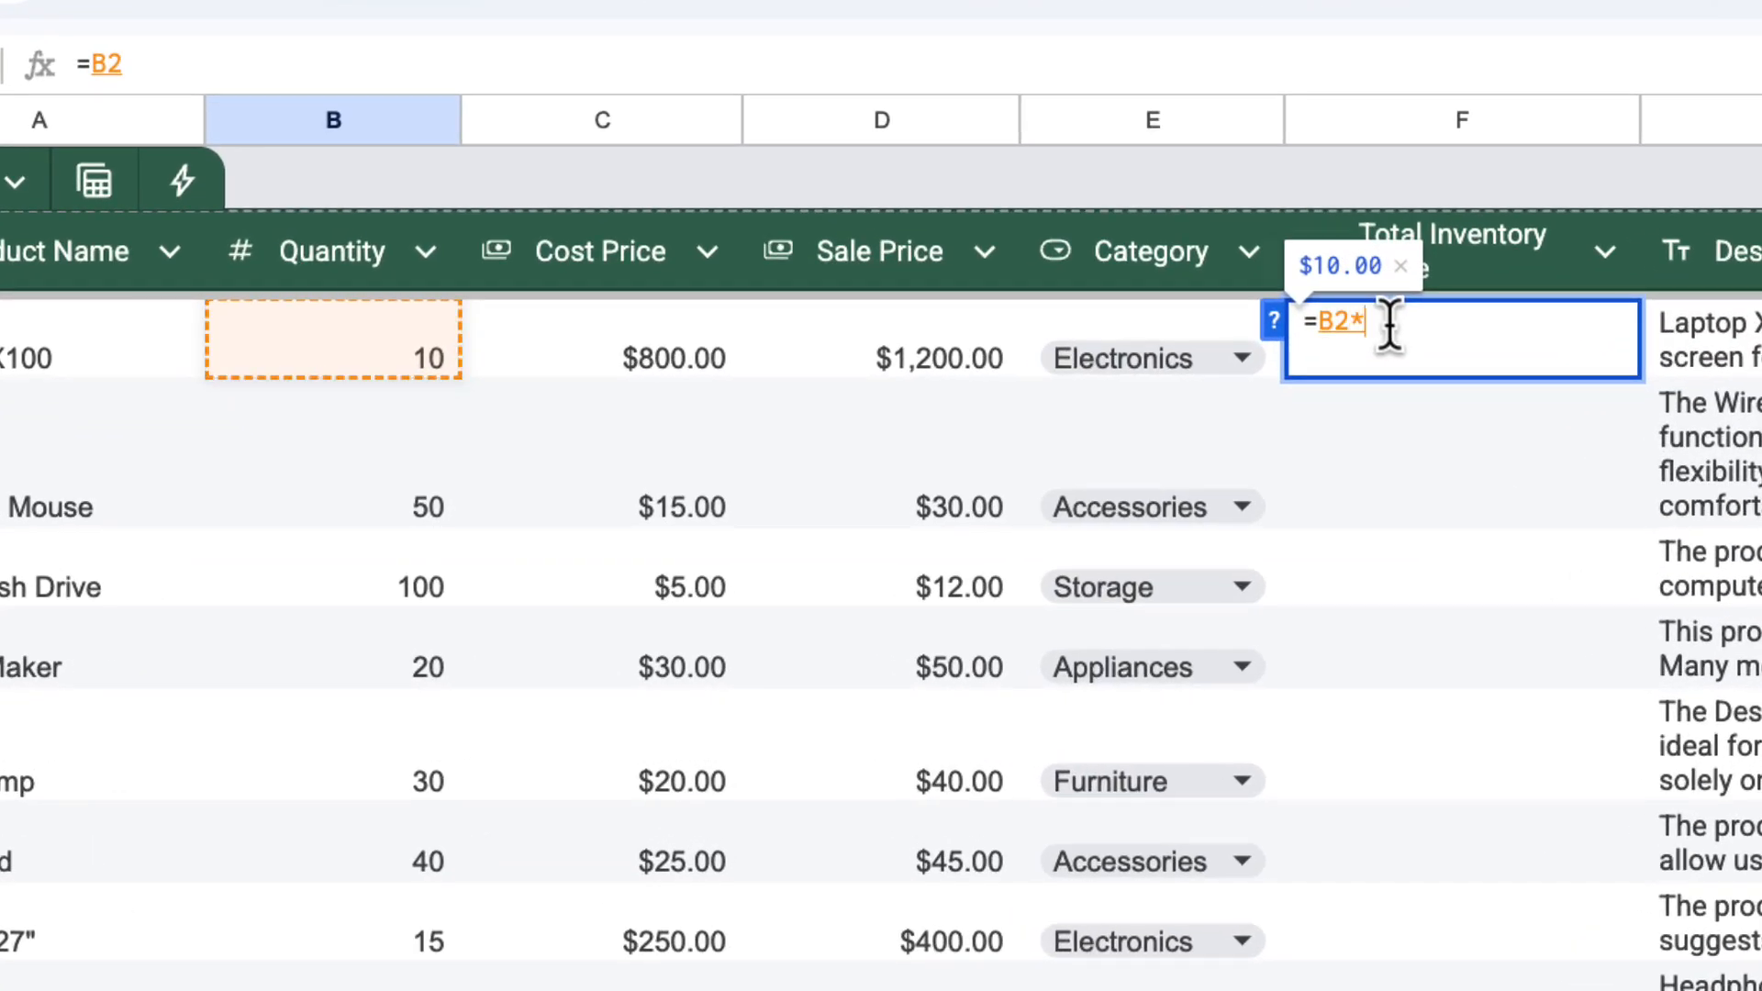
text(*)
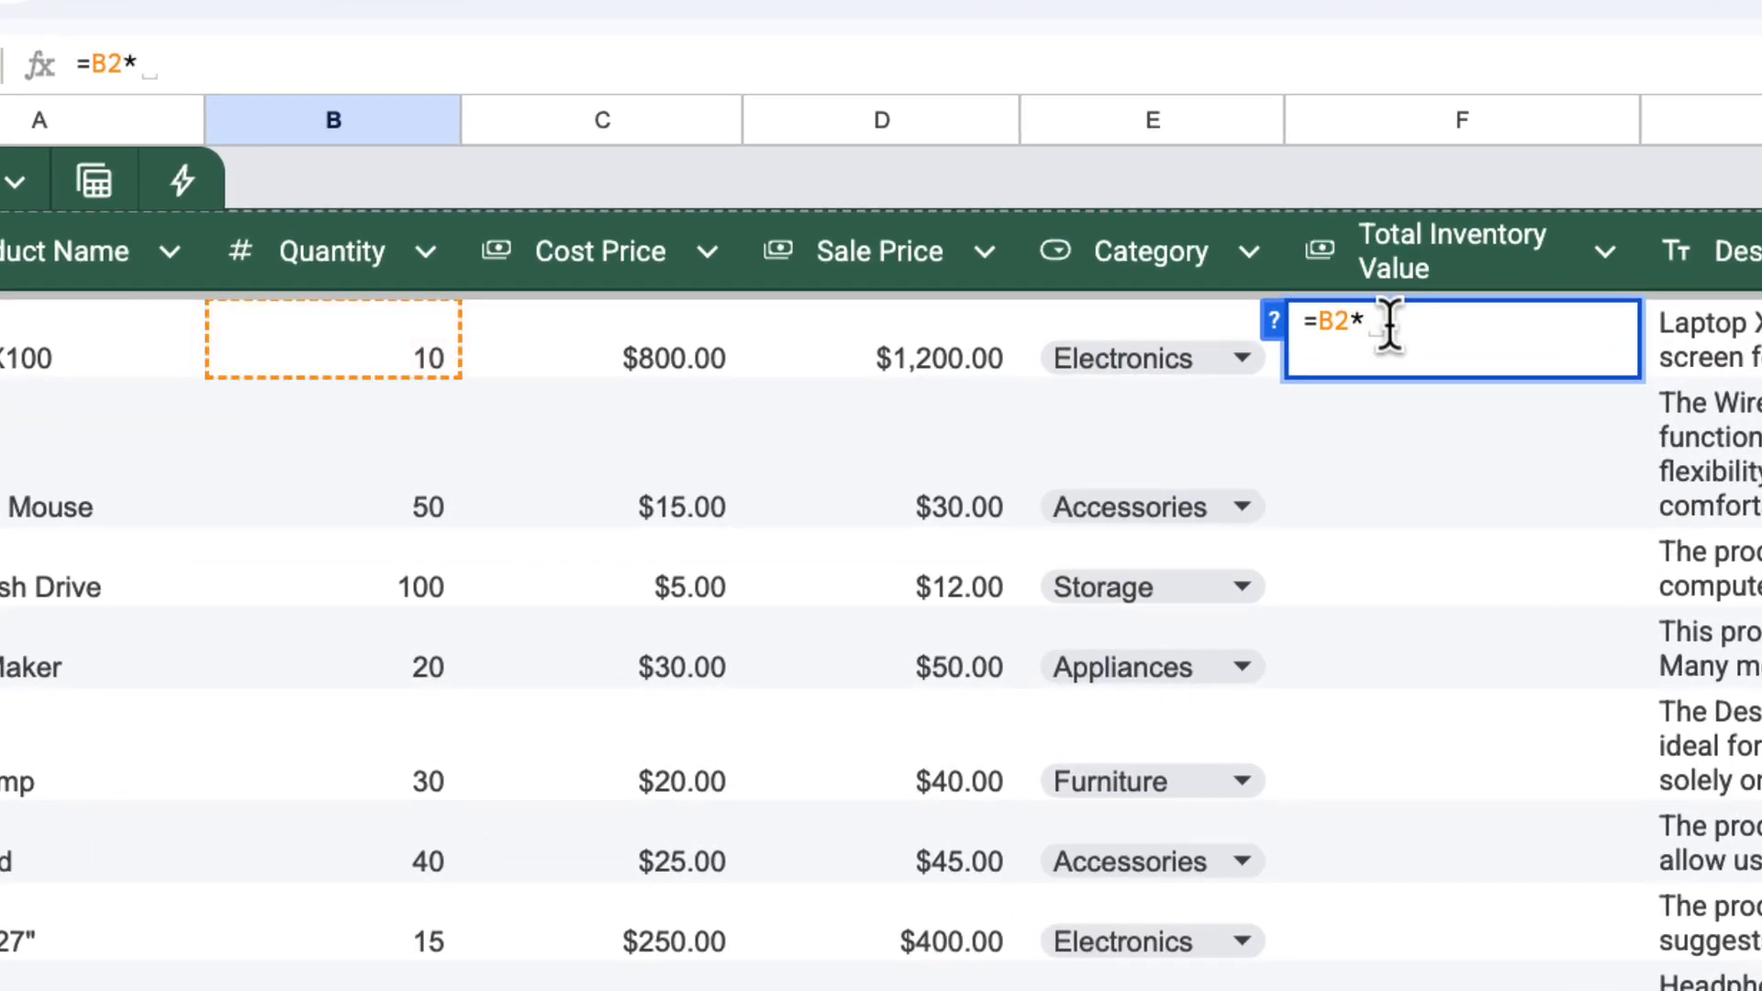
mouse_move(624, 387)
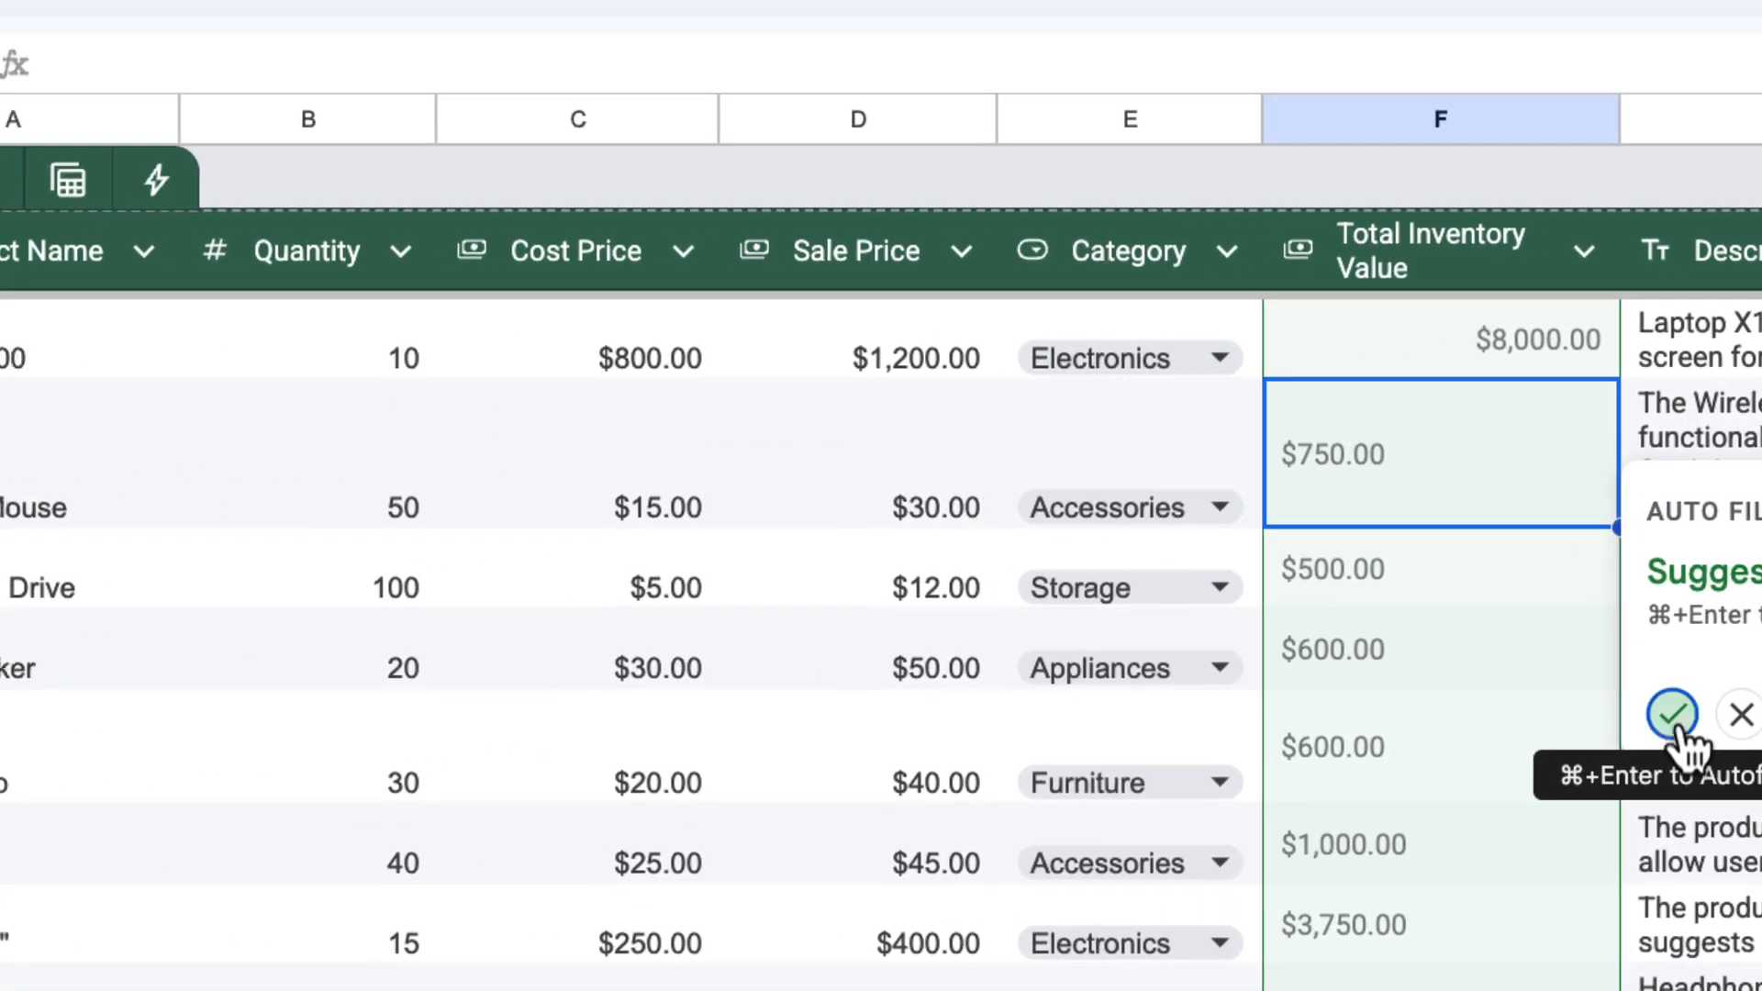
Accept the suggested autofill of the formula for the whole column.
click(1669, 714)
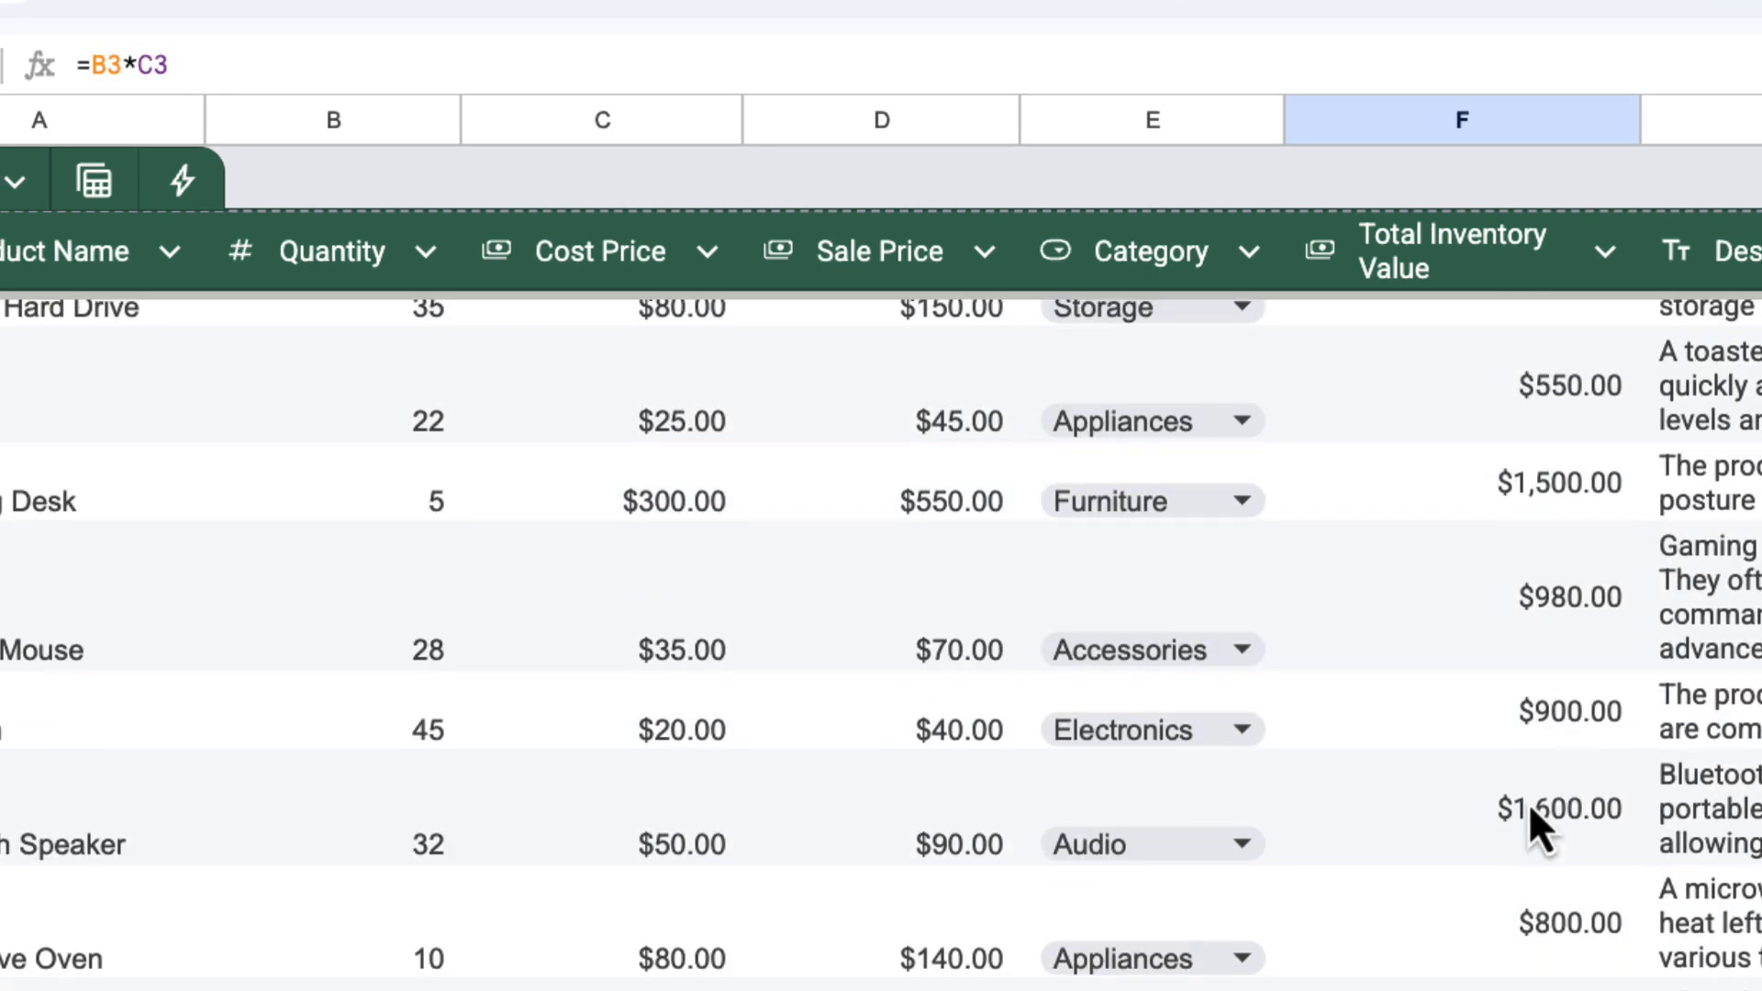
scroll(down, 3)
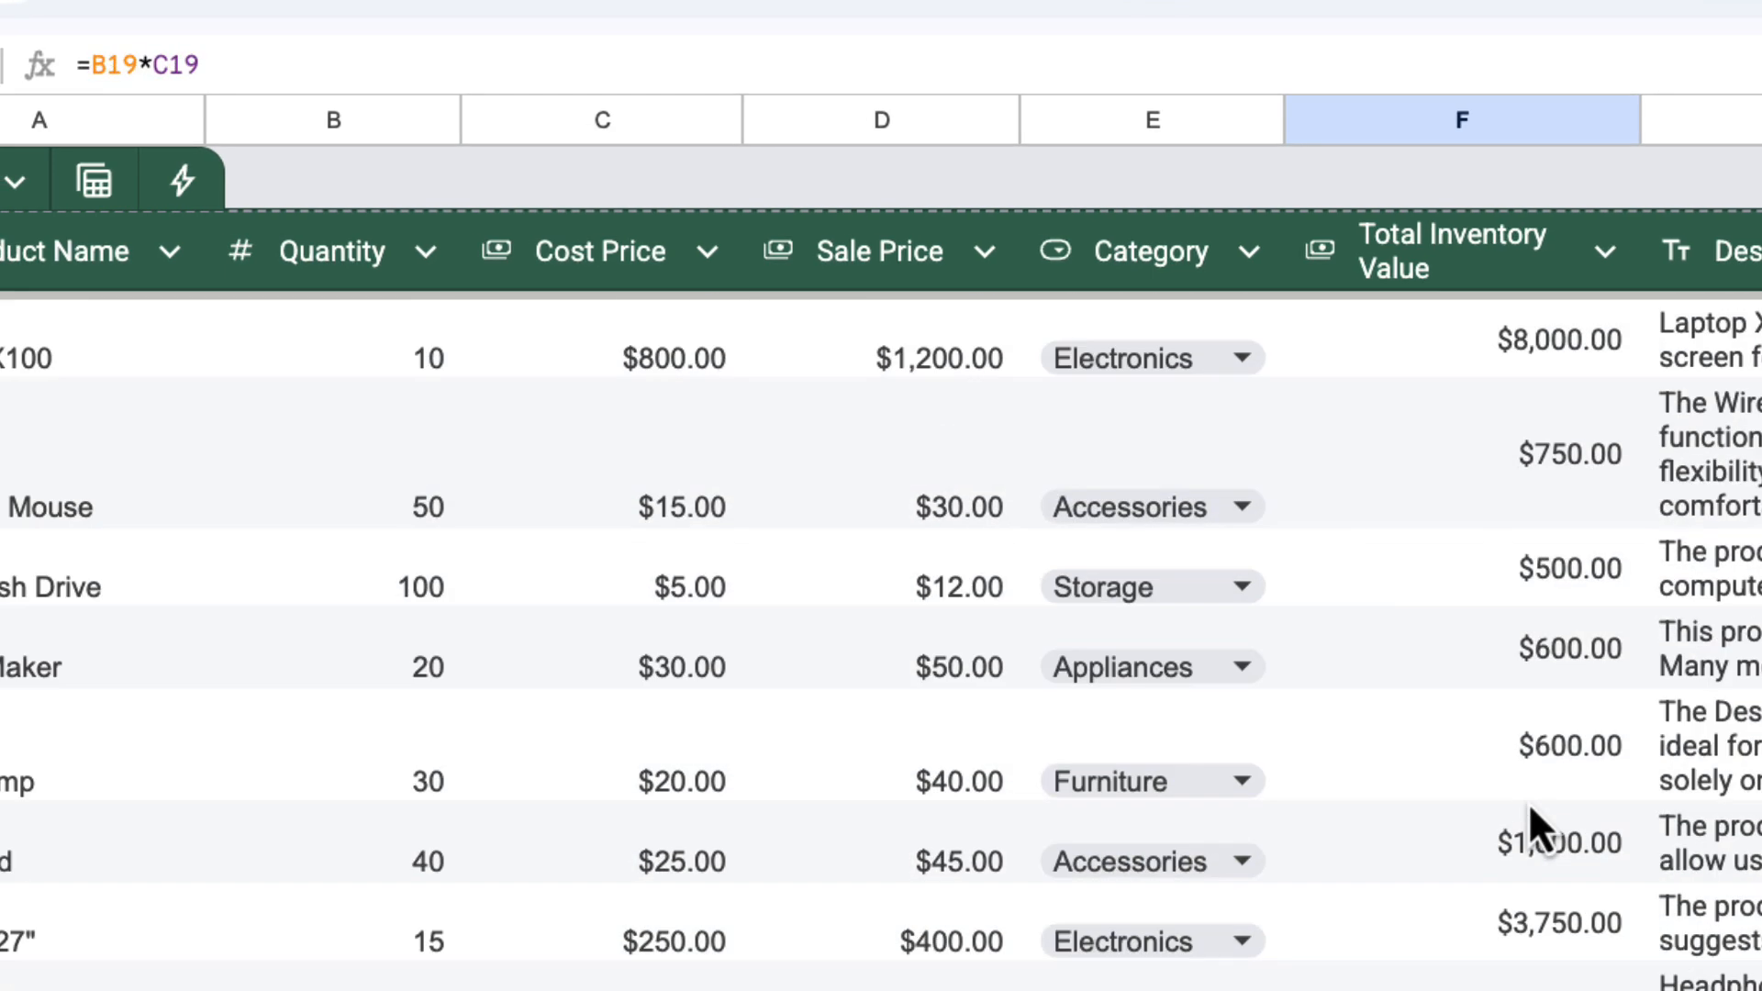
click(1460, 339)
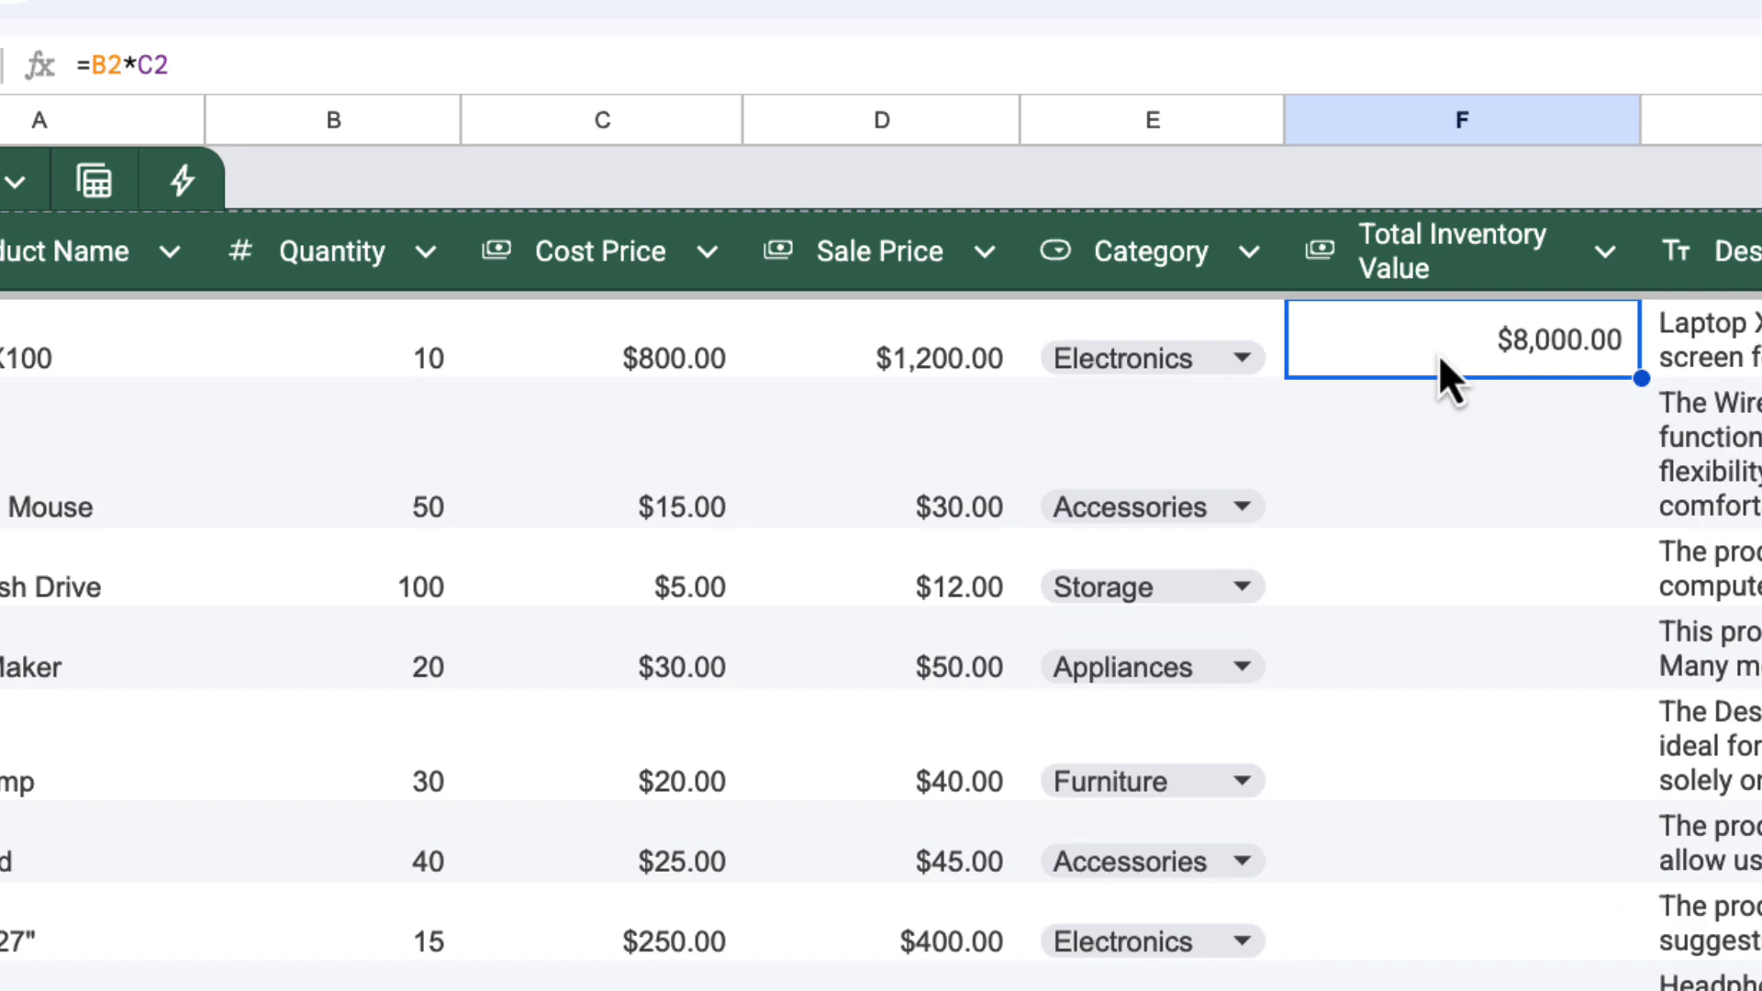
Scroll through the rows to confirm every product shows its Total Inventory Value.
scroll(right, 3)
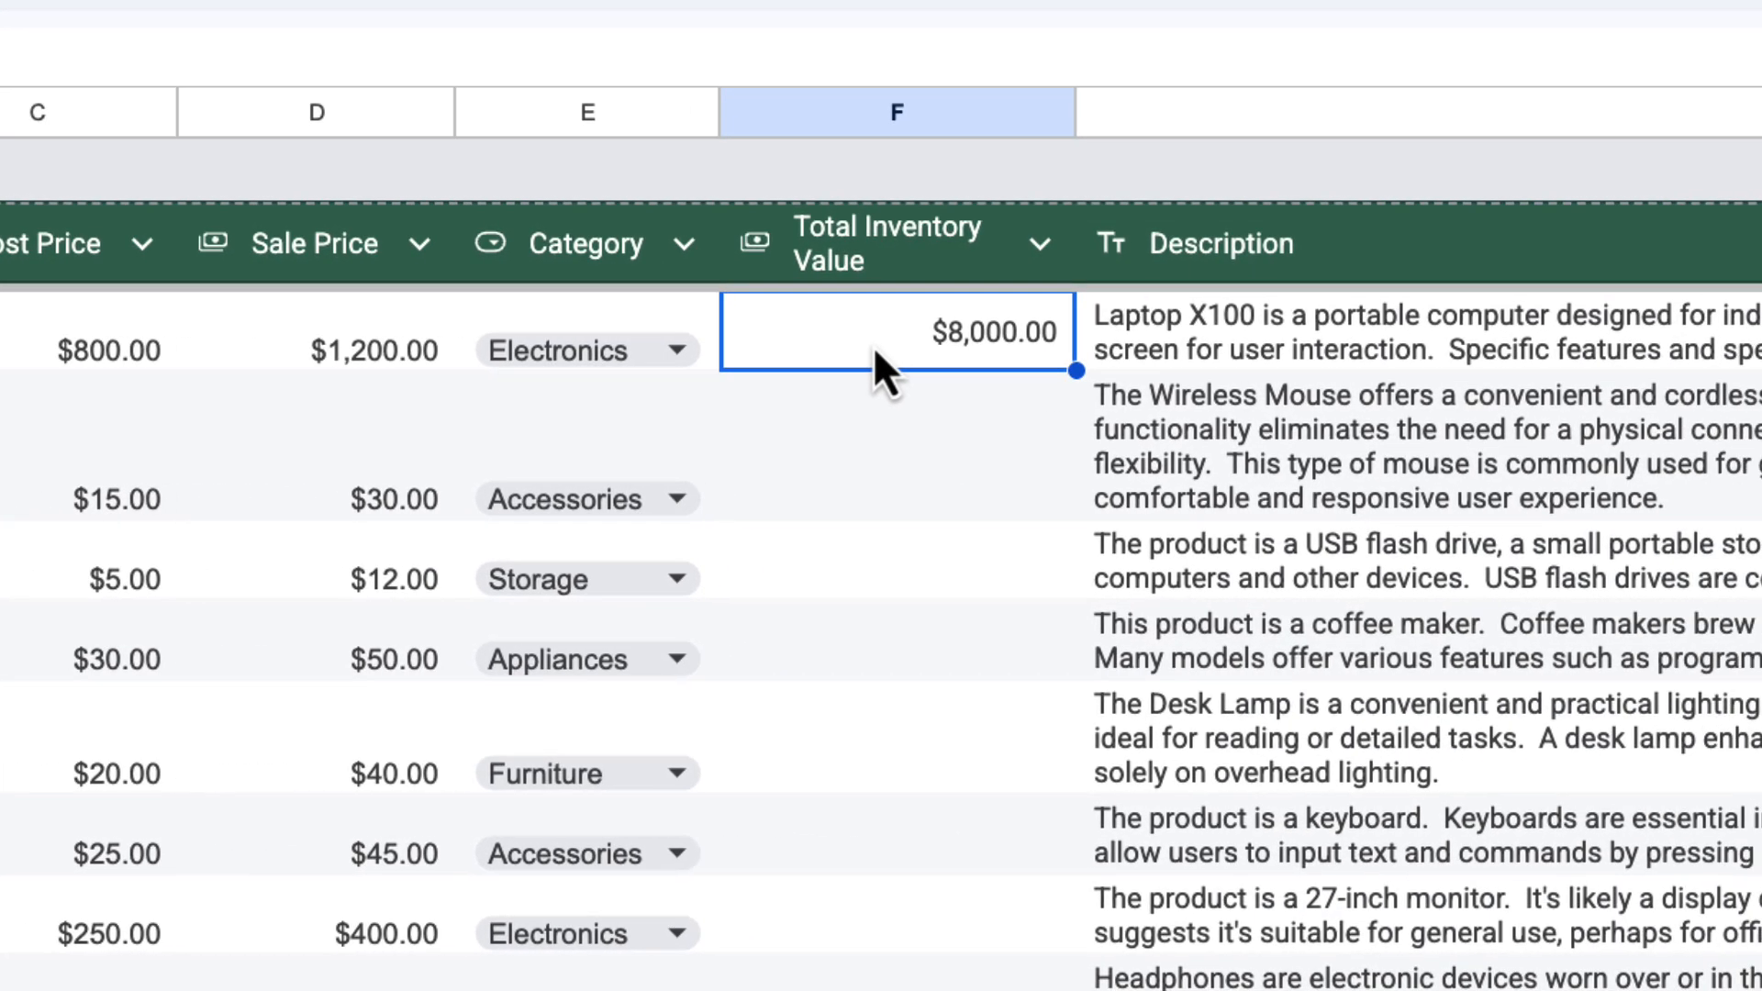
mouse_move(1075, 376)
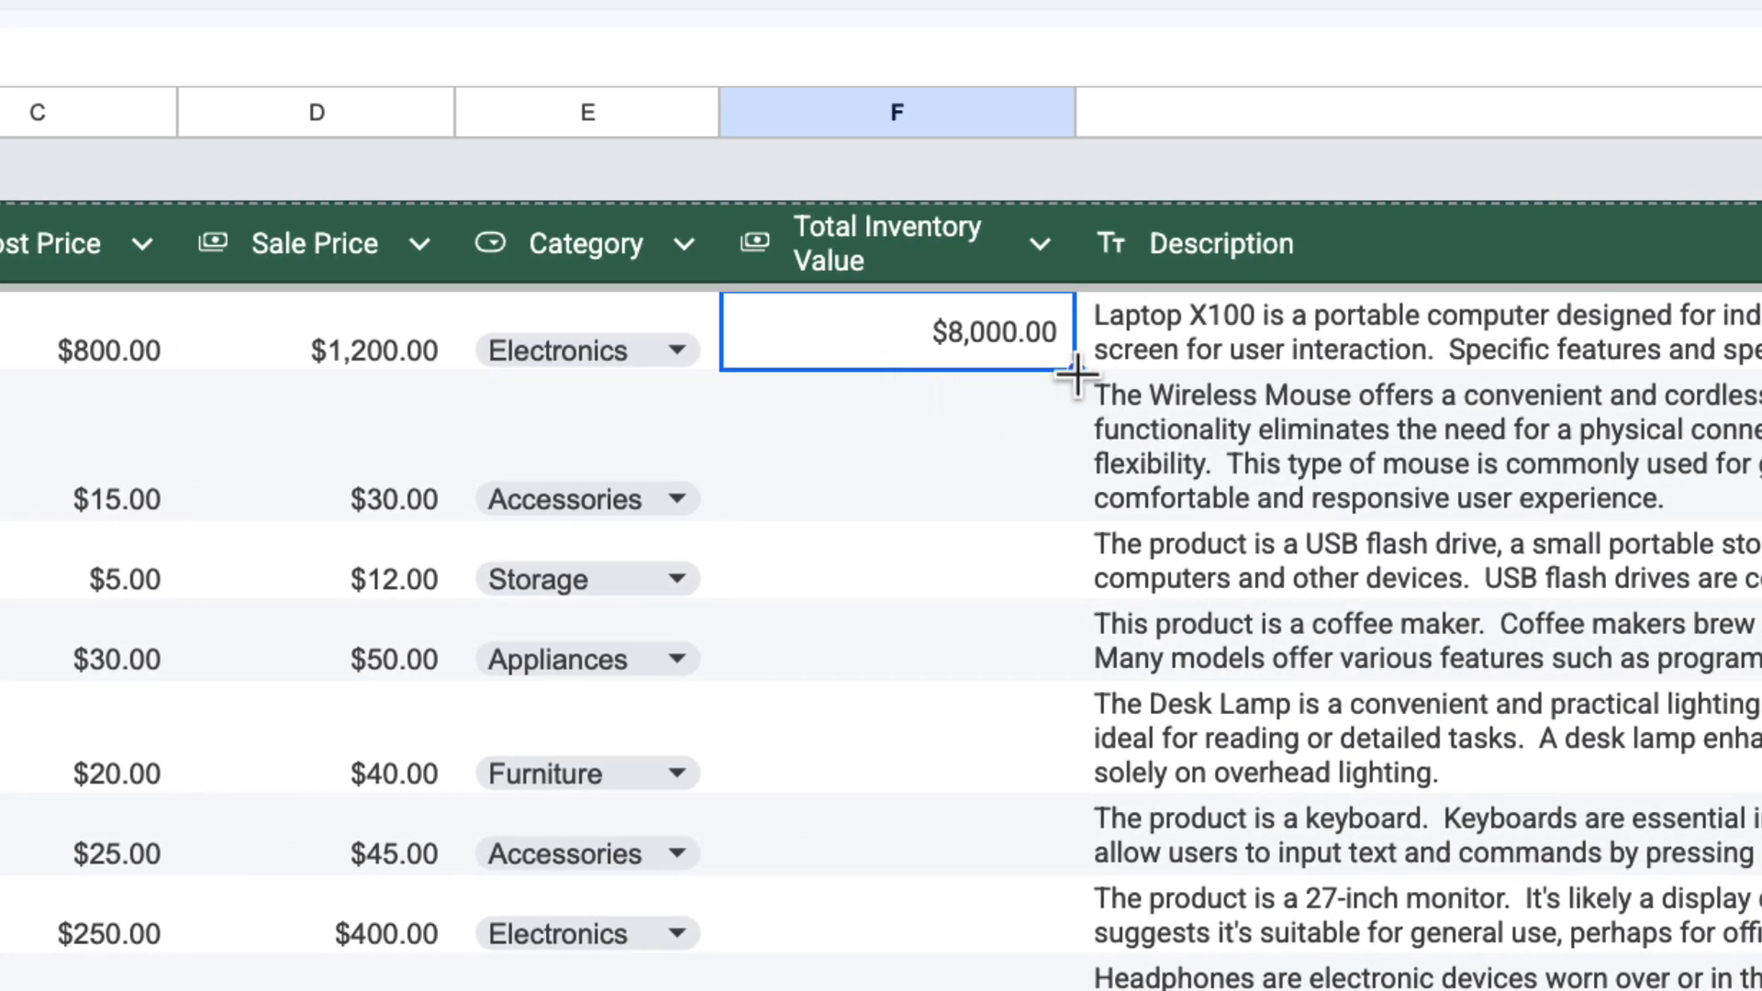
scroll(down, 3)
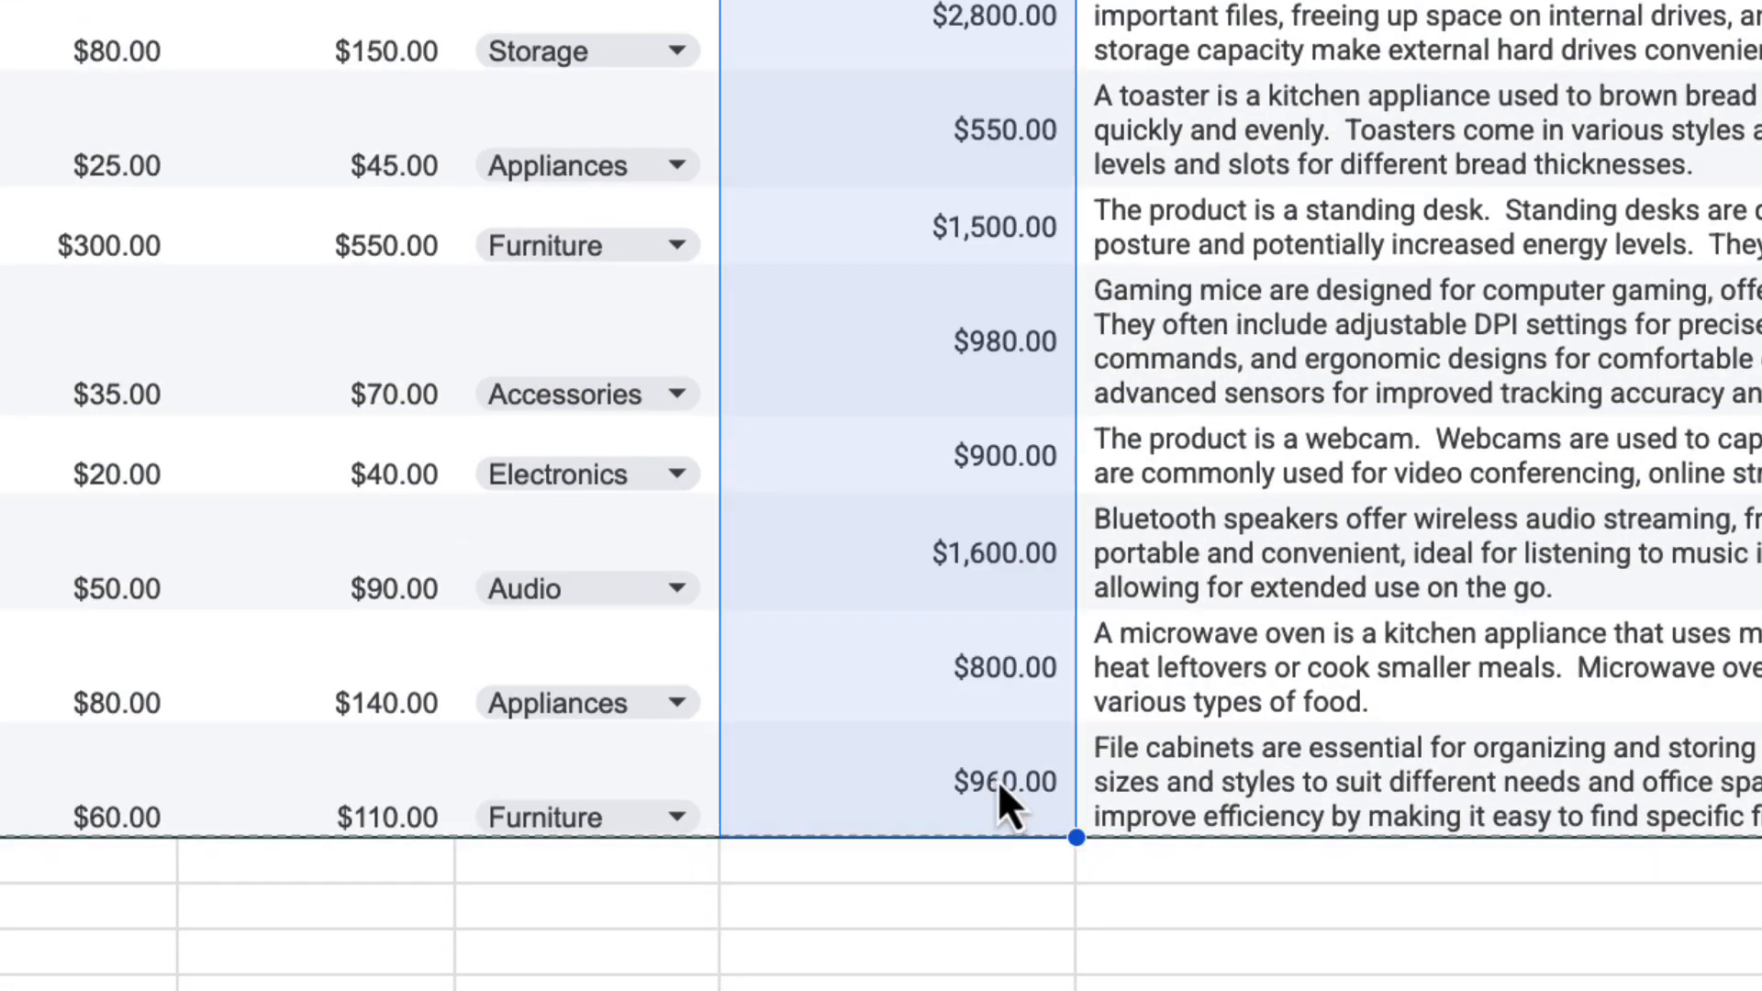
mouse_move(1033, 674)
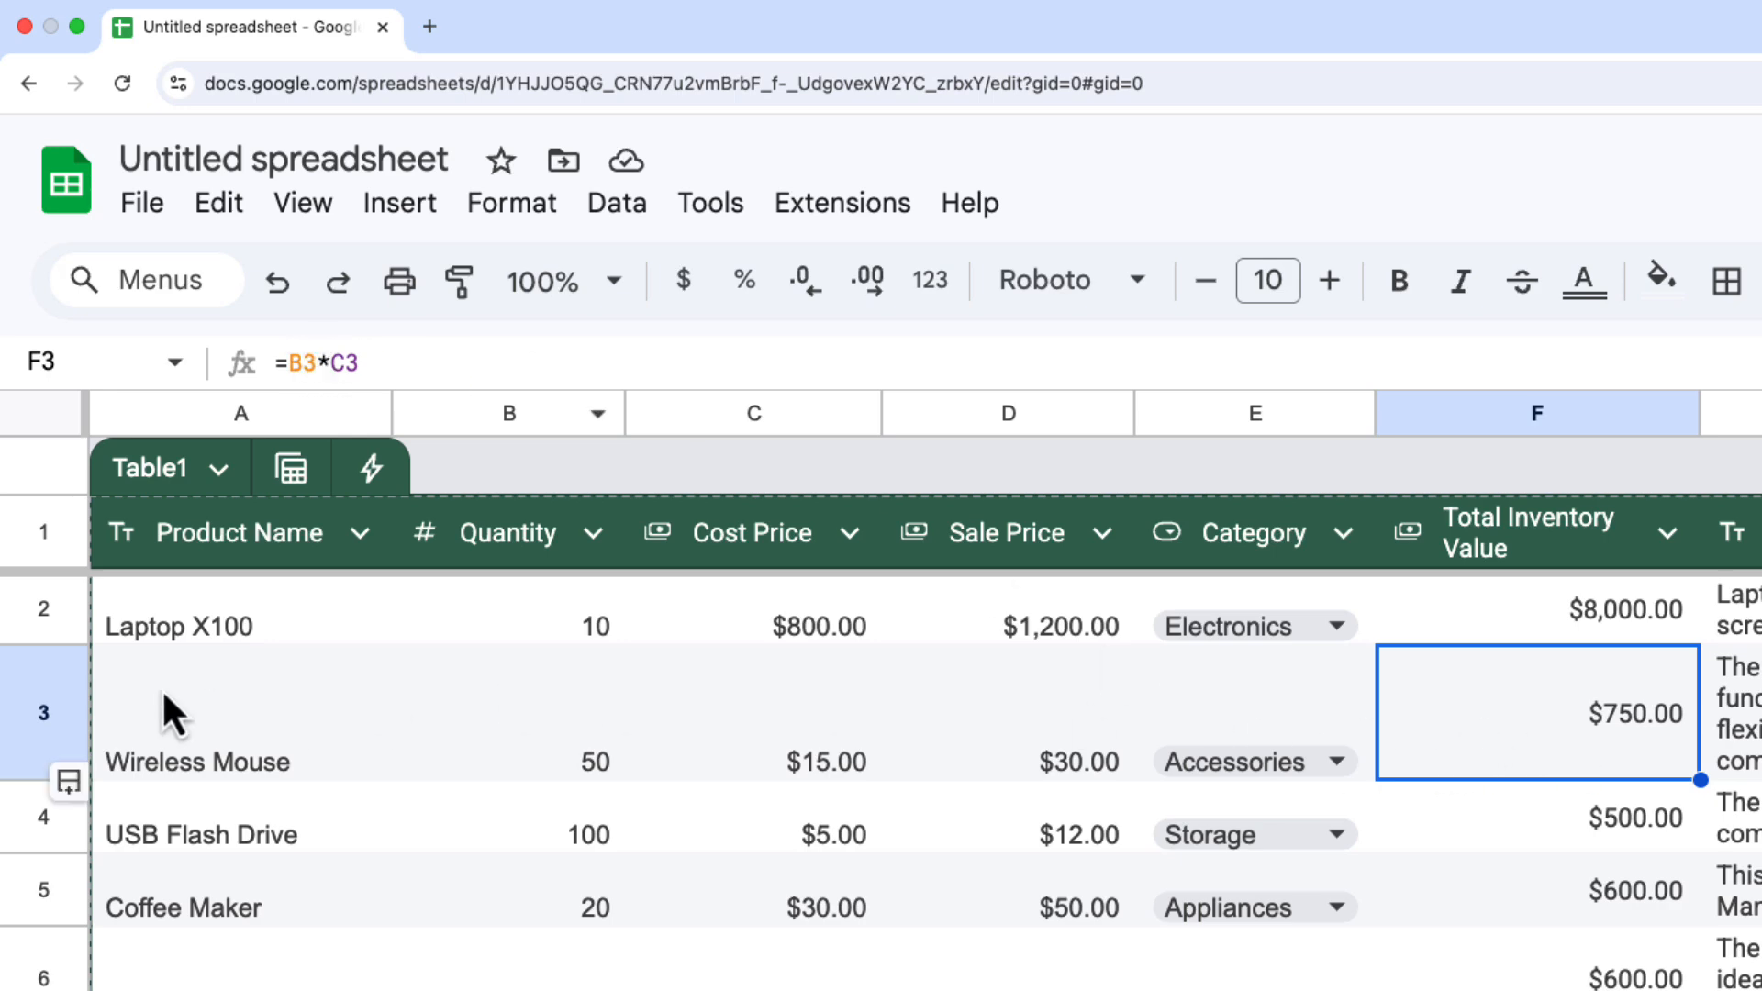
scroll(down, 3)
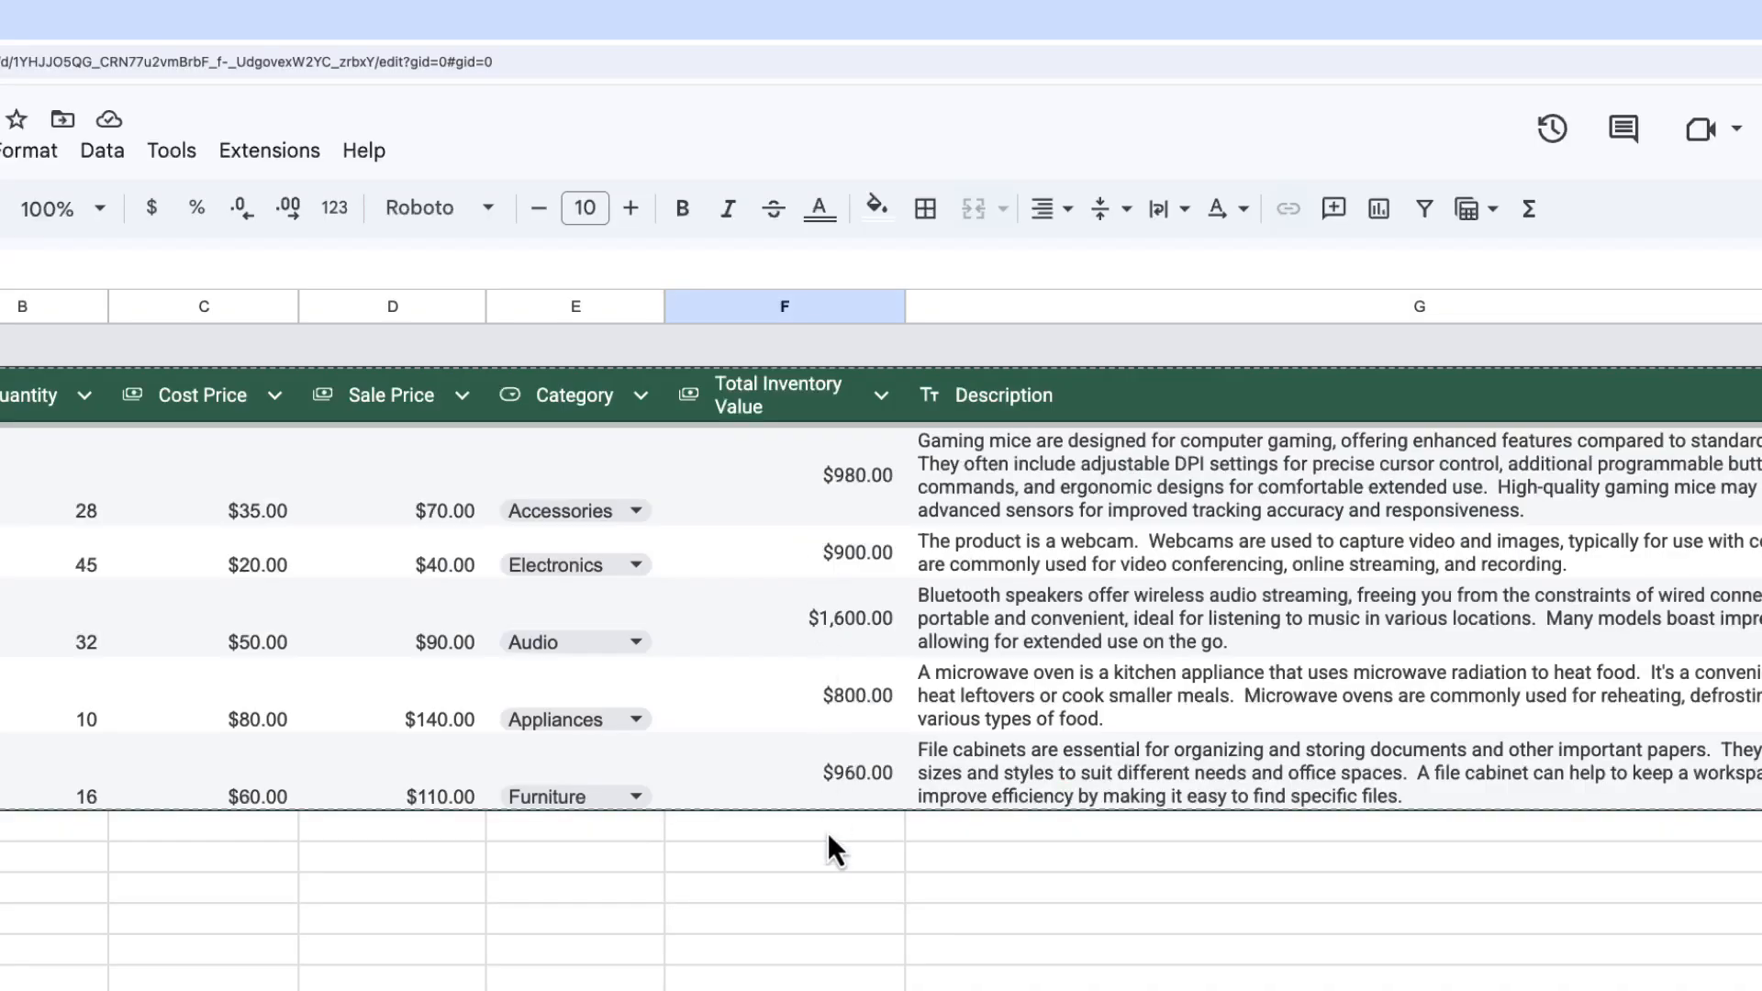
Enter =SUM(Table1[Total Inventory Value]) in footer cell F22 and review the SUM help.
click(783, 842)
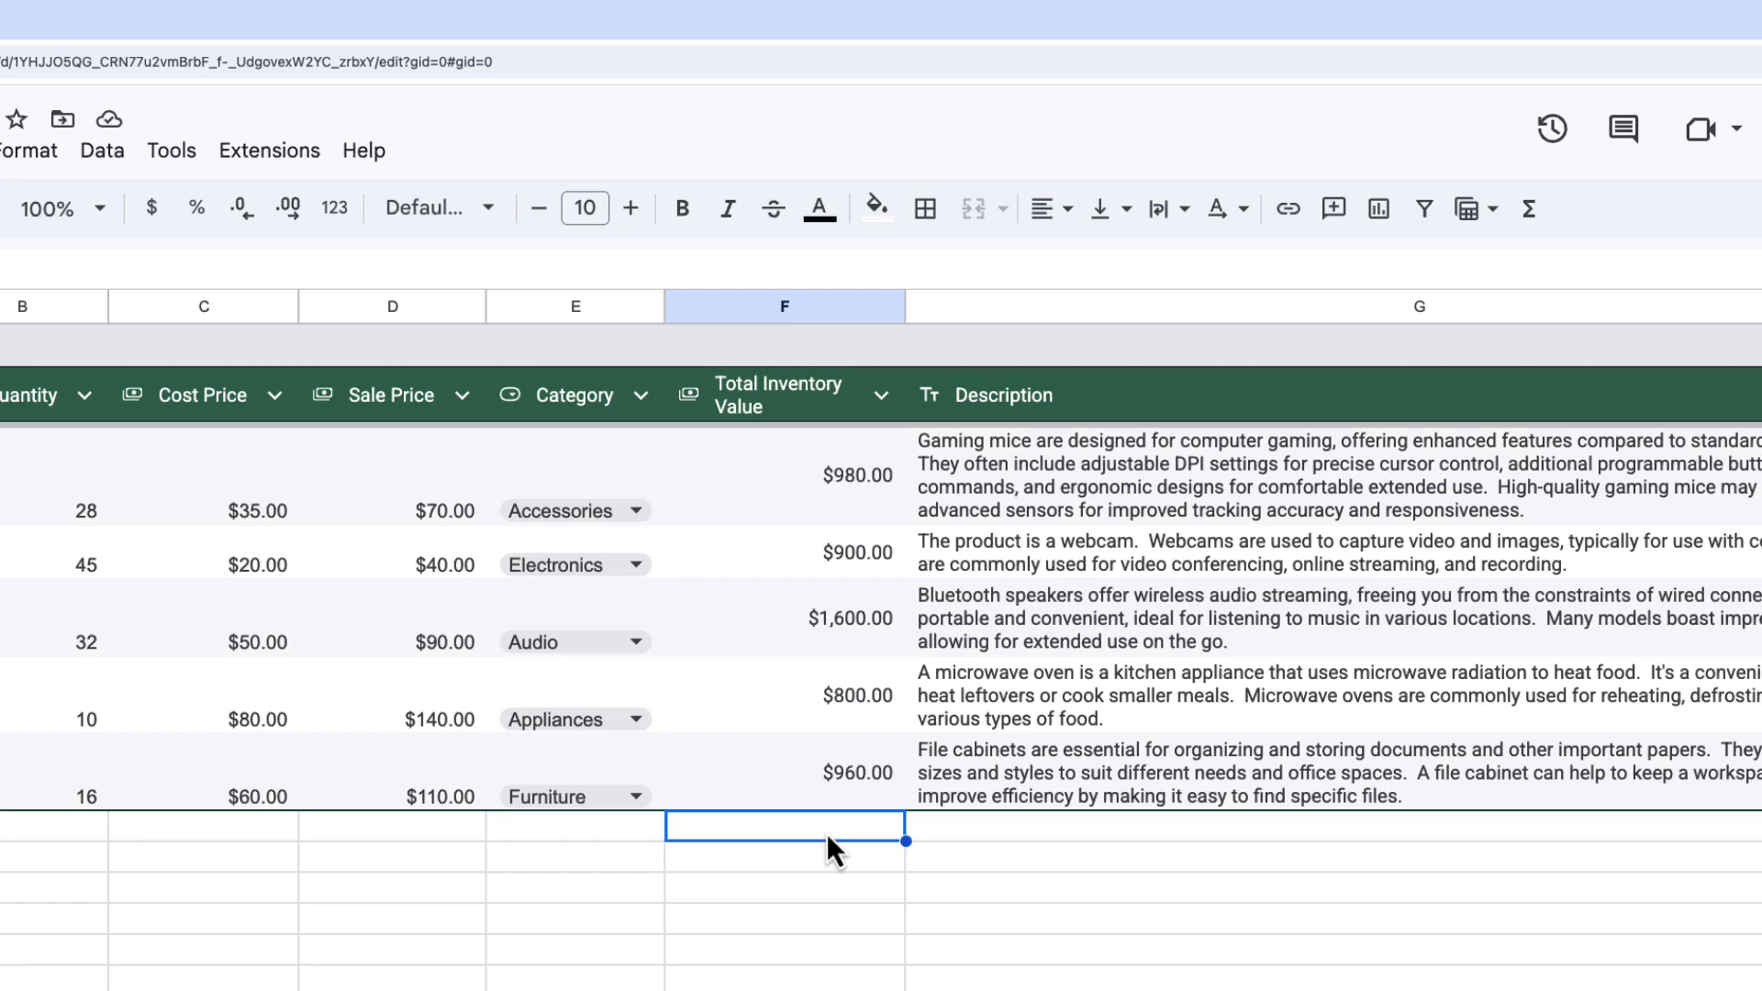
mouse_move(815, 844)
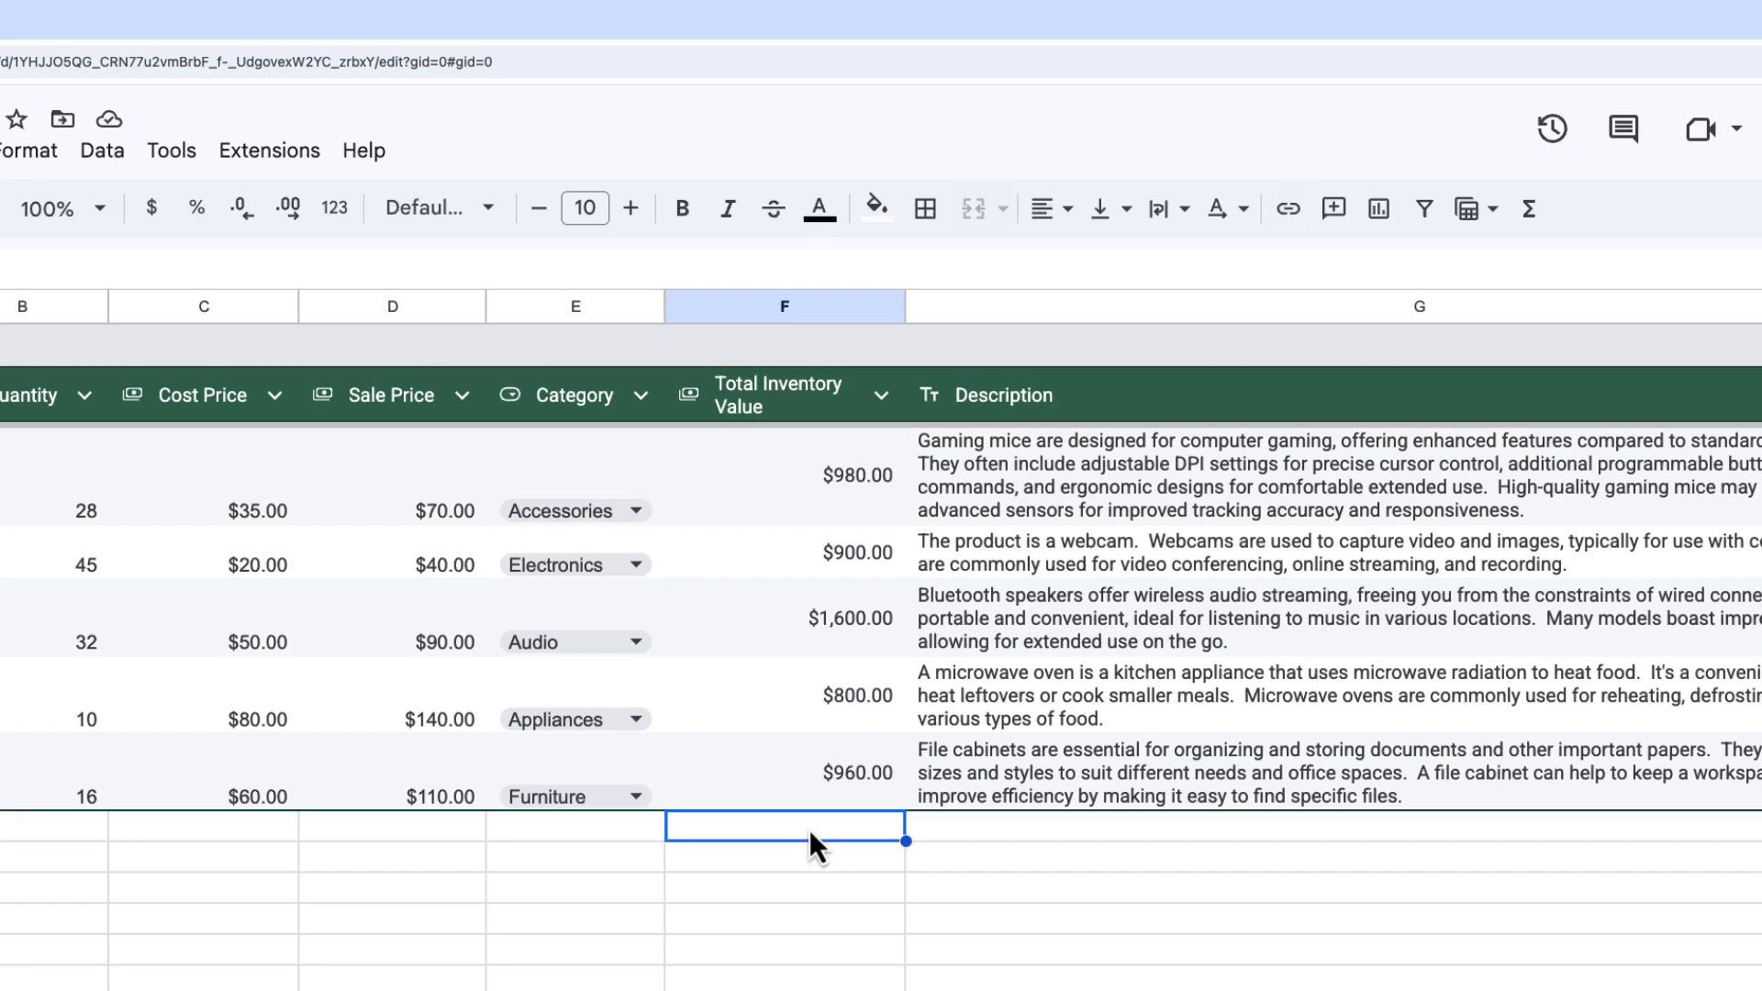
text(=SUM(Table1[Total Inventory Value]))
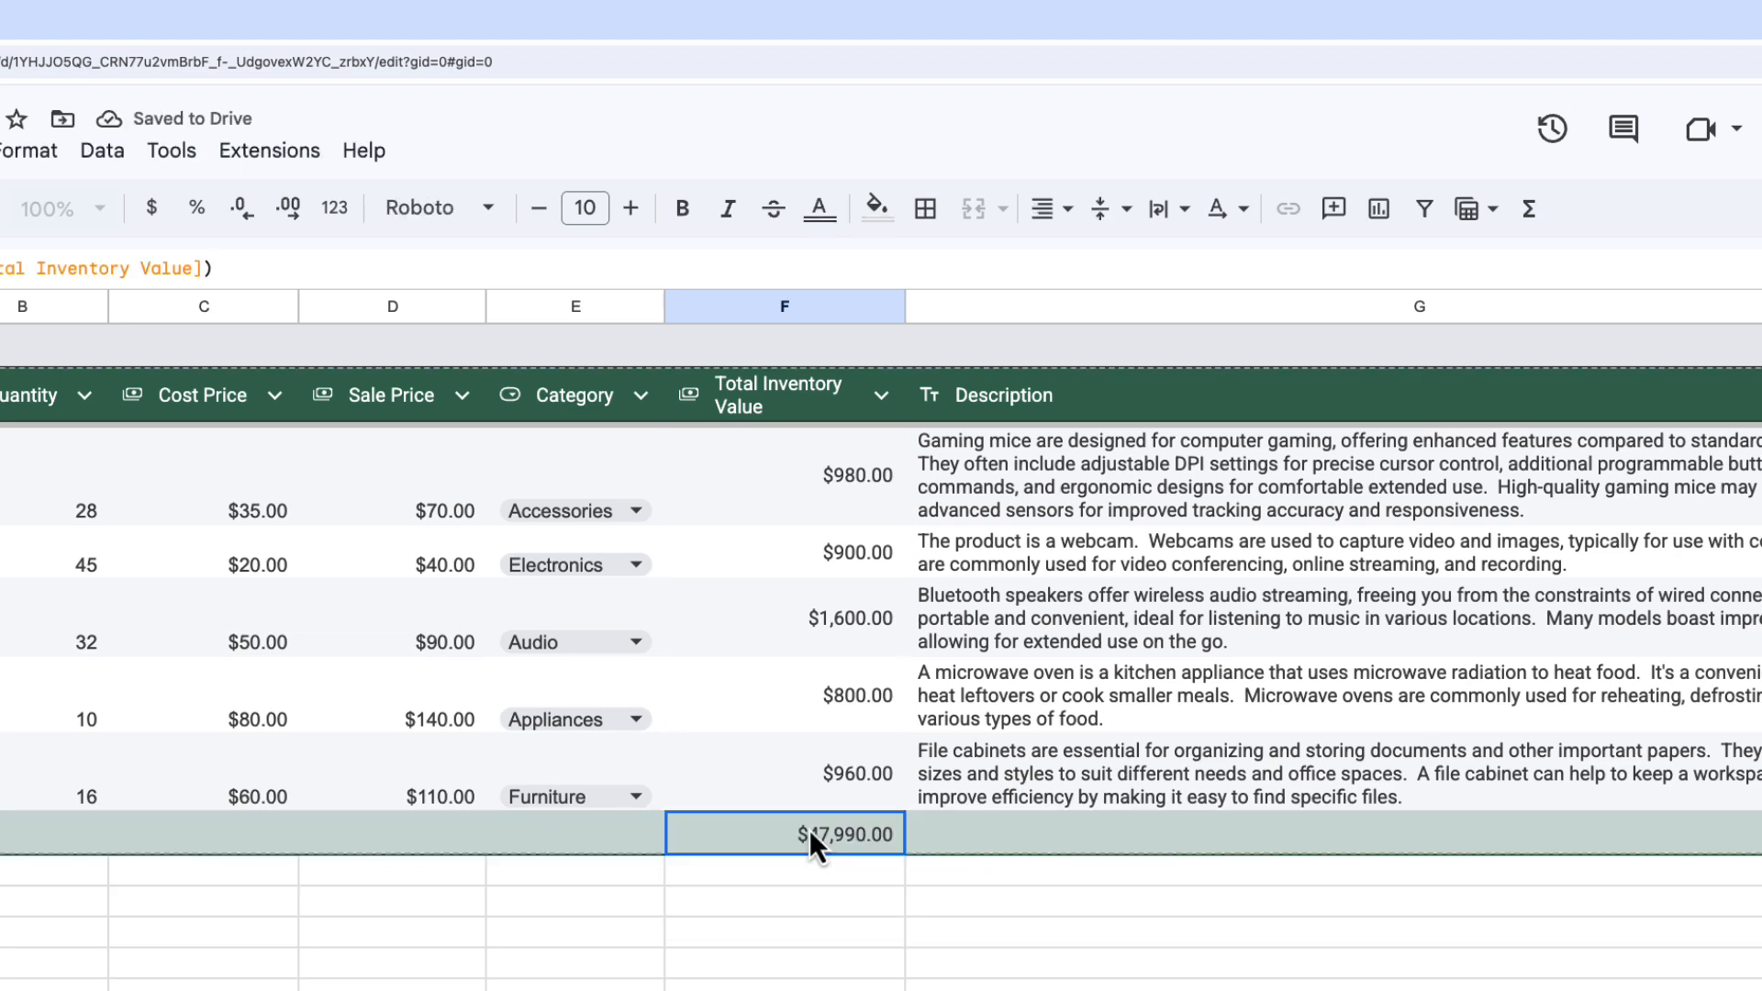
text(=SU)
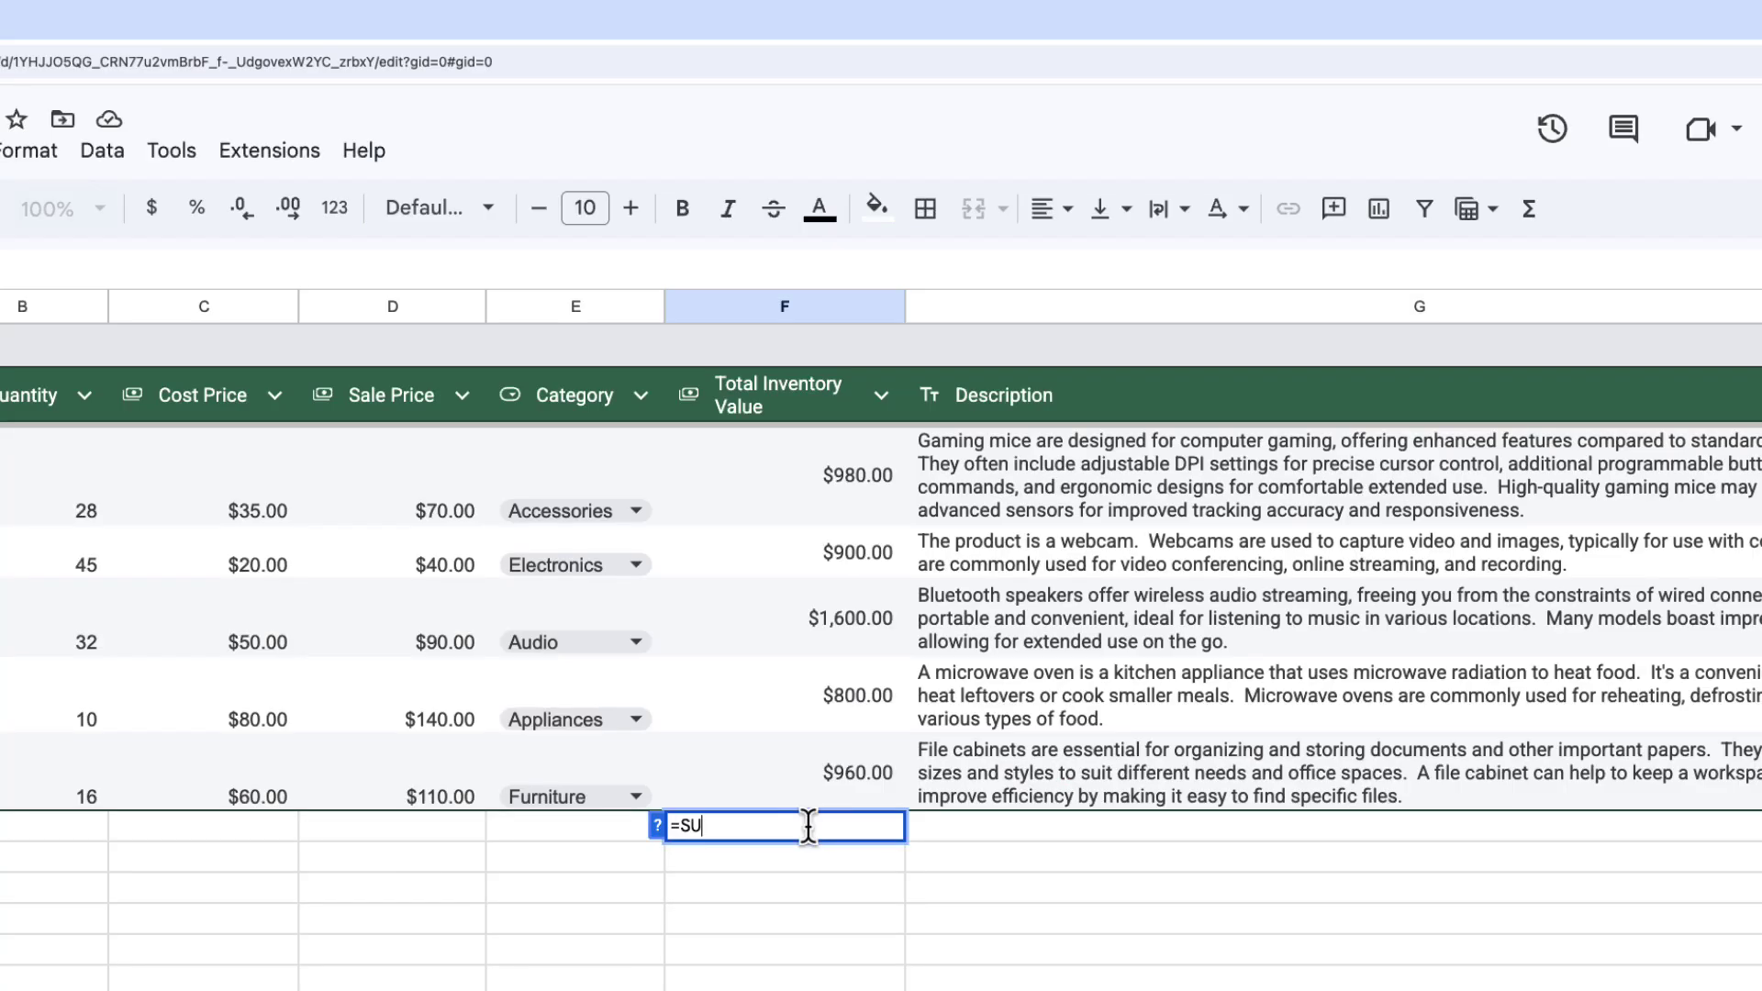
text(M)
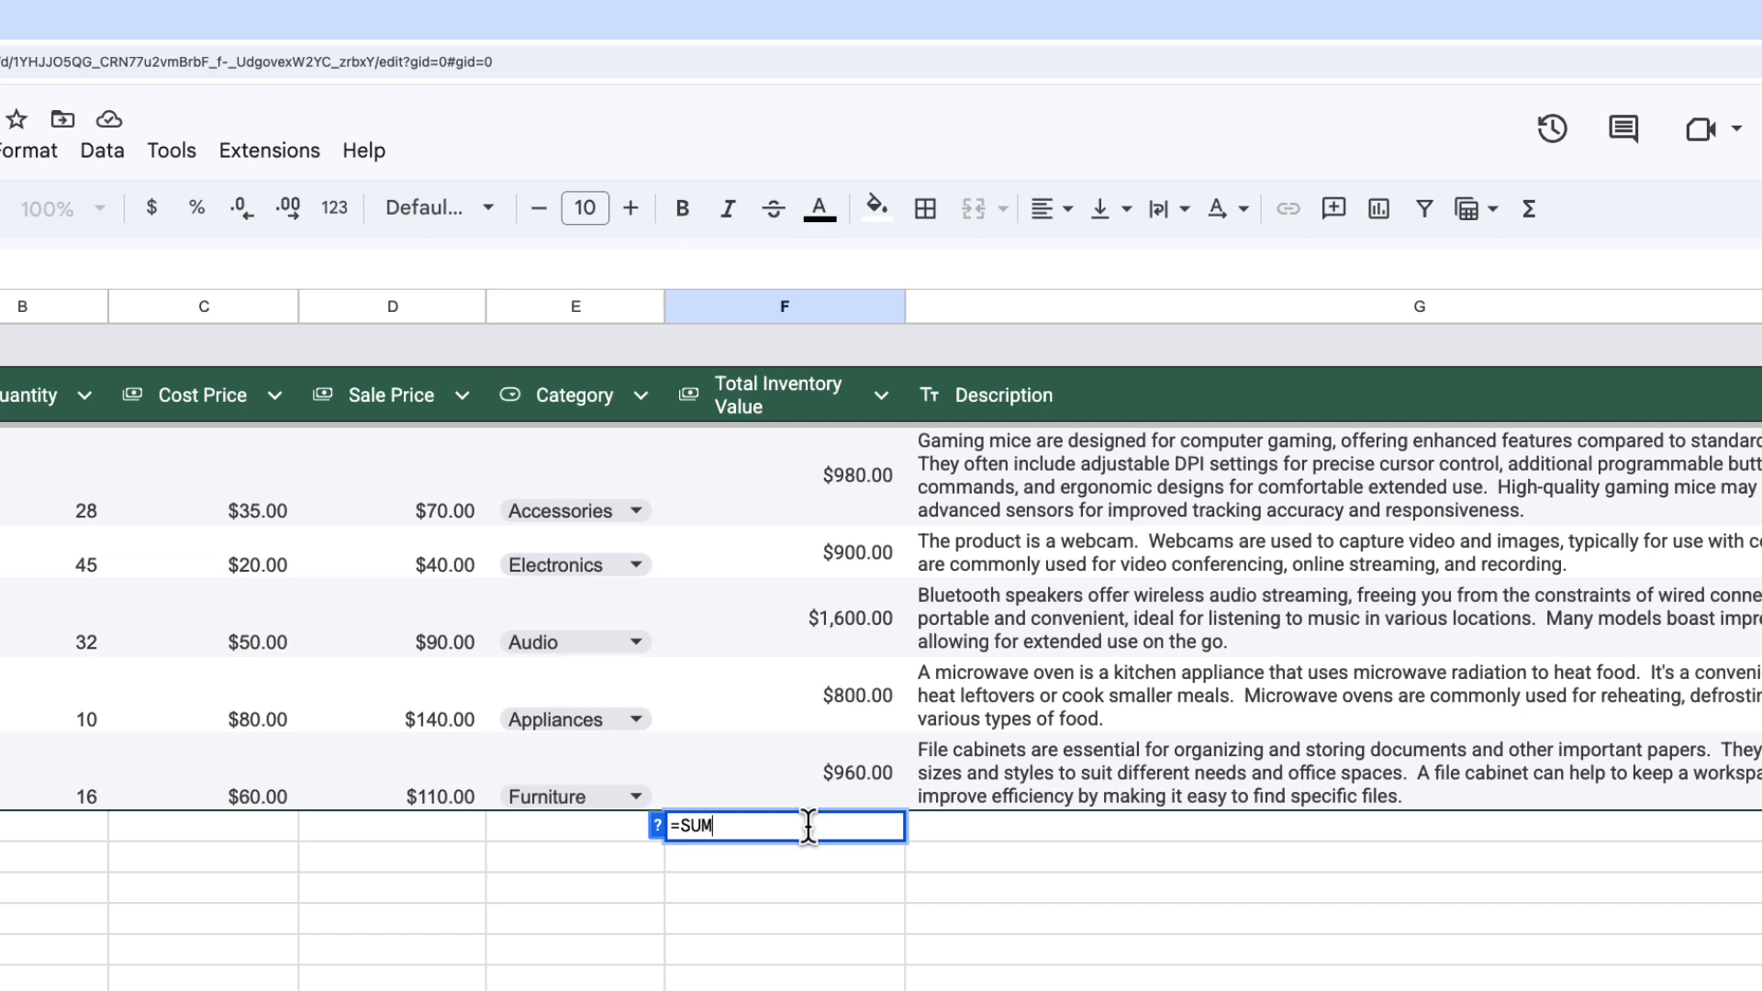
text(()
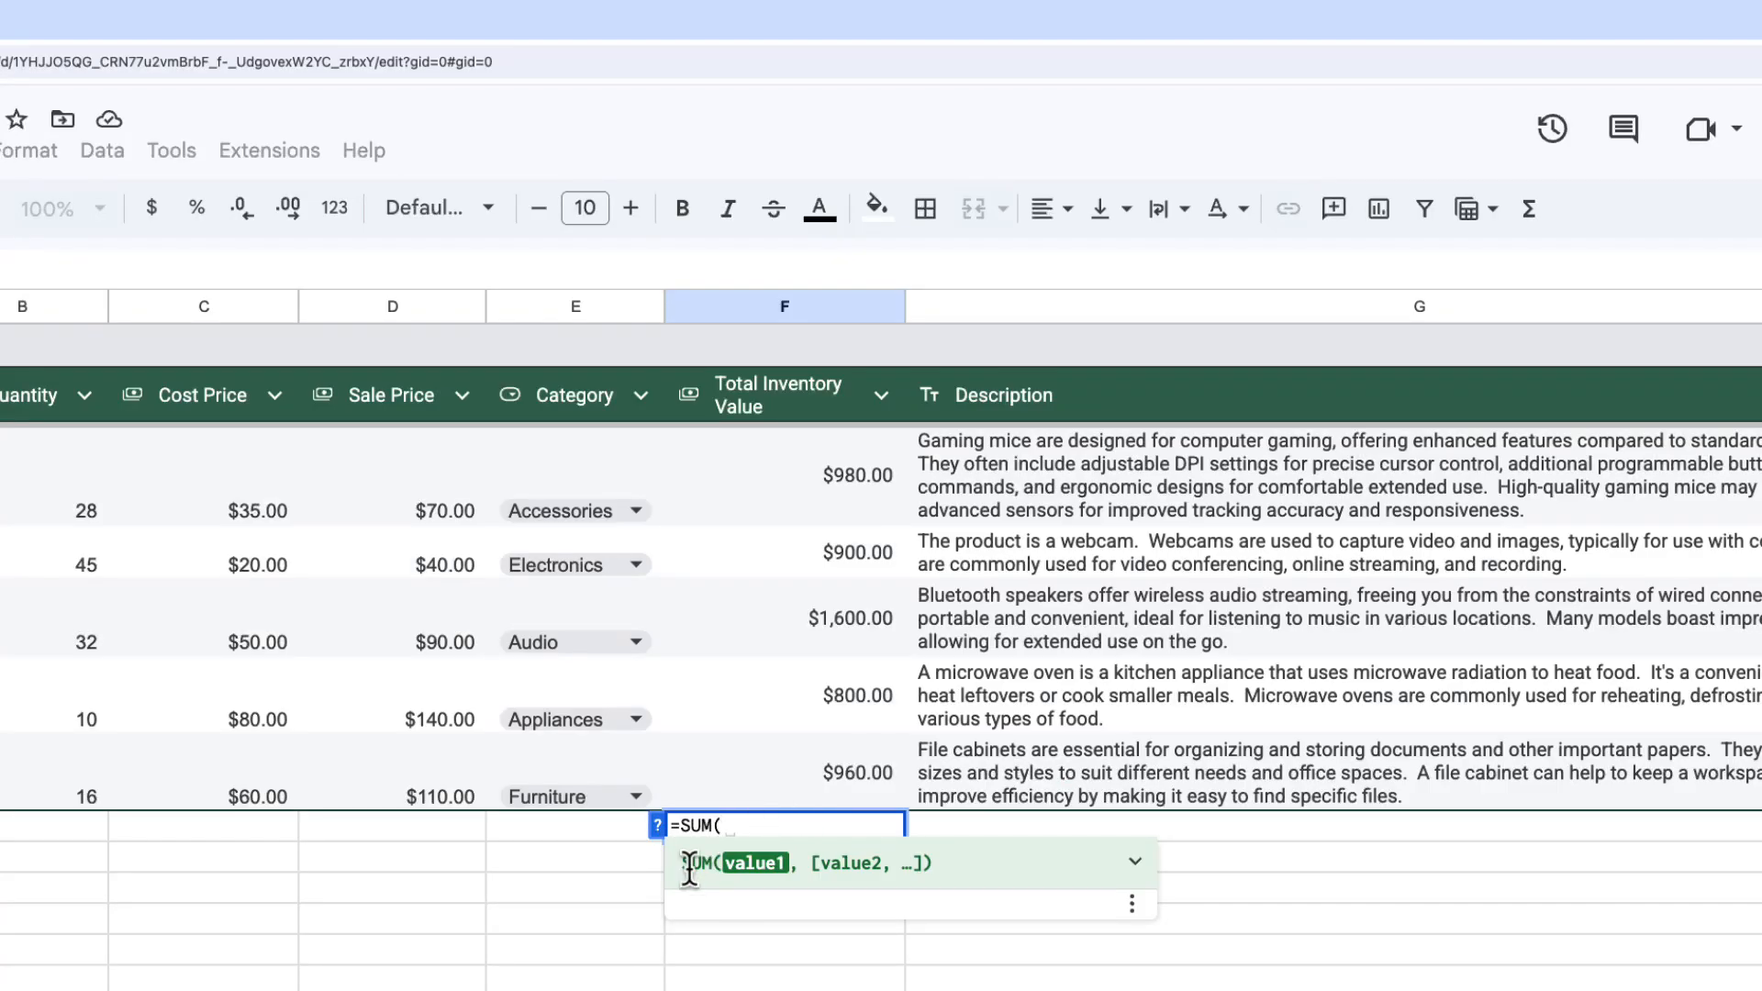
mouse_move(747, 864)
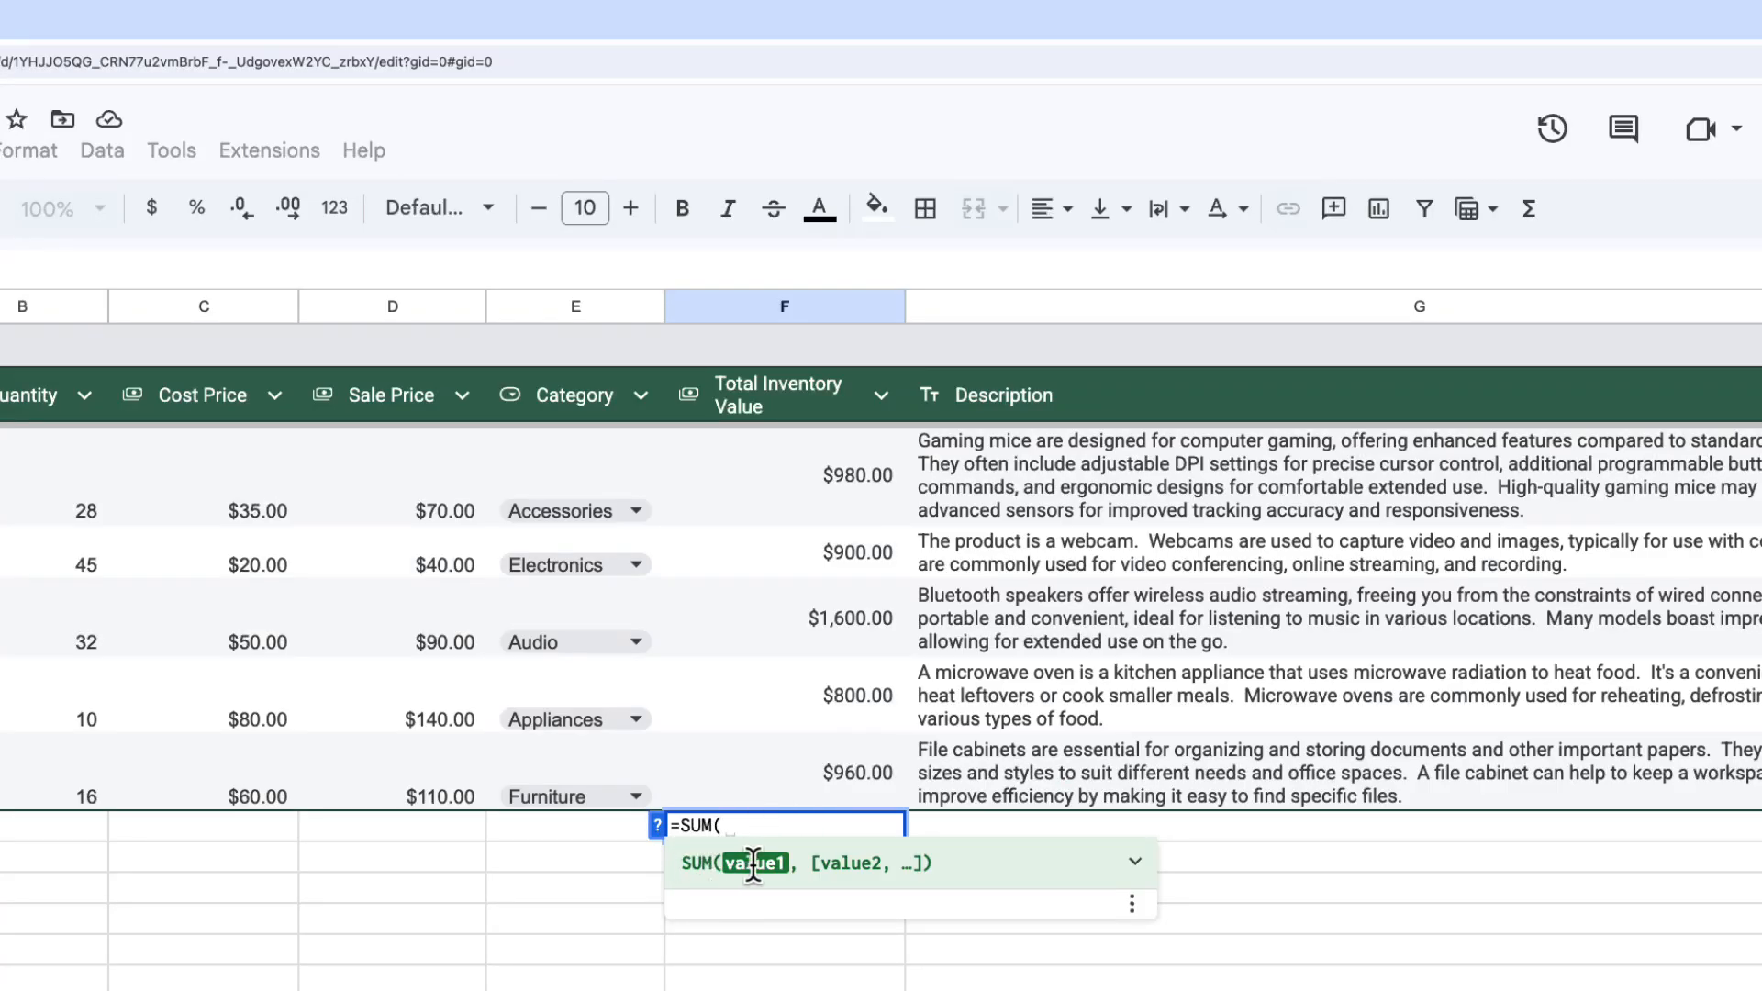
mouse_move(883, 864)
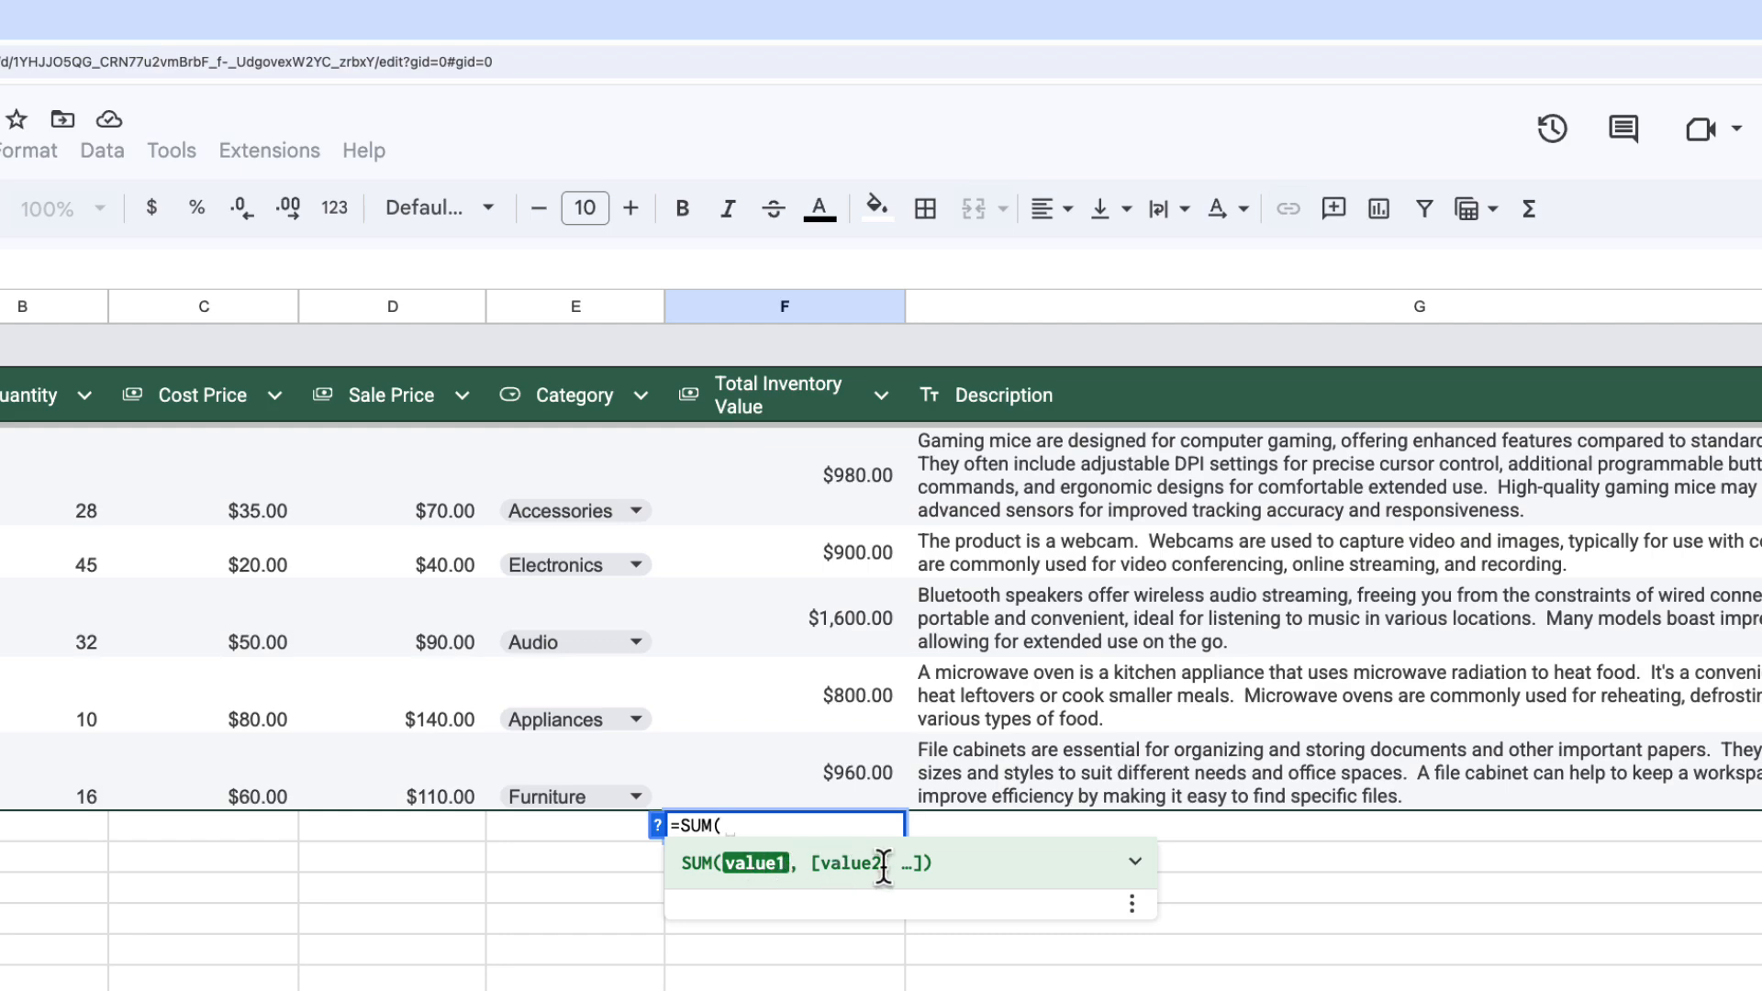
mouse_move(1134, 863)
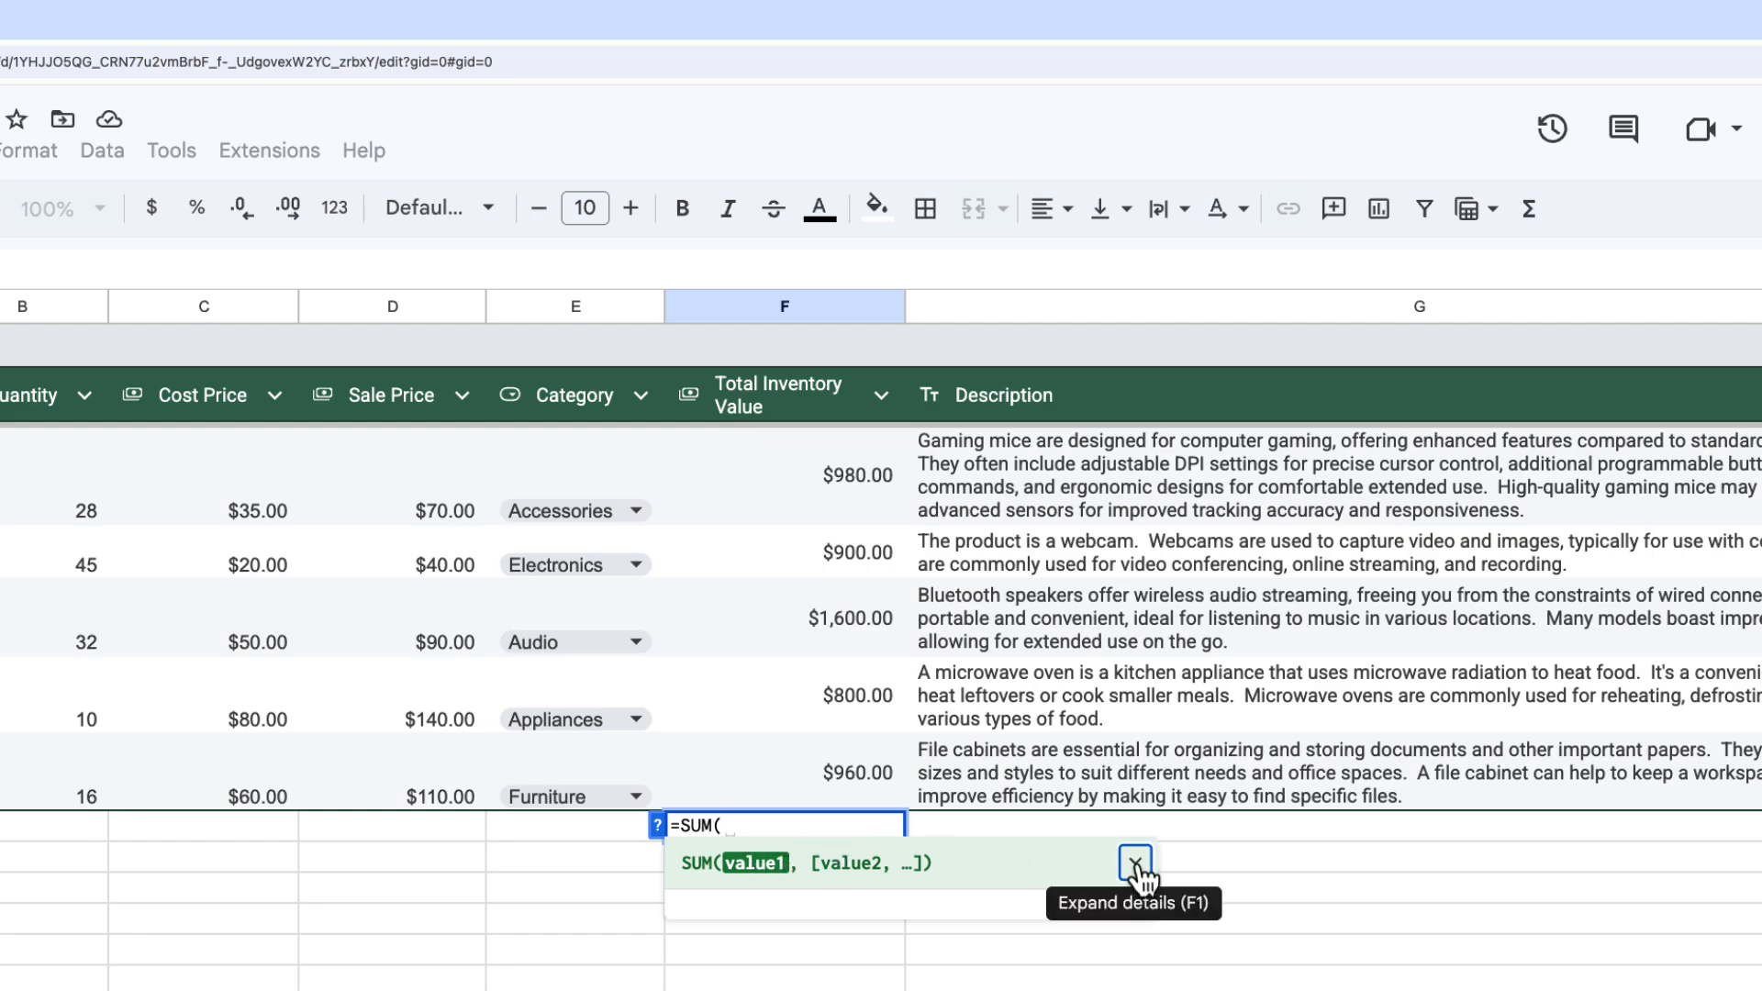
click(1134, 848)
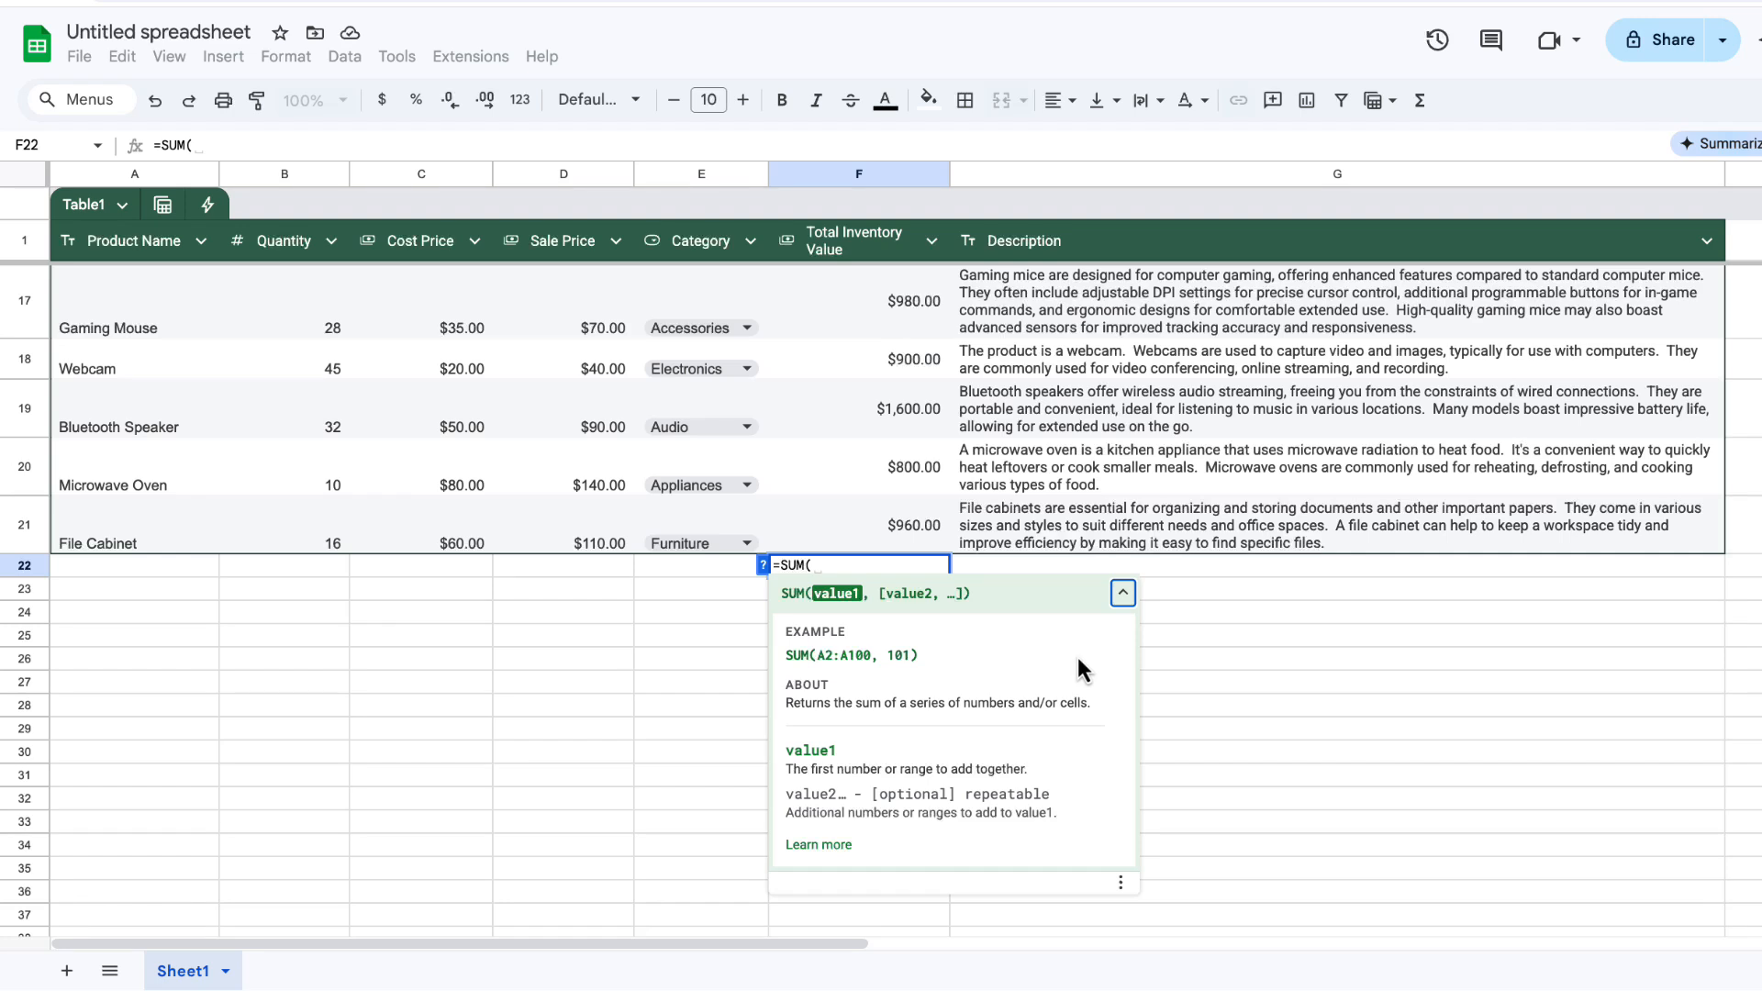
mouse_move(831, 563)
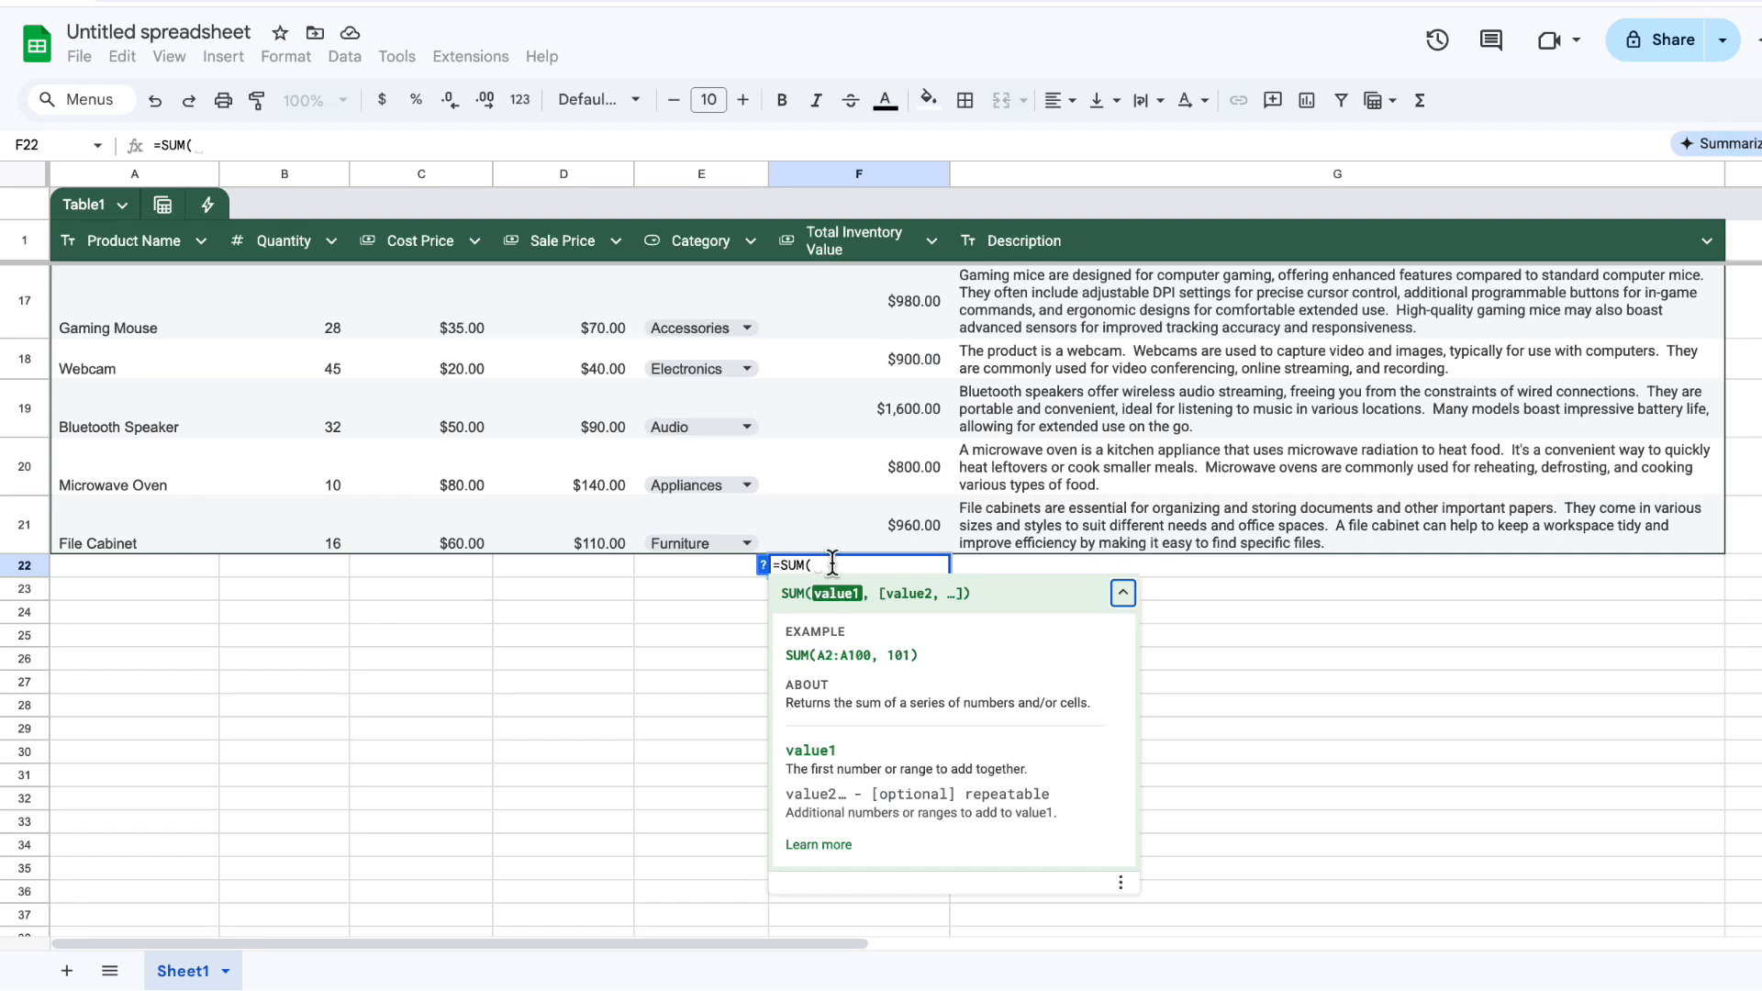
scroll(up, 3)
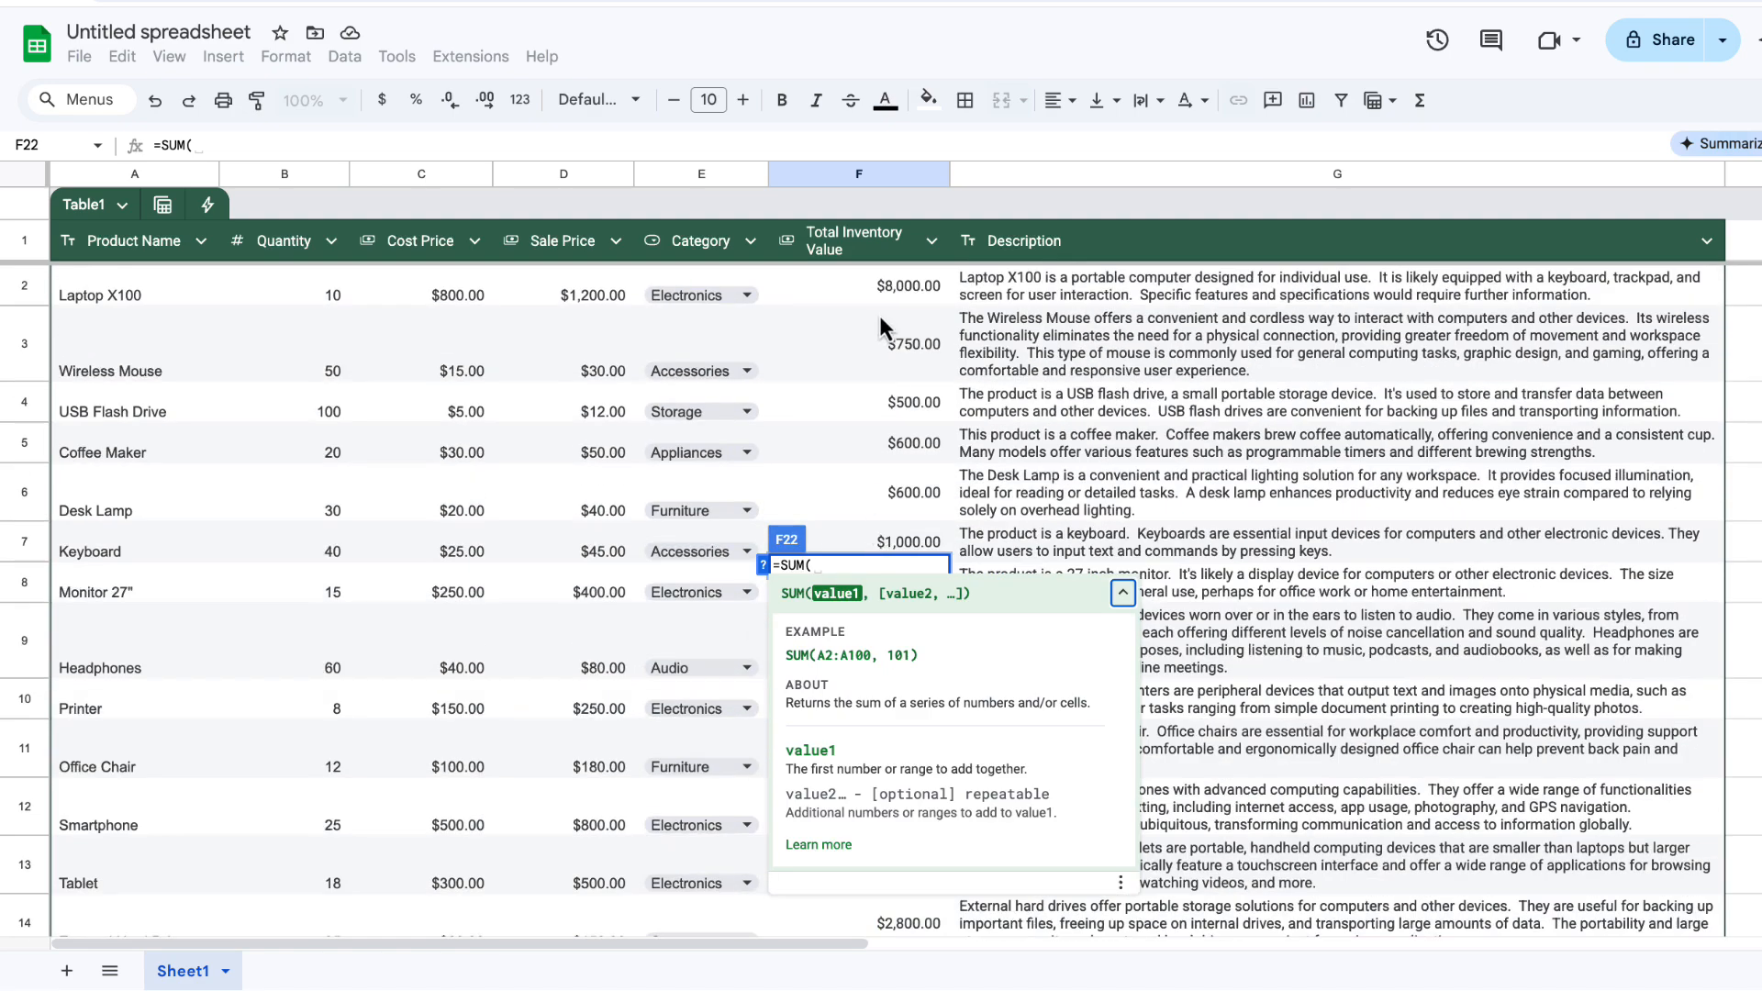
mouse_move(887, 308)
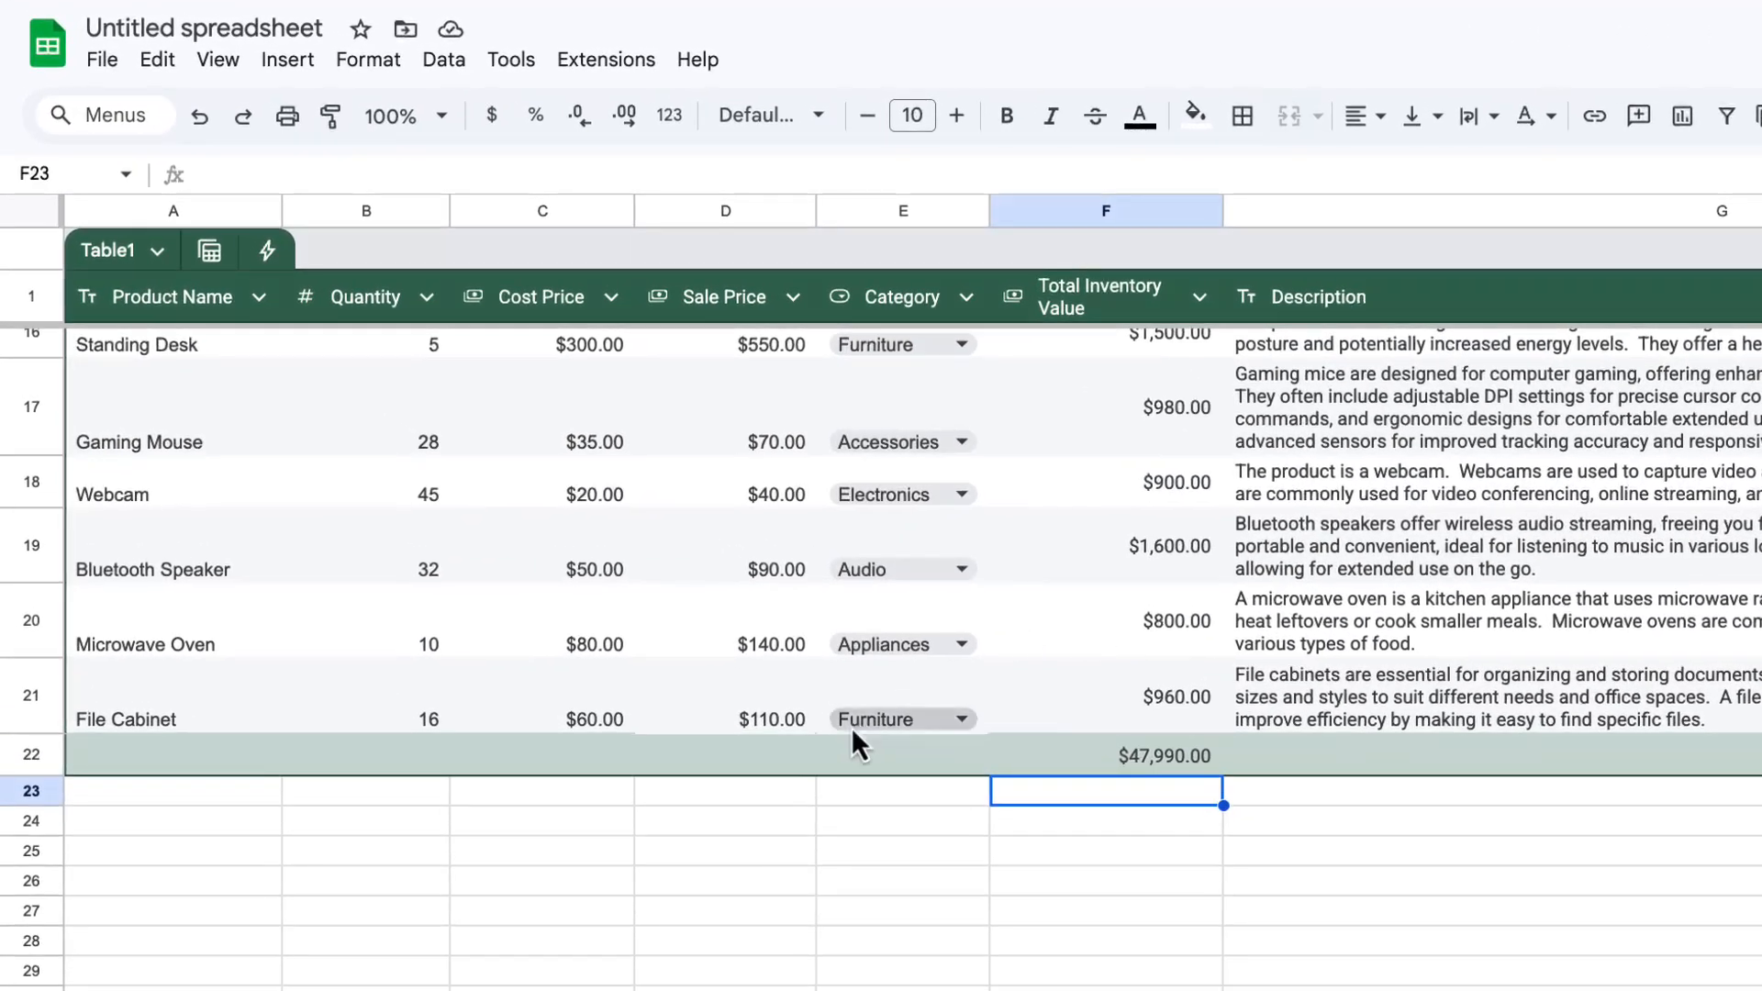
Enter =SUM(Table1[Quantity]) in footer cell B22, totalling Quantity at 581.
click(365, 754)
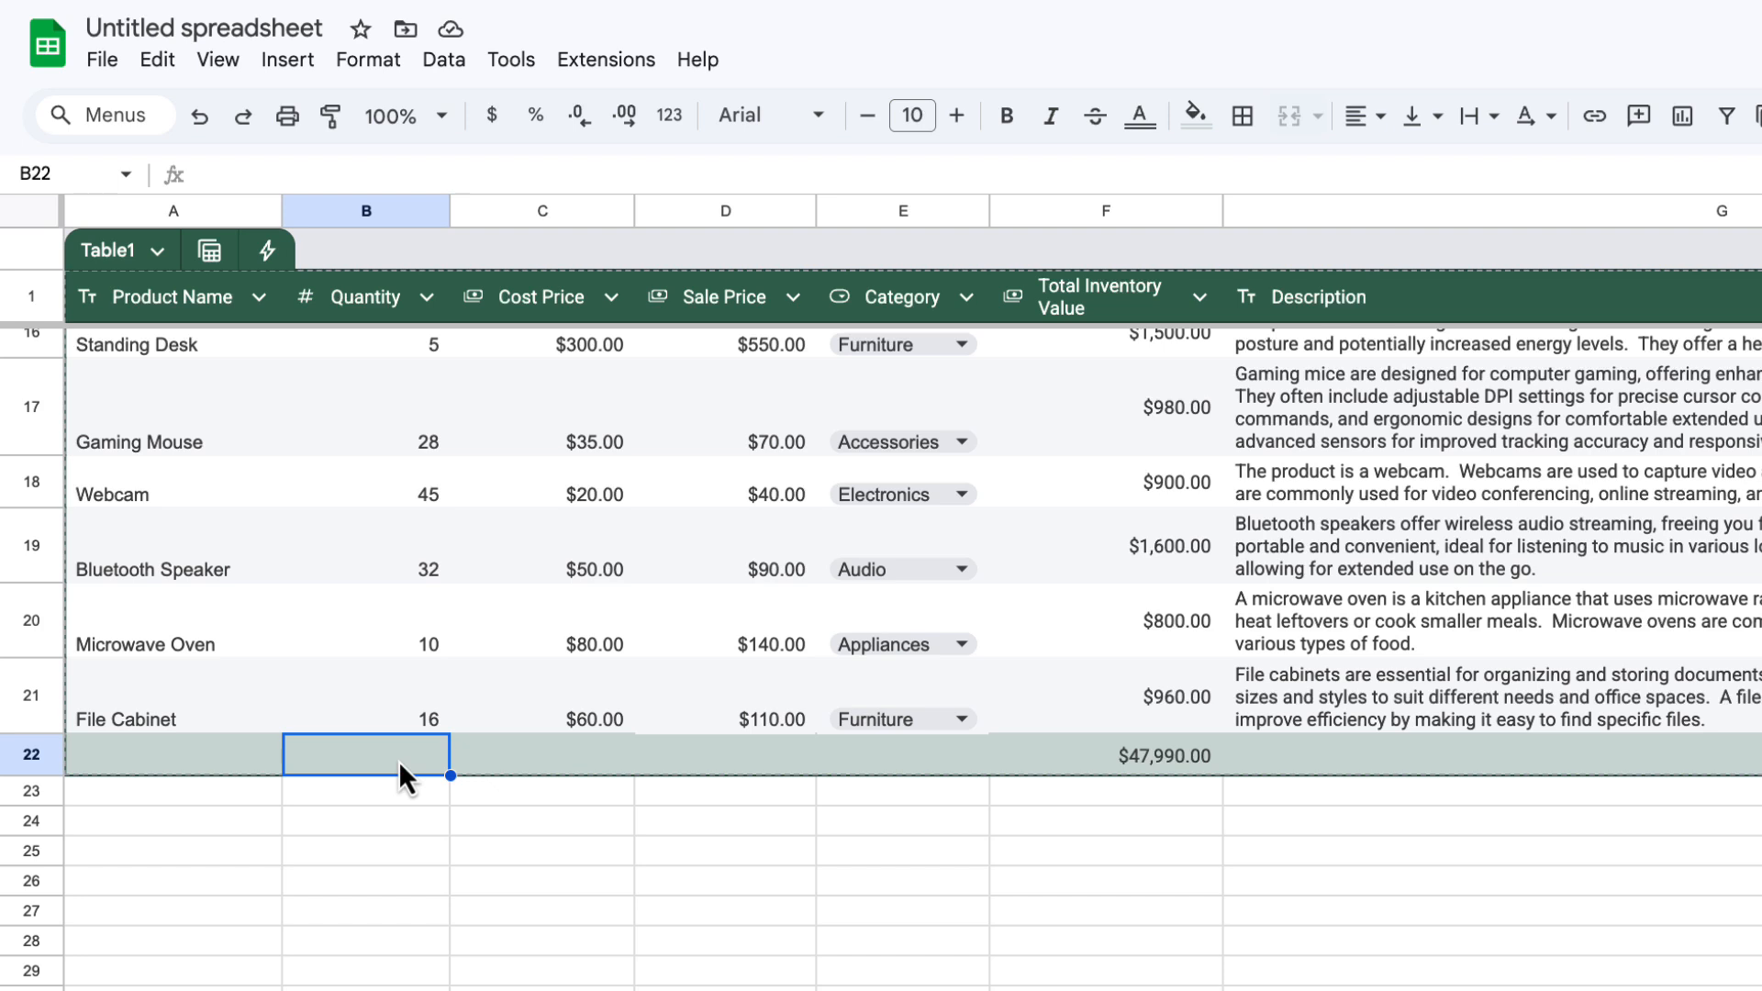
text(=SUM(Table1[Quantity])
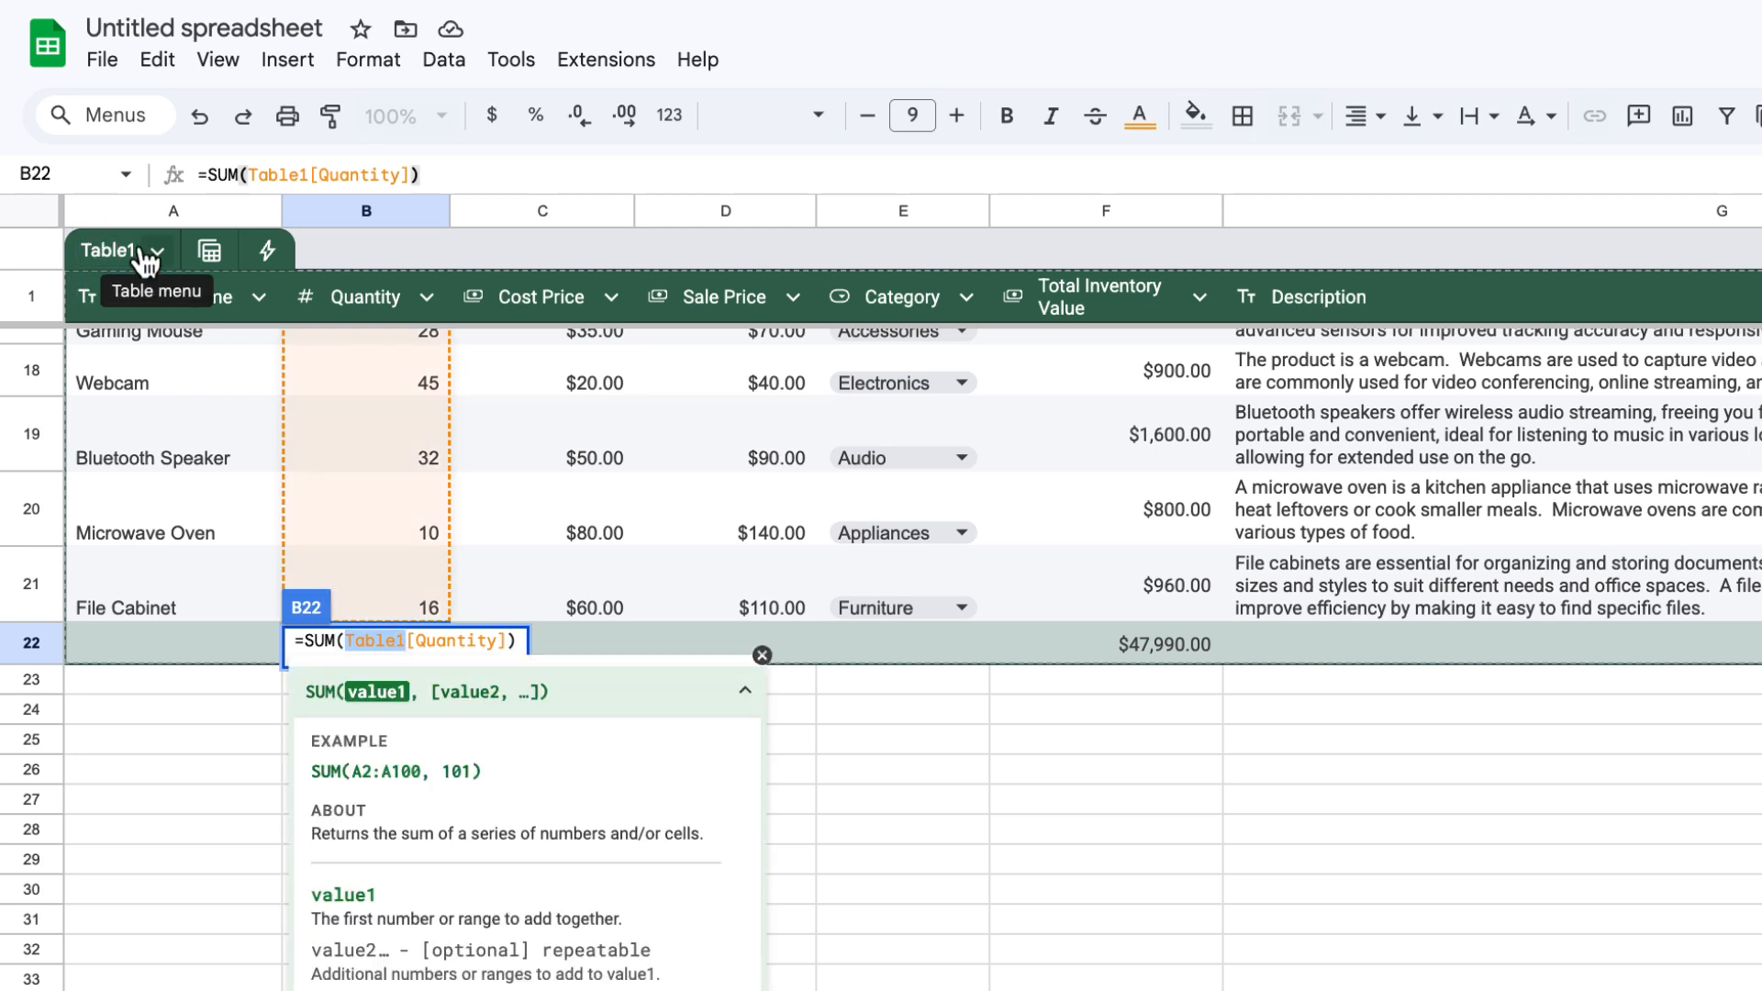
mouse_move(402, 645)
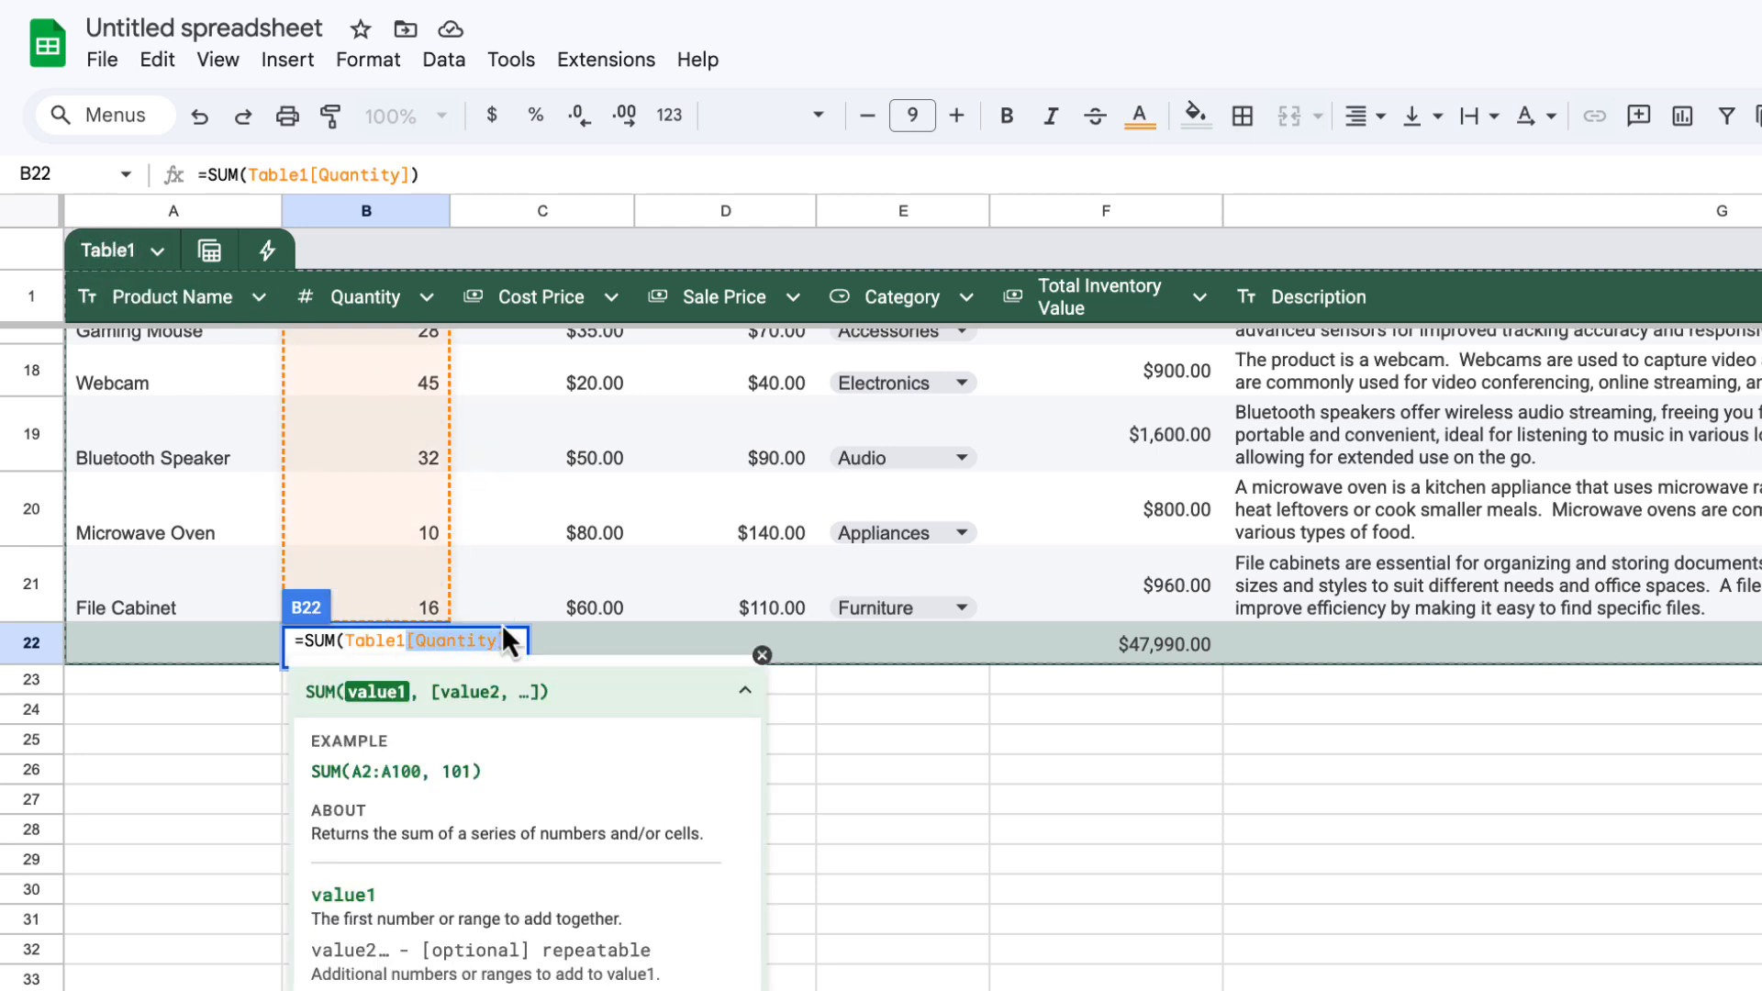
text())
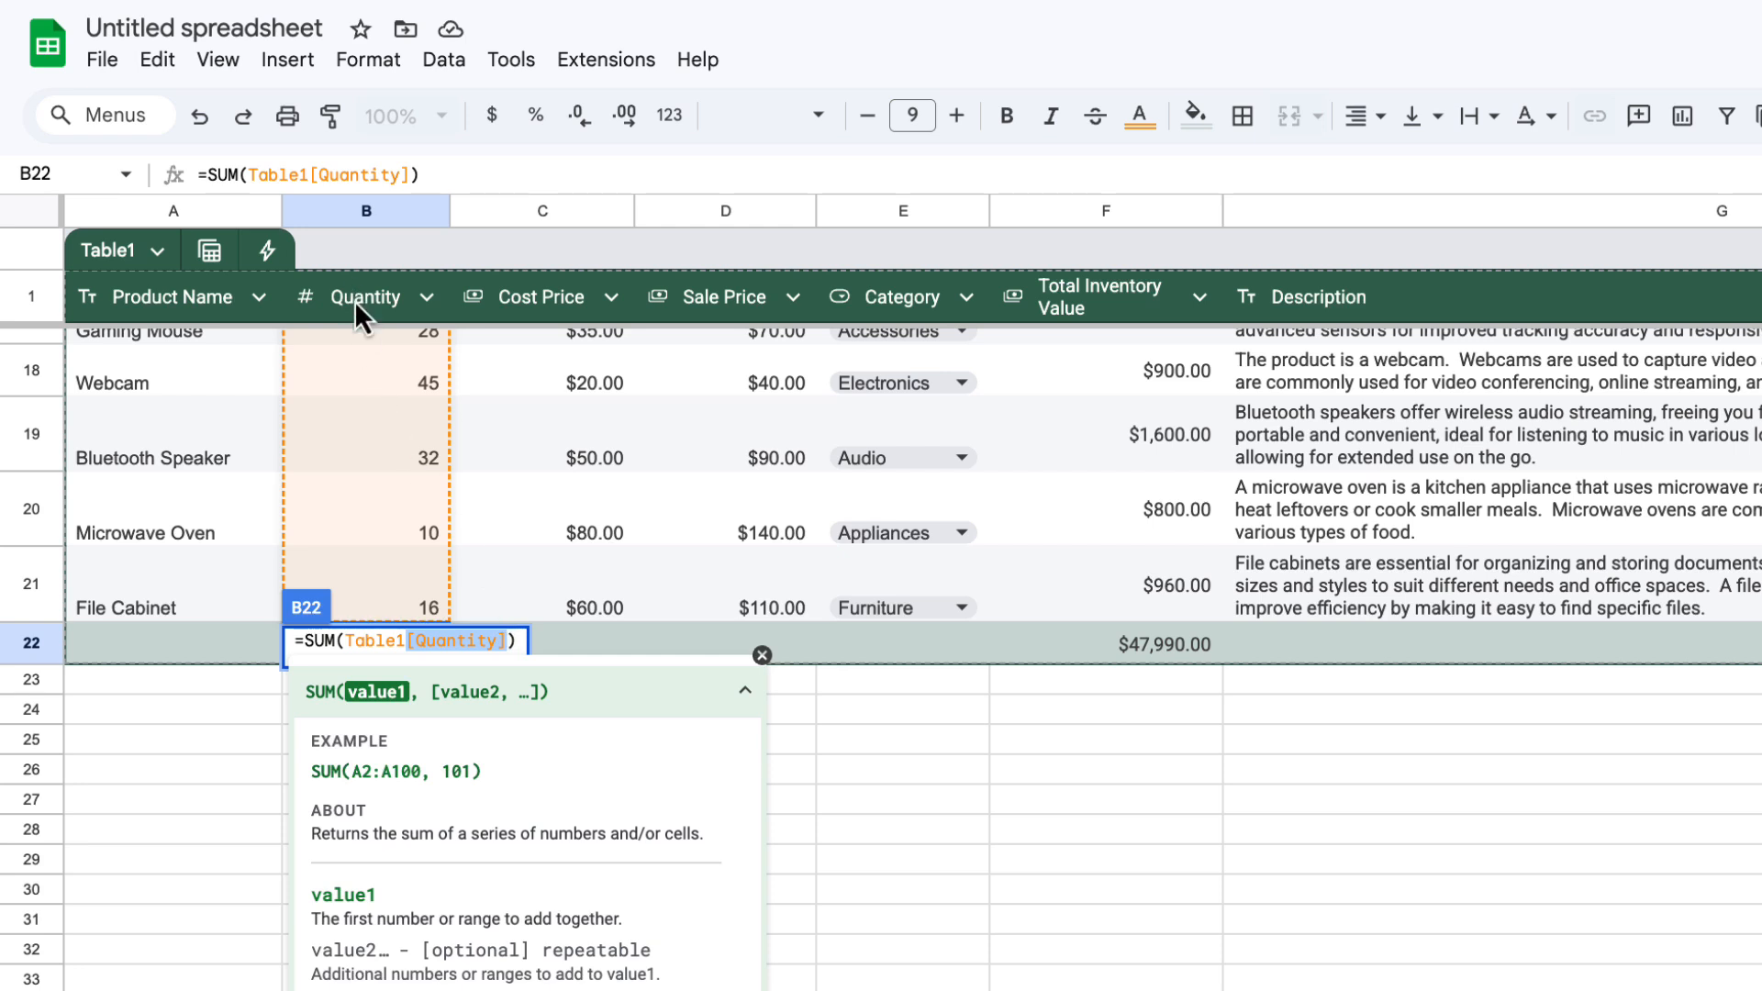
mouse_move(180, 642)
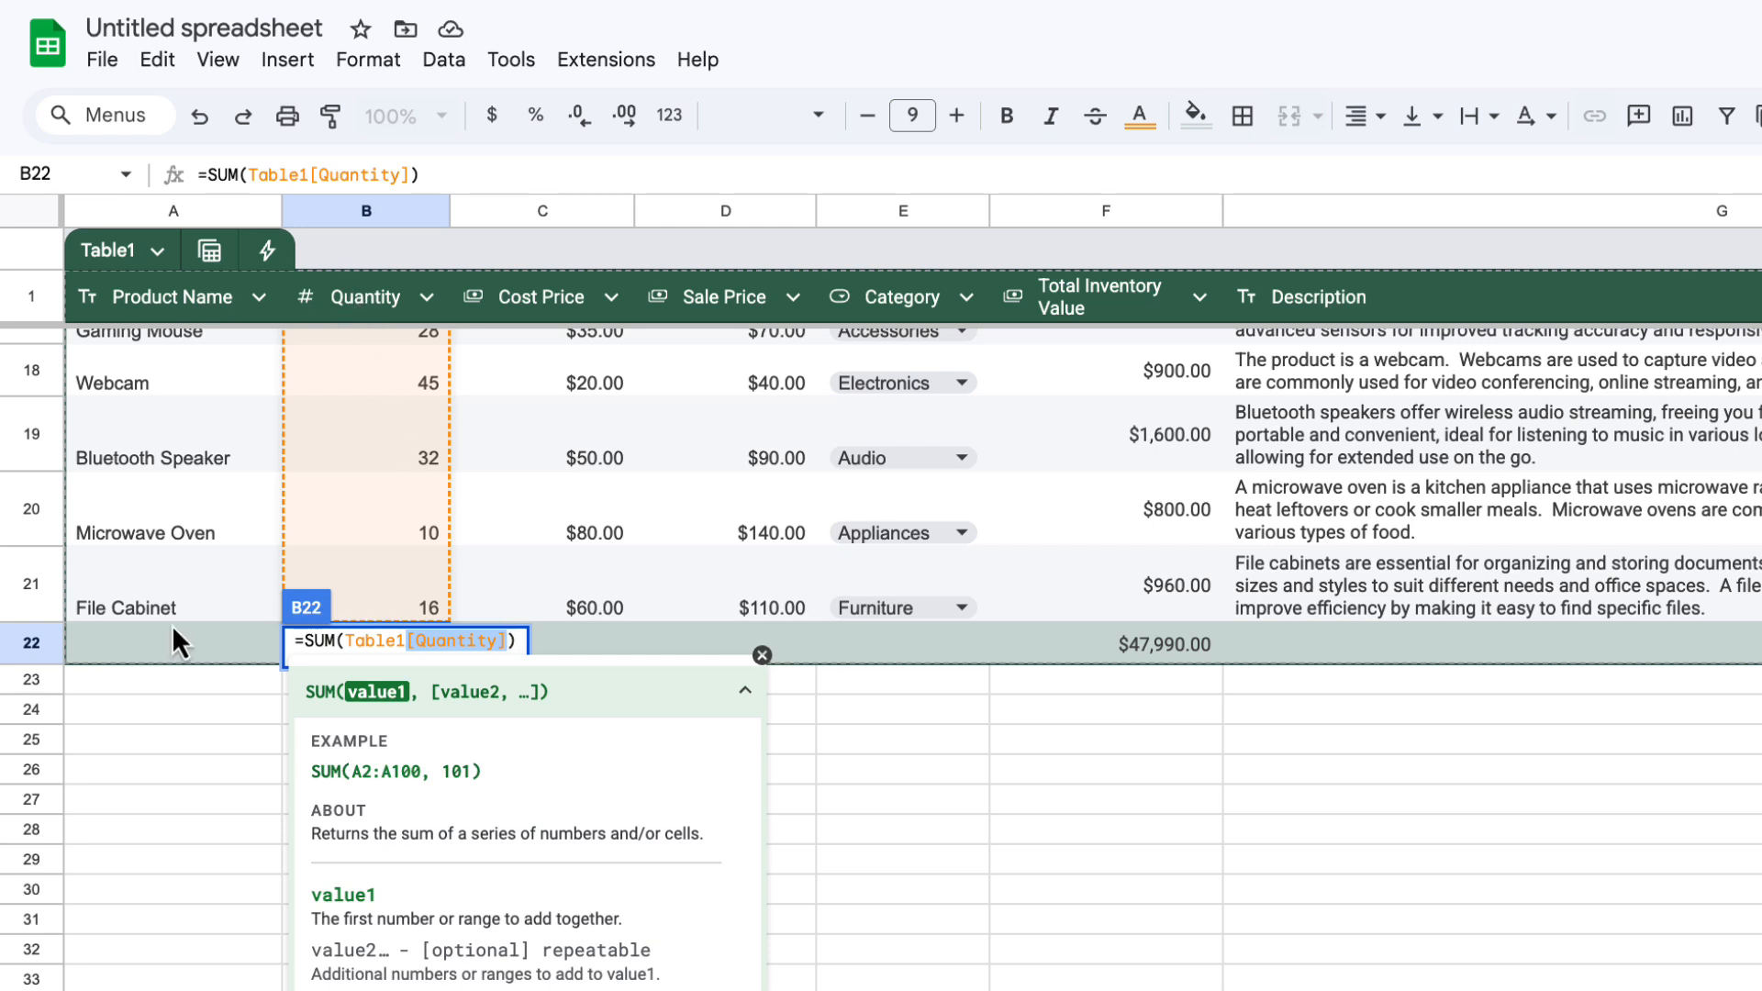
key(Return)
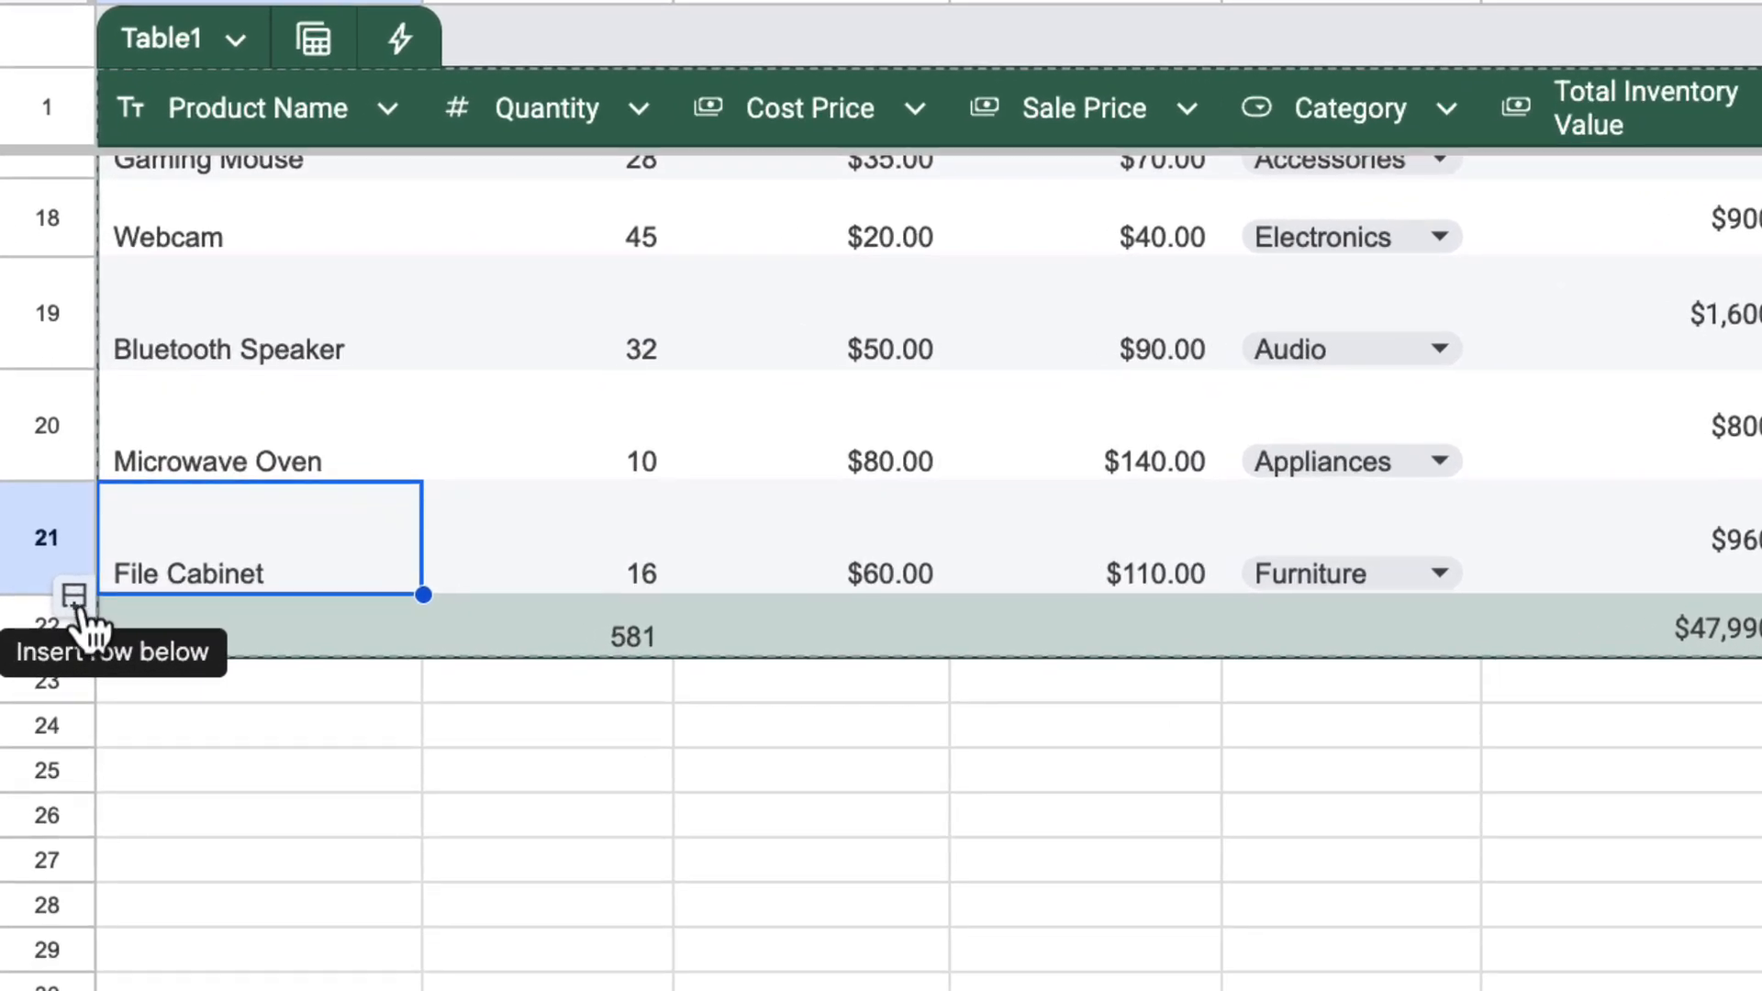
Insert a row below File Cabinet and set Laptop X100's cost price to $500, recalculating its value to $5,000.00.
click(73, 594)
text(60)
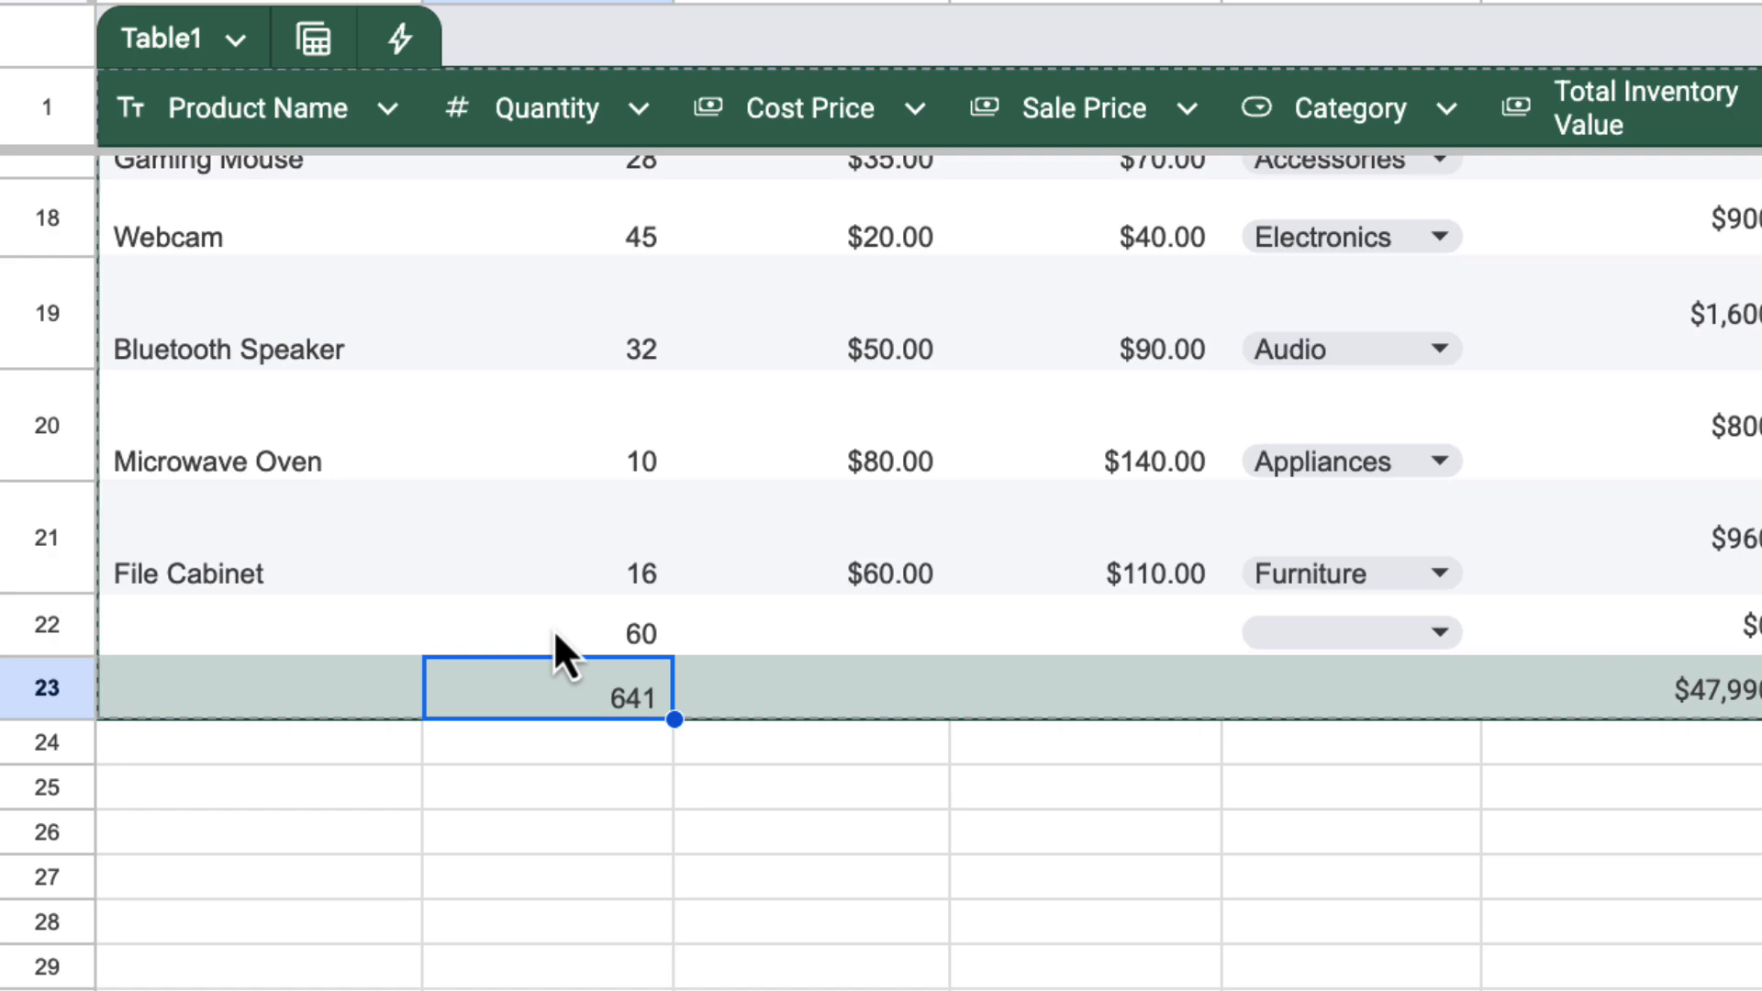
scroll(up, 3)
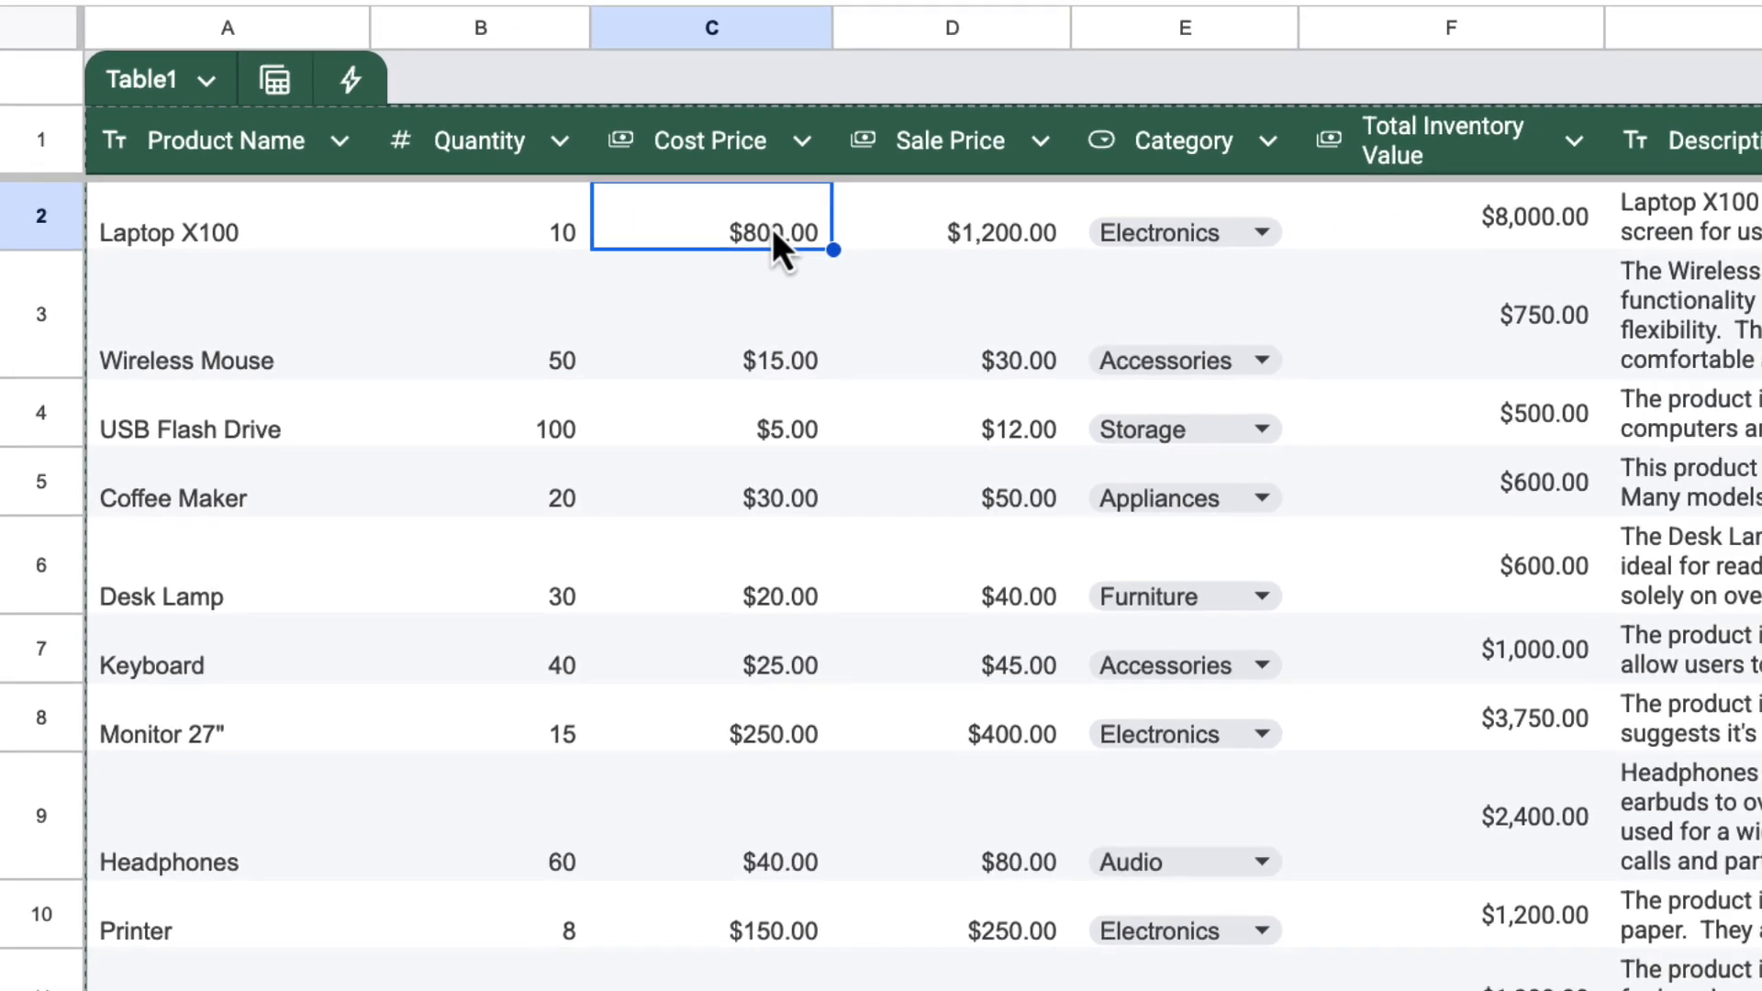
text(500)
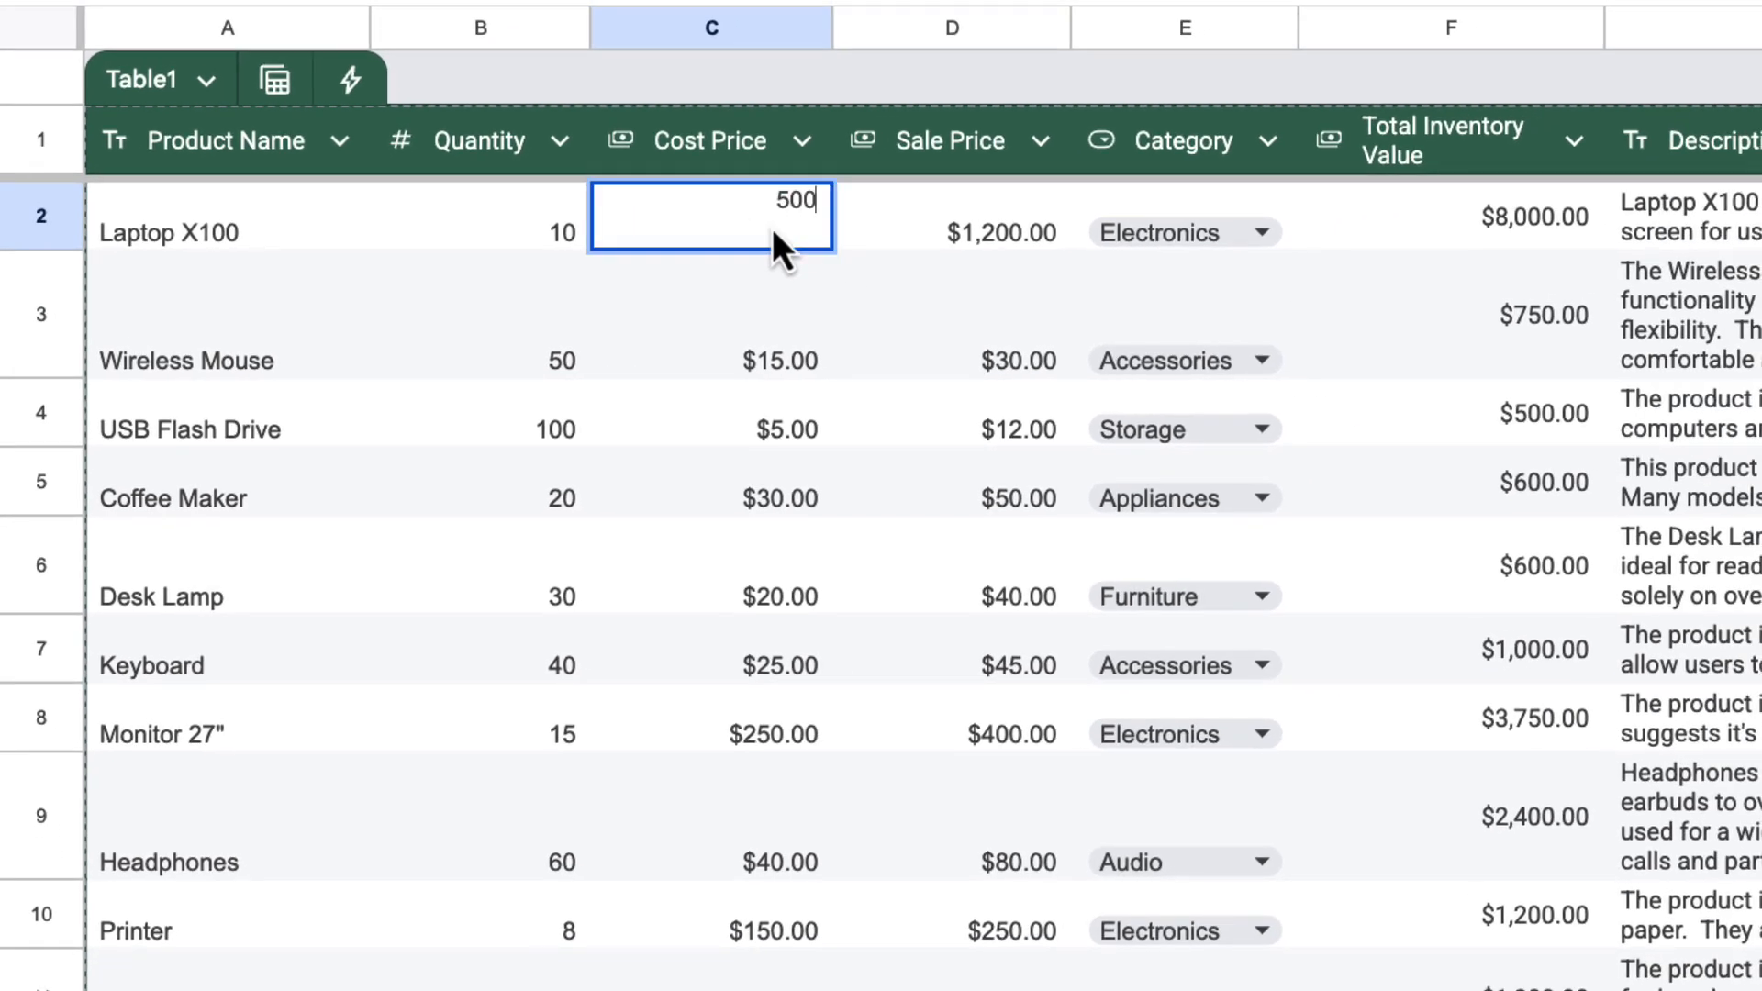
click(1450, 217)
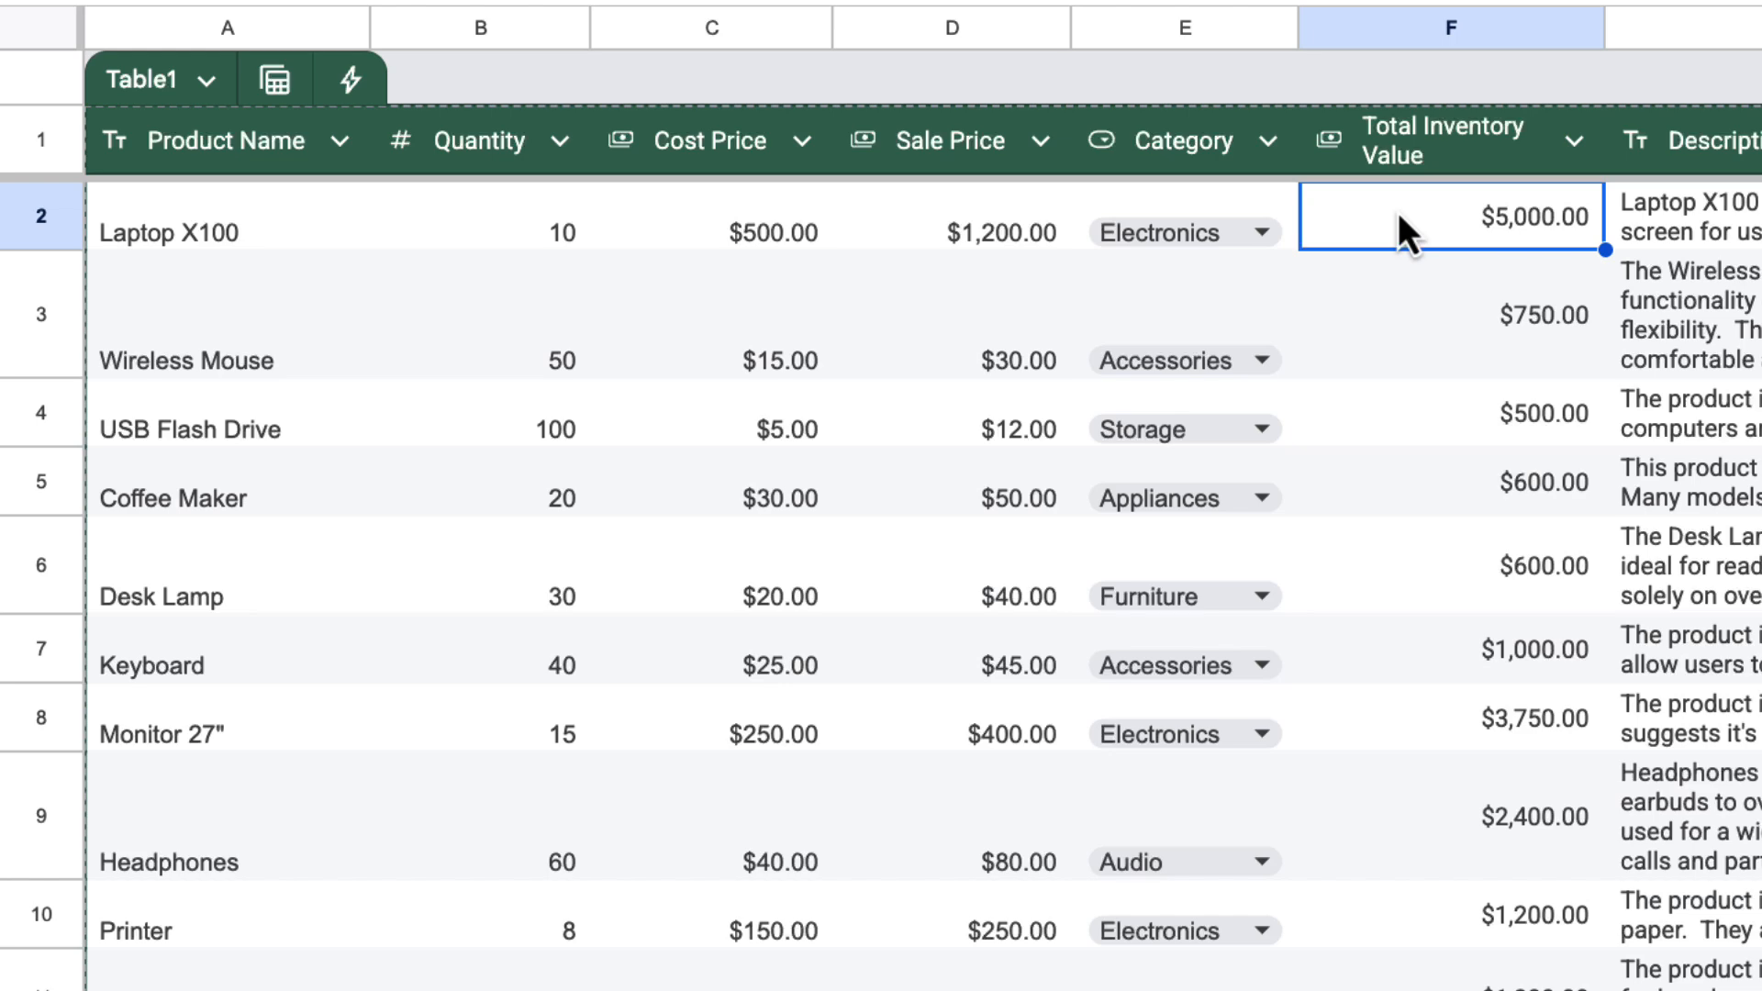
scroll(right, 3)
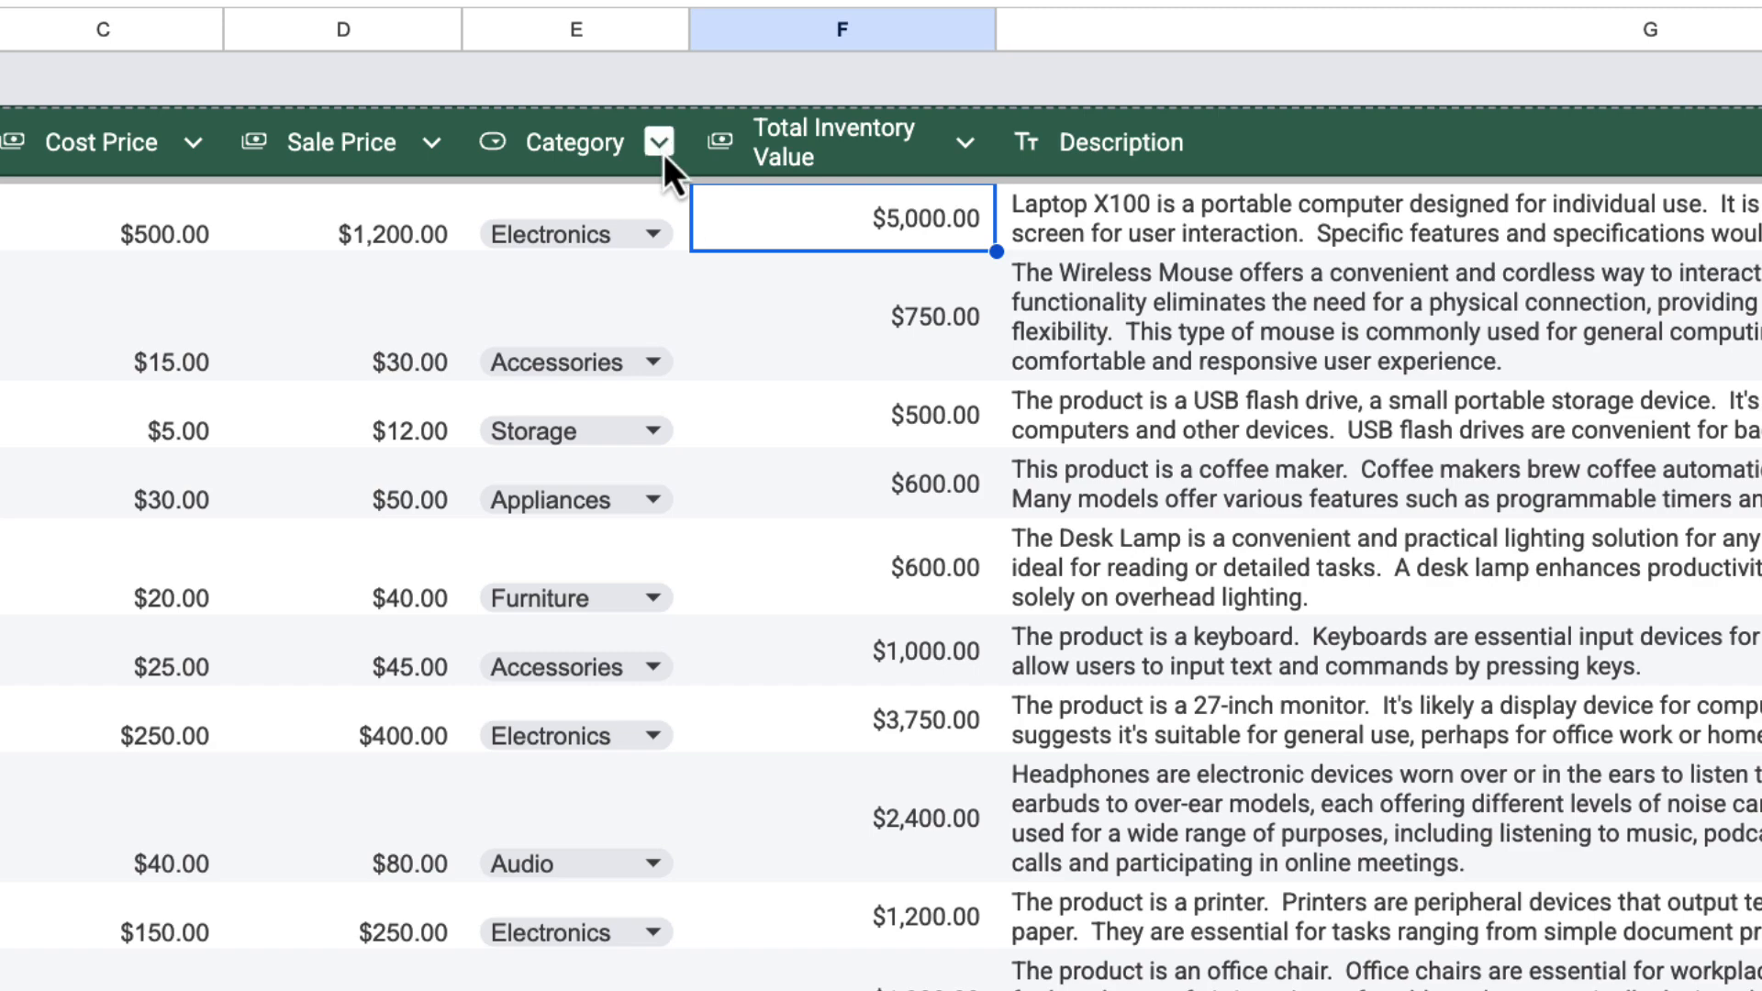
Filter the Category column to Electronics only, leaving six products totalling 641 and $44,990.00.
click(659, 143)
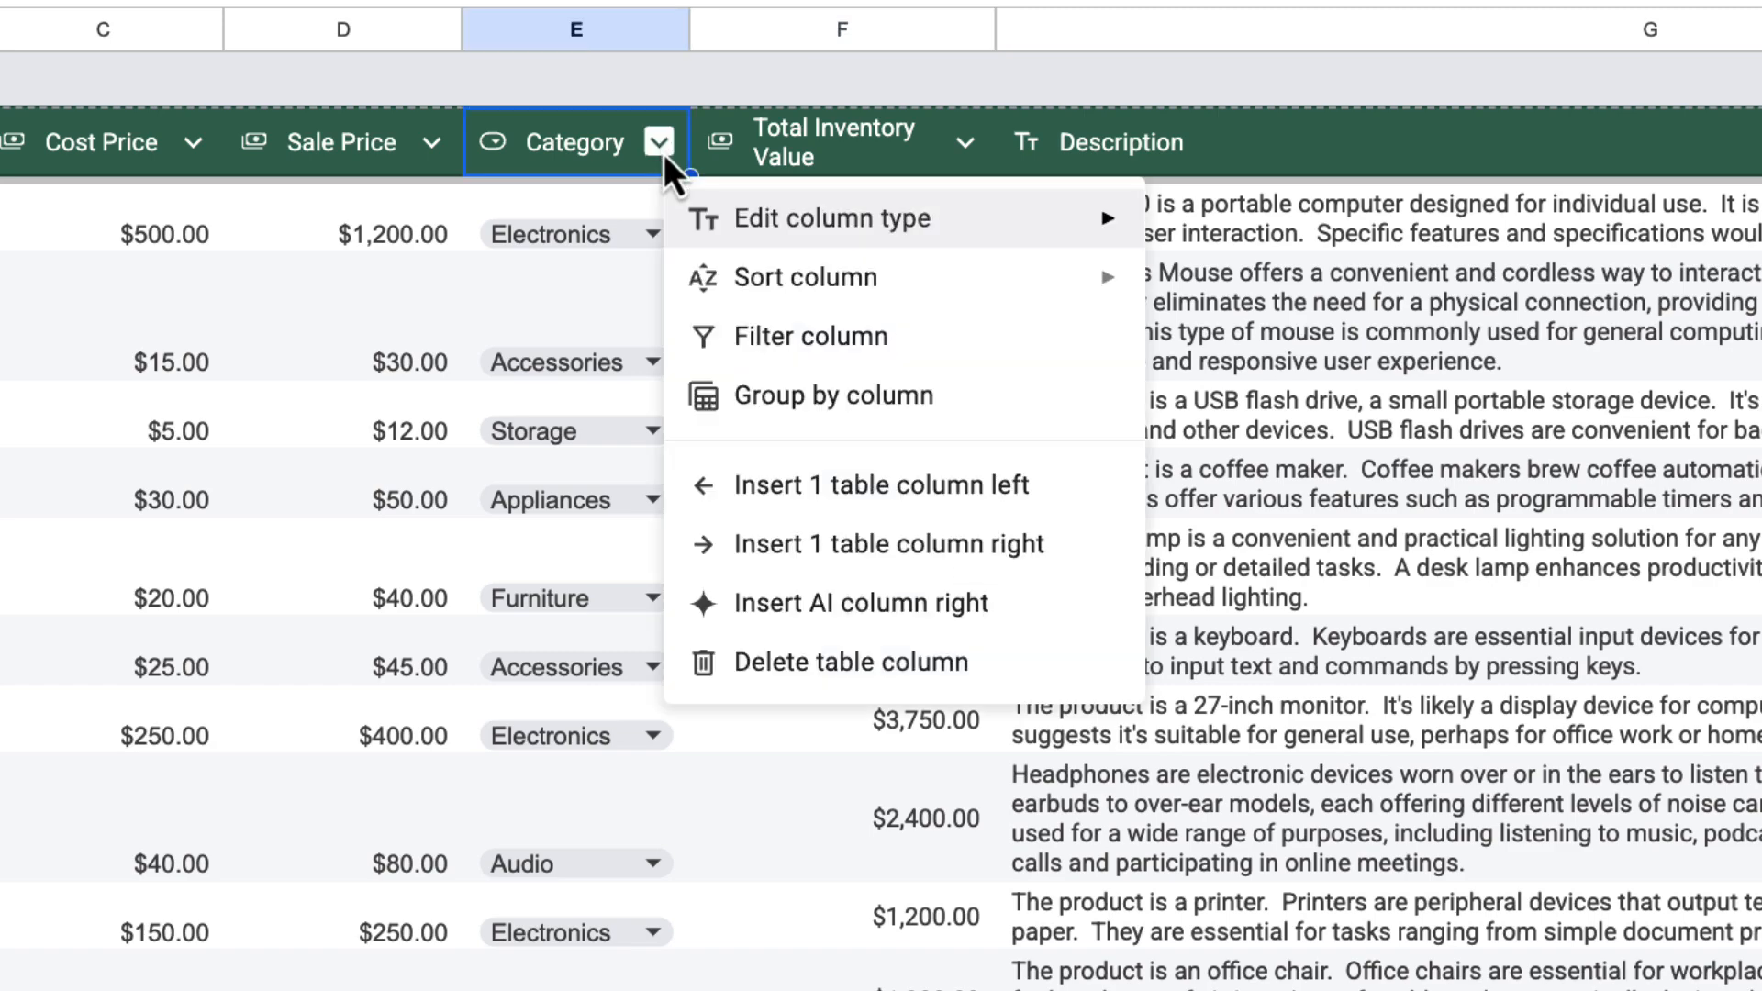
click(812, 336)
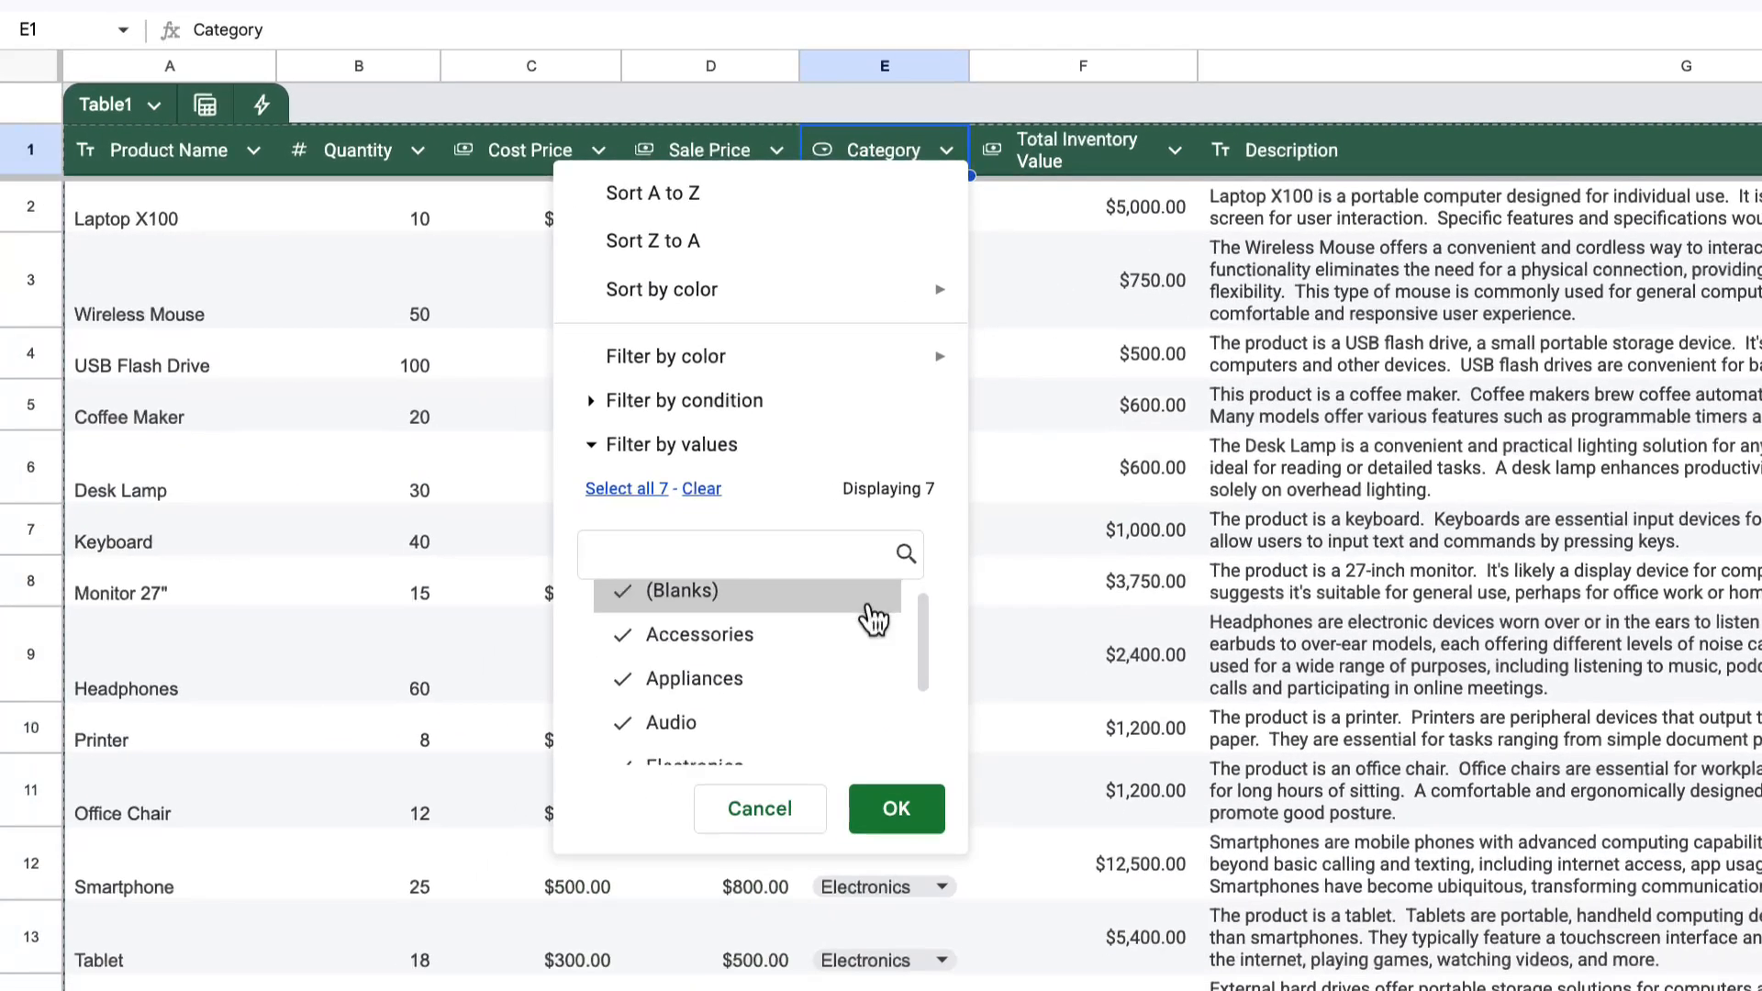
scroll(up, 3)
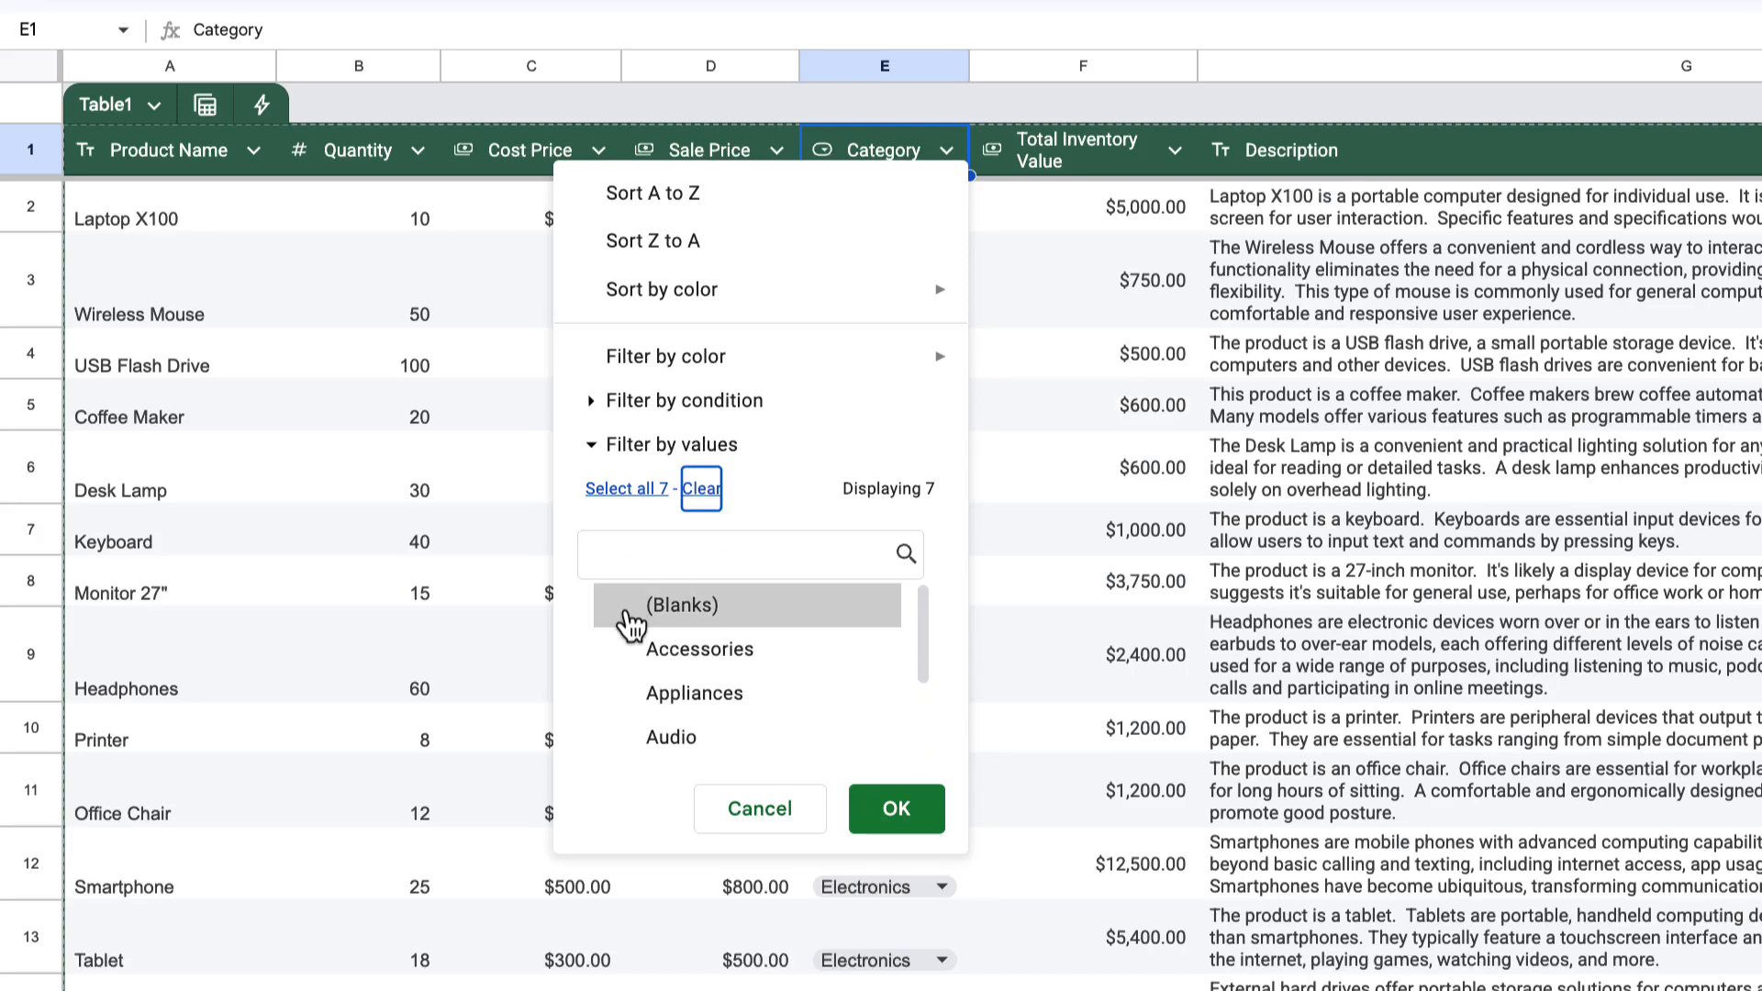
scroll(down, 3)
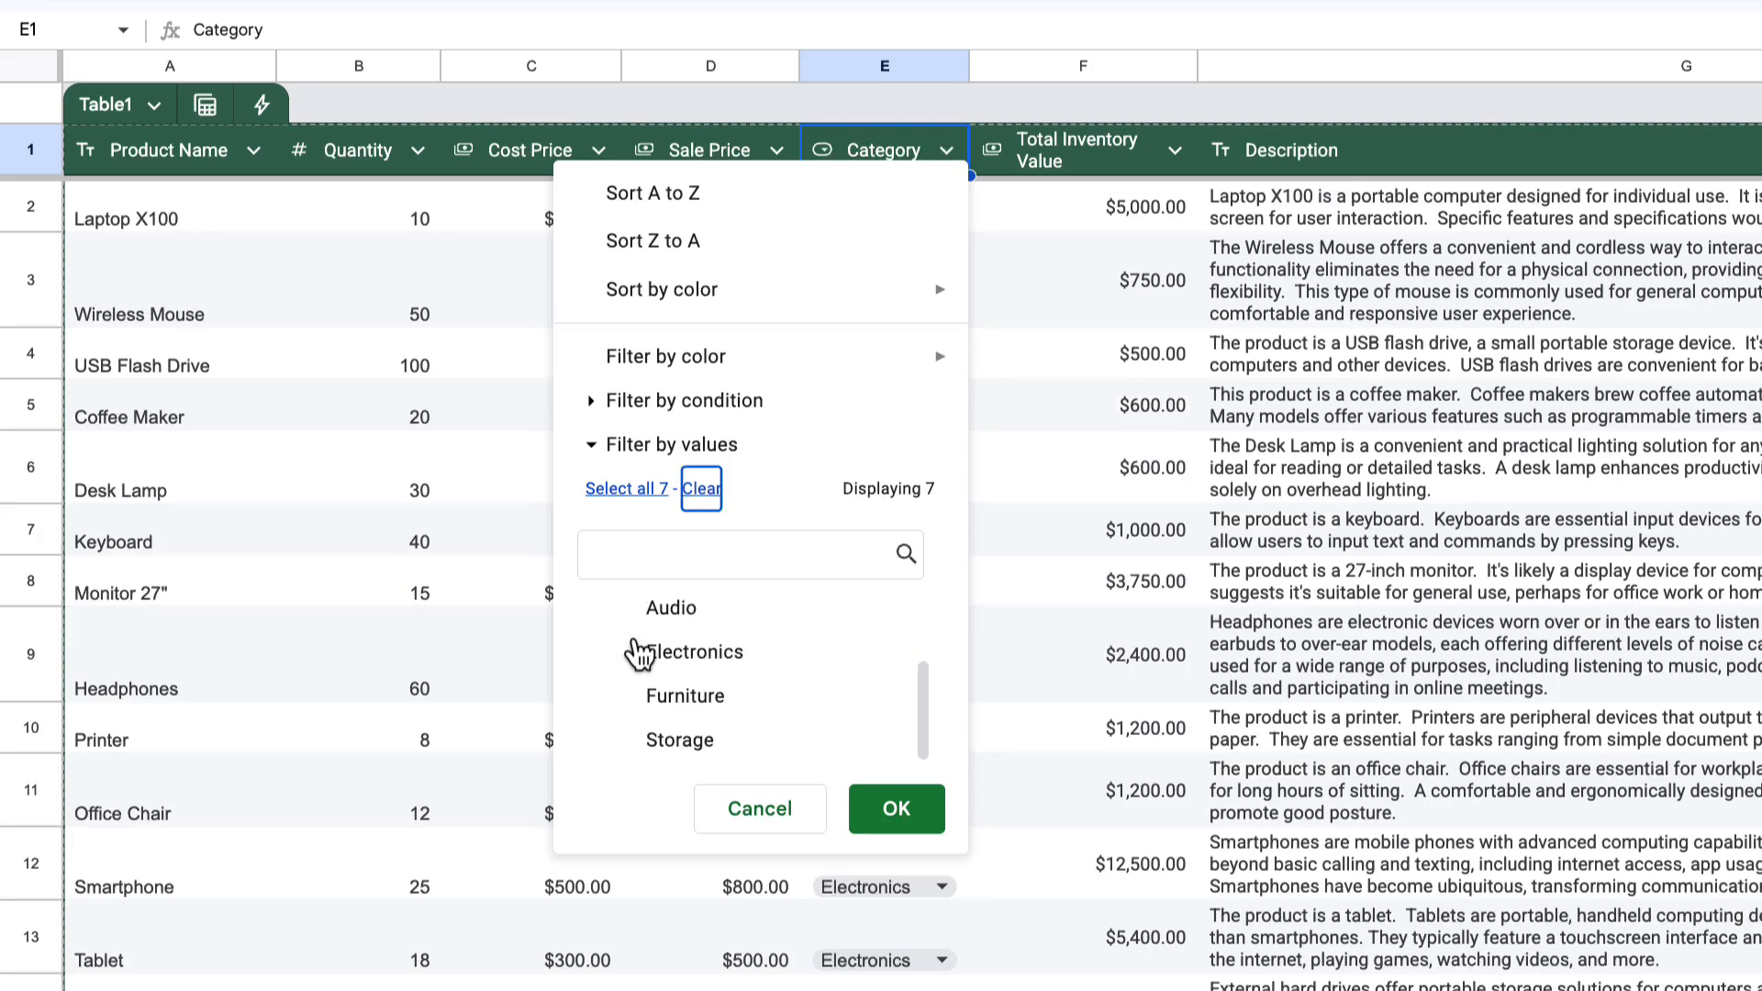
click(694, 651)
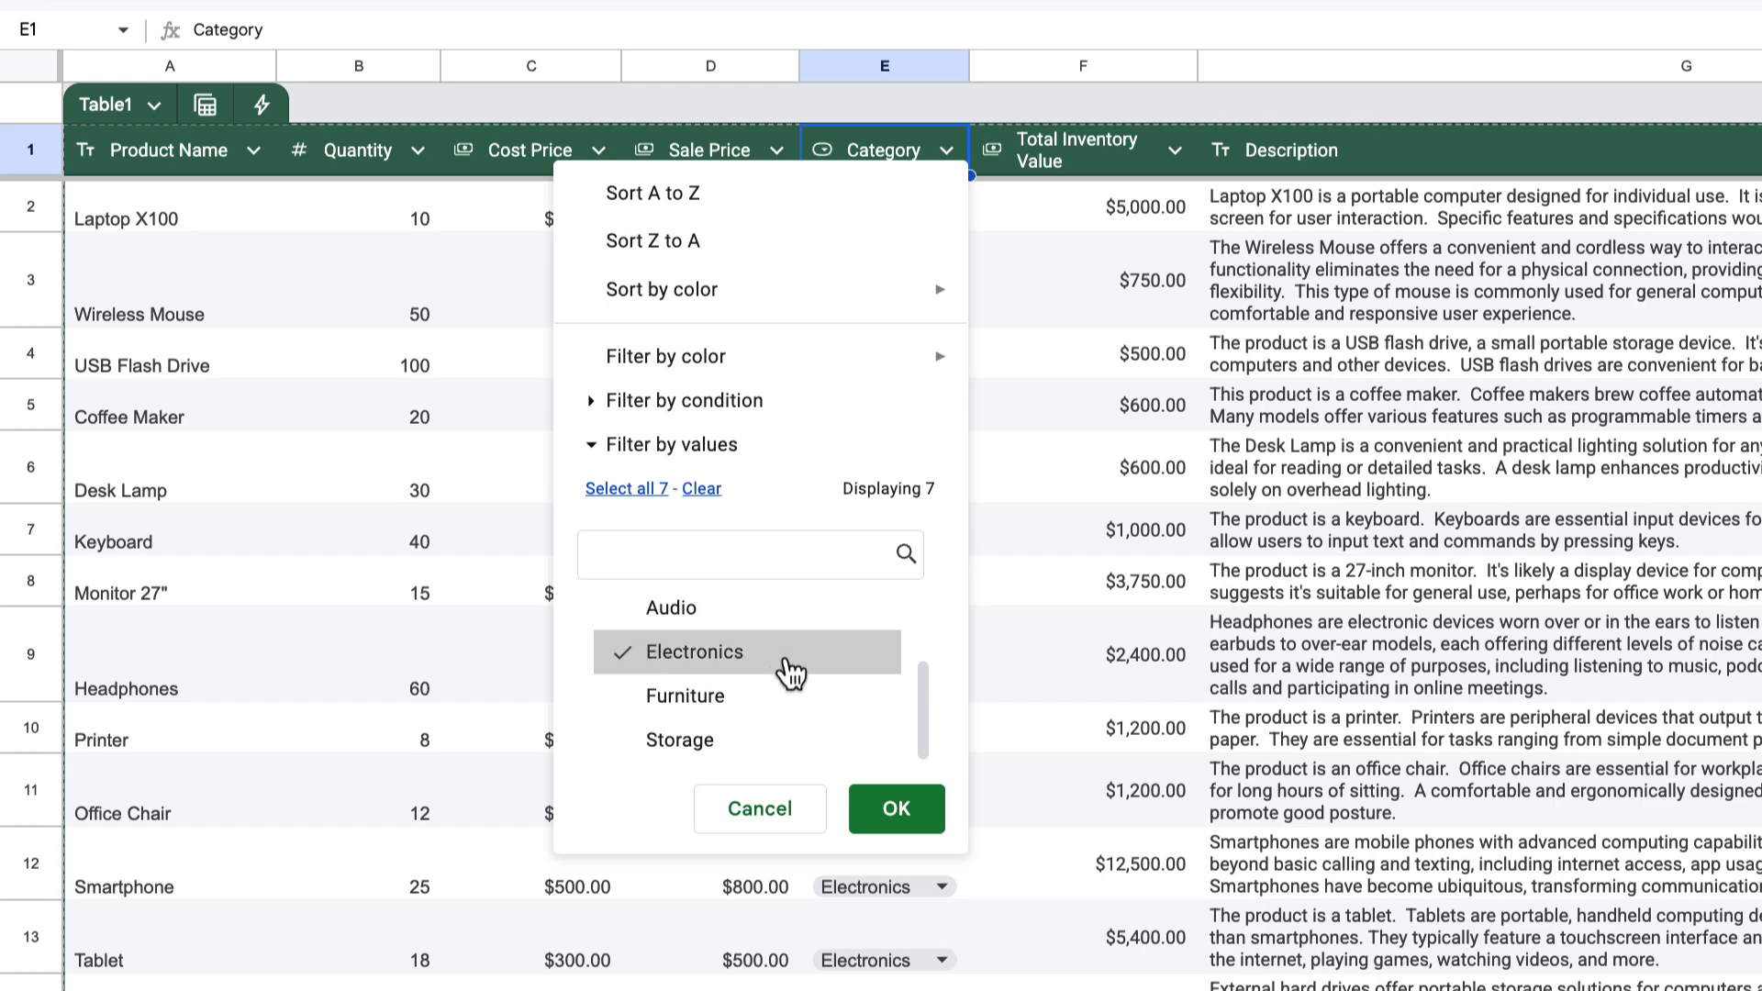
click(896, 807)
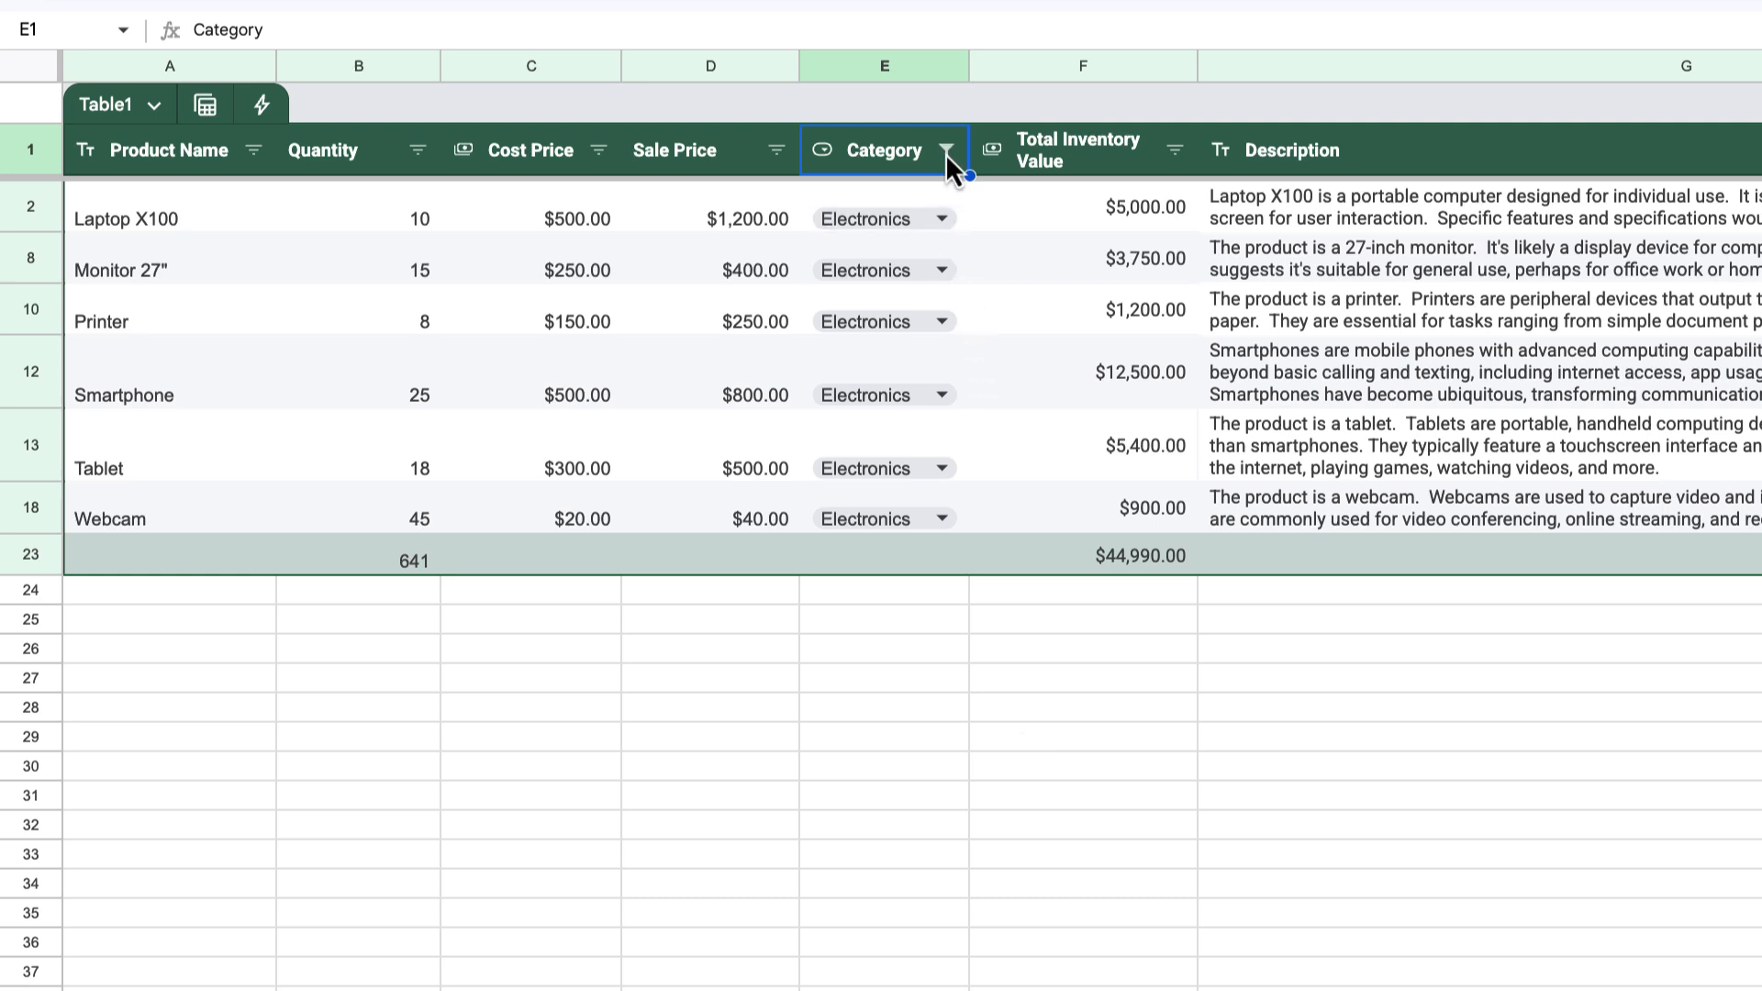
Select all Category values in the filter so every product is listed again.
click(947, 149)
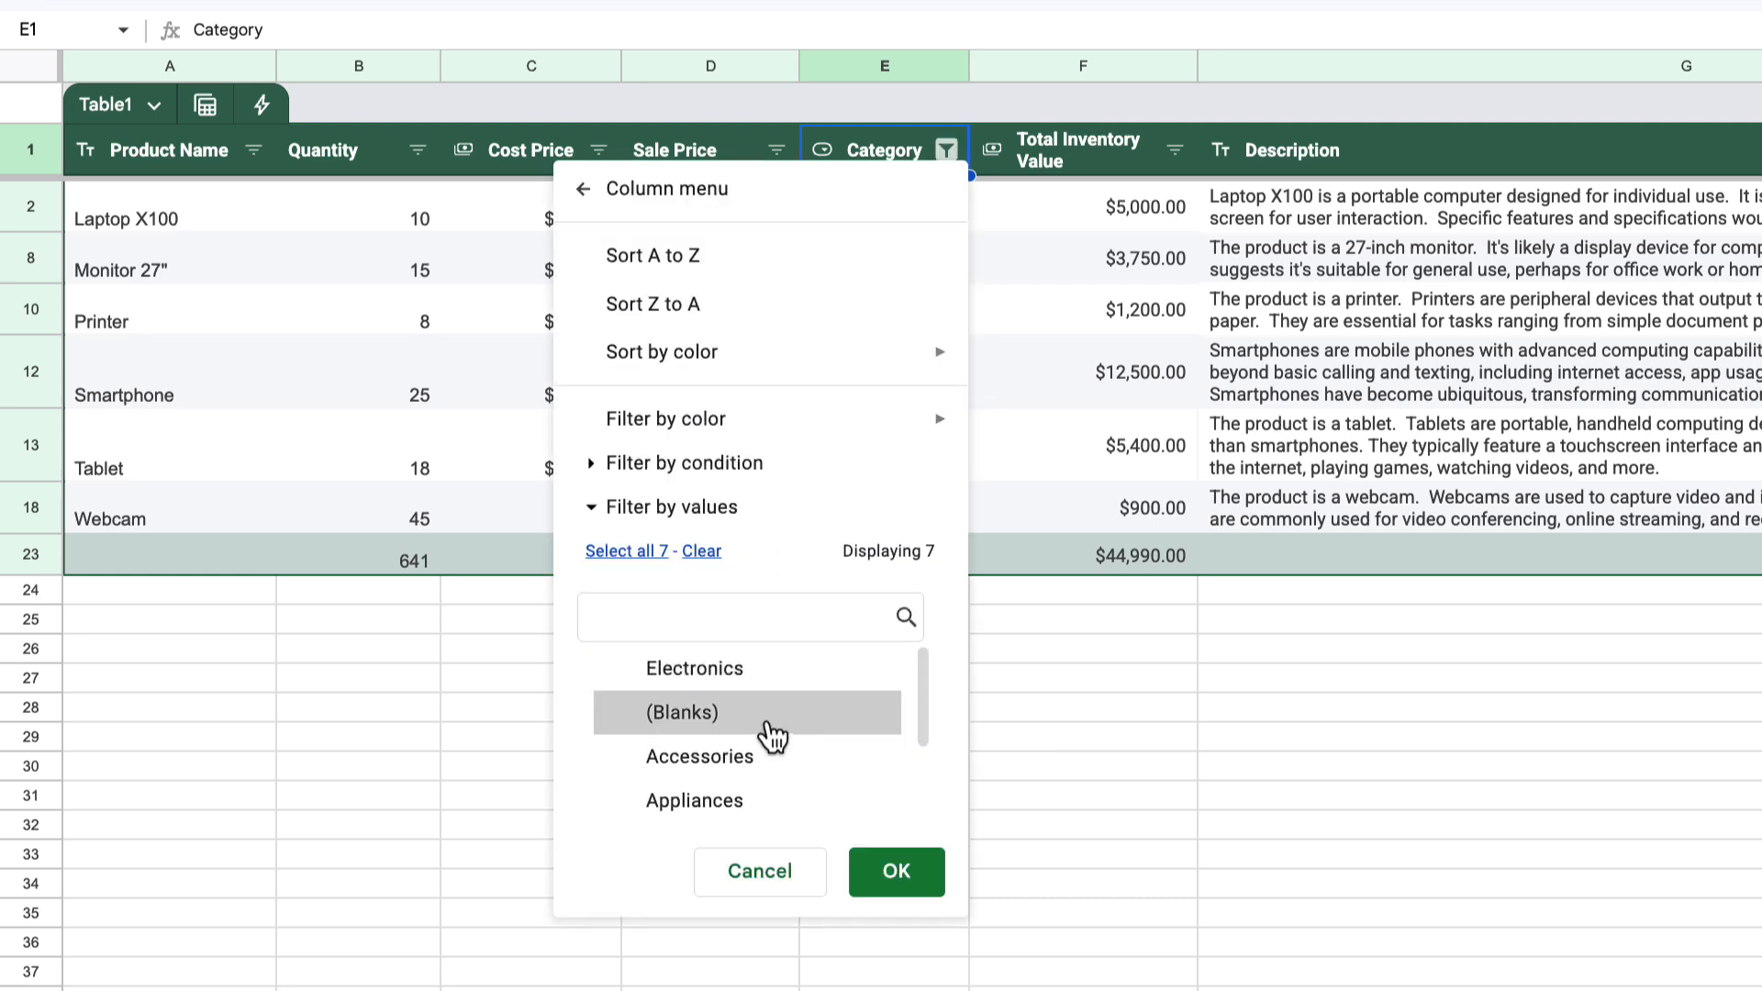
click(893, 872)
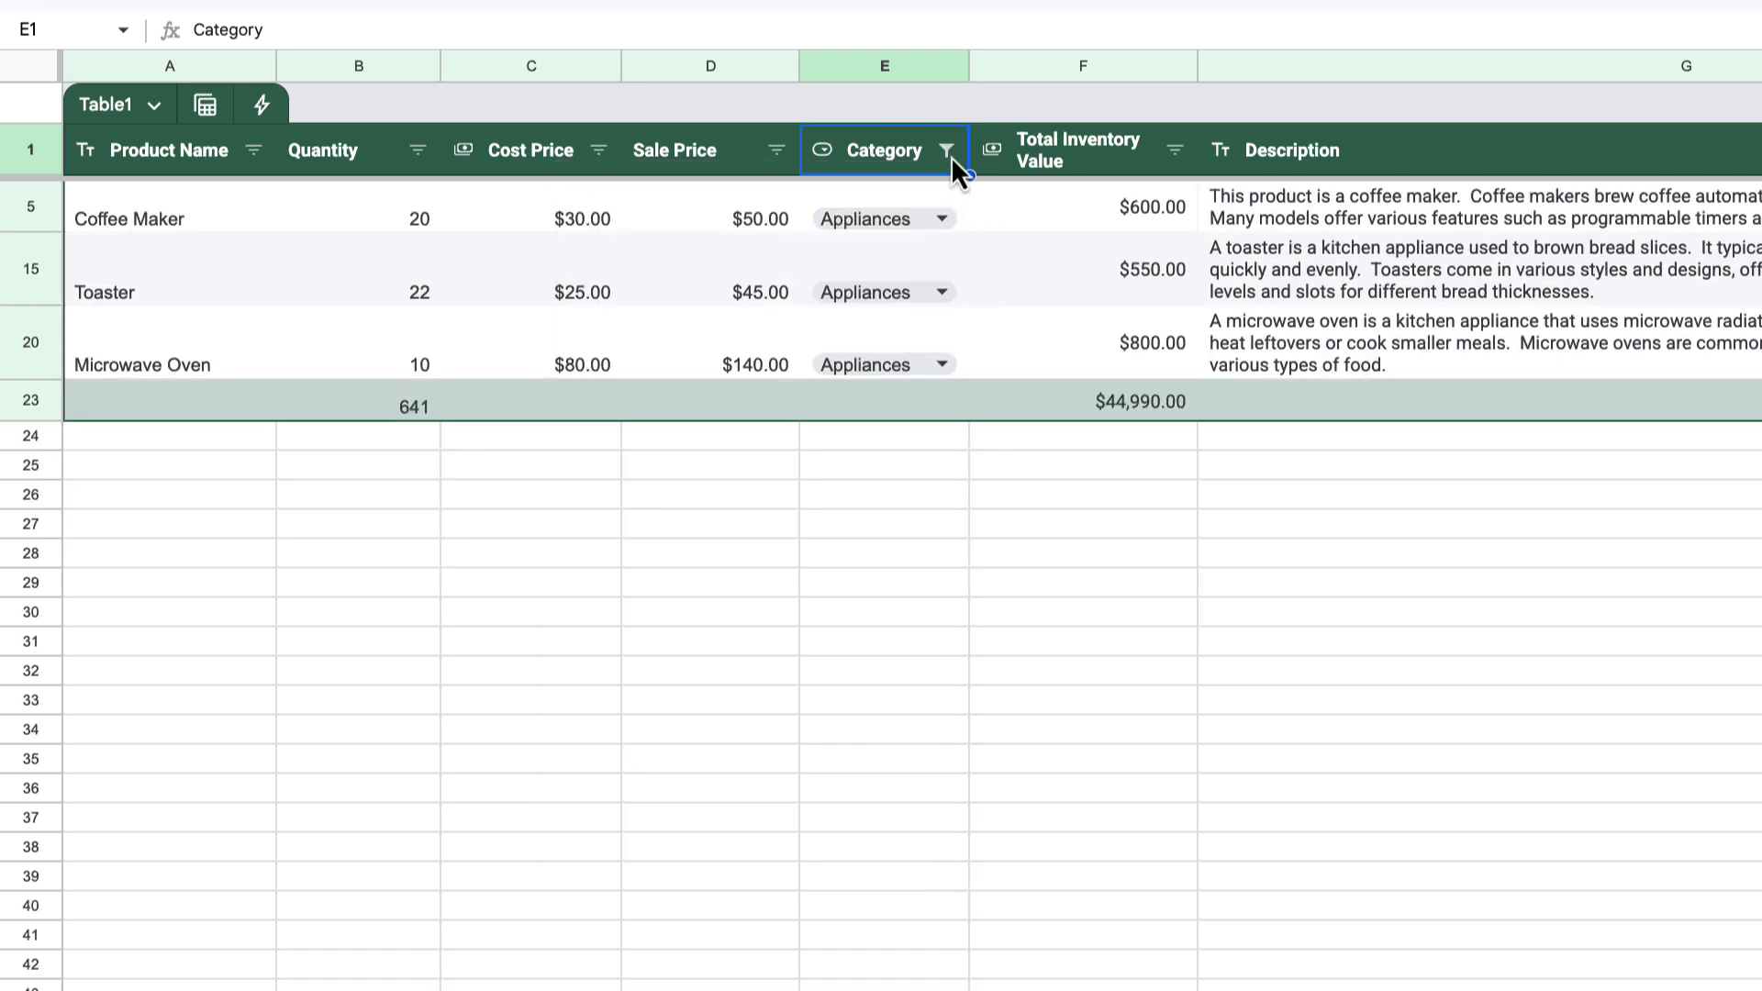
click(947, 149)
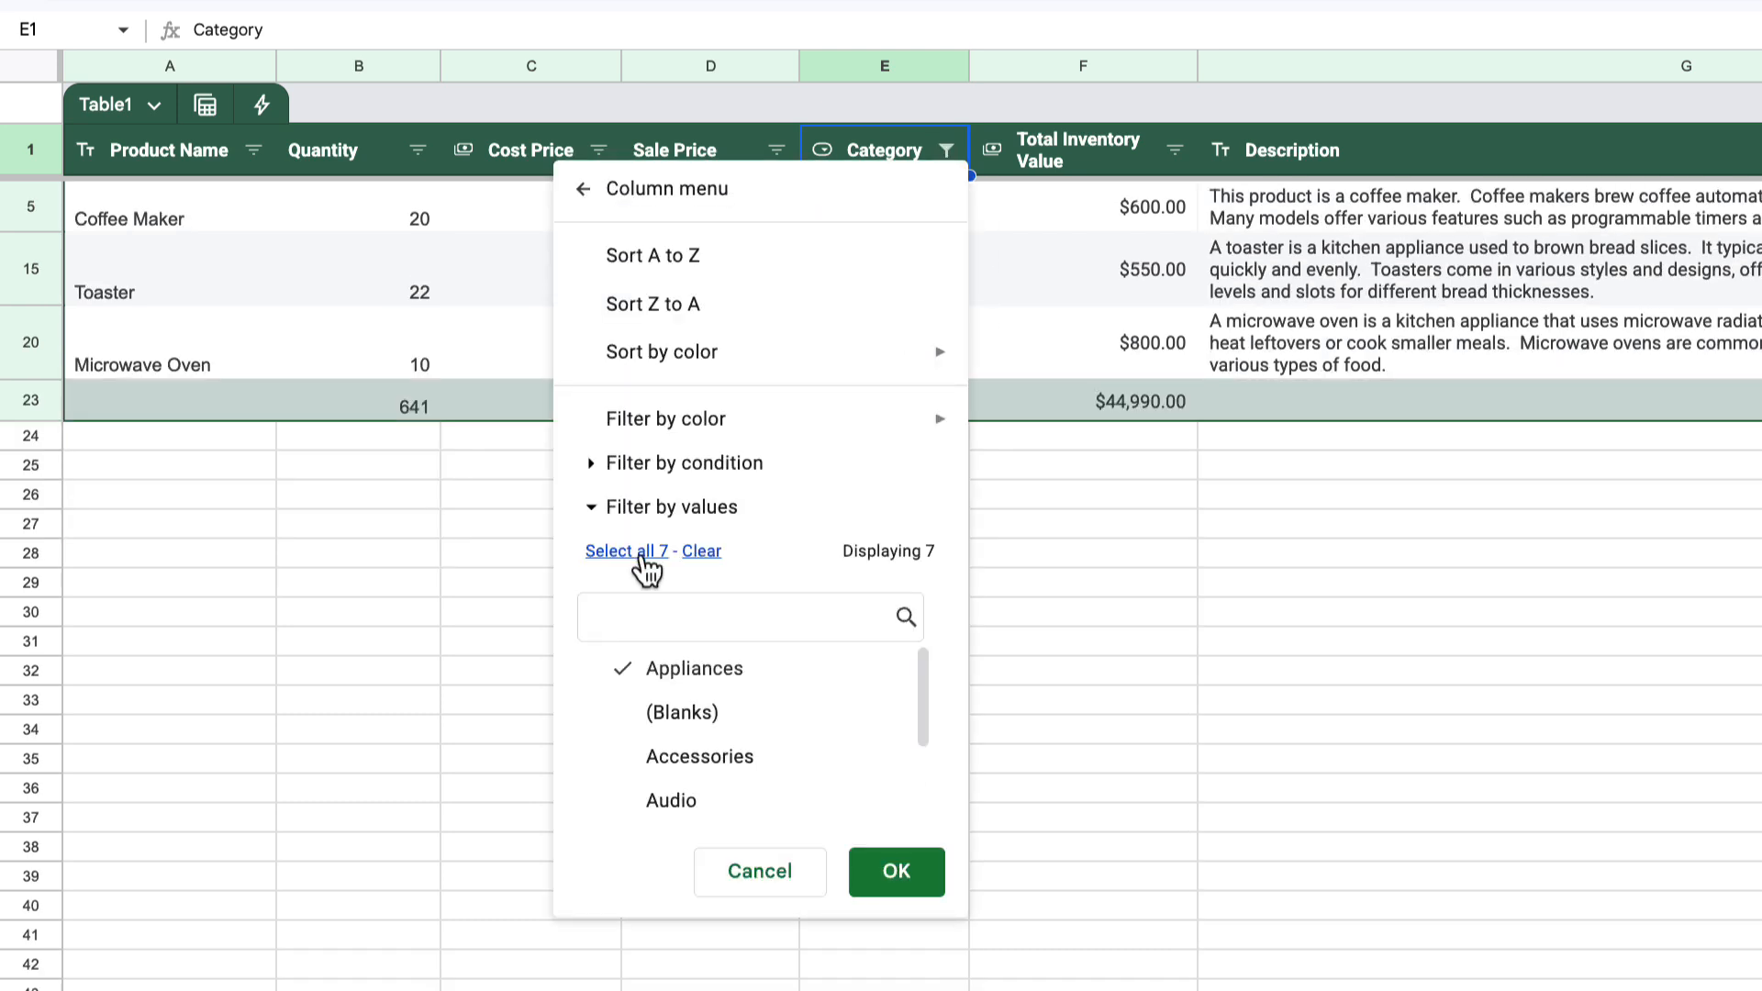
click(624, 551)
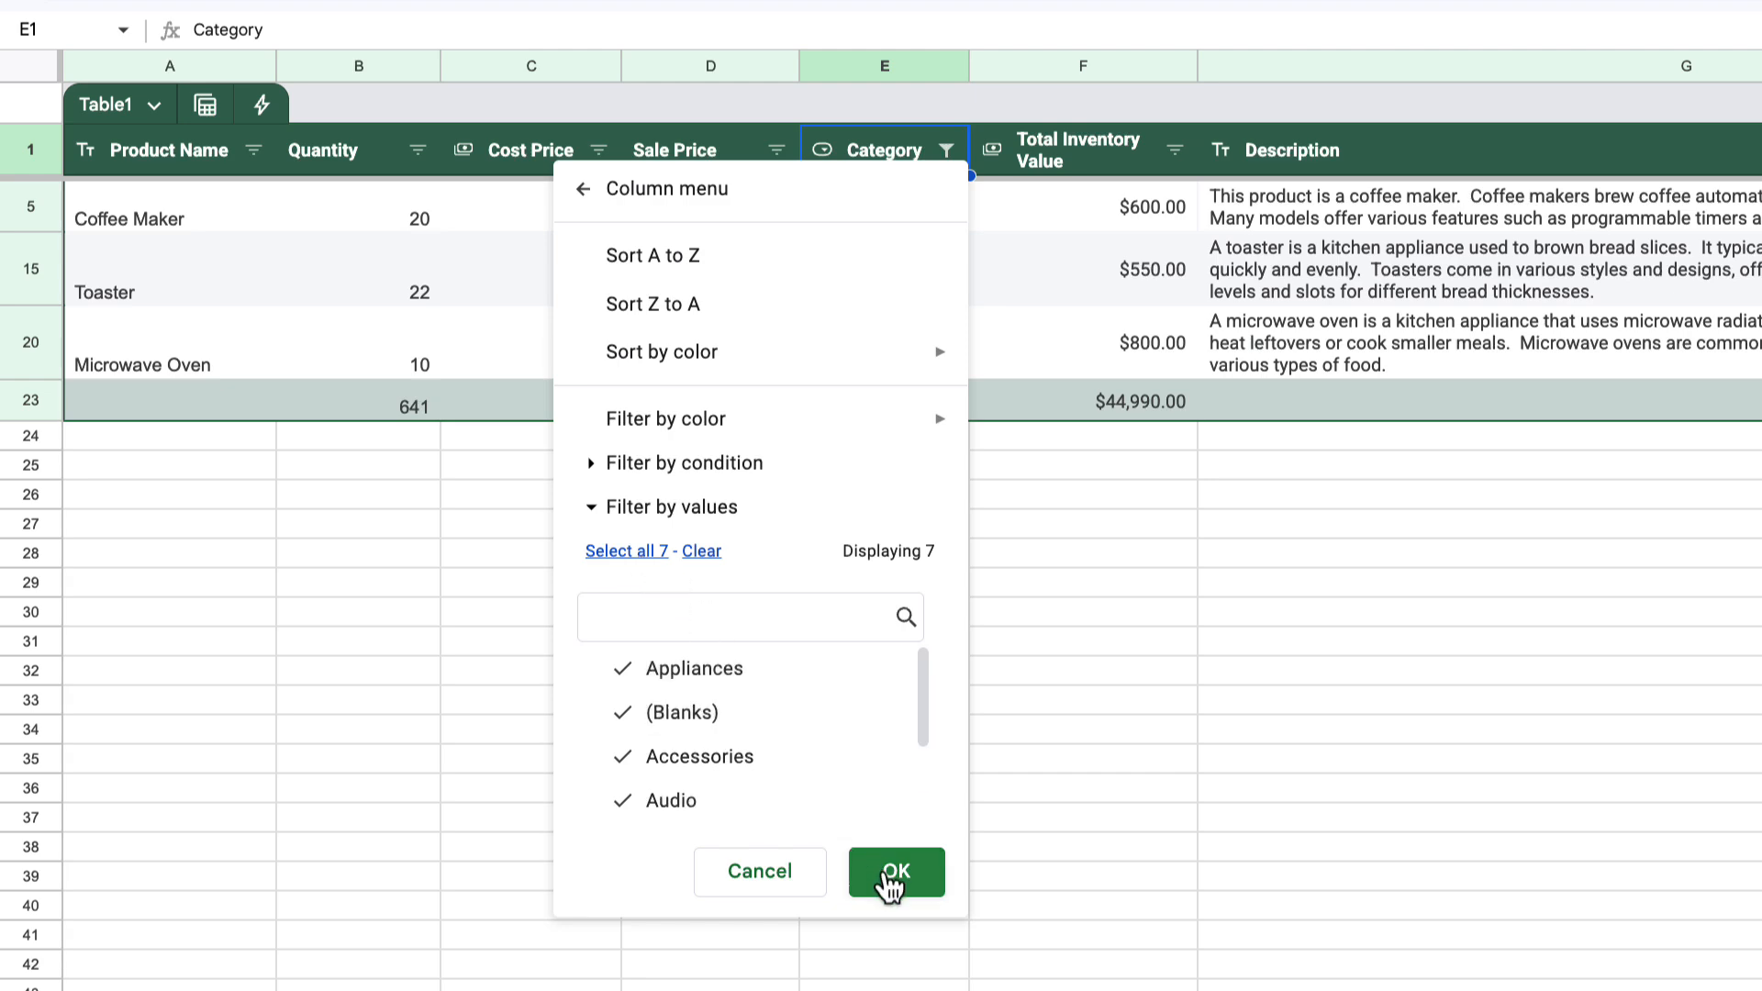
click(894, 870)
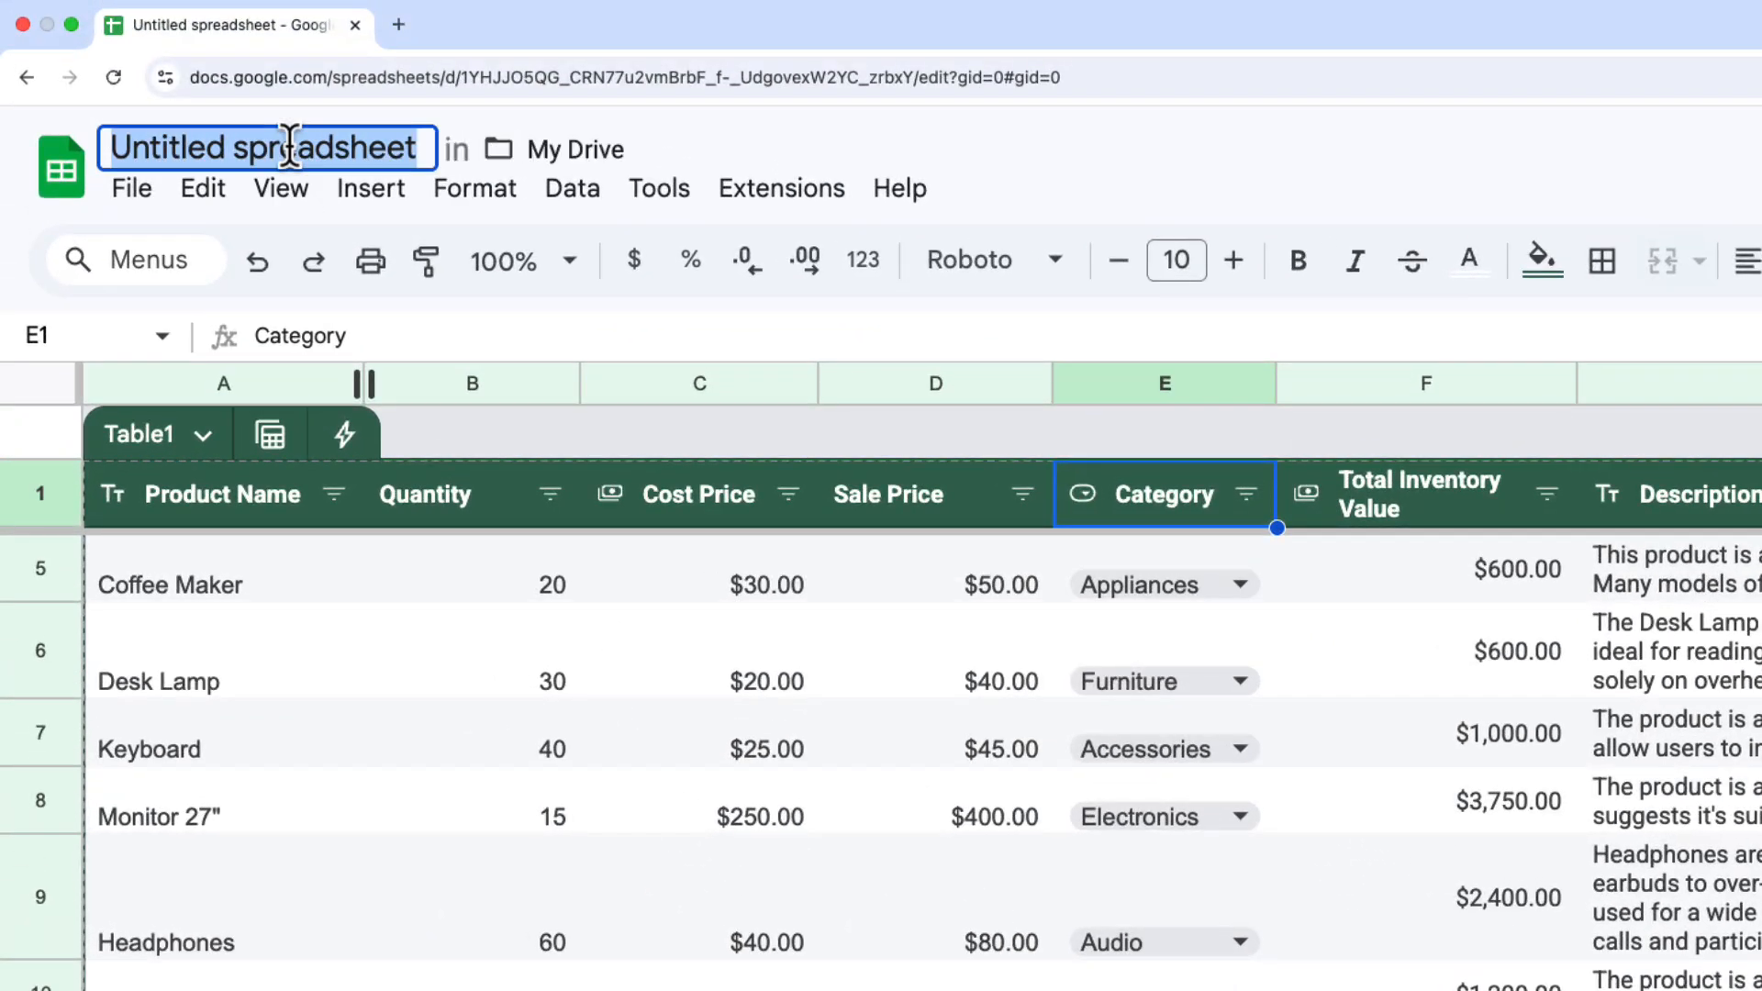
text(Inventory L)
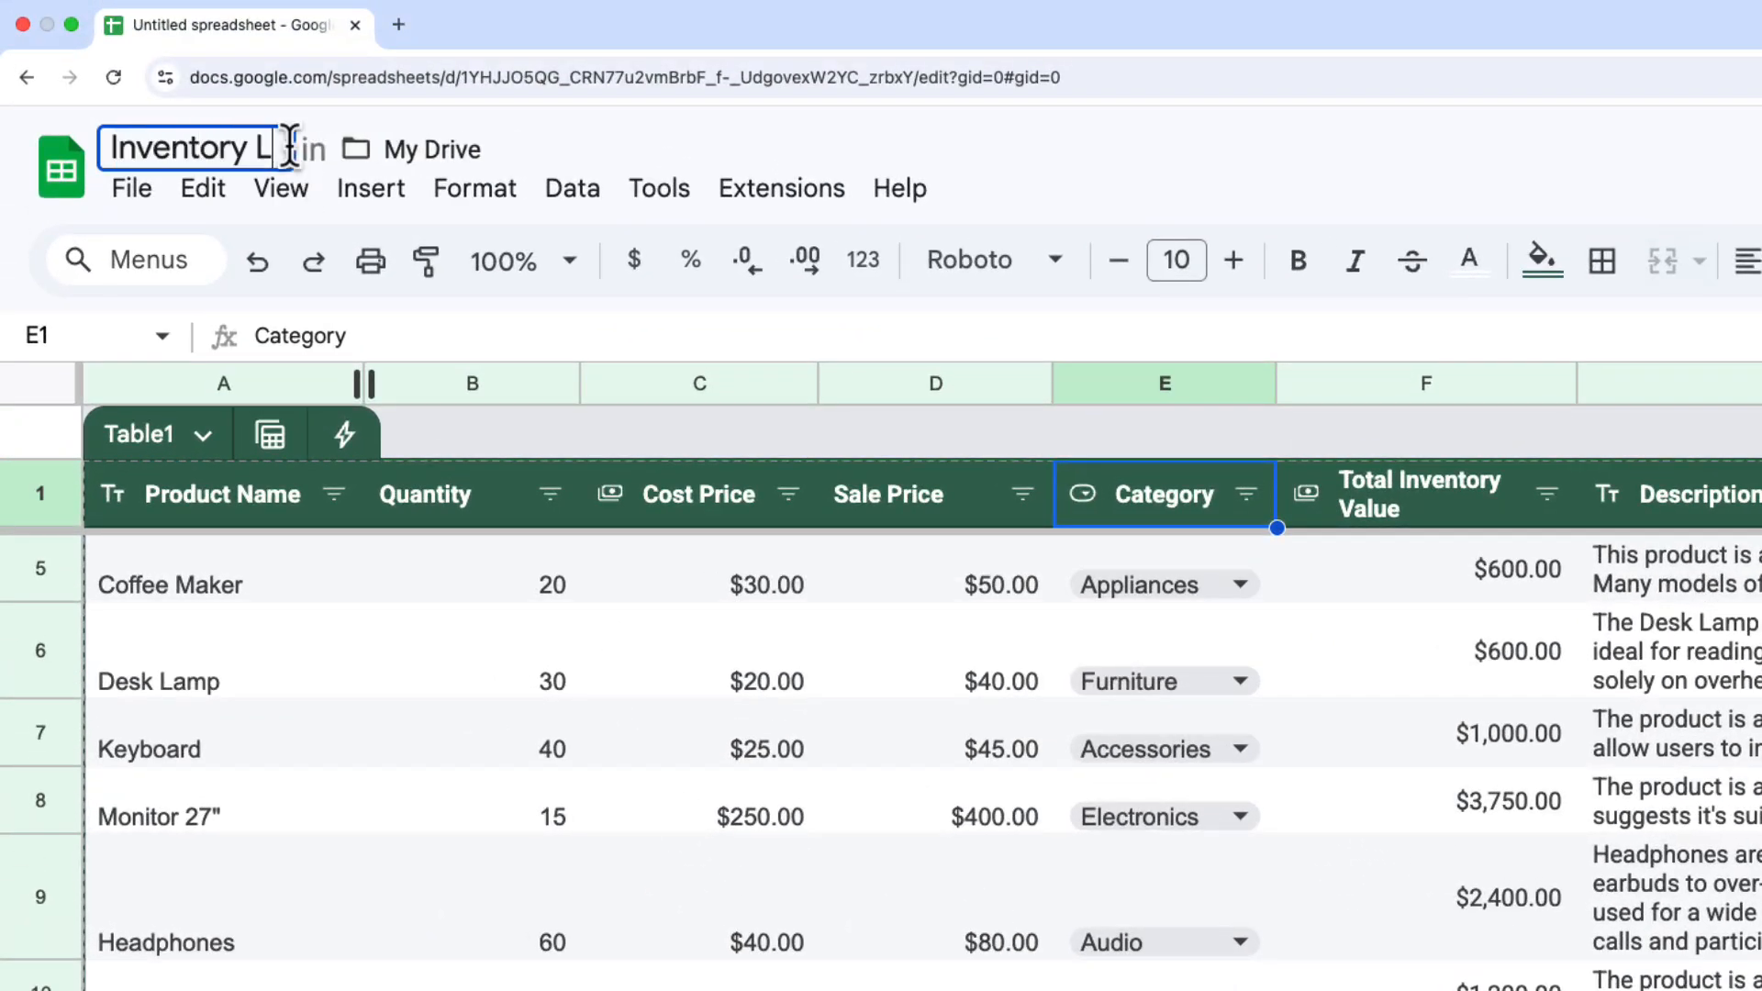
scroll(right, 3)
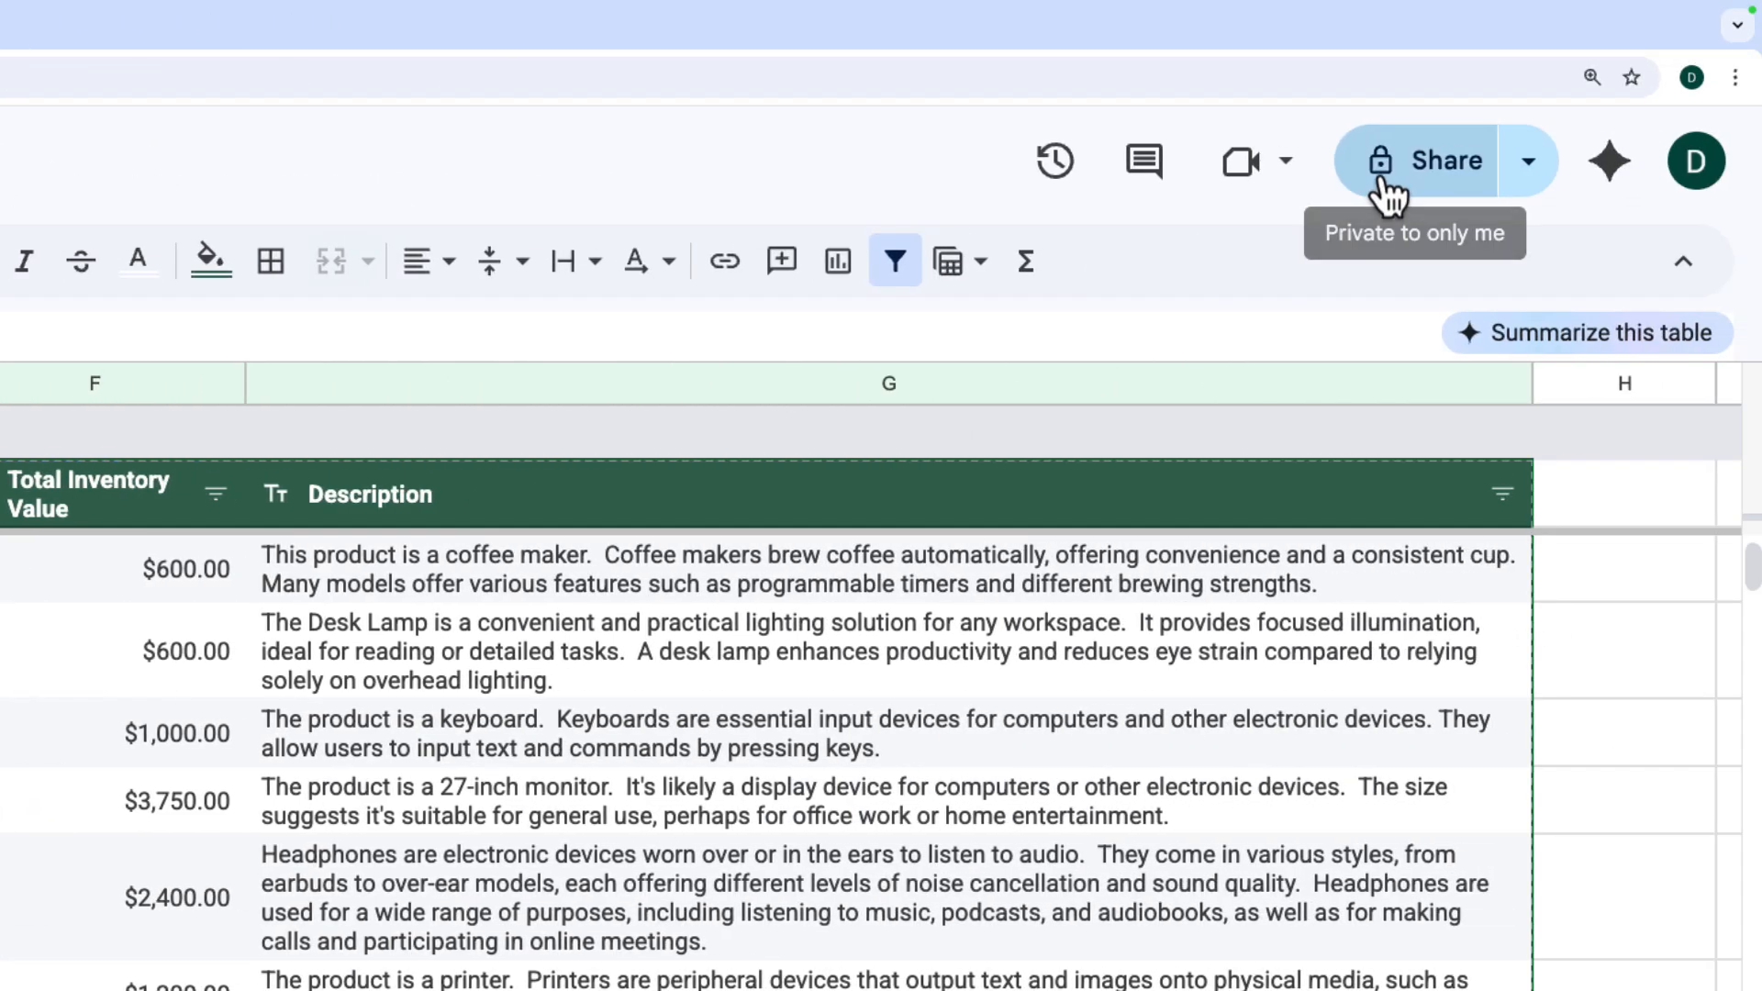
scroll(left, 3)
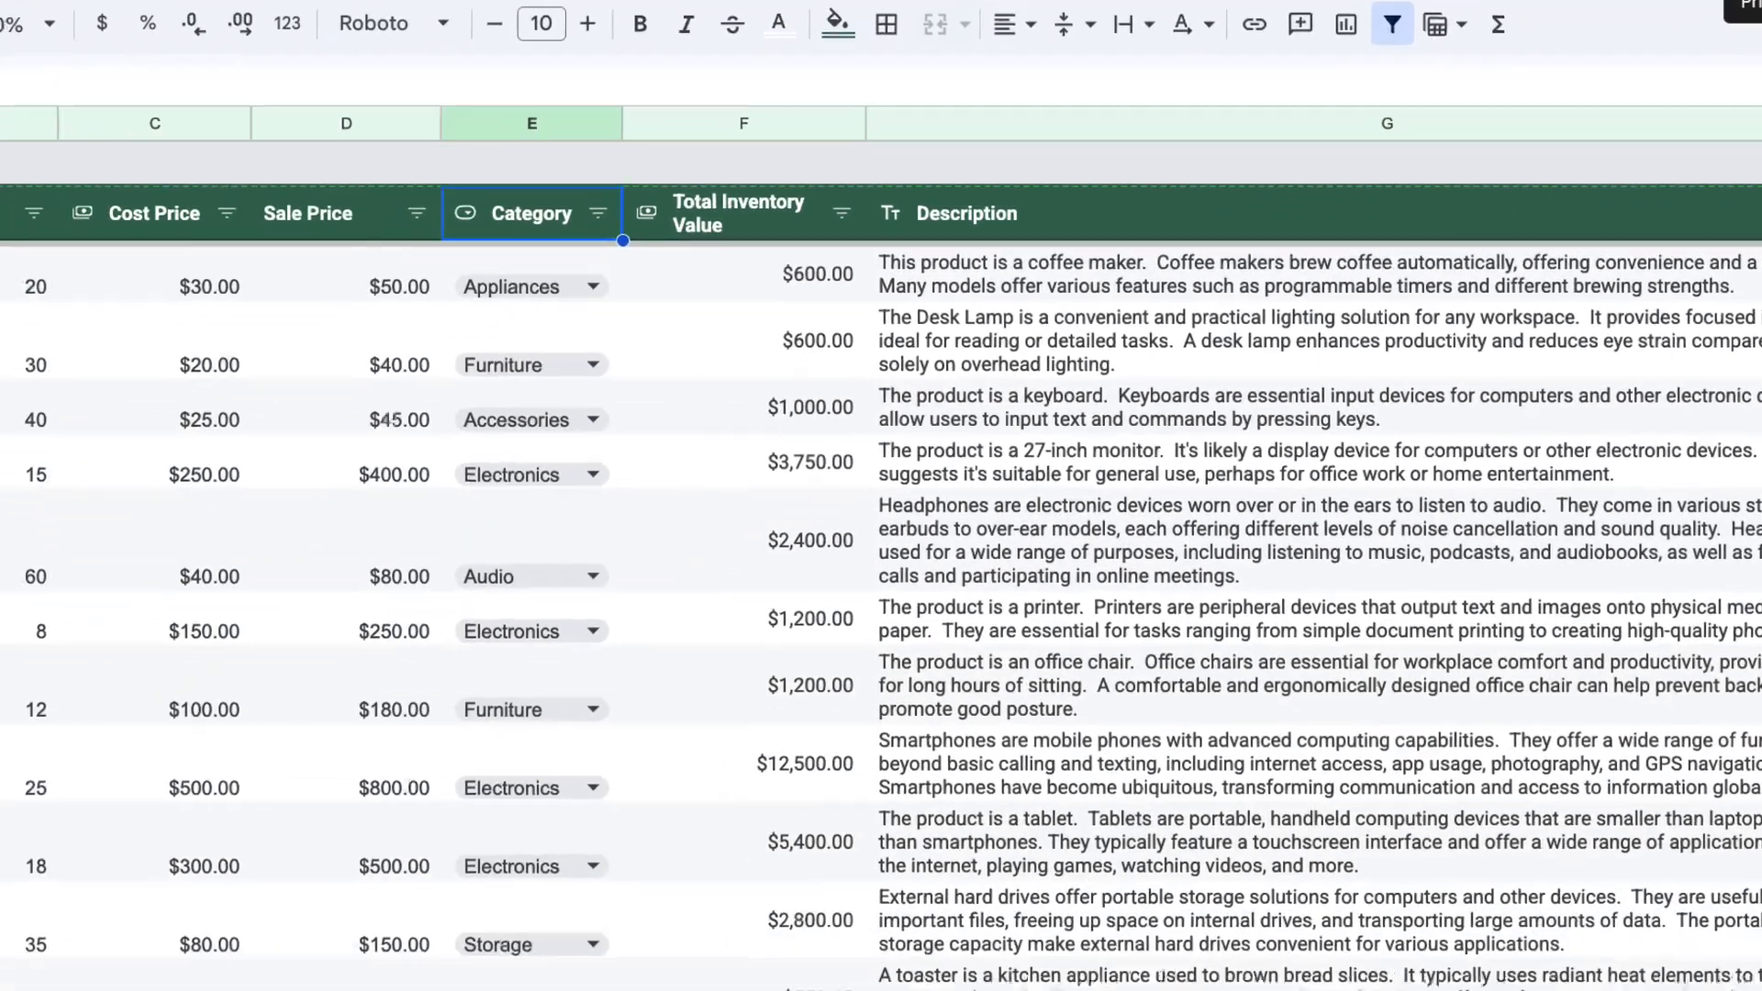
text(tanja Joy)
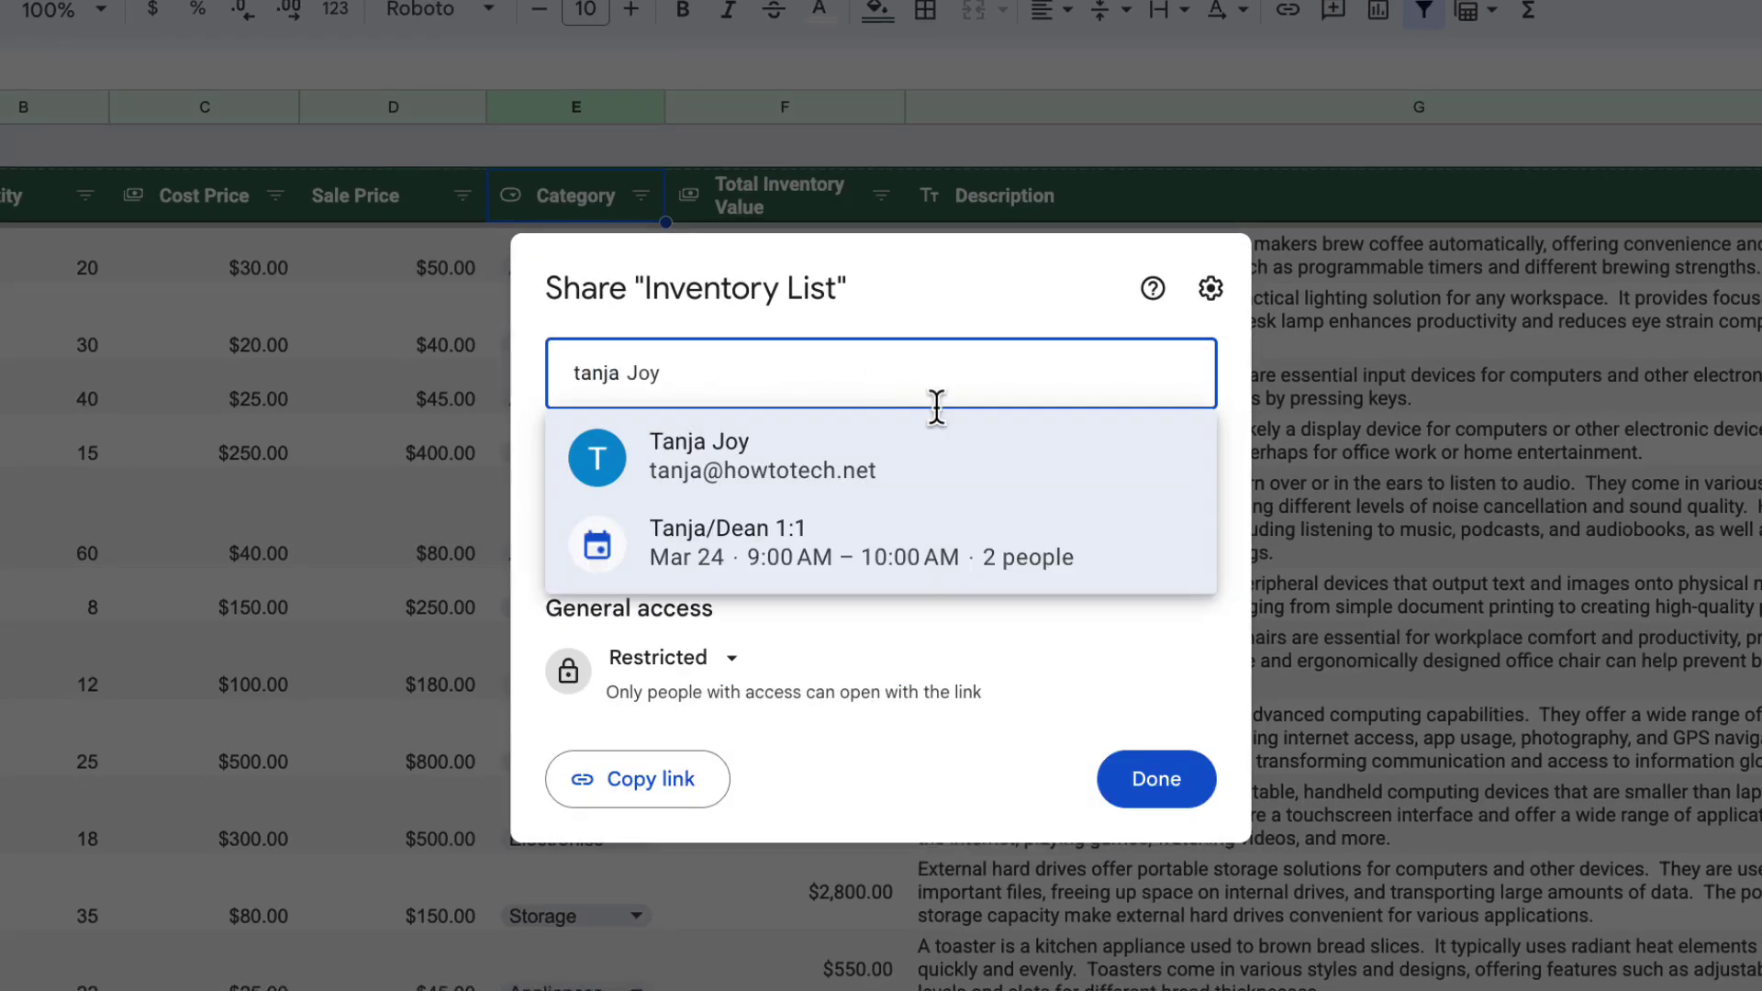
click(1137, 389)
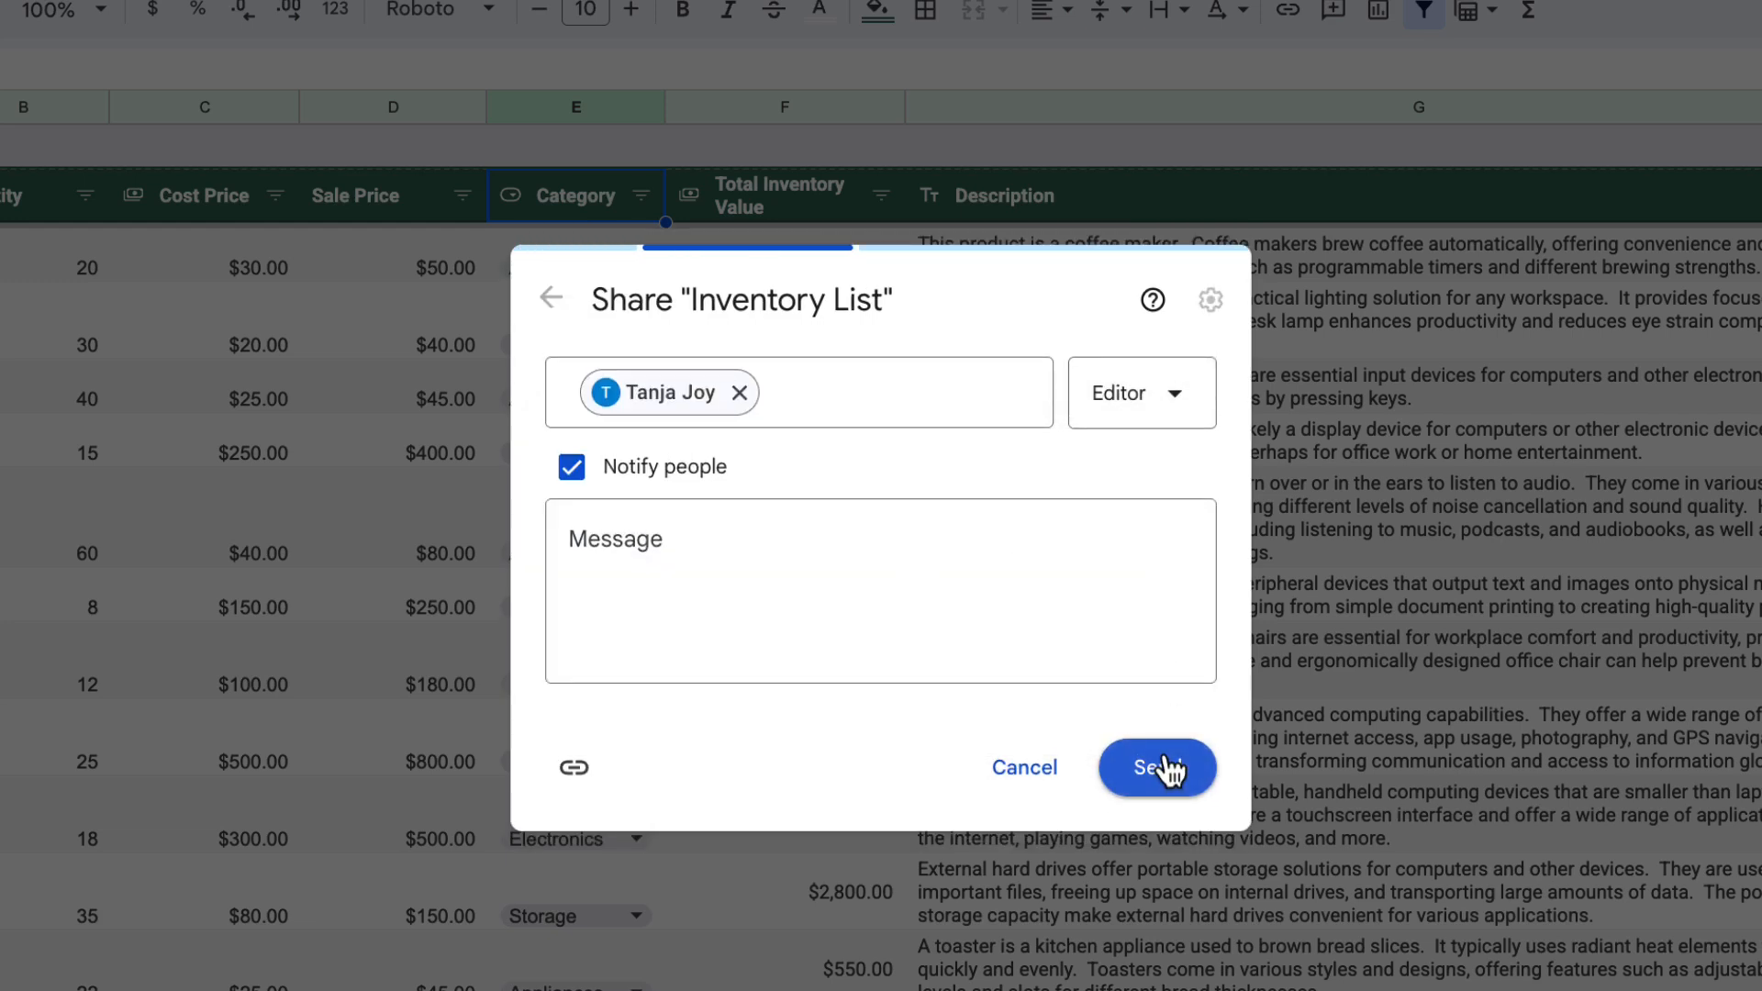
click(1156, 767)
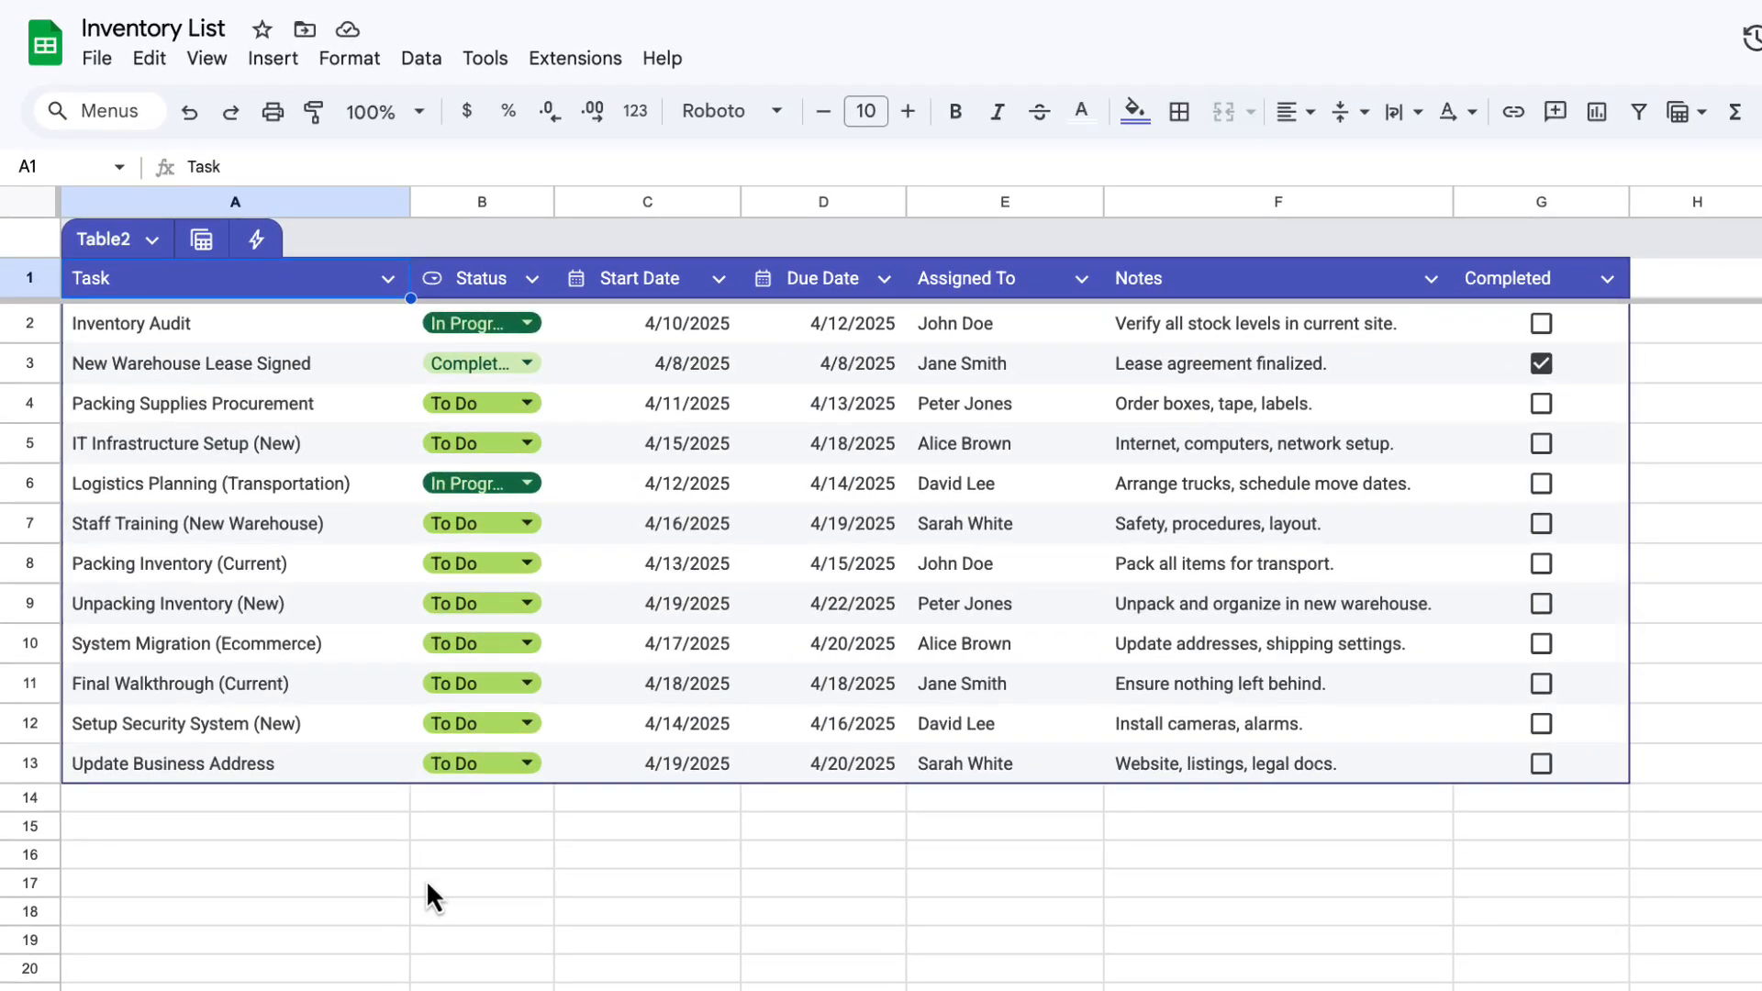
mouse_move(534, 323)
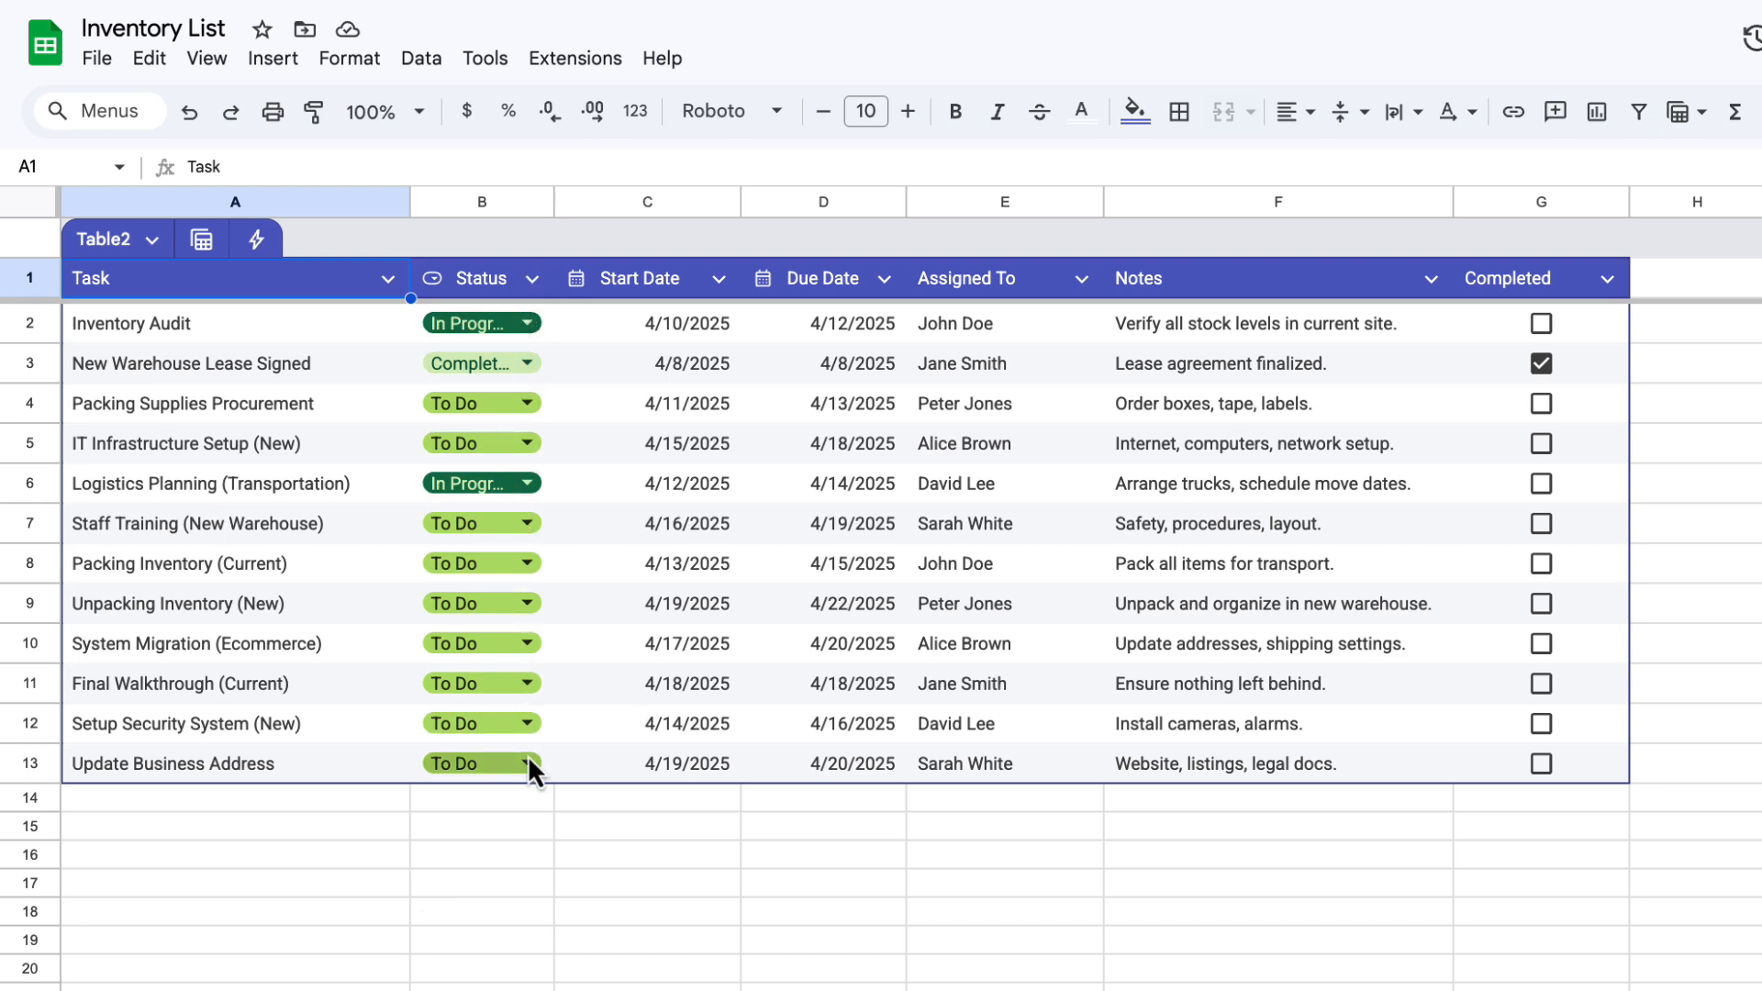
Tick Packing Supplies Procurement's Completed checkbox, then view and close the Completed column's filter options unchanged.
click(1540, 323)
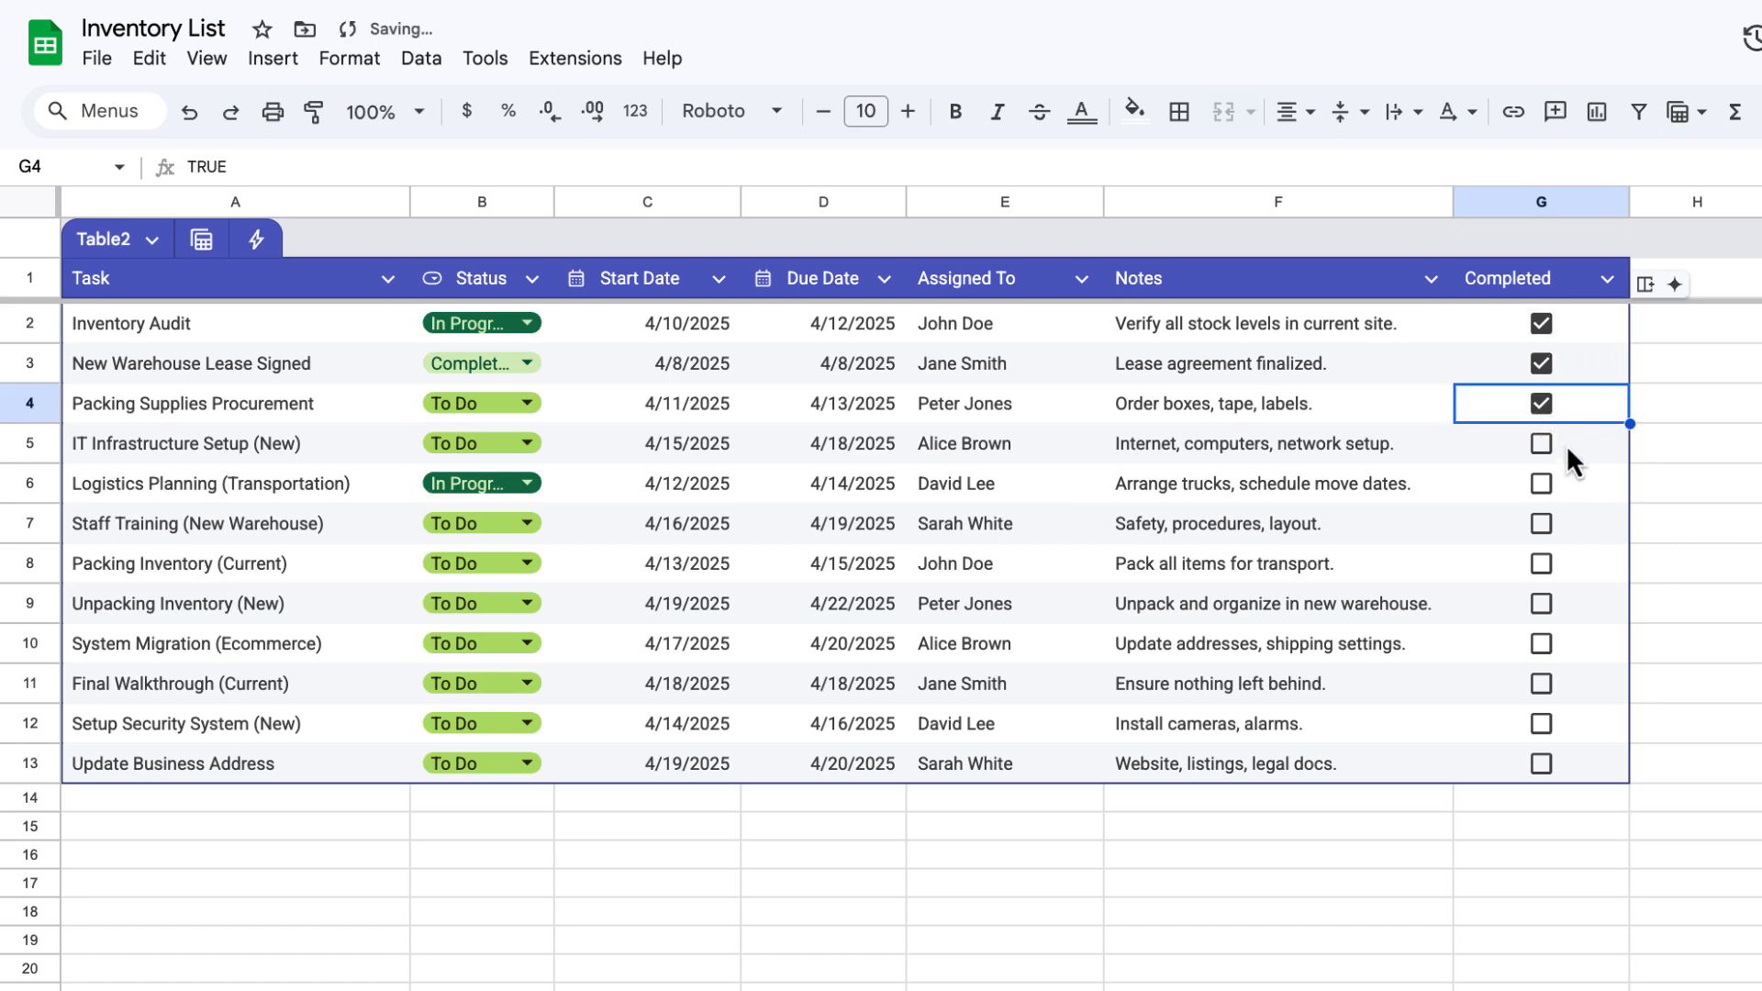
click(272, 57)
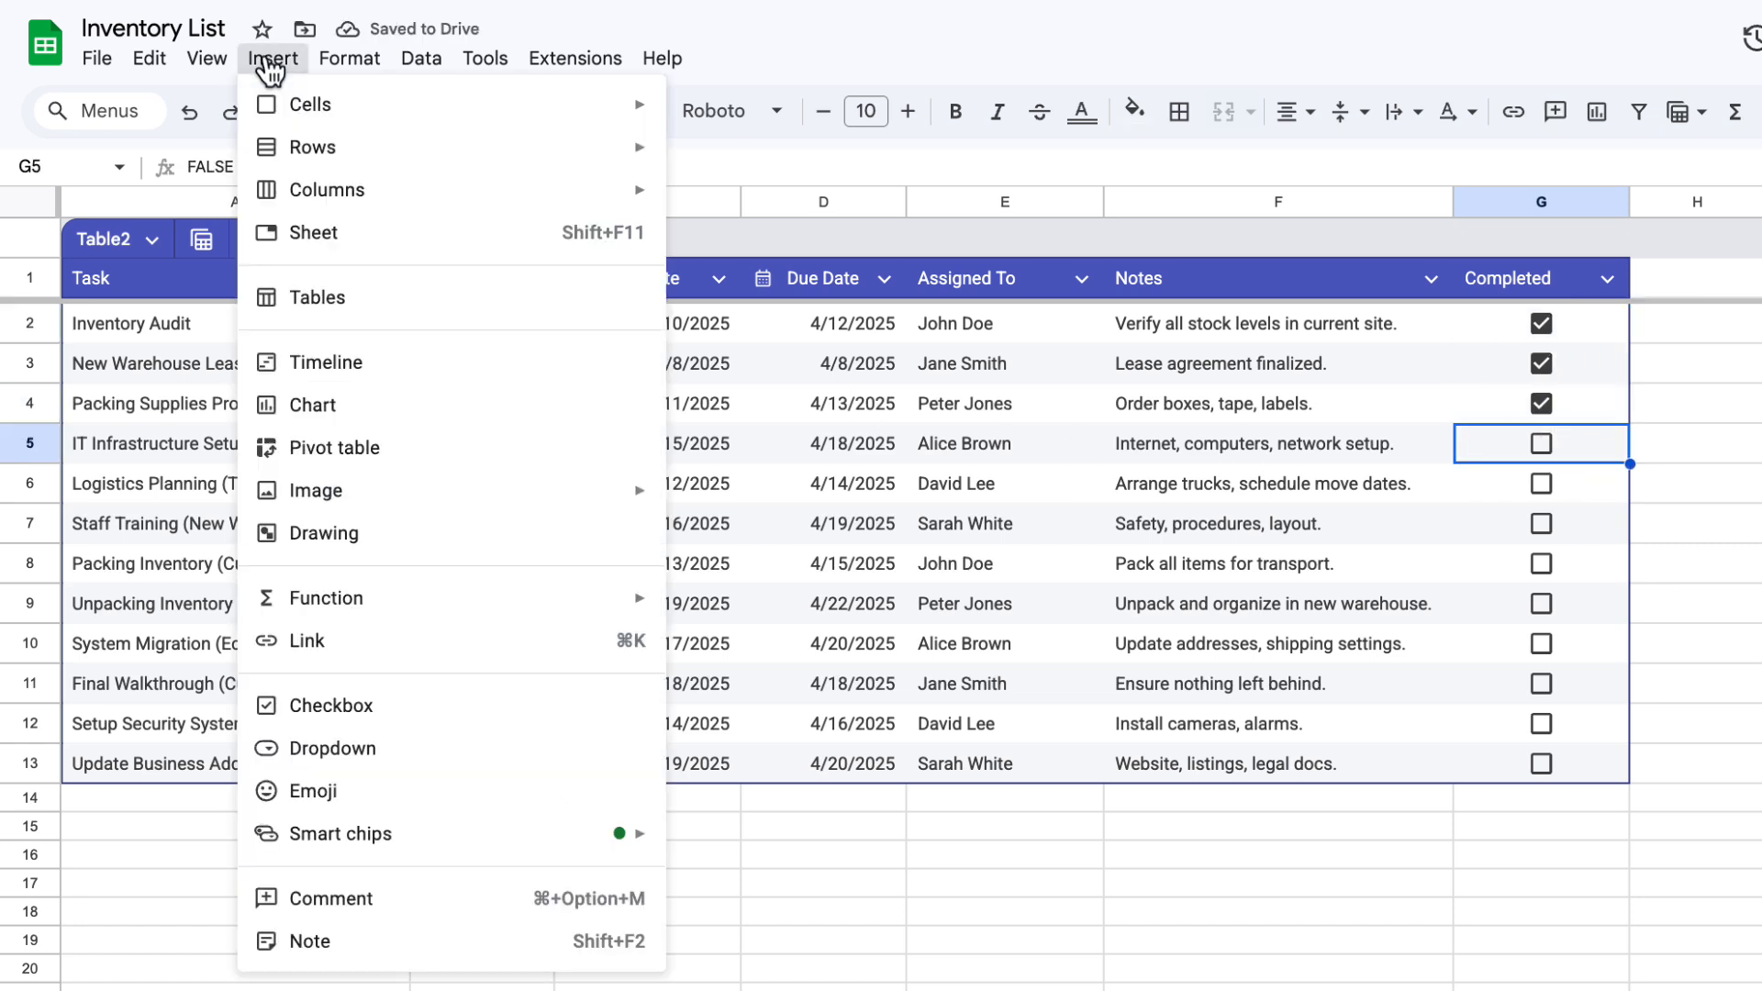
mouse_move(359, 705)
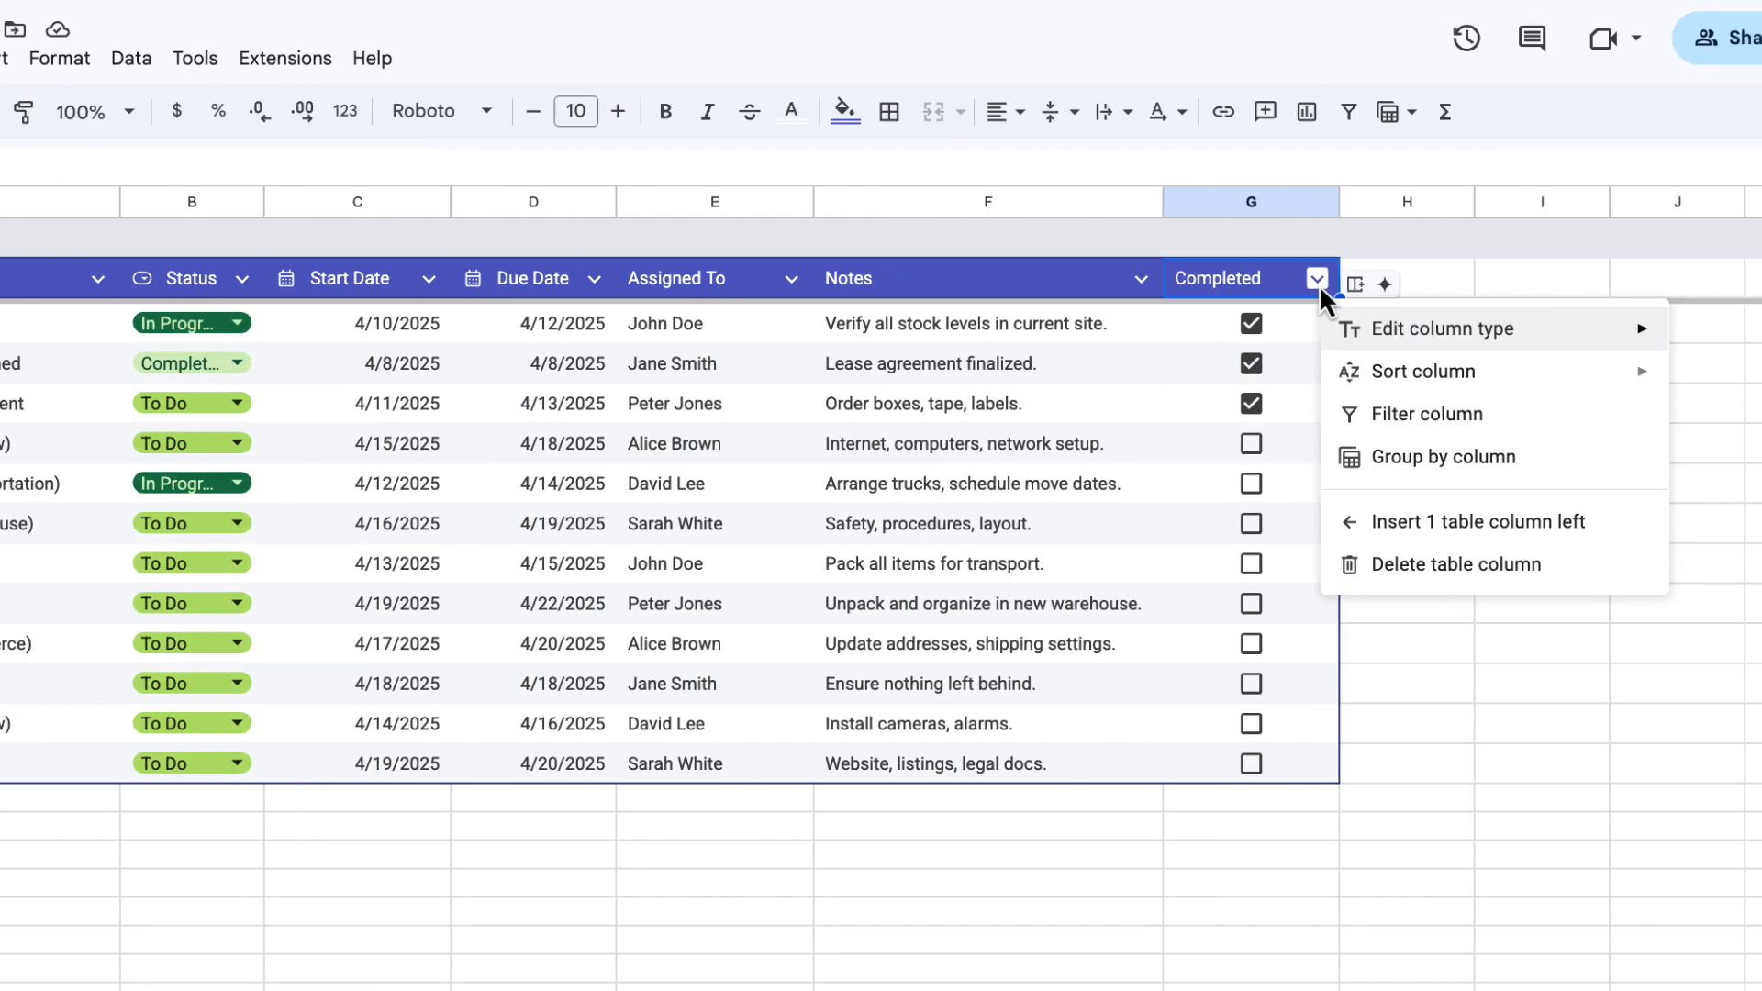
click(1428, 413)
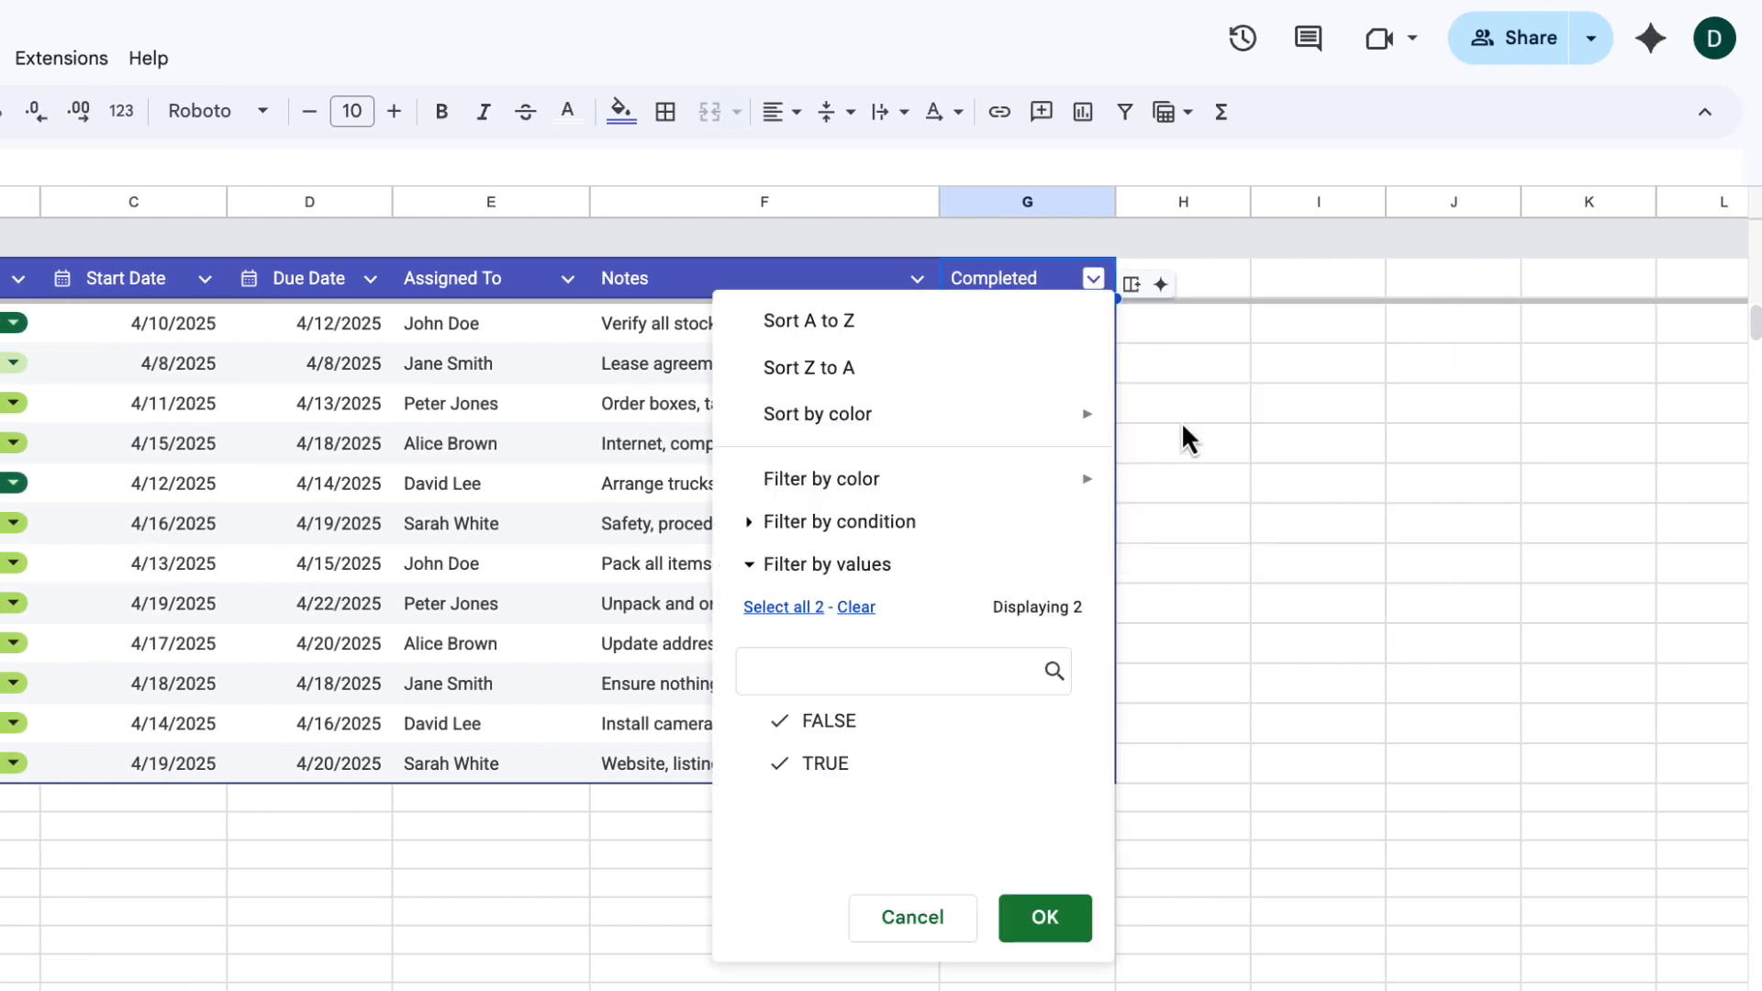
click(1042, 918)
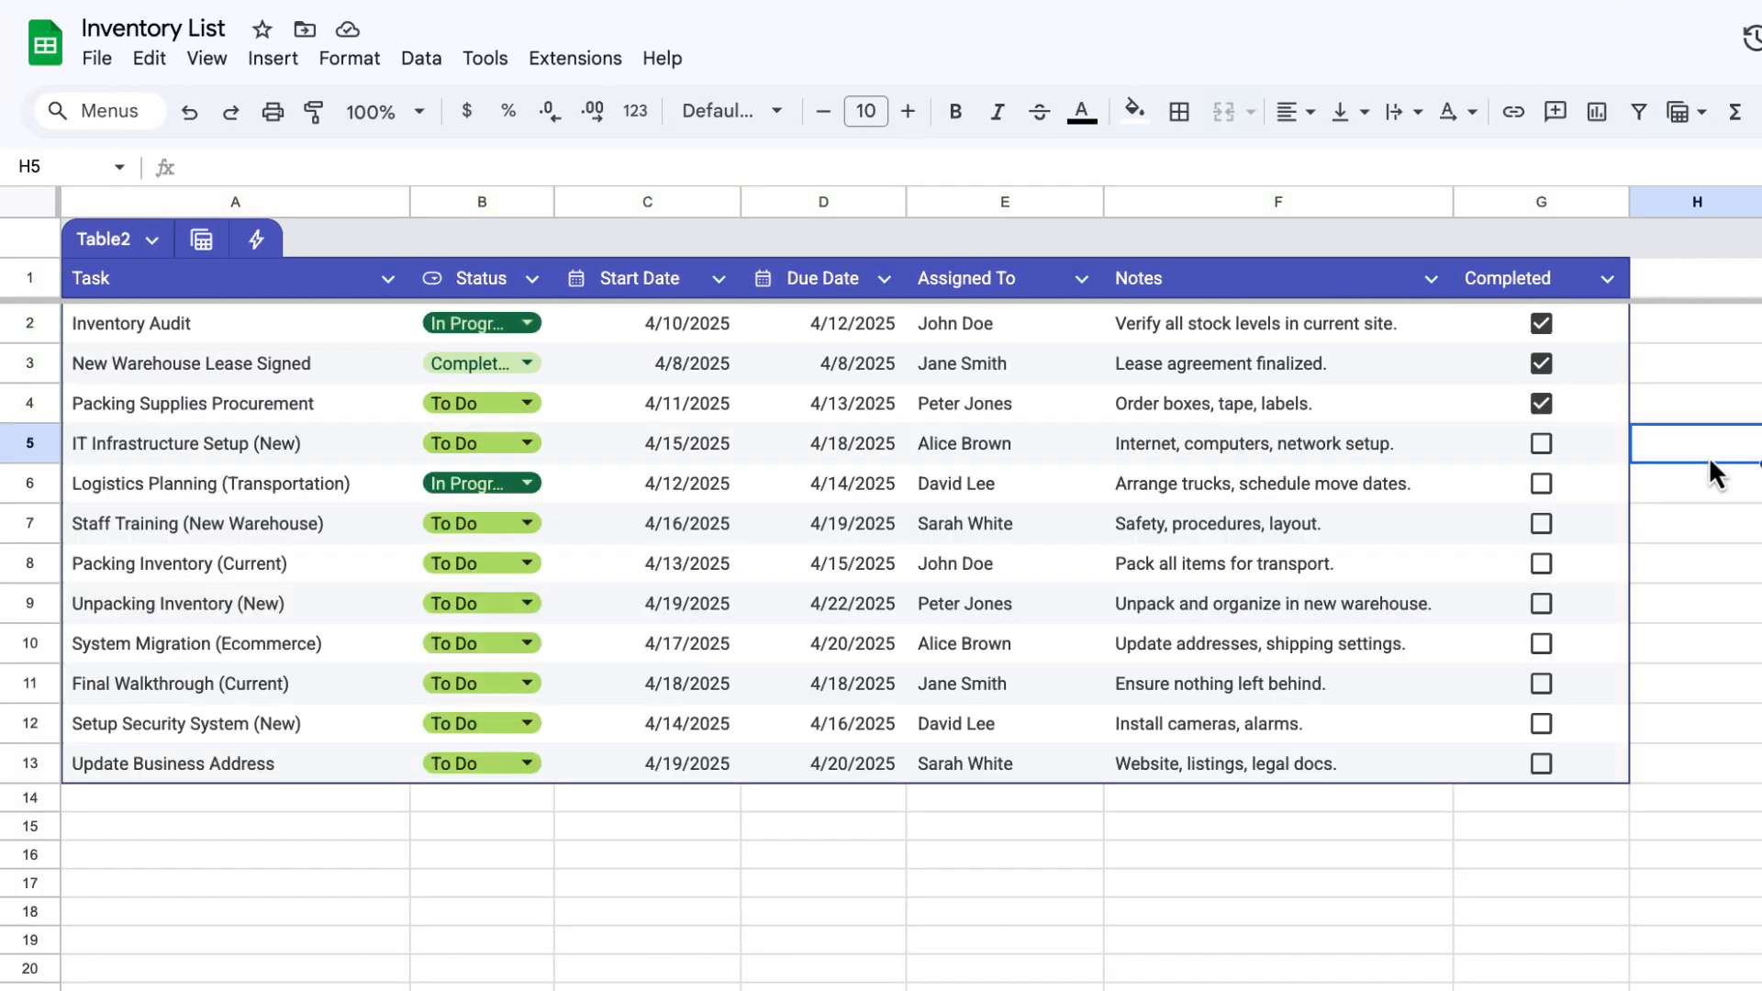
mouse_move(659, 464)
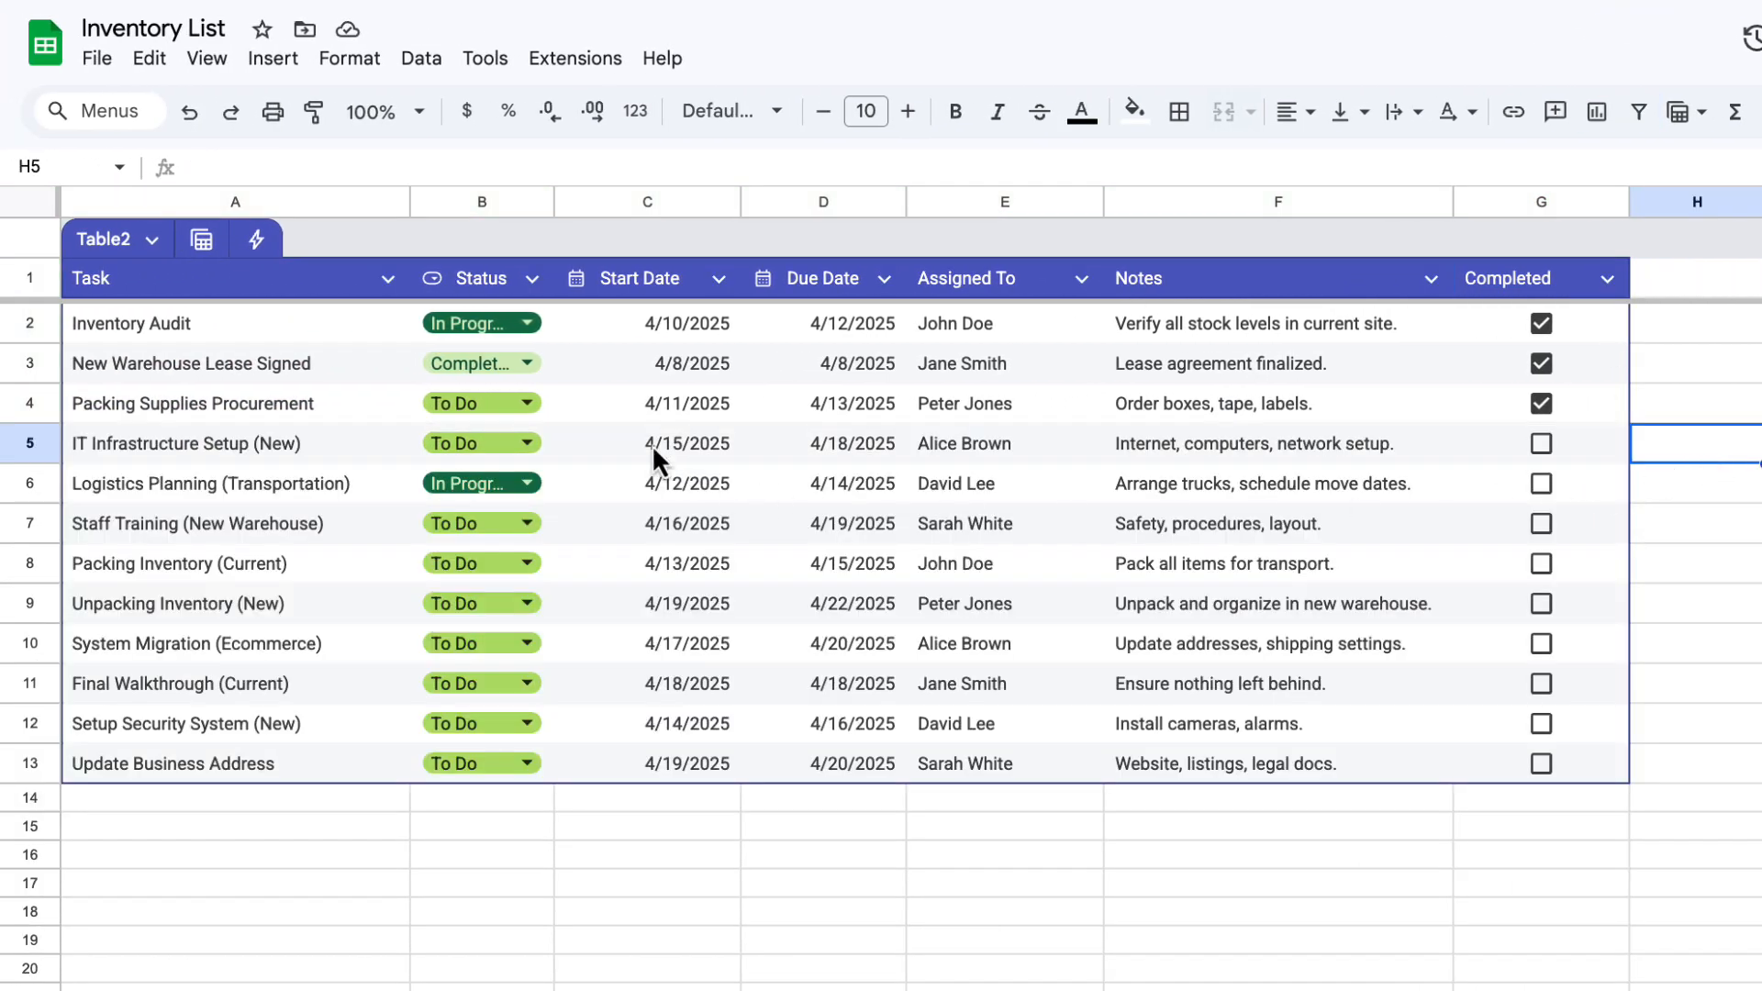
mouse_move(532, 279)
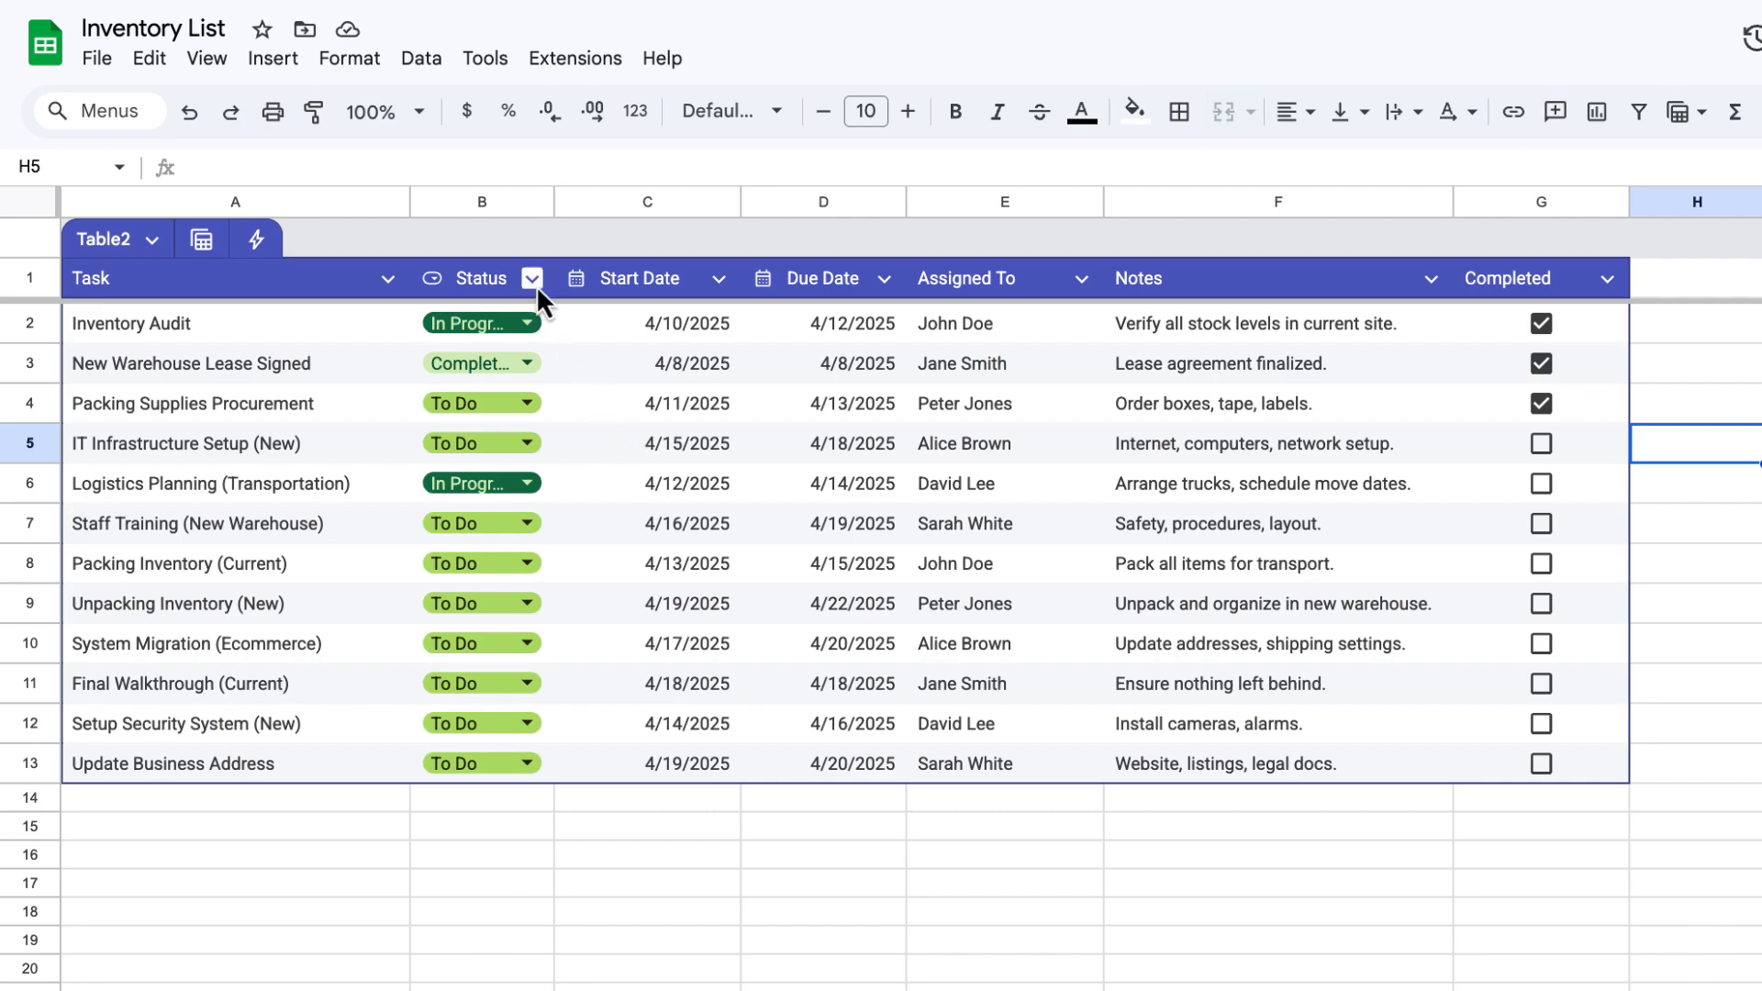
Group by the Status column, giving Completed (1), In Progress (2) and To Do (9) sections.
click(532, 279)
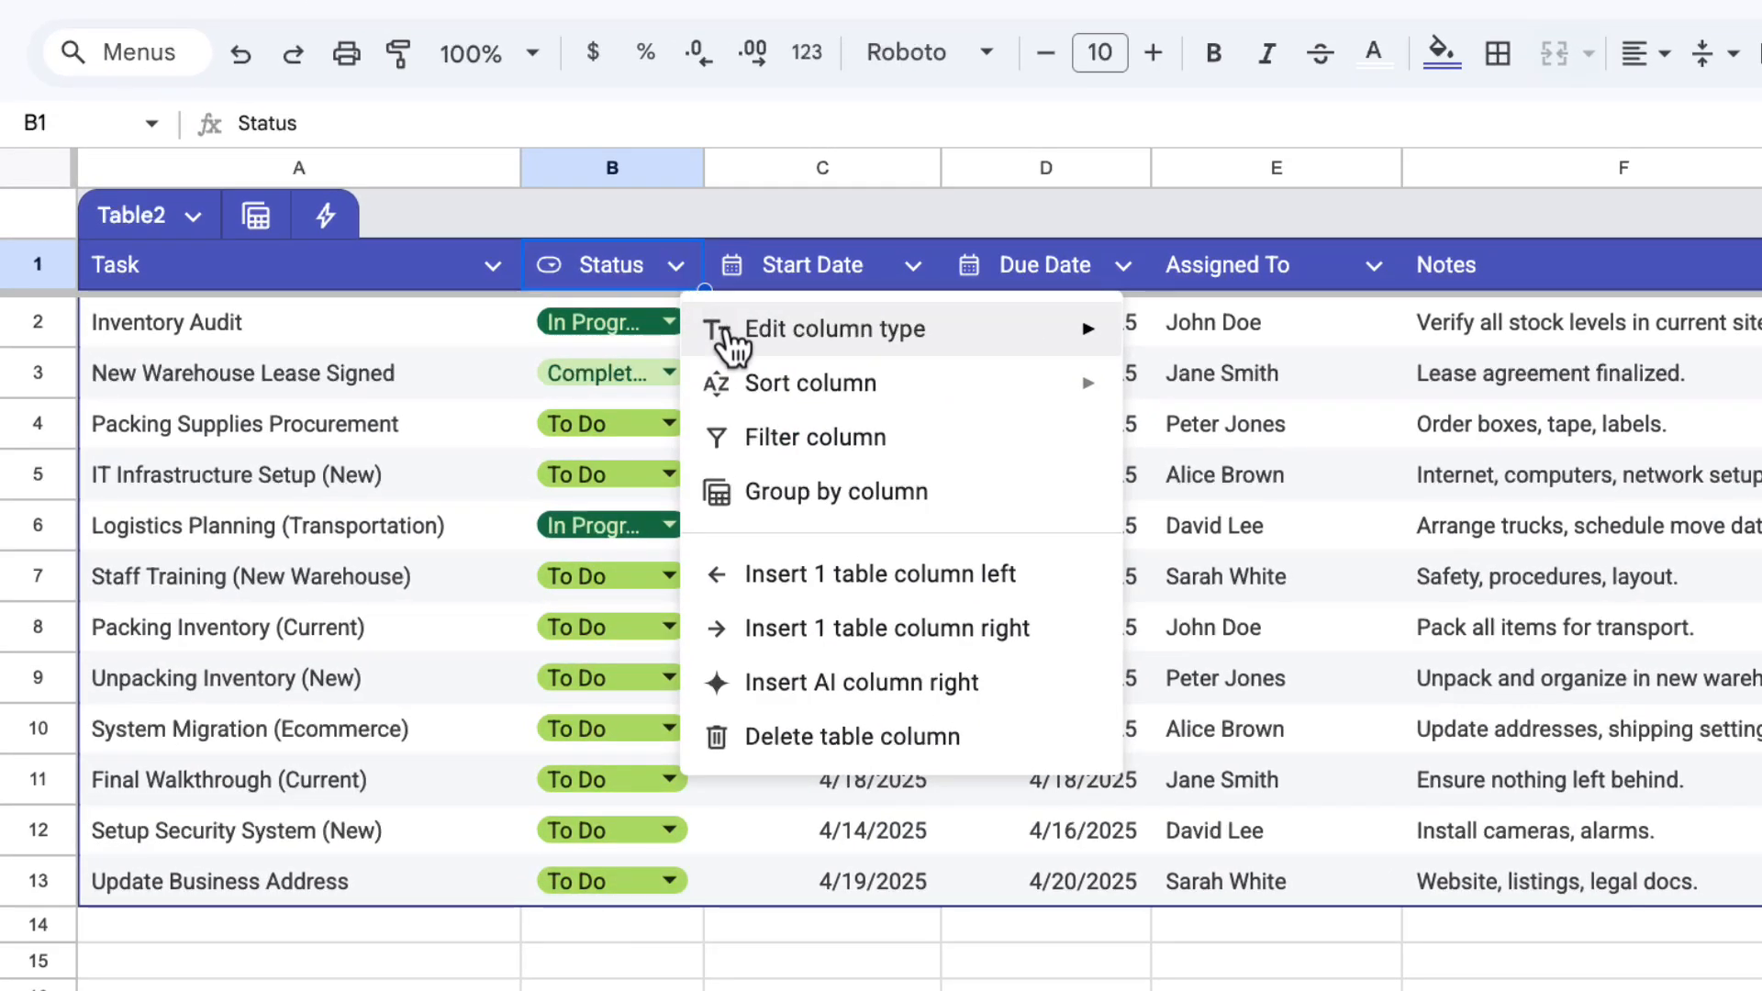
click(837, 492)
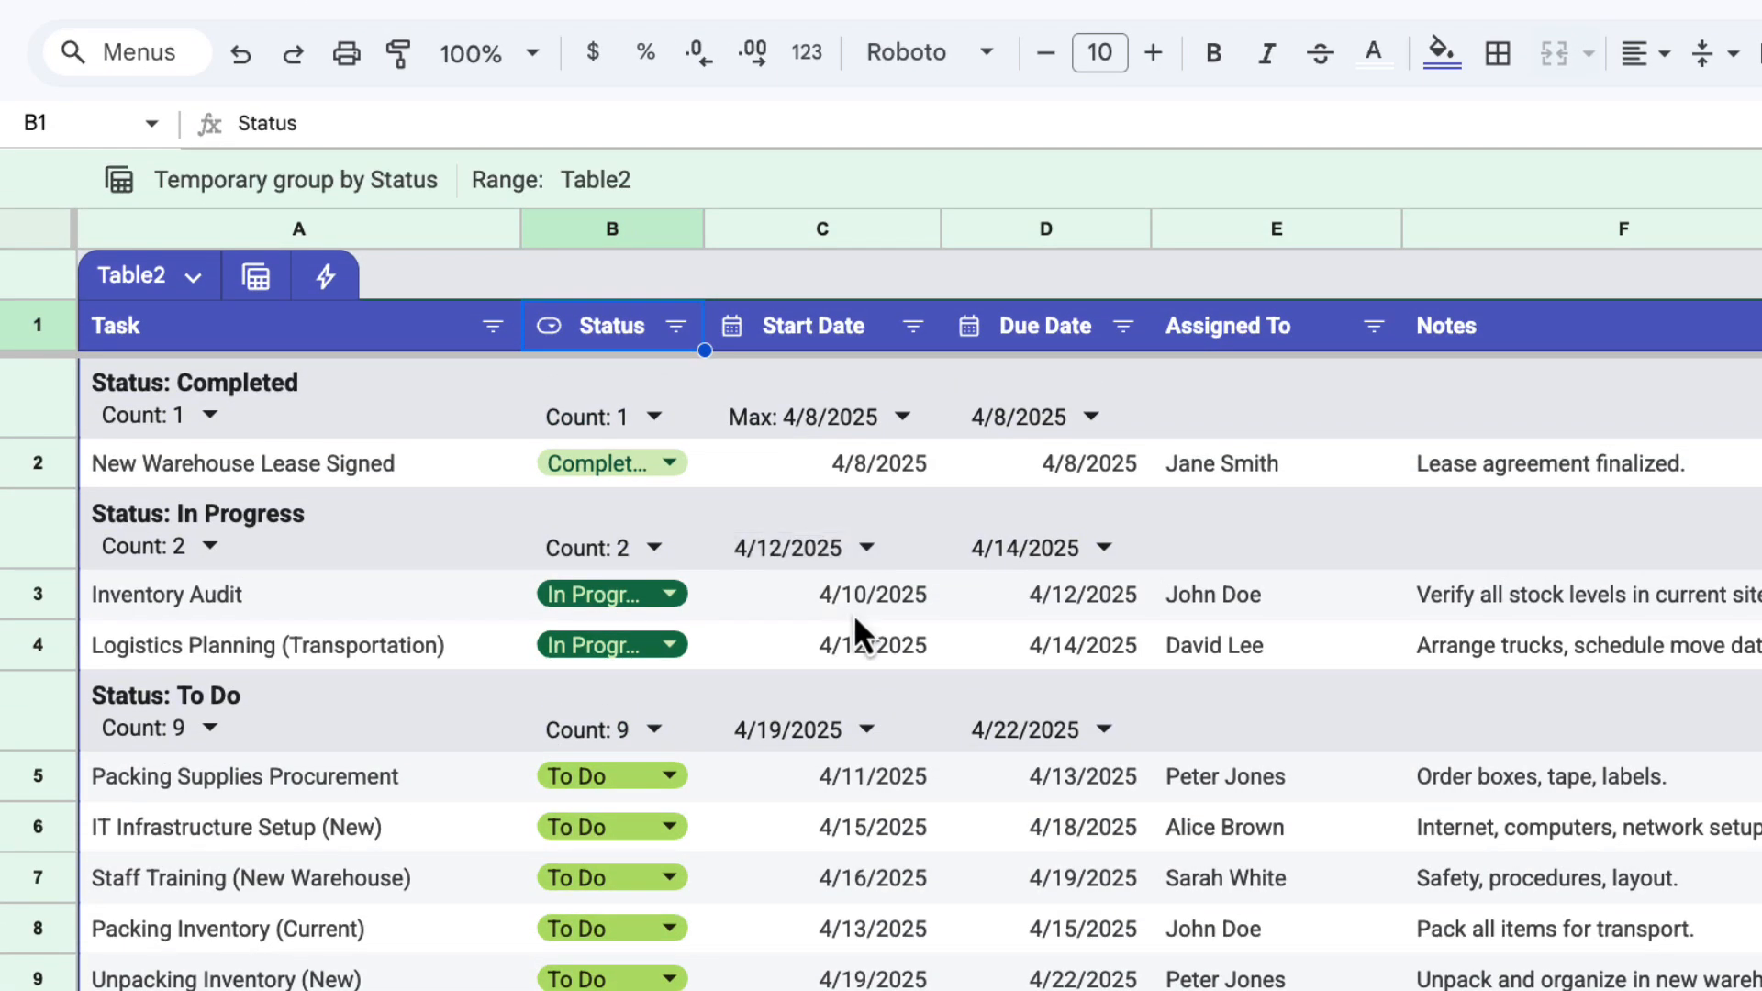
mouse_move(232, 417)
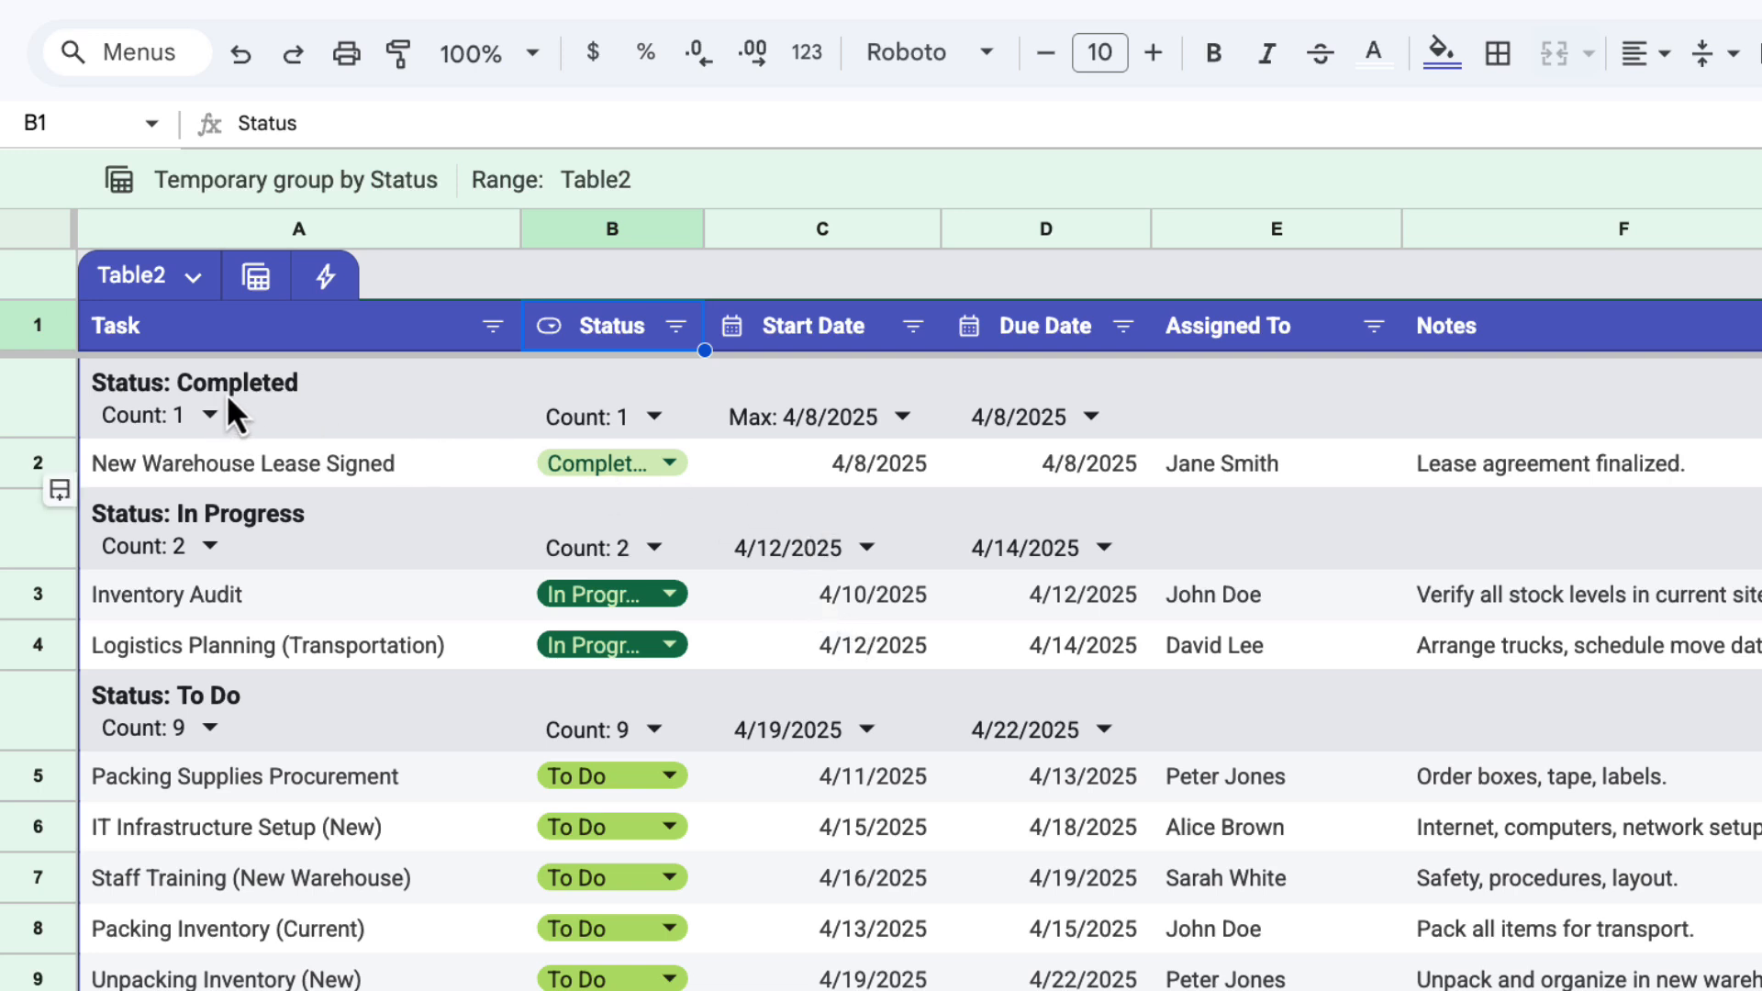
mouse_move(284, 415)
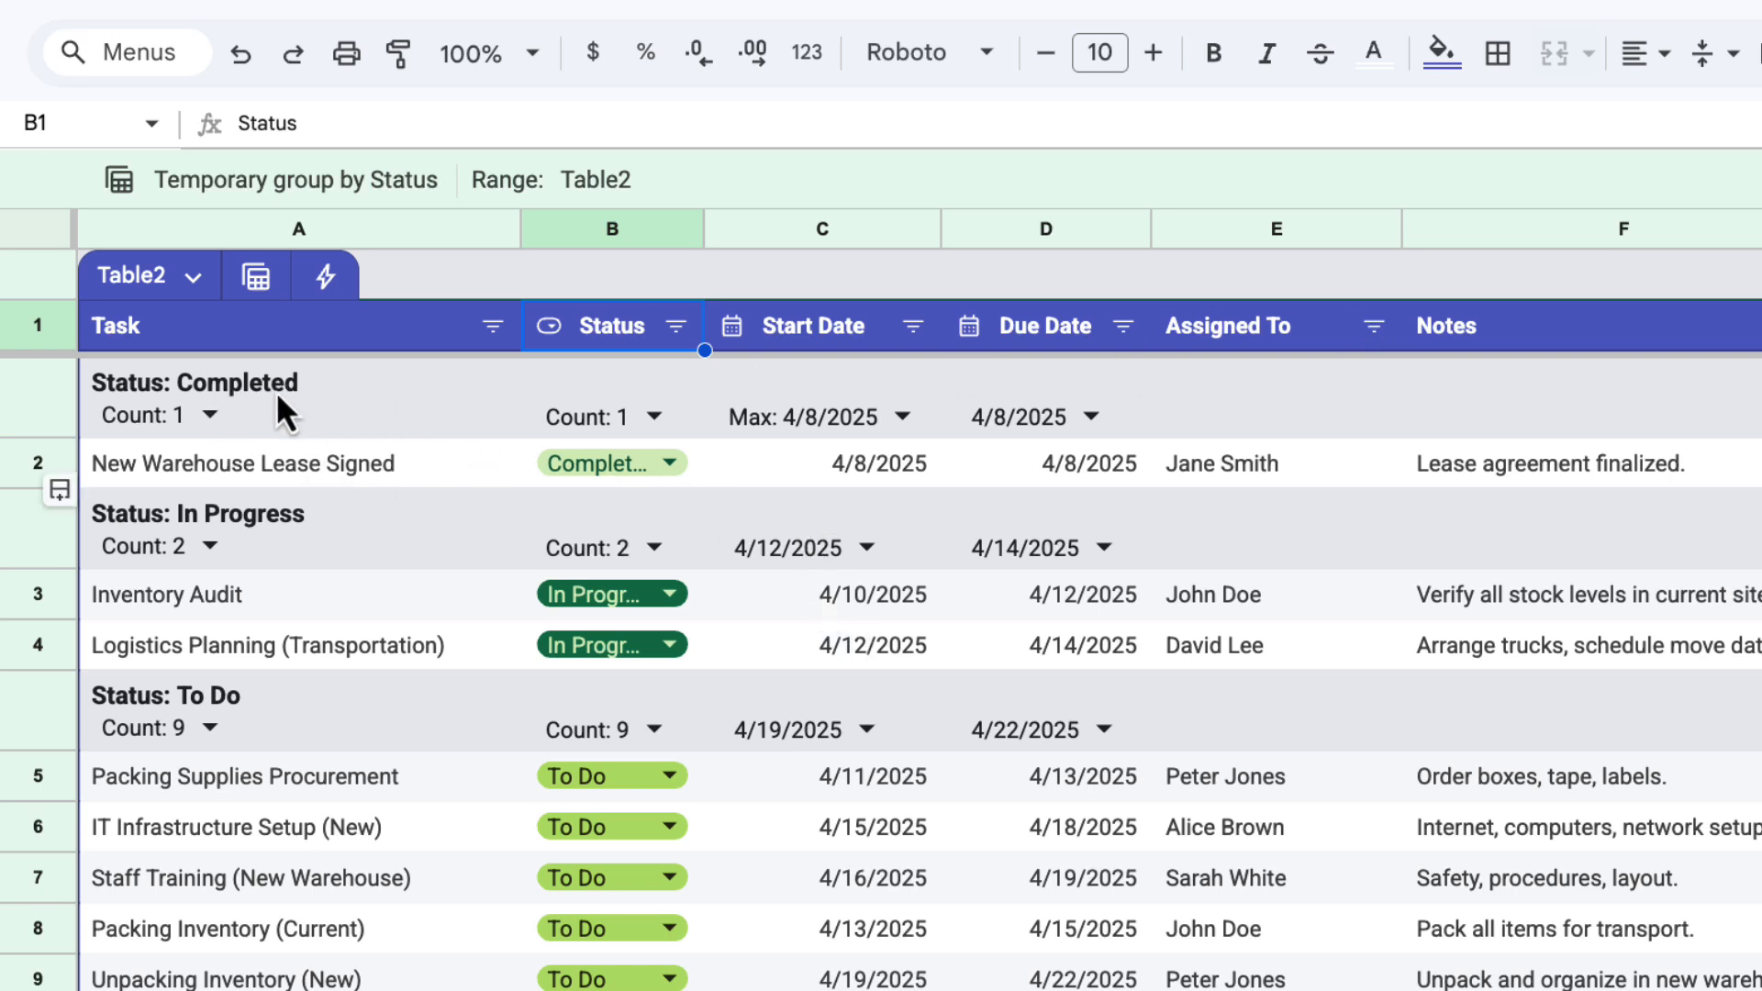
mouse_move(358, 571)
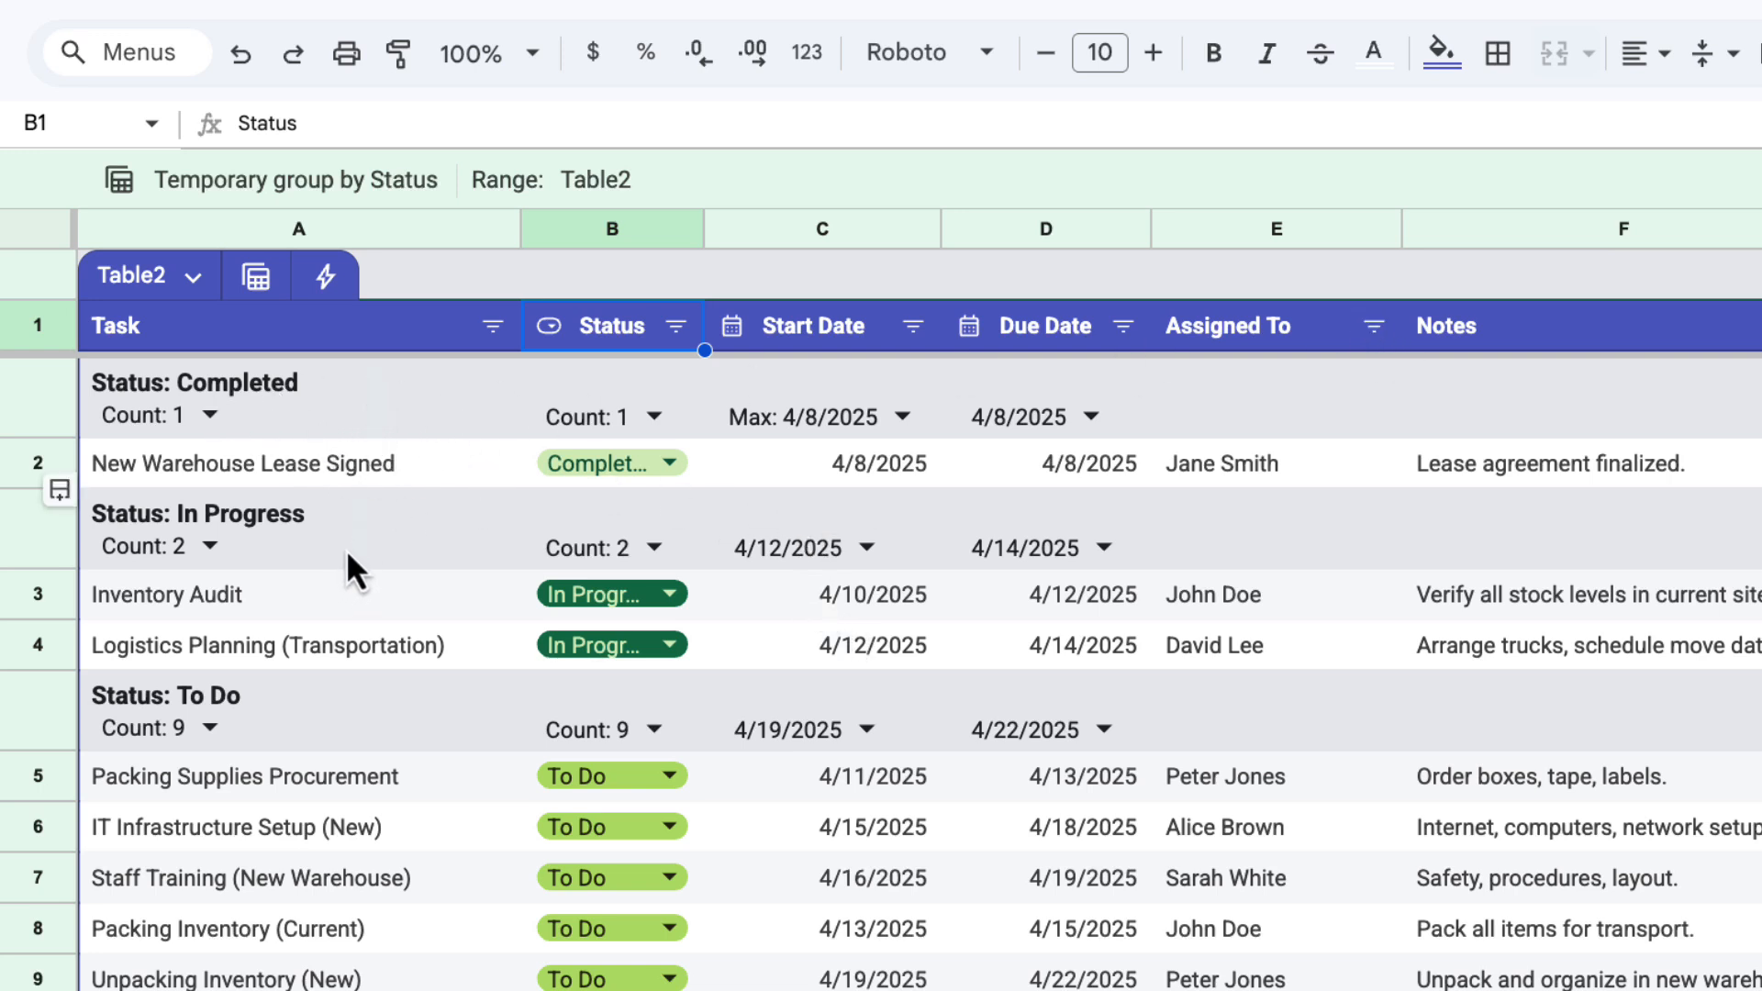
mouse_move(323, 741)
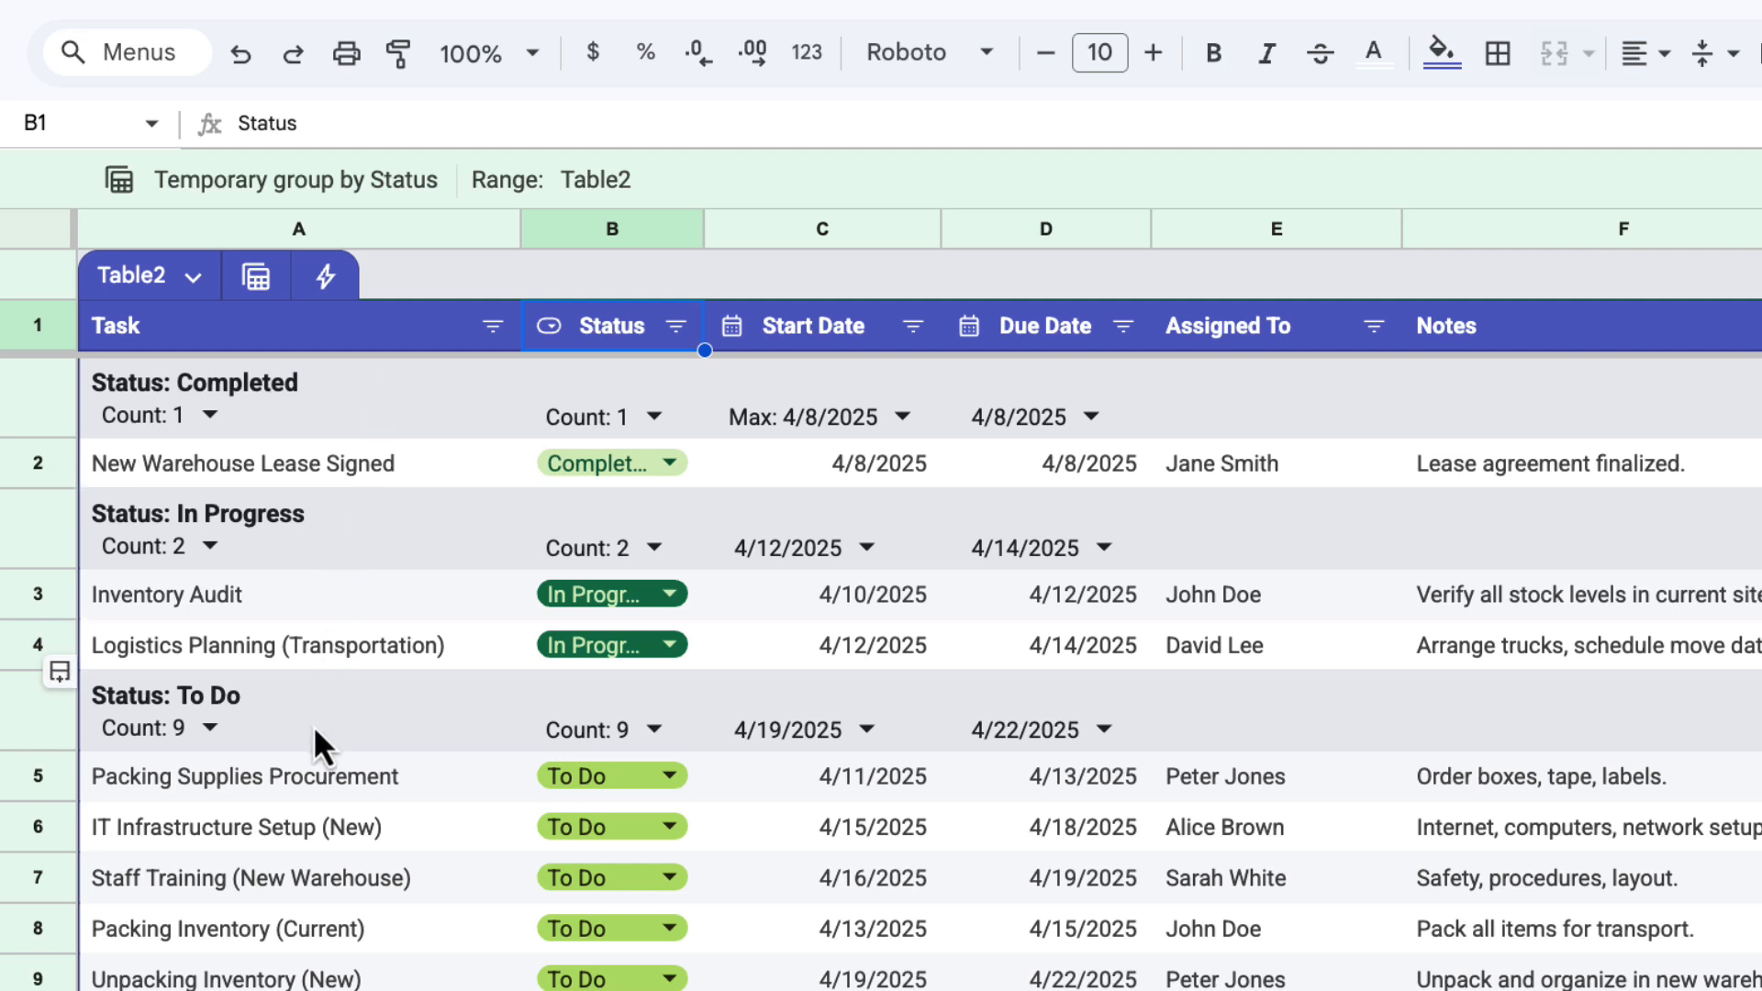
mouse_move(360, 937)
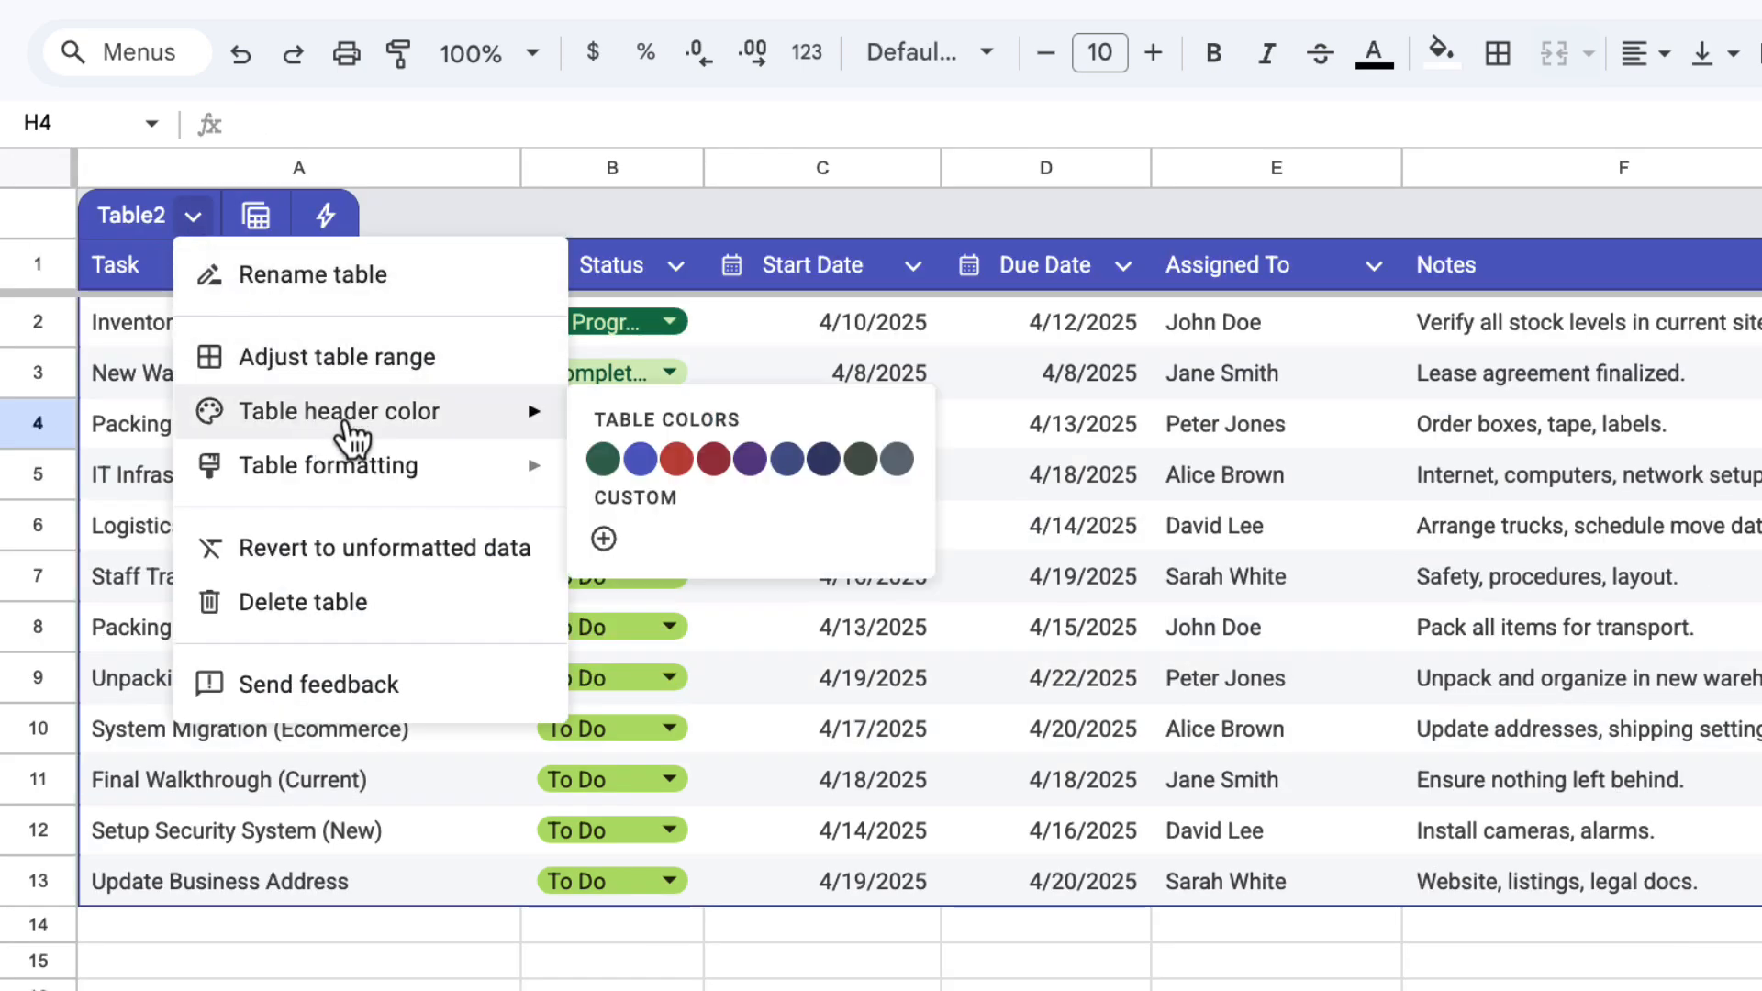
mouse_move(714, 459)
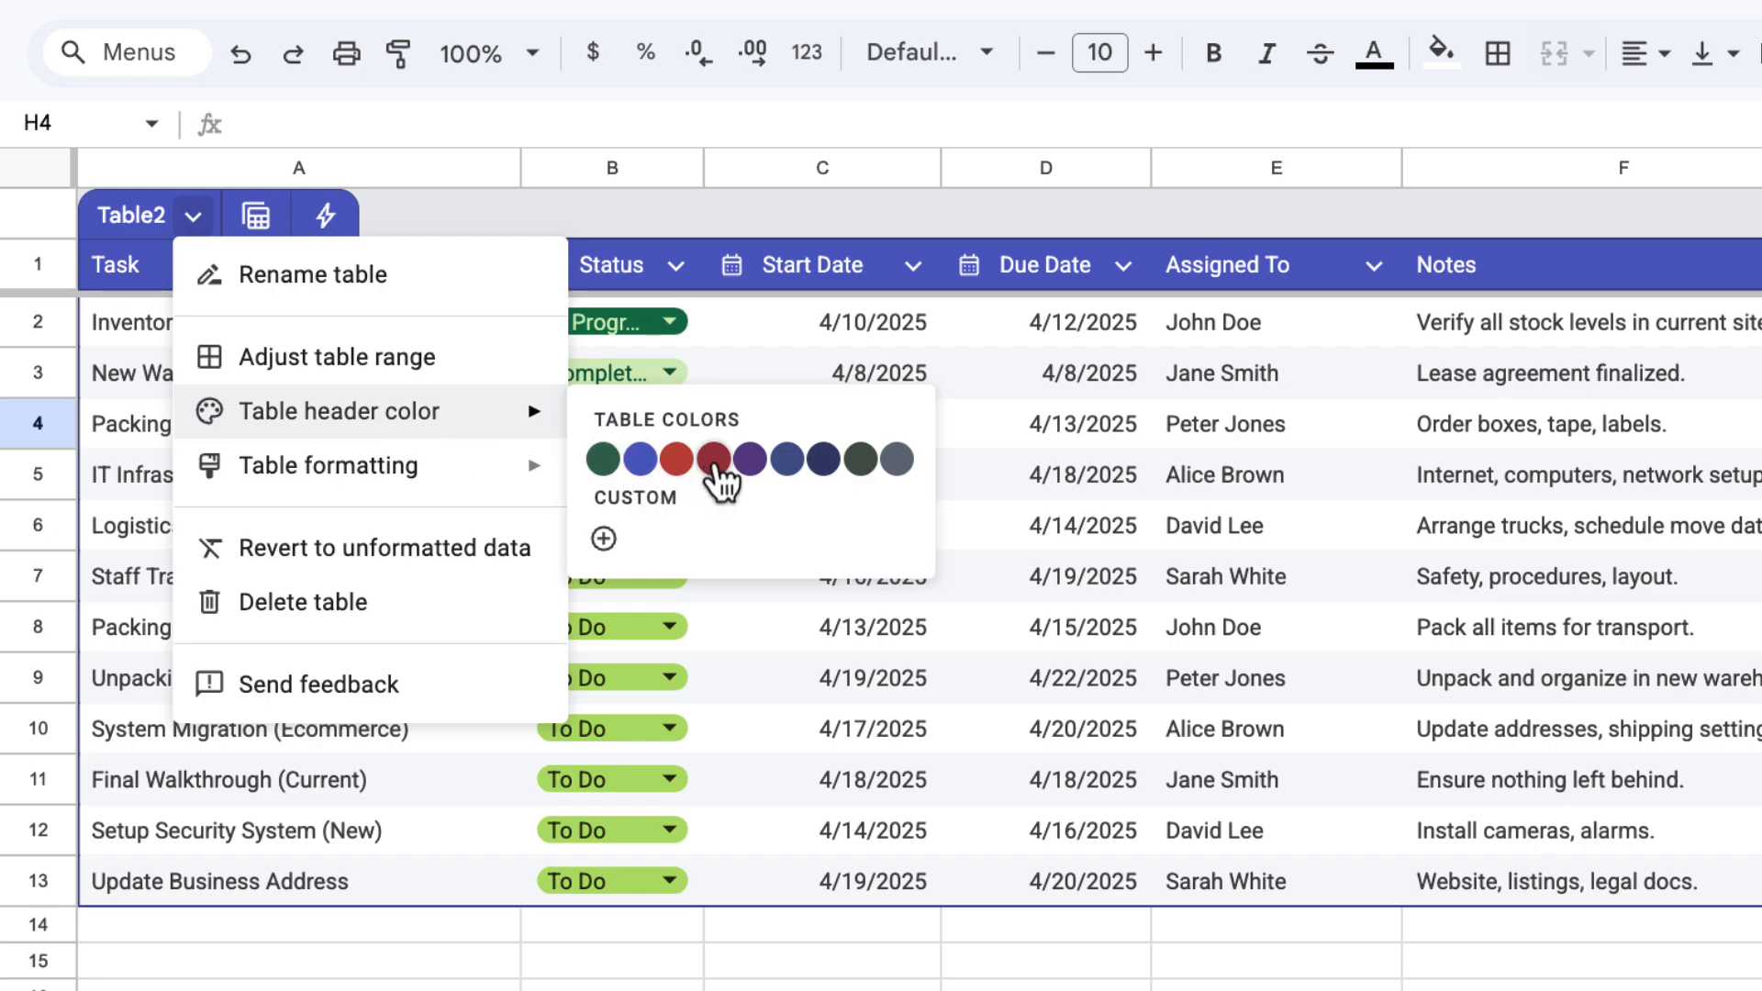